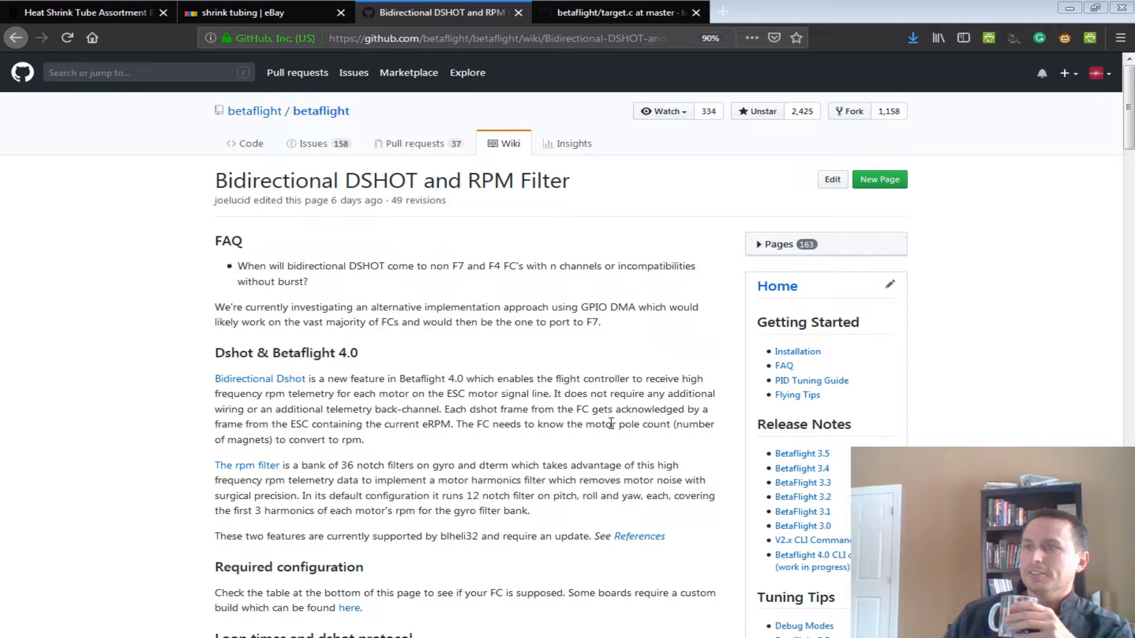
mouse_move(381, 189)
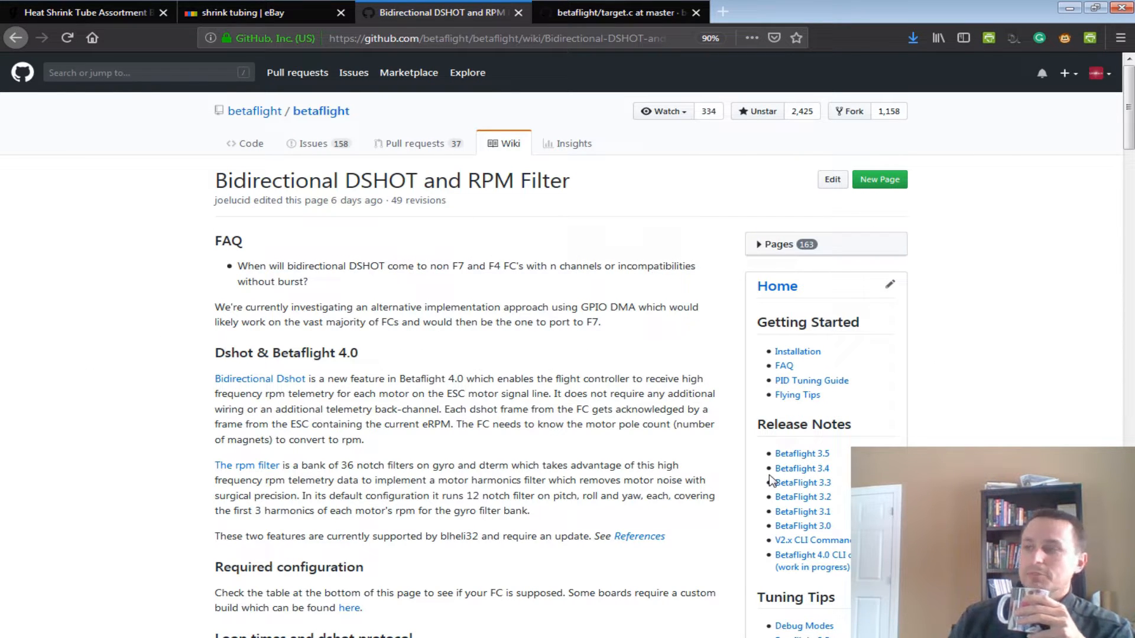
mouse_move(638, 492)
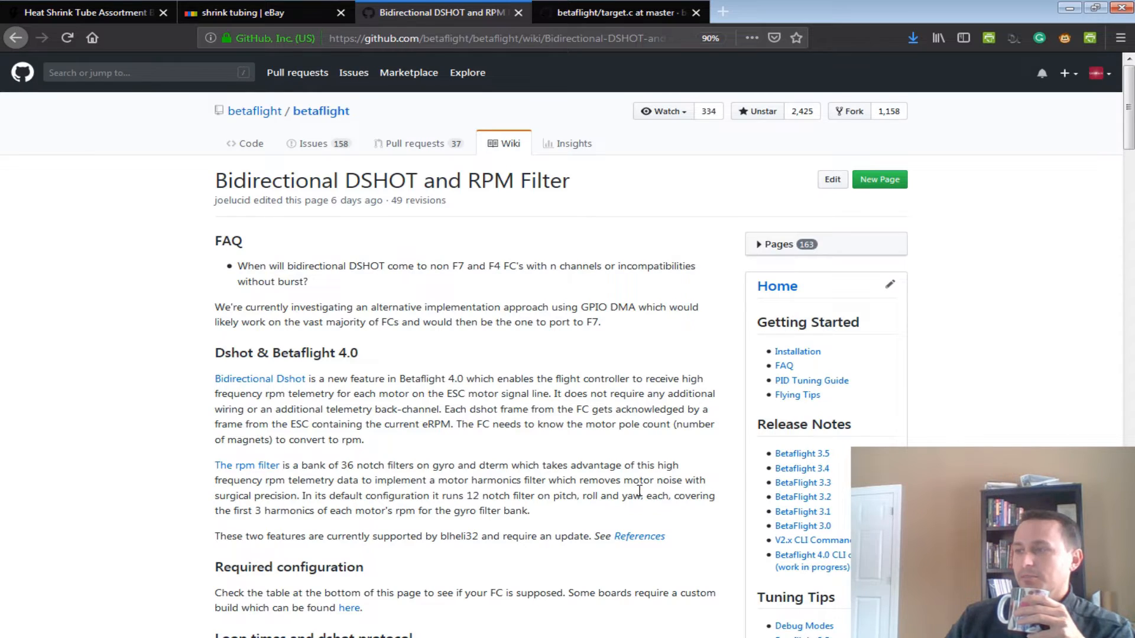
Scroll the wiki page down to the Supported FCs table and clear the REVOLTOSD row highlight
scroll("down", 3)
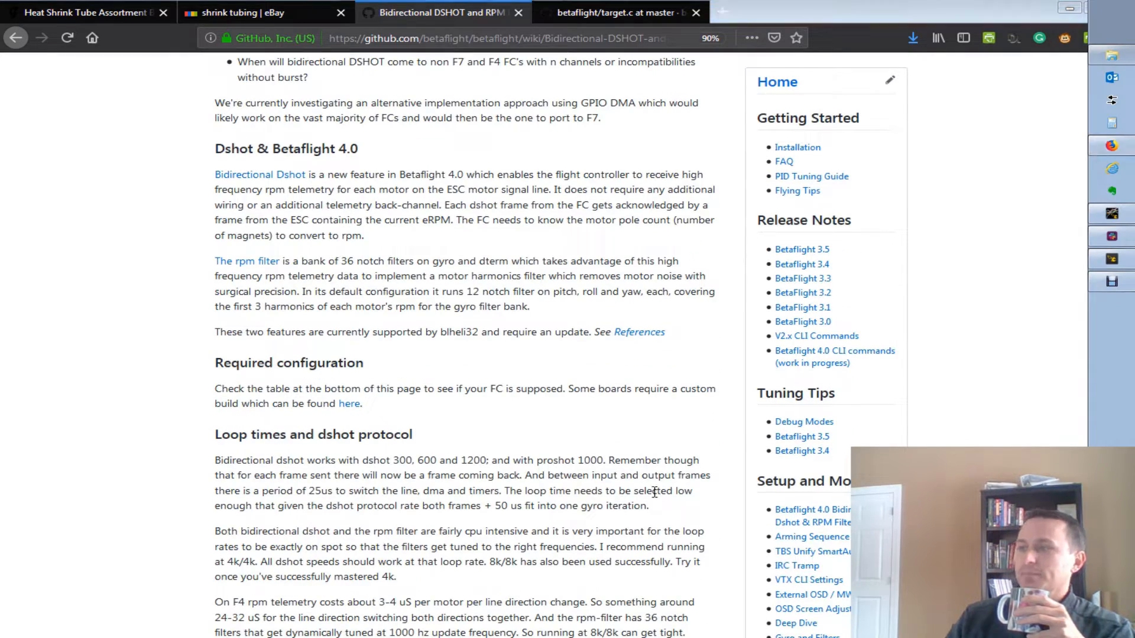
scroll("down", 3)
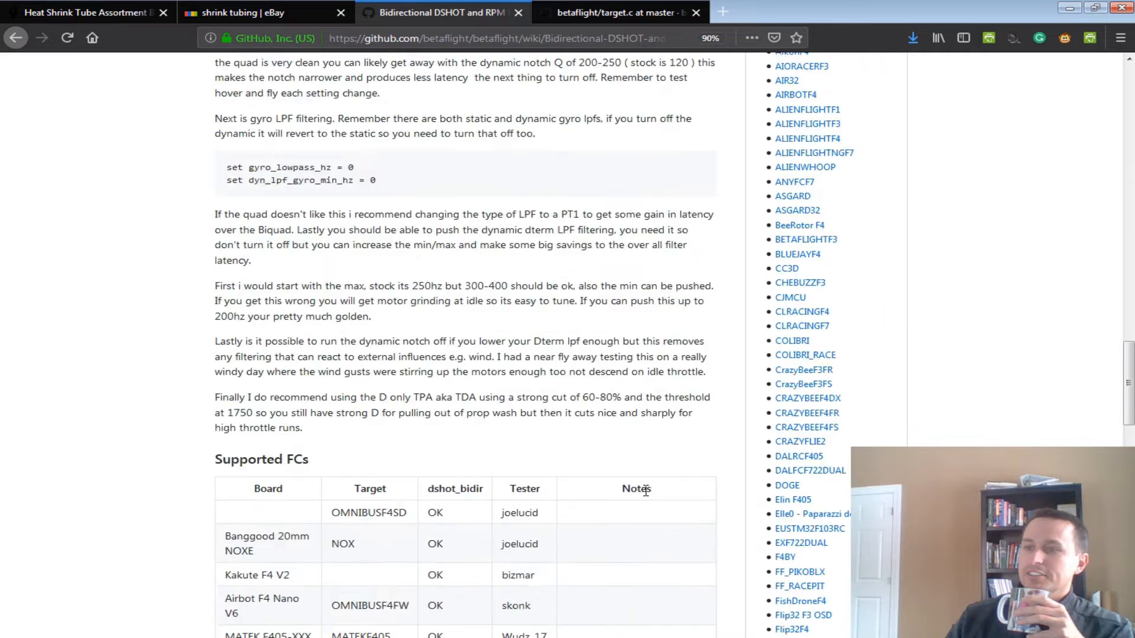
scroll("down", 3)
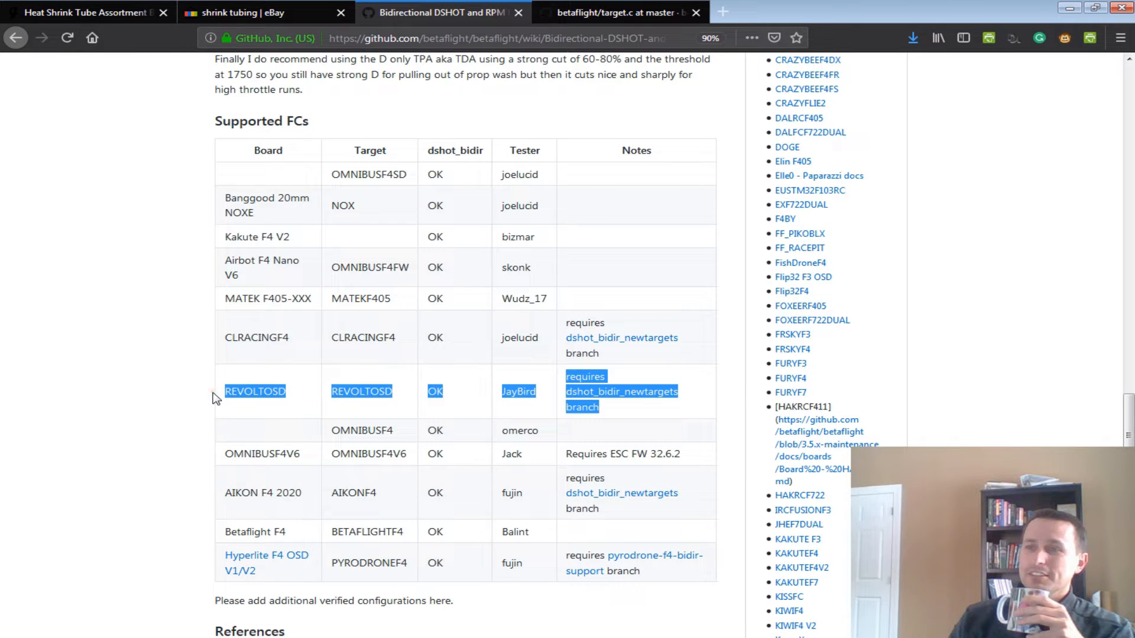
mouse_move(634, 283)
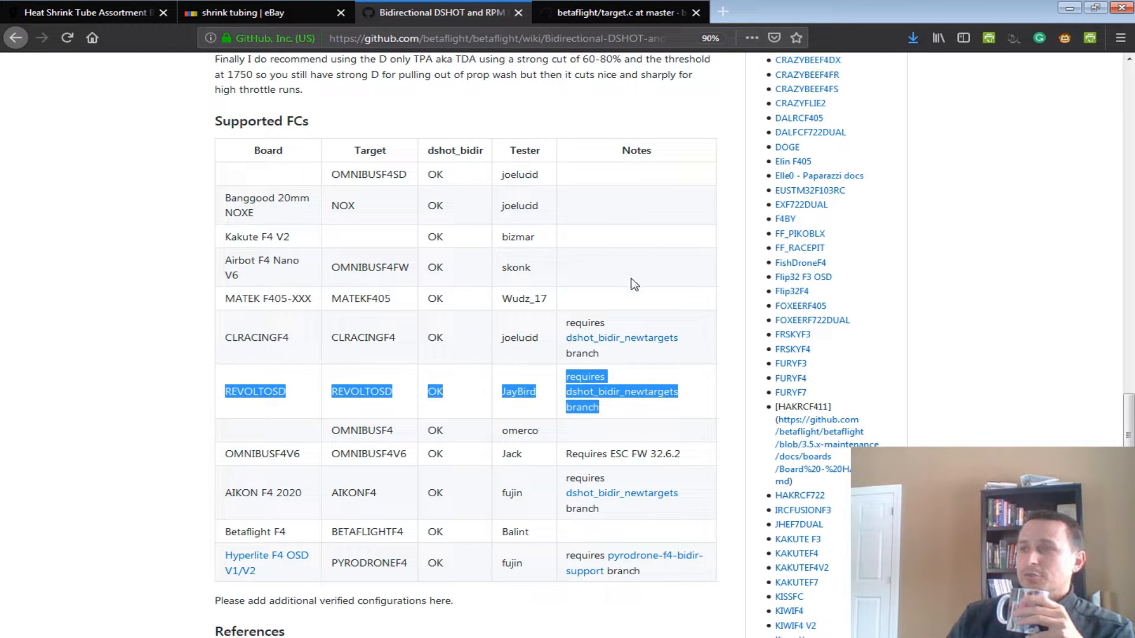
left_click(325, 395)
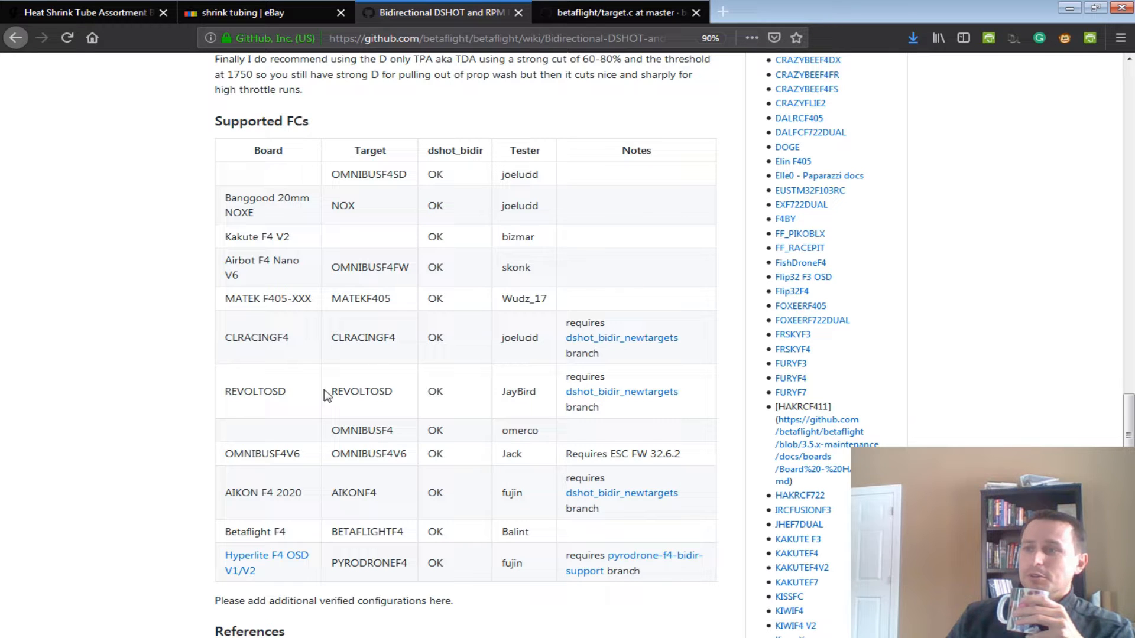
mouse_move(537, 397)
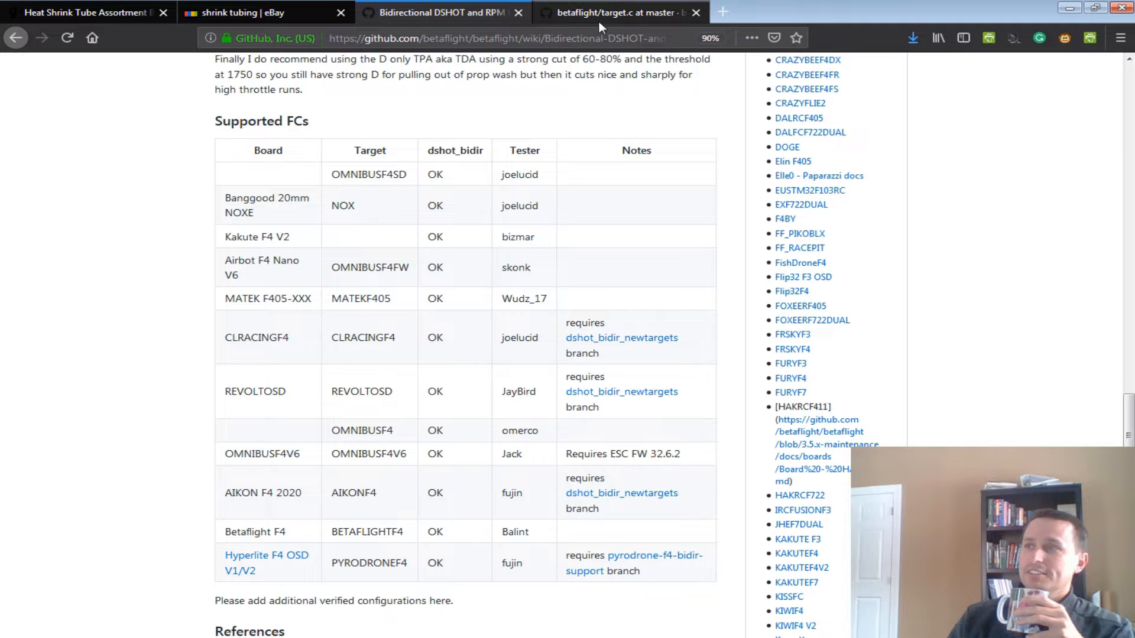
Switch to the REVOLT target.c file and scroll through its DEF_TIM motor timer lines
left_click(619, 12)
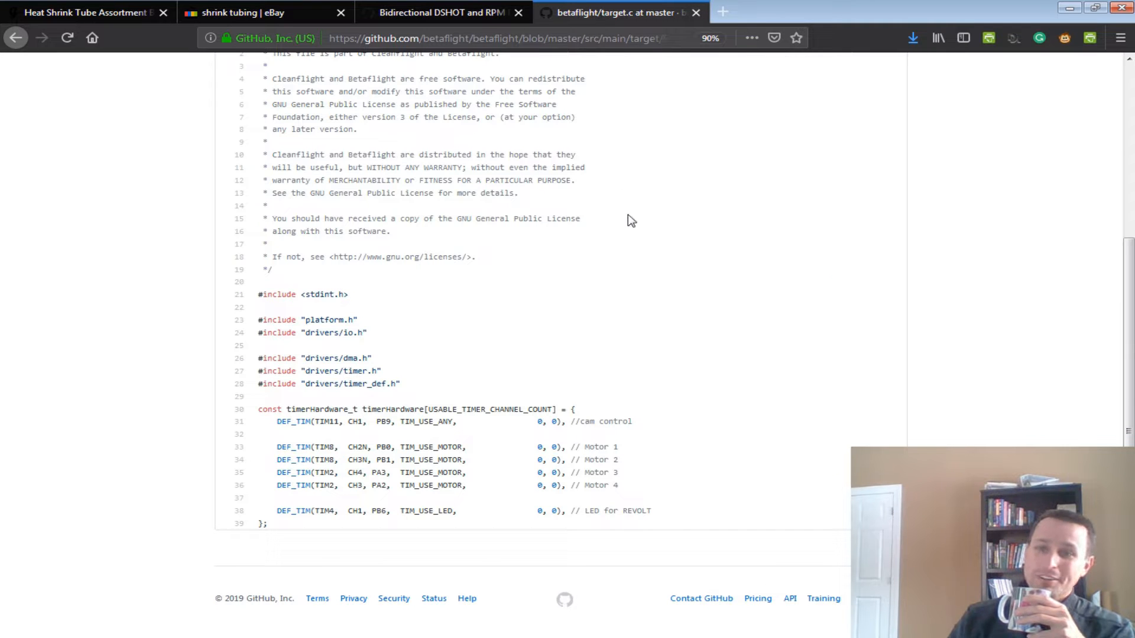
scroll("up", 3)
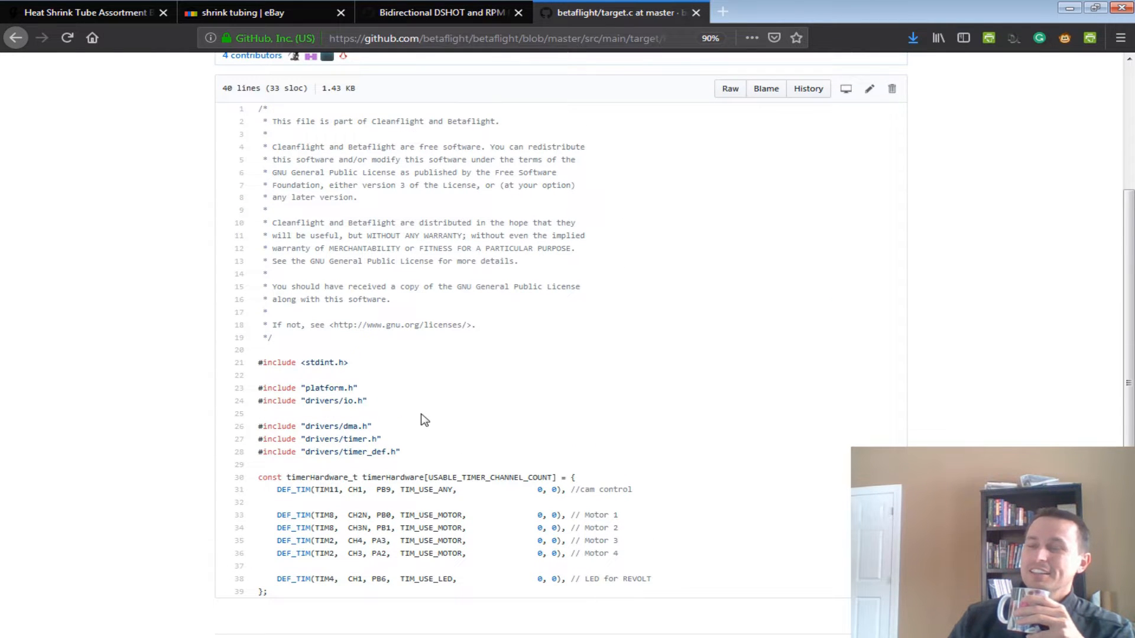
scroll("up", 3)
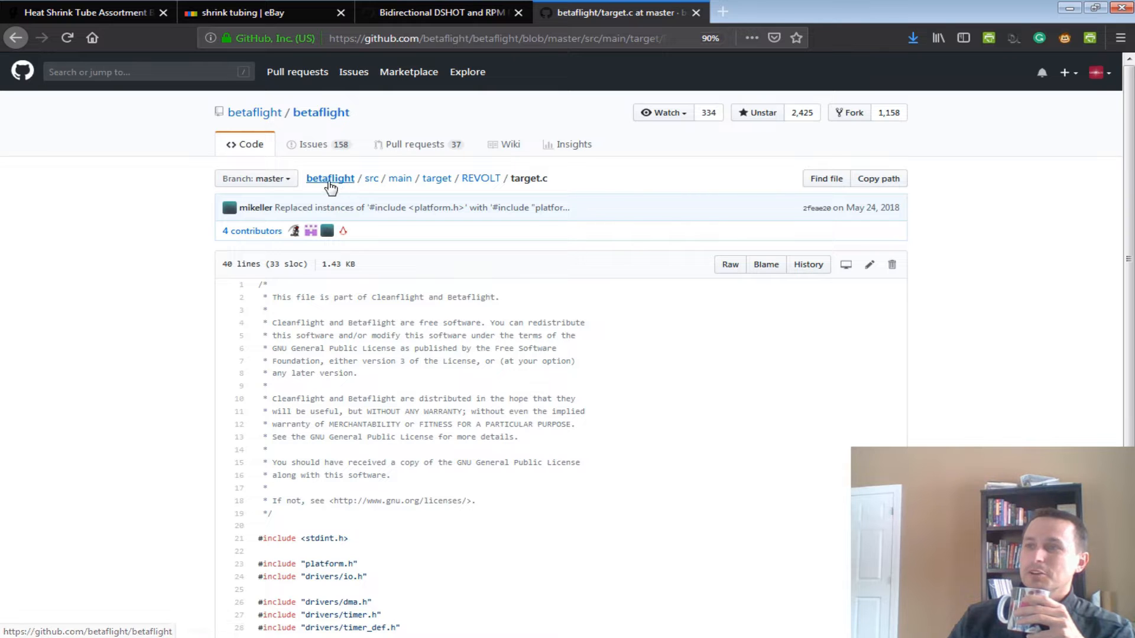
mouse_move(480, 178)
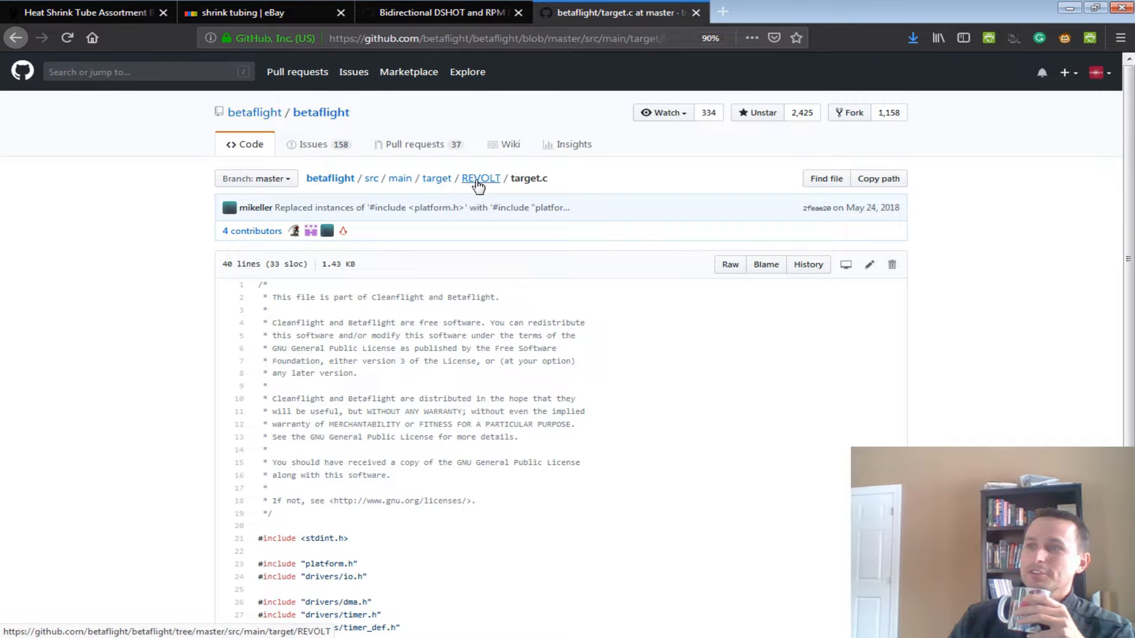
scroll("down", 3)
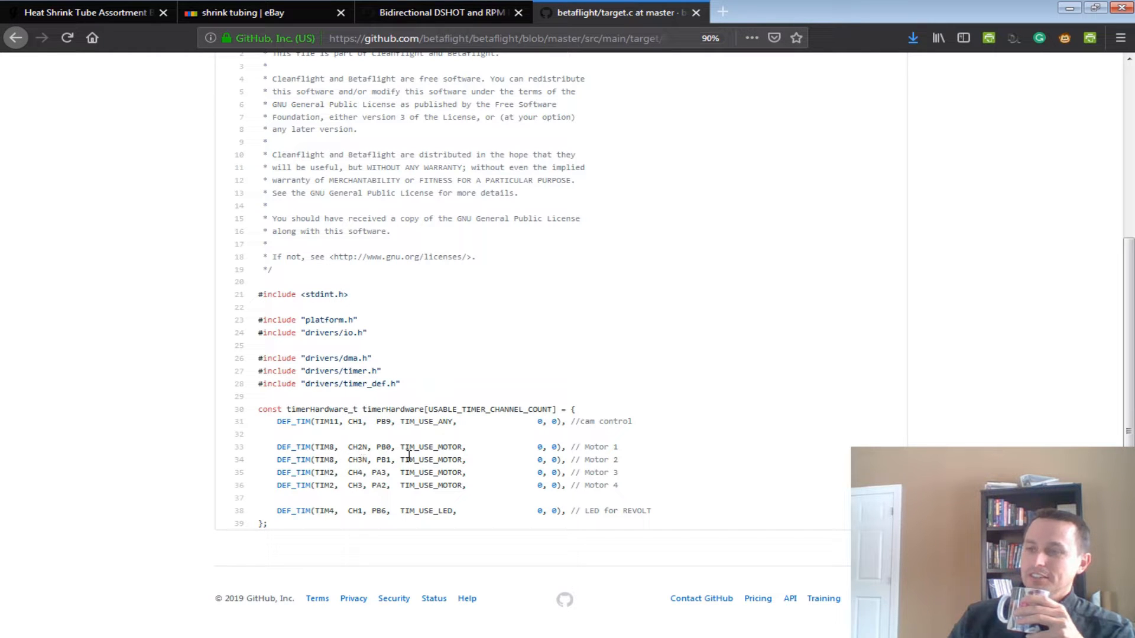
mouse_move(423, 461)
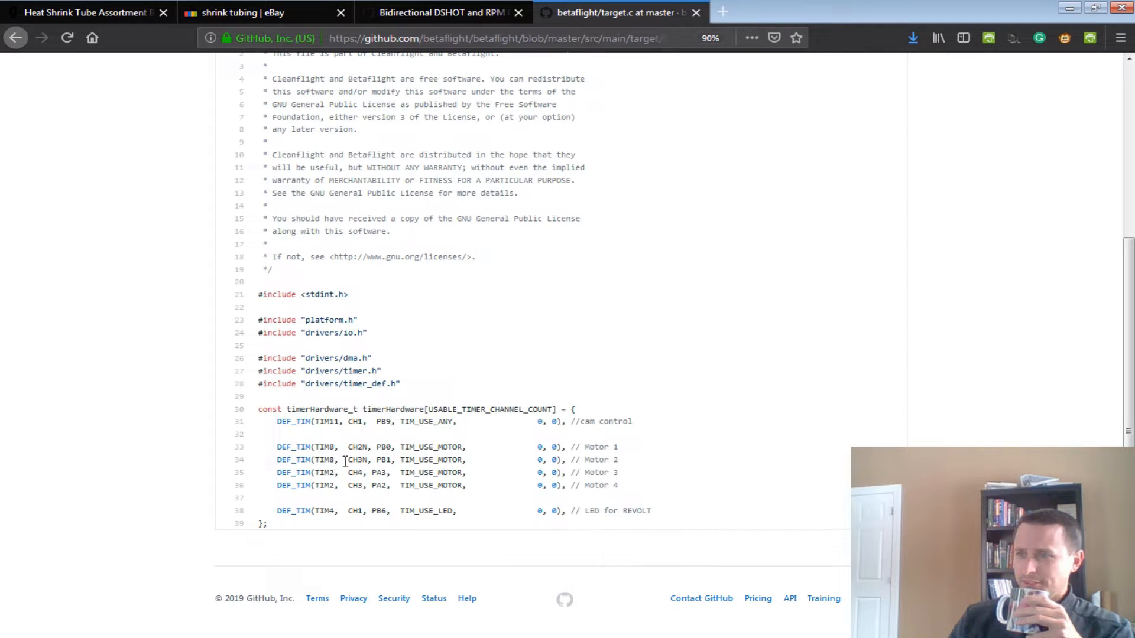
mouse_move(427, 460)
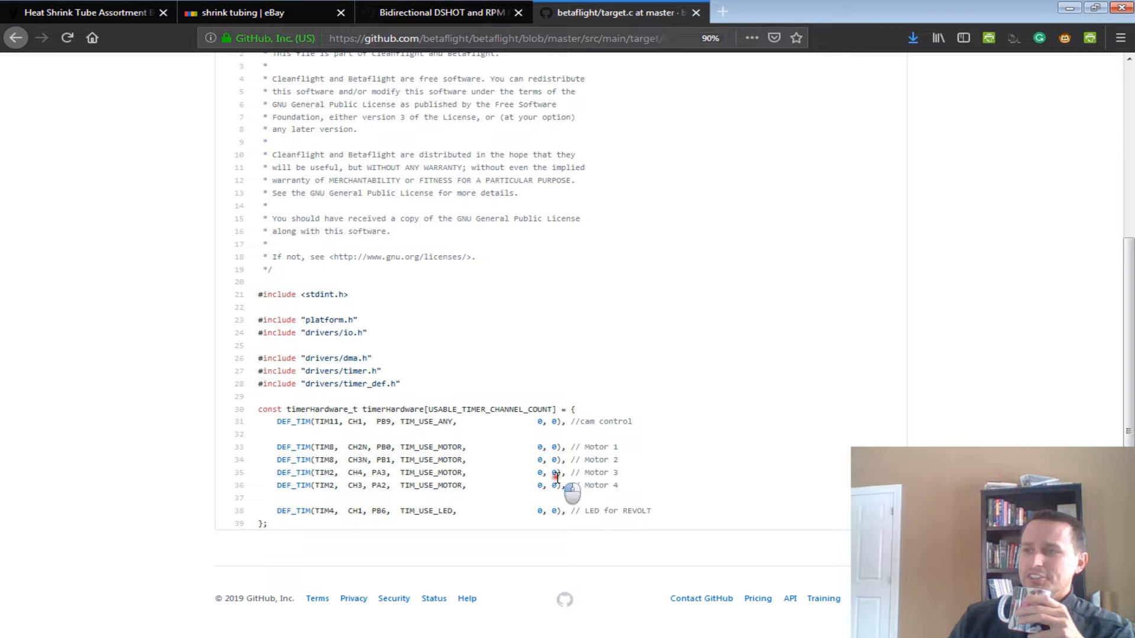
mouse_move(554, 475)
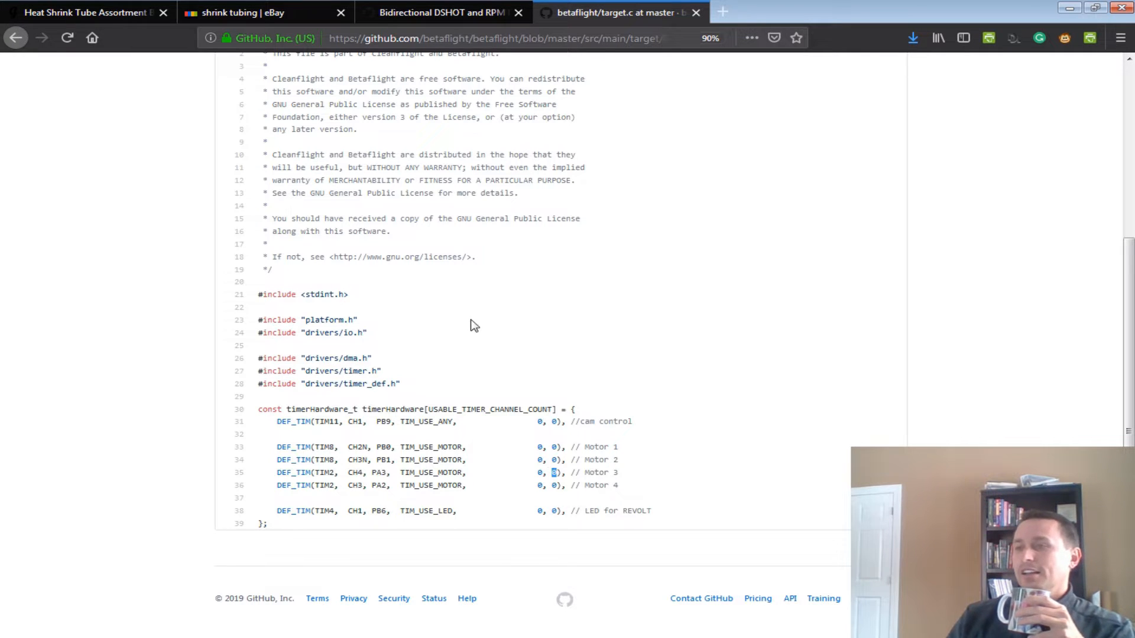
scroll("up", 3)
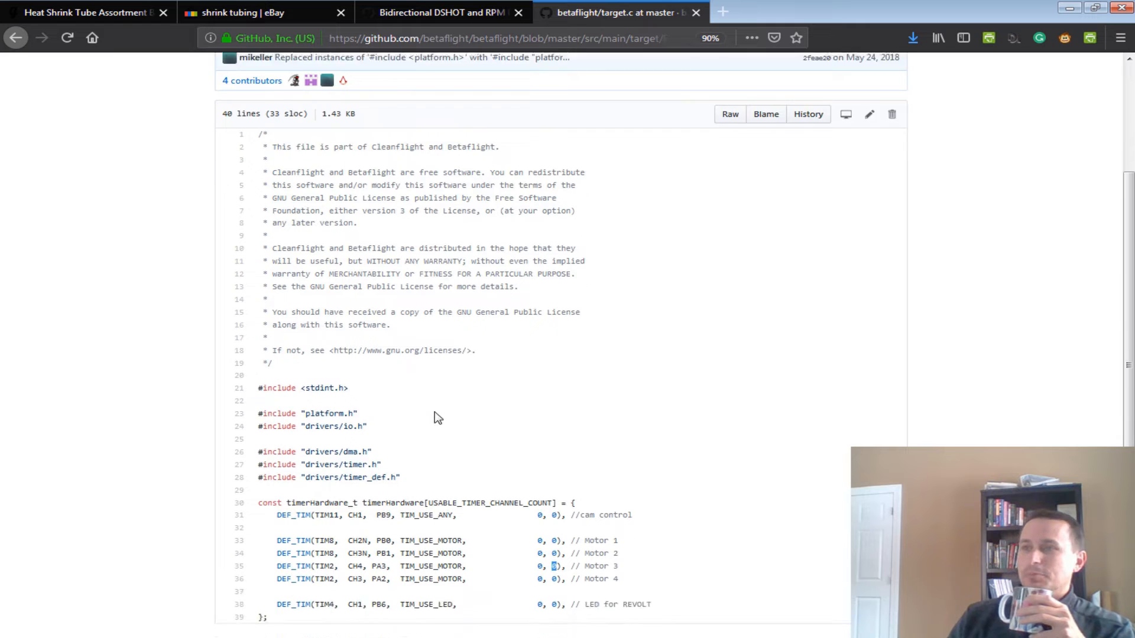
Switch back to the Bidirectional DSHOT and RPM Filter wiki page
left_click(442, 12)
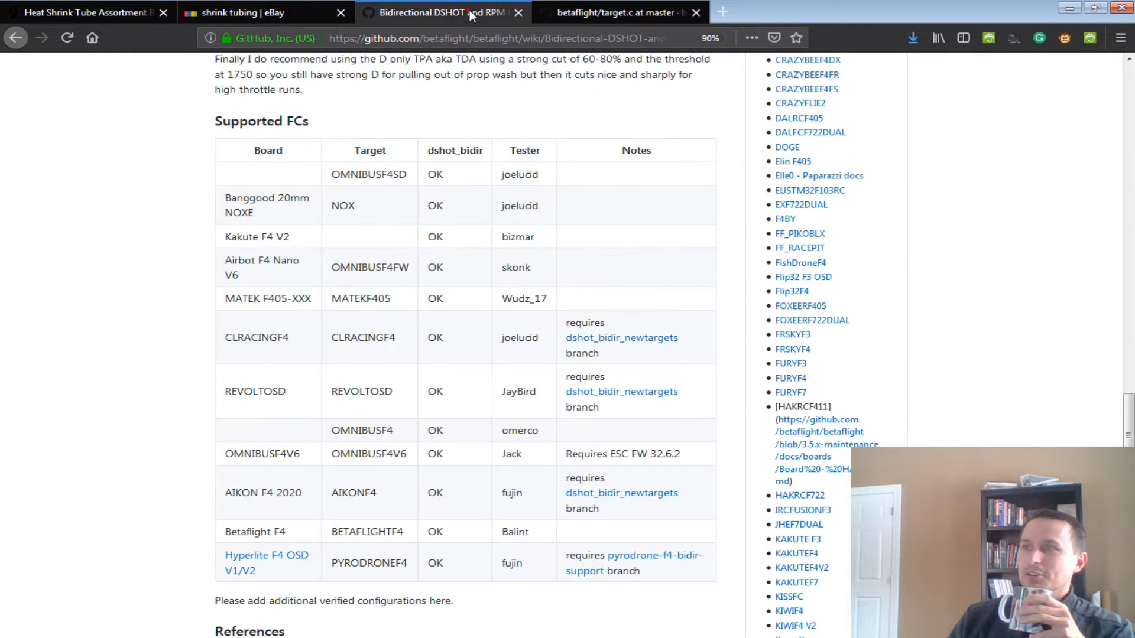
mouse_move(625, 330)
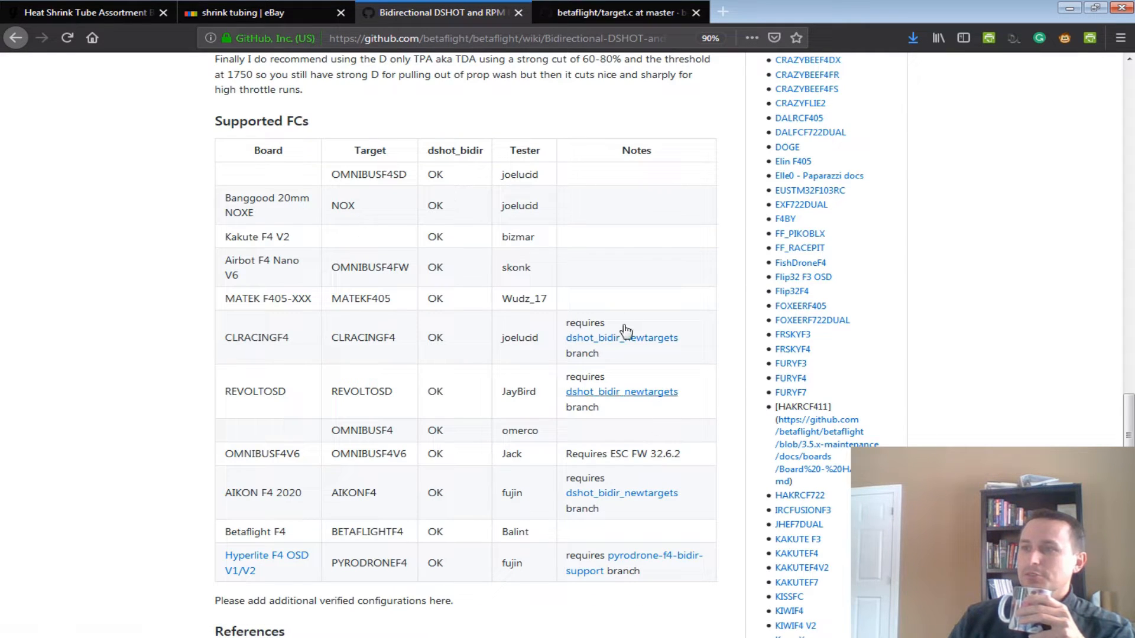
mouse_move(483, 448)
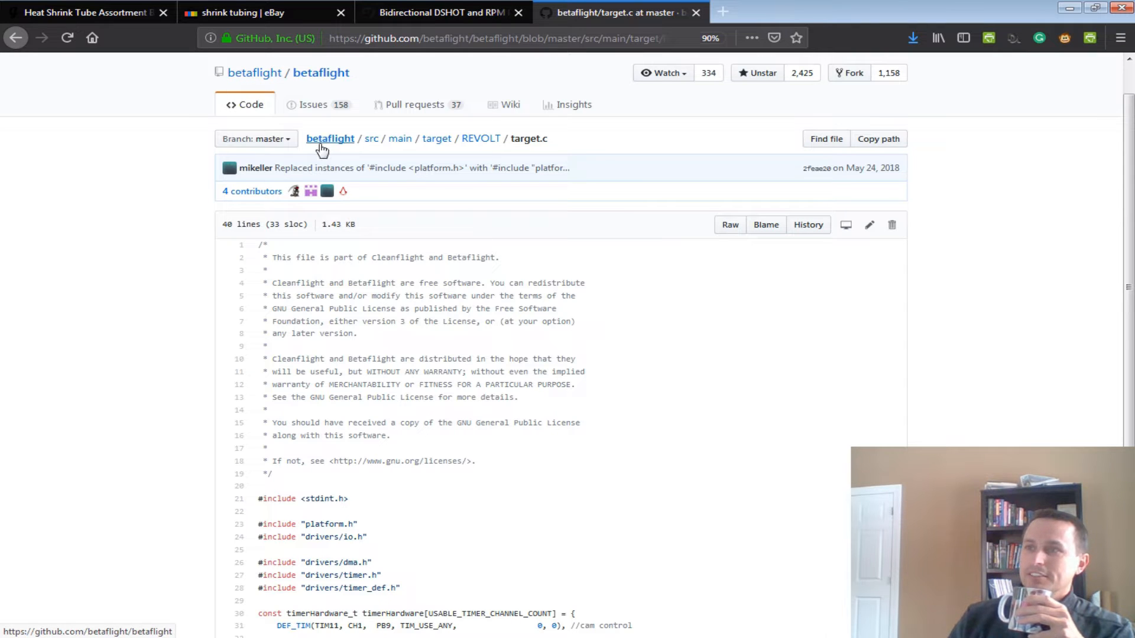
mouse_move(481, 138)
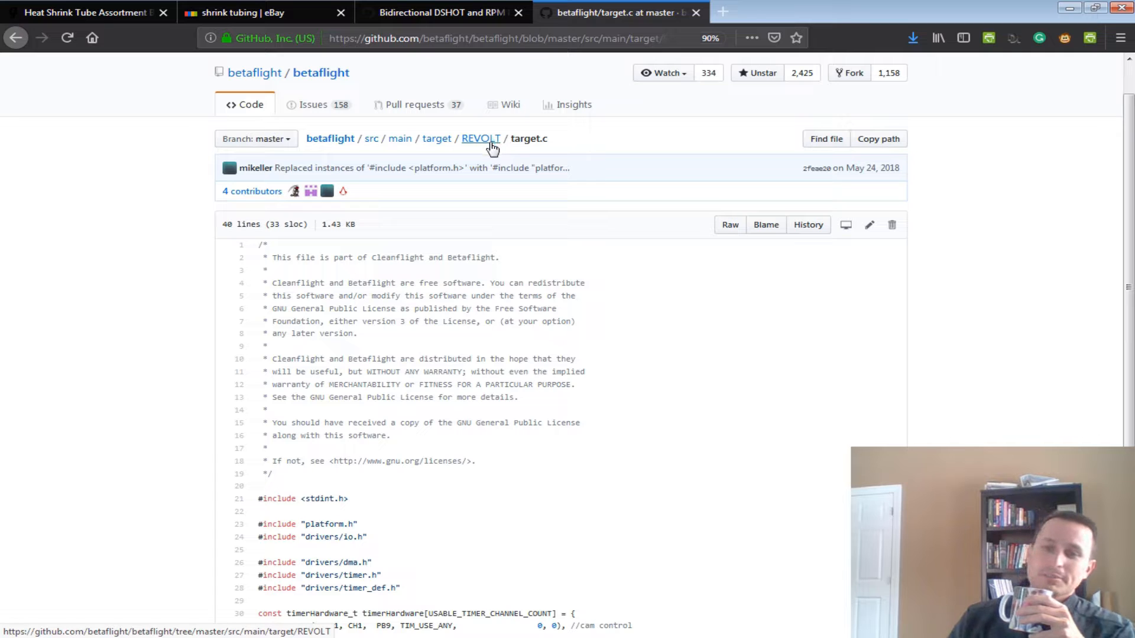
mouse_move(482, 145)
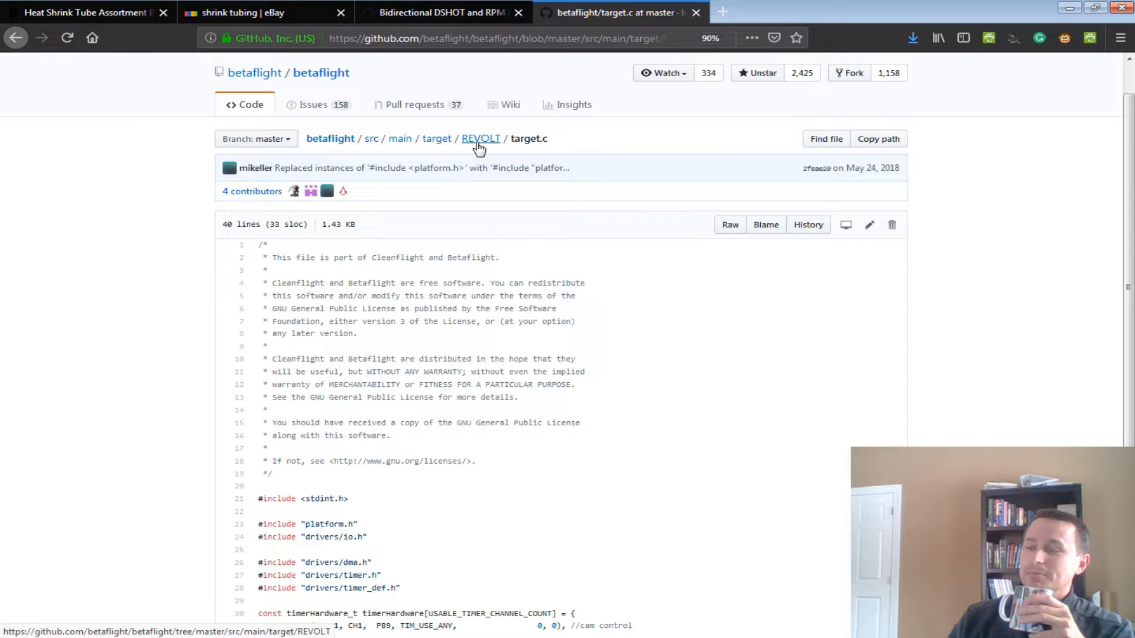
mouse_move(487, 145)
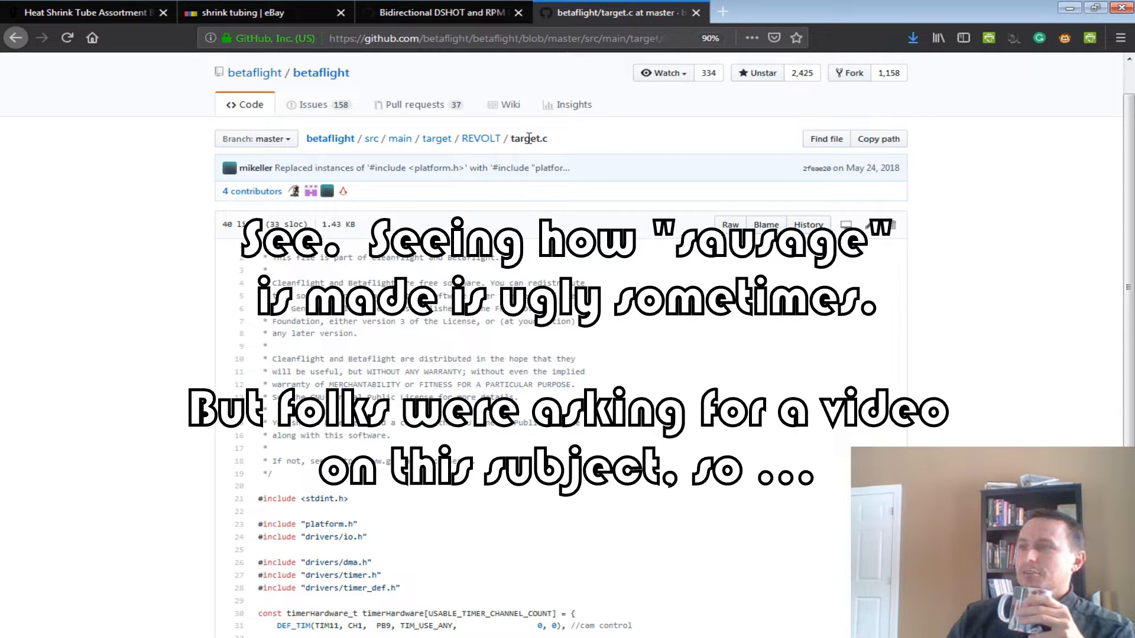
mouse_move(525, 257)
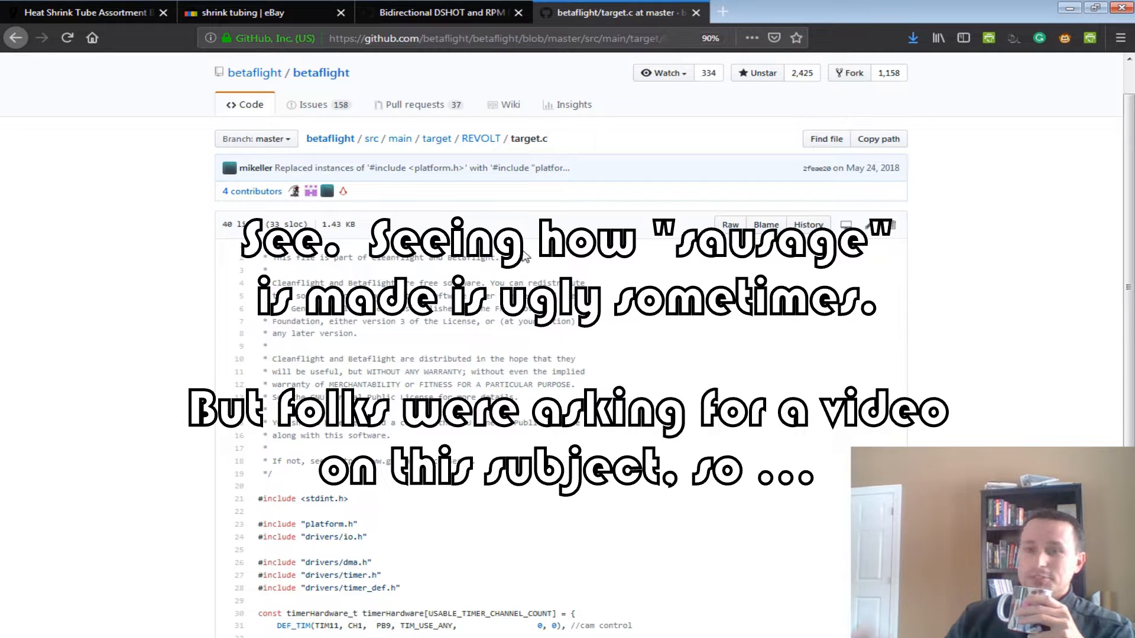
Scroll the wiki page up to the 'Loop times and dshot protocol' heading
scroll("down", 3)
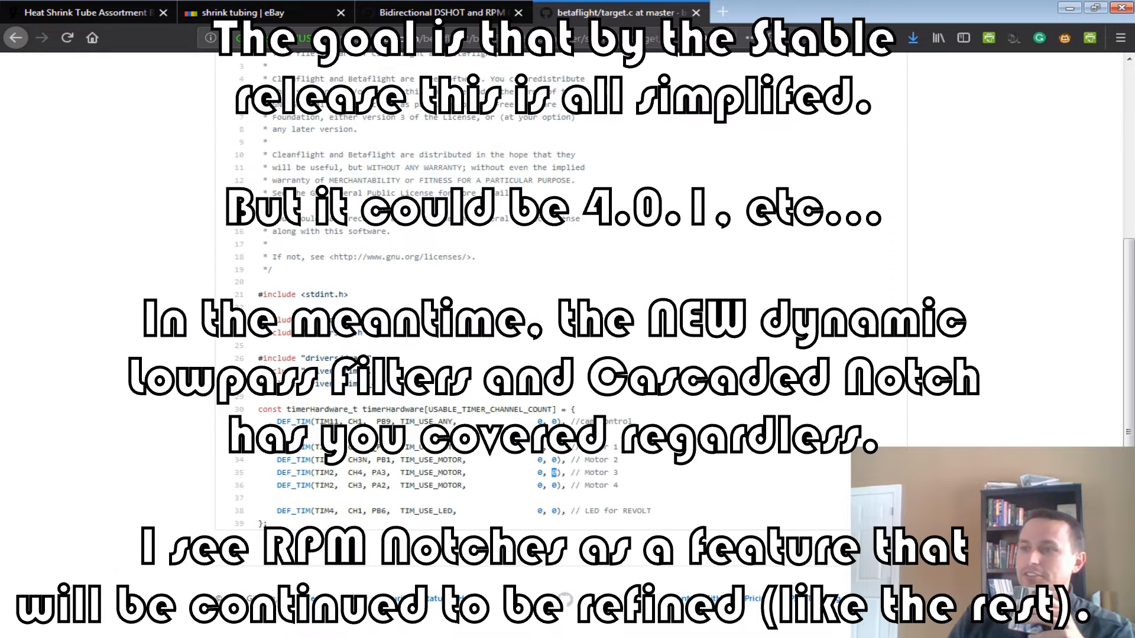
mouse_move(627, 489)
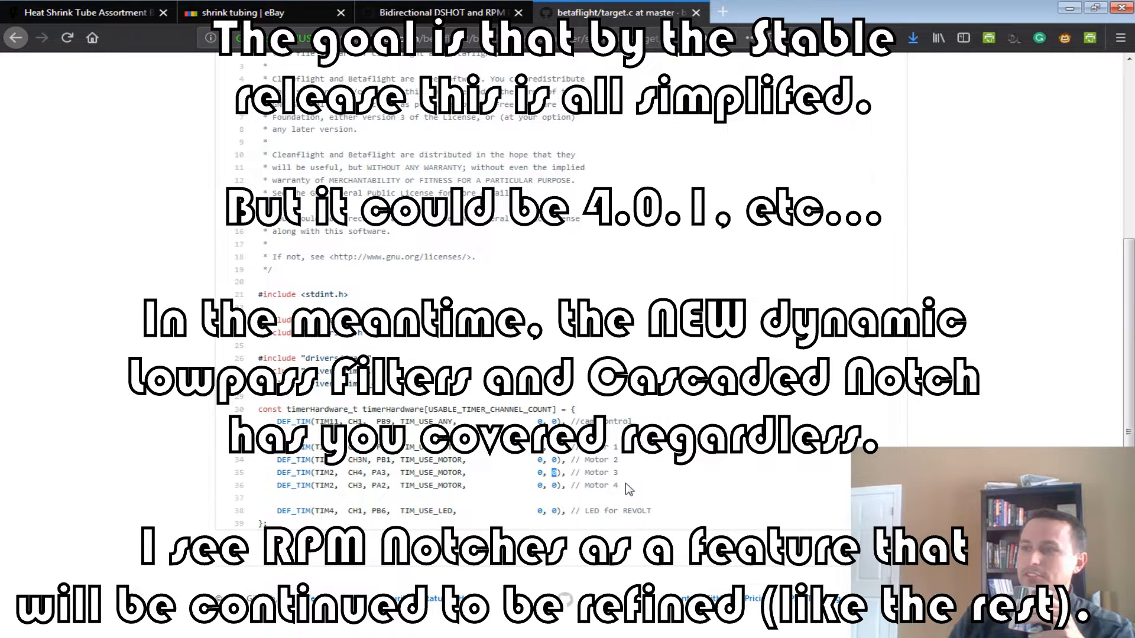
mouse_move(380, 471)
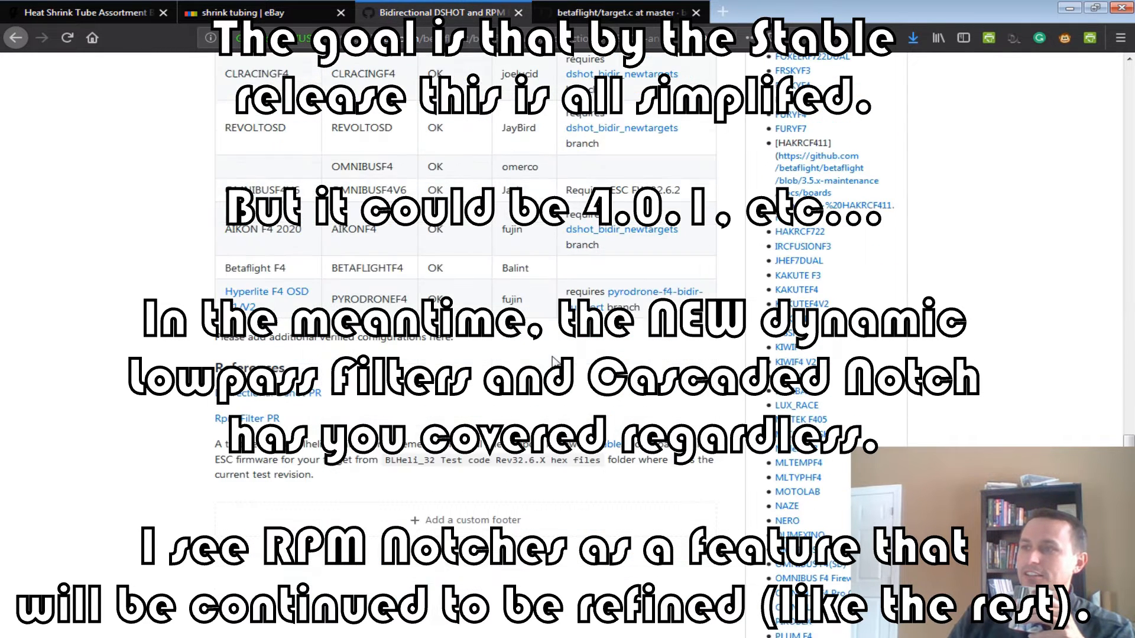
scroll("up", 3)
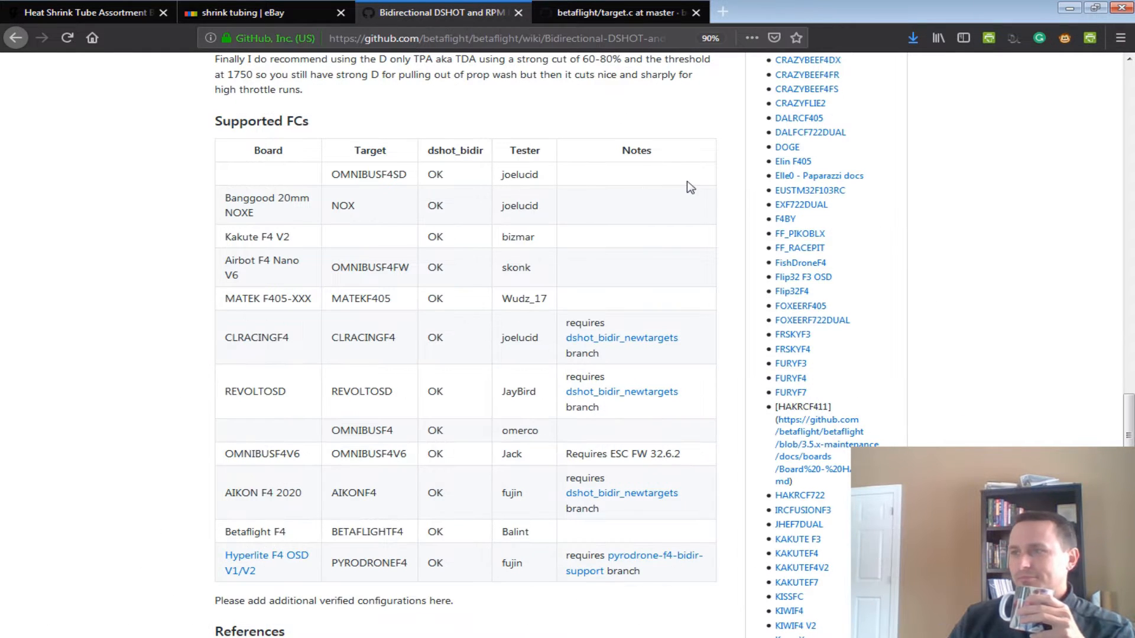
scroll("up", 3)
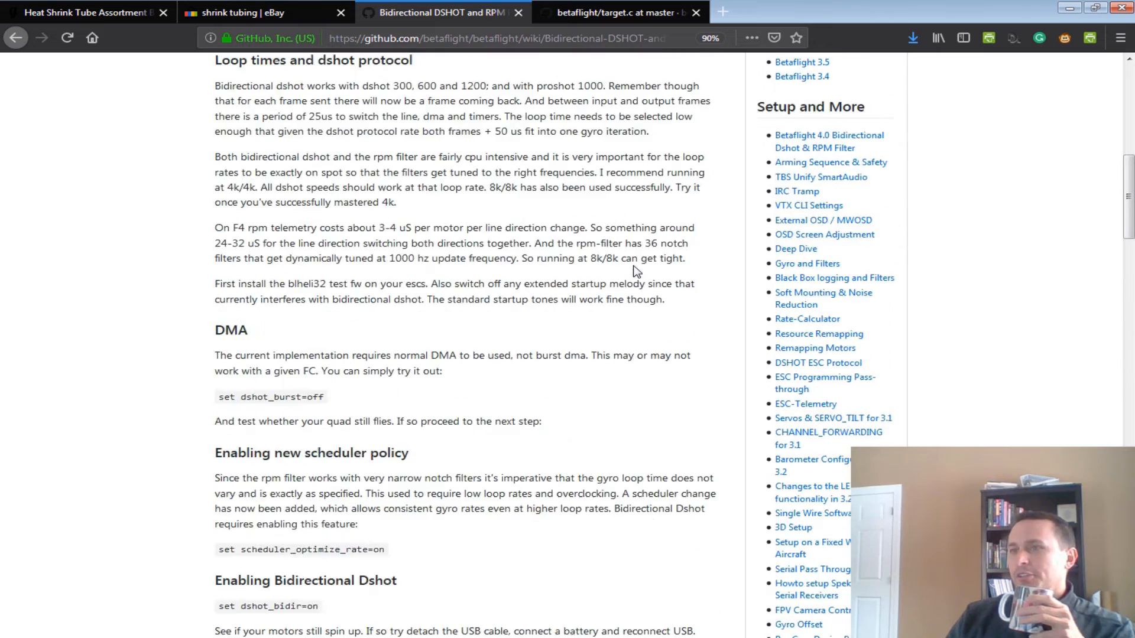
scroll("up", 3)
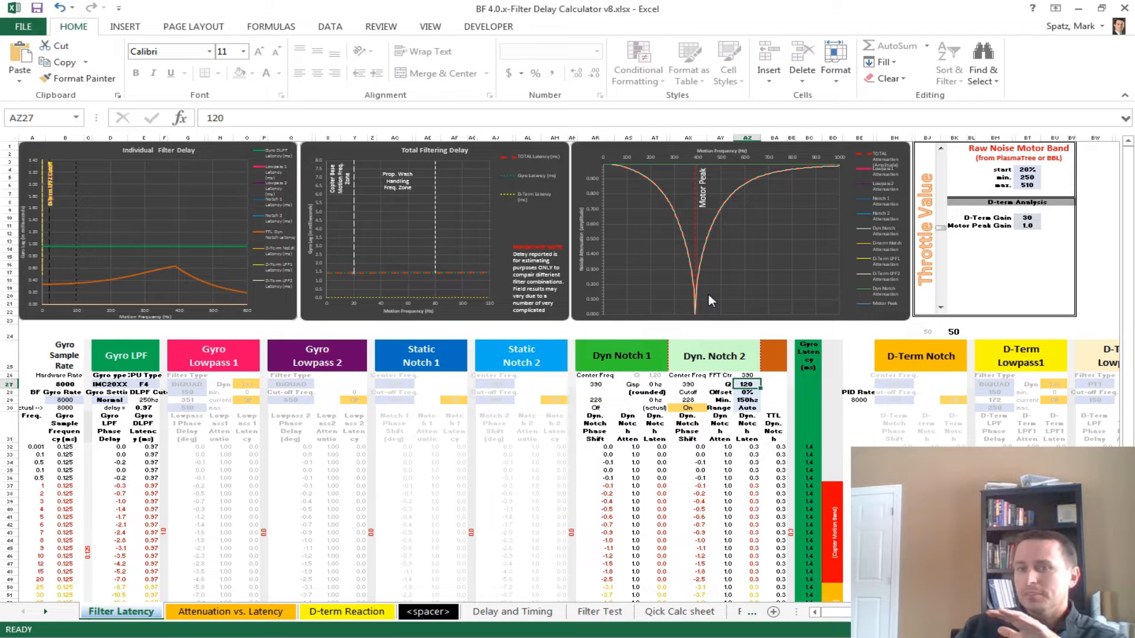
mouse_move(708, 306)
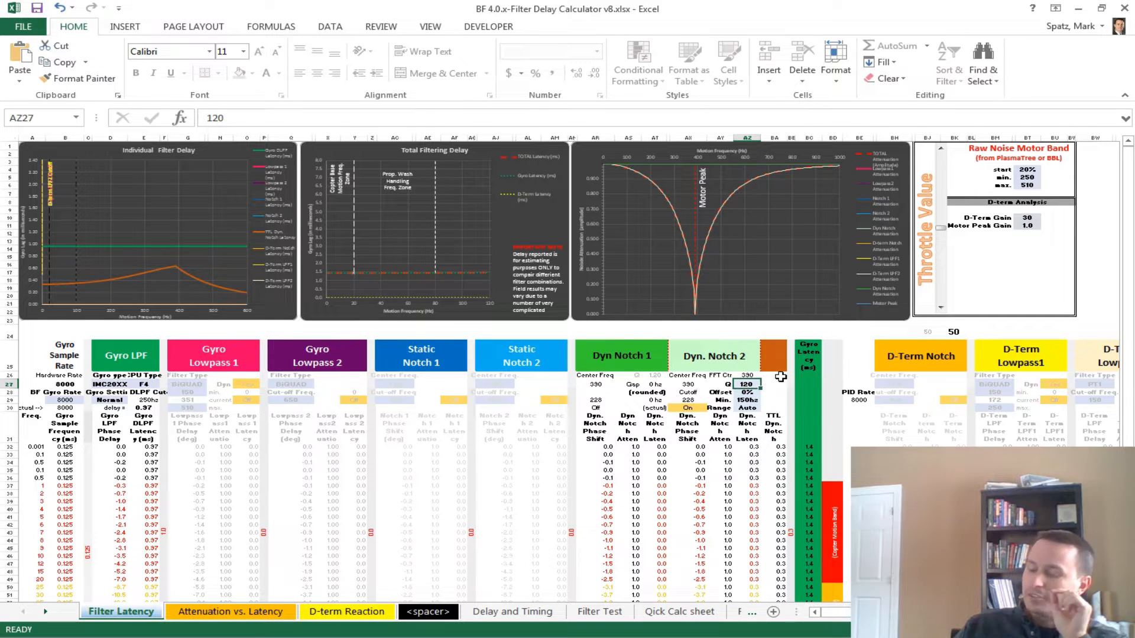
Enter 500 in the dynamic notch inputs and pick the 8% offset from its dropdown
type("500")
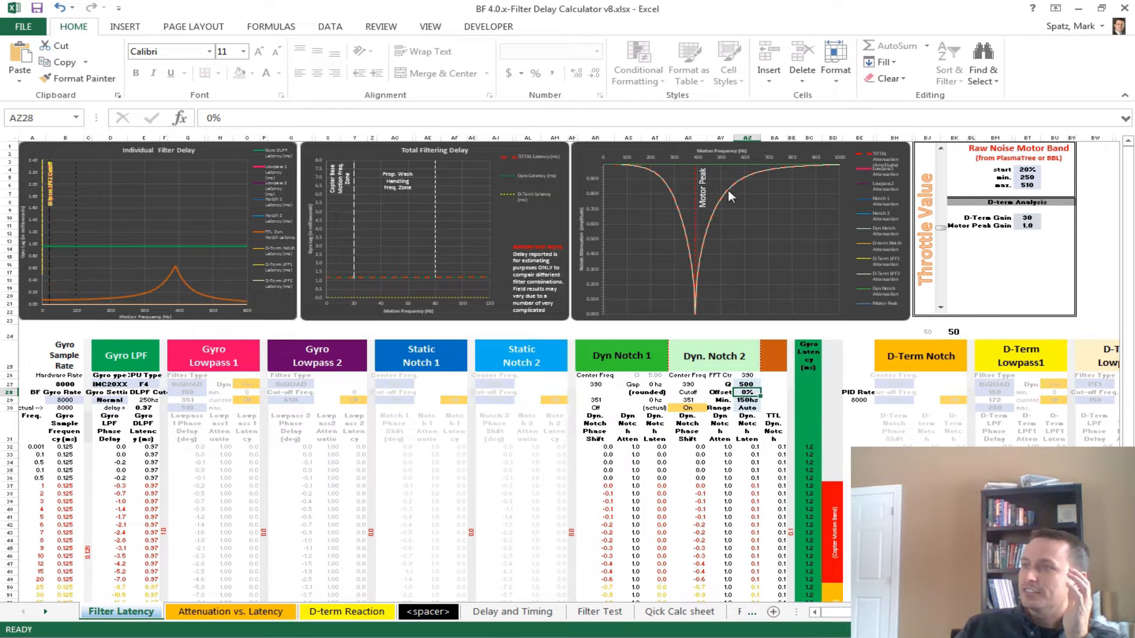
mouse_move(760, 434)
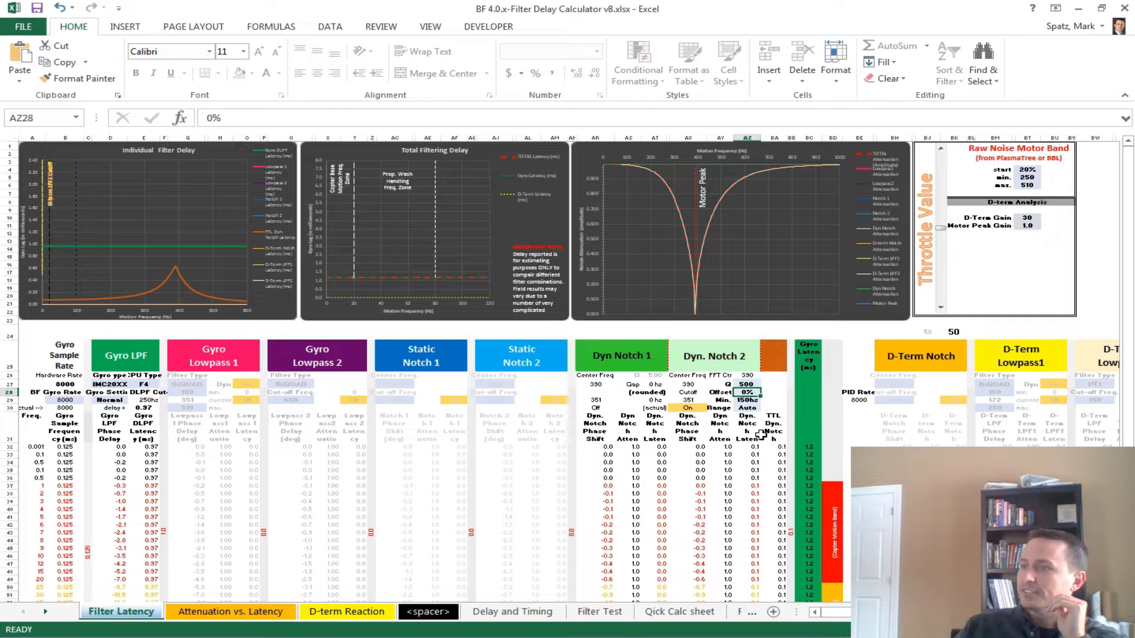
left_click(745, 383)
type("8")
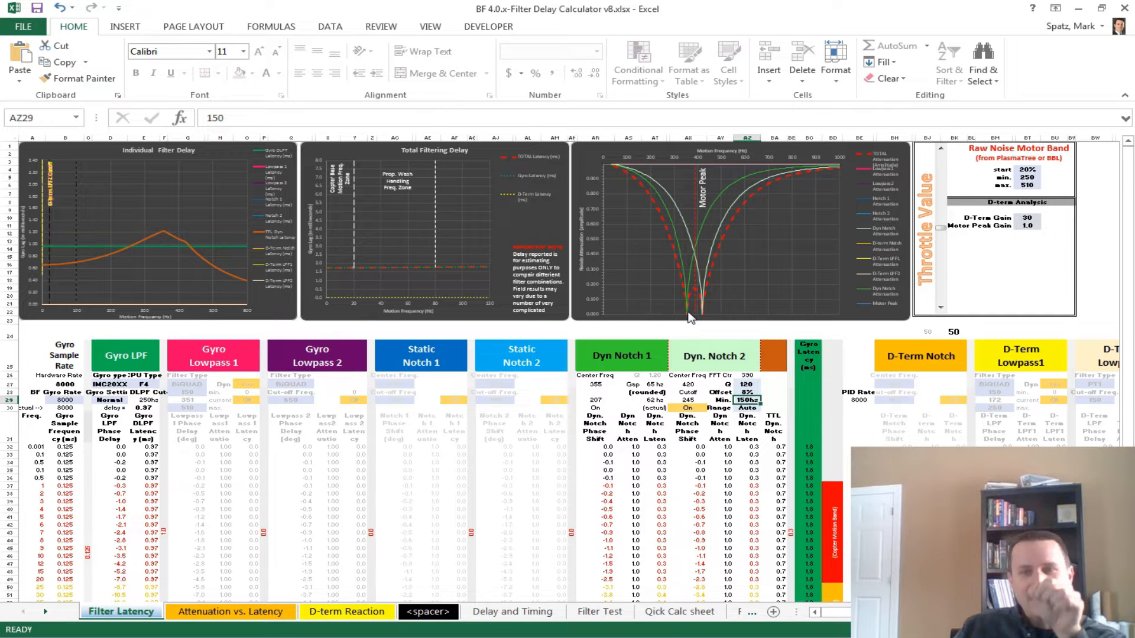
mouse_move(681, 304)
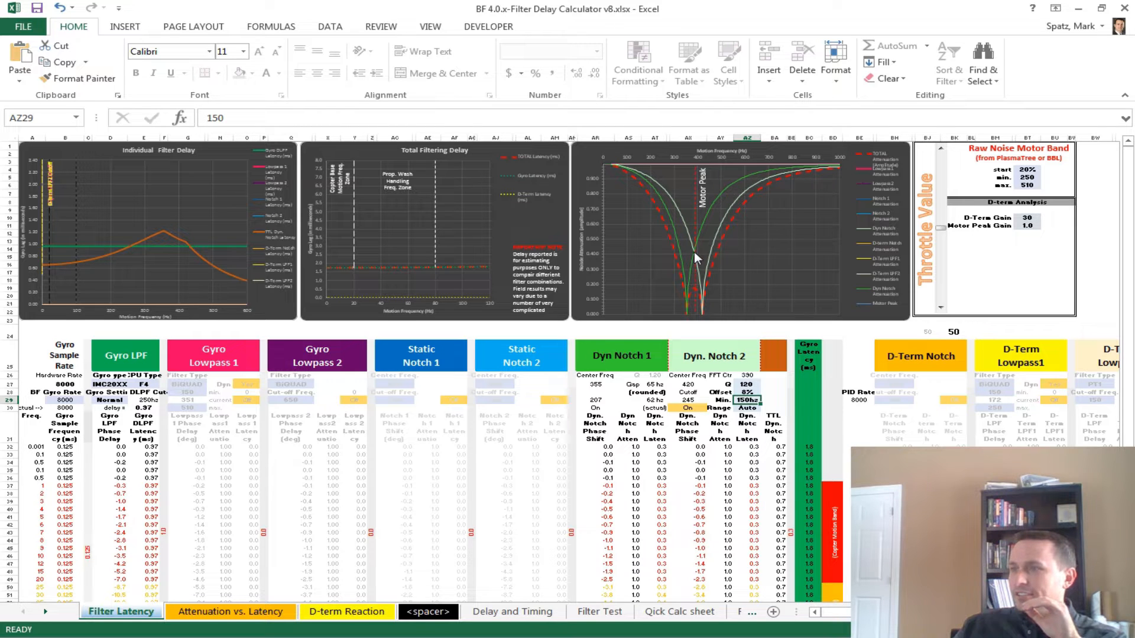
mouse_move(690, 273)
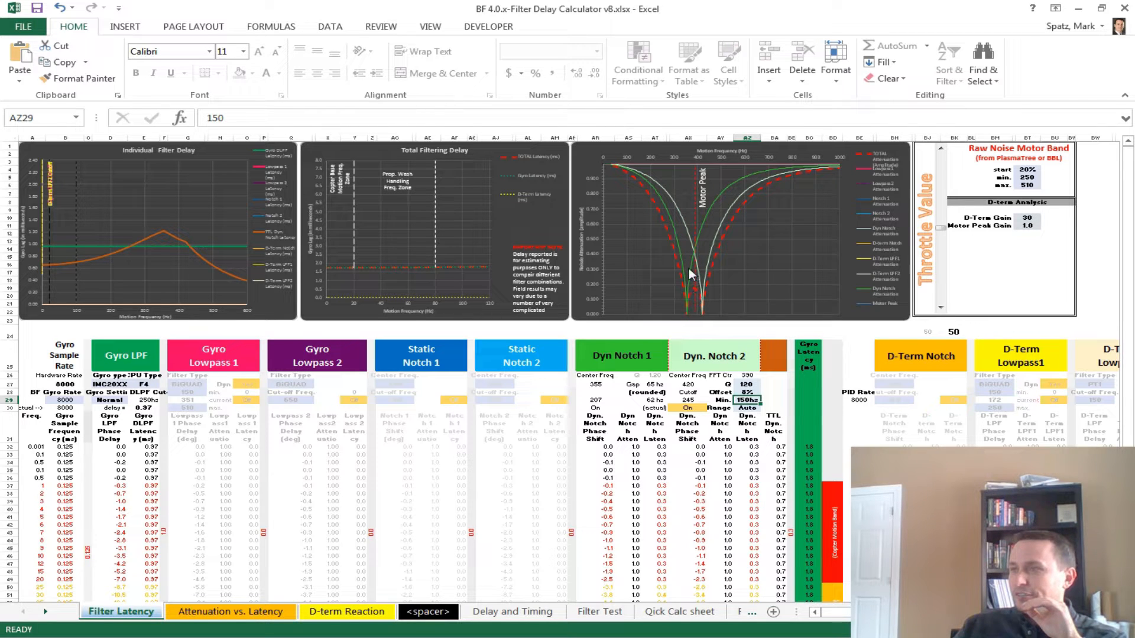
mouse_move(633, 261)
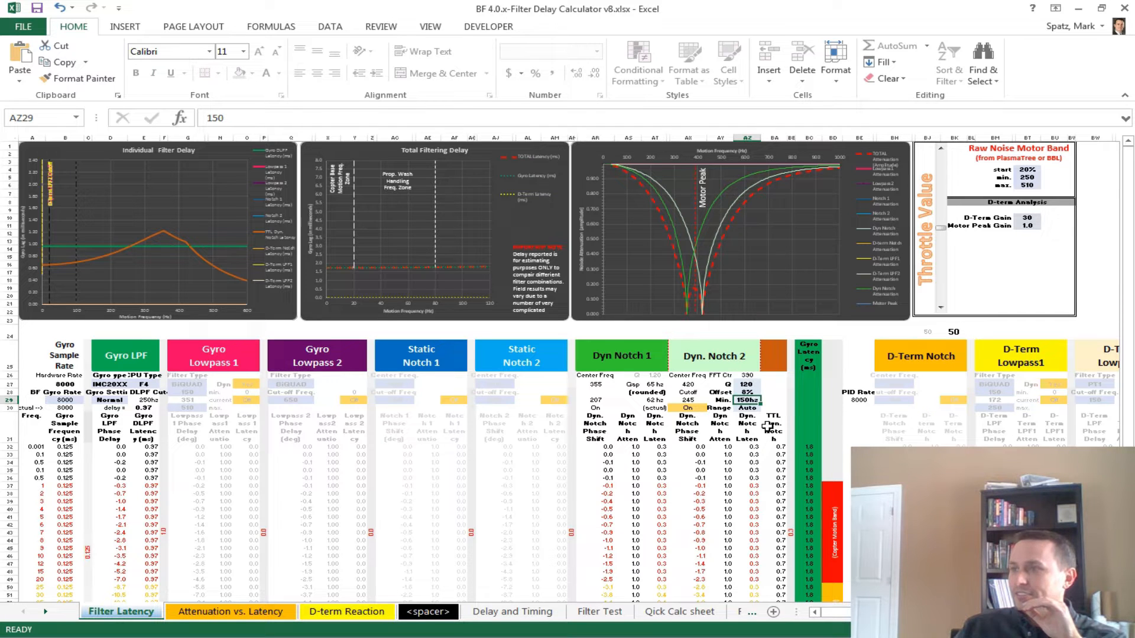
left_click(745, 393)
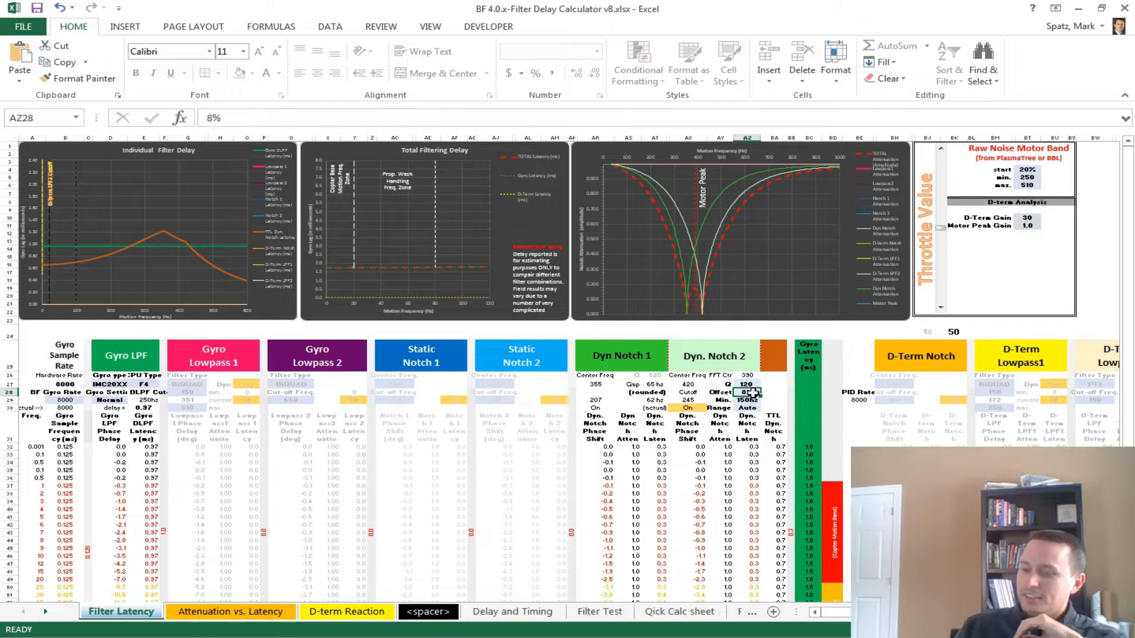
left_click(747, 399)
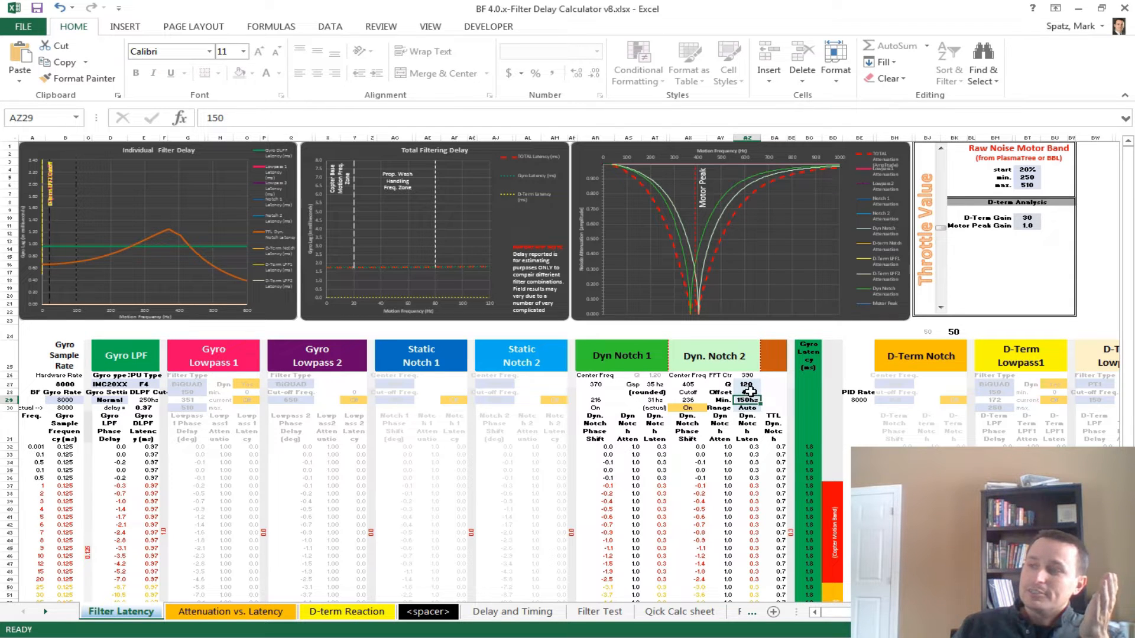
Choose 0% from the Offset cell (AZ28) dropdown
left_click(750, 391)
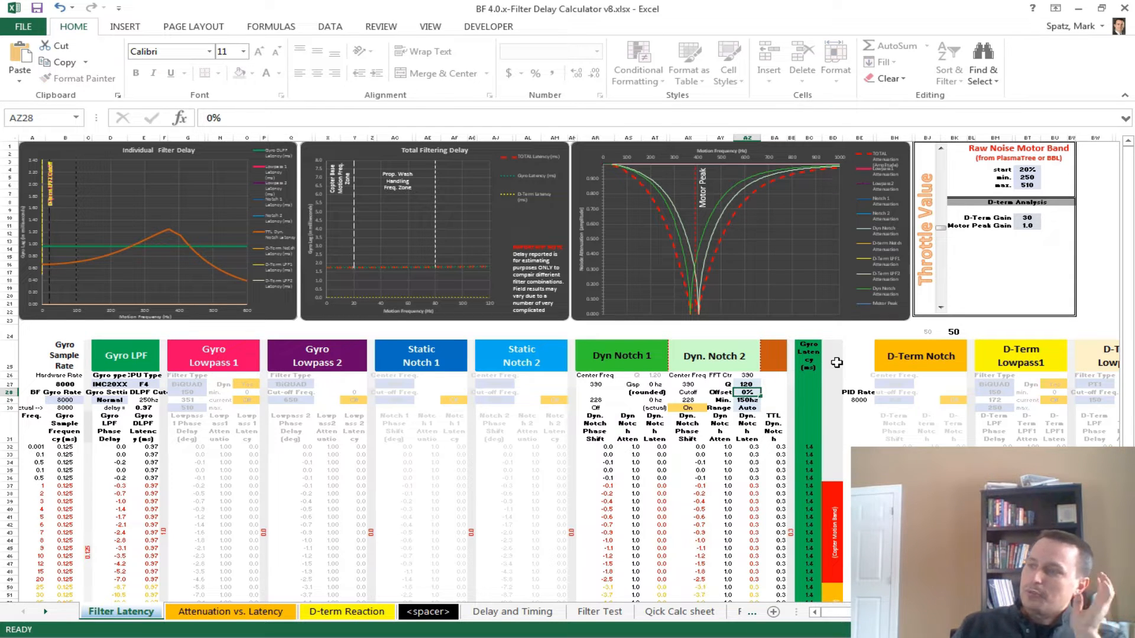
left_click(750, 401)
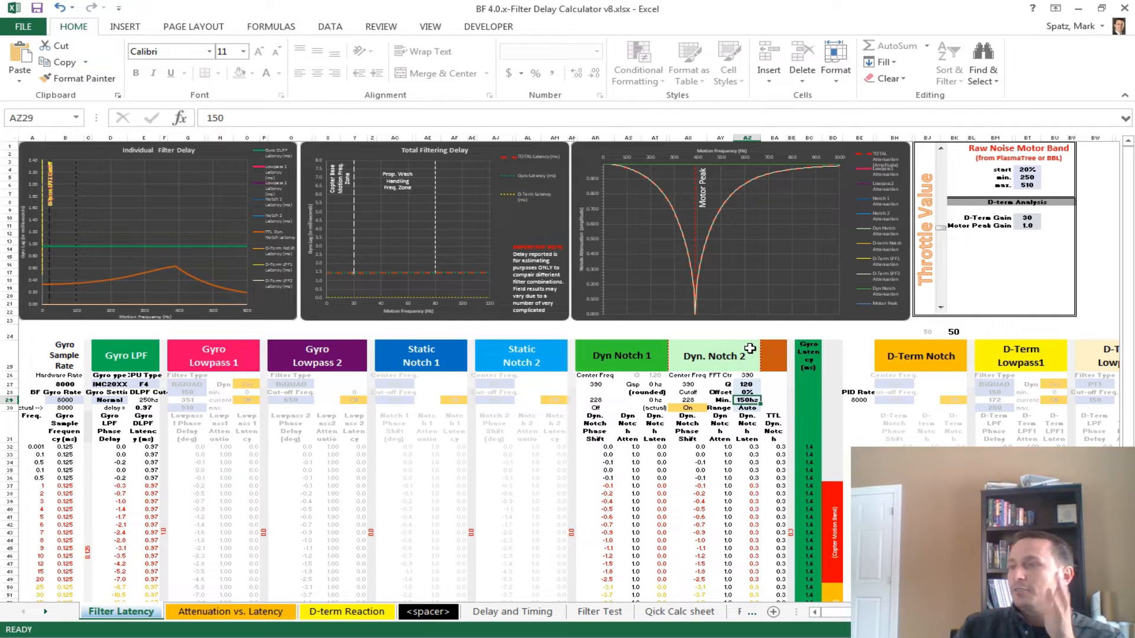
mouse_move(839, 219)
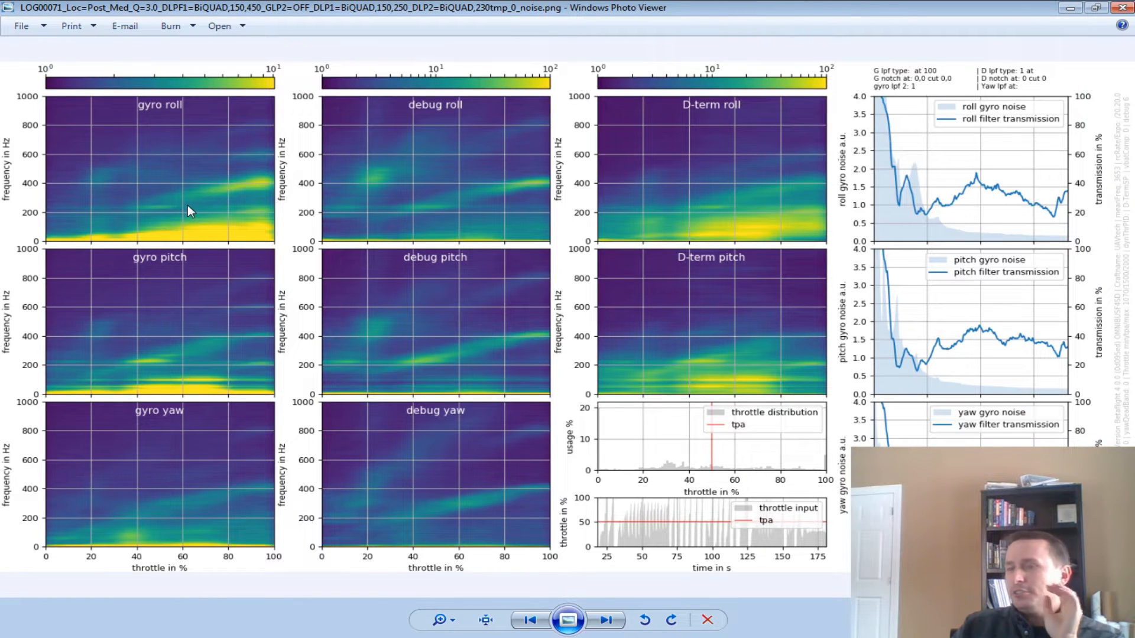
mouse_move(152, 210)
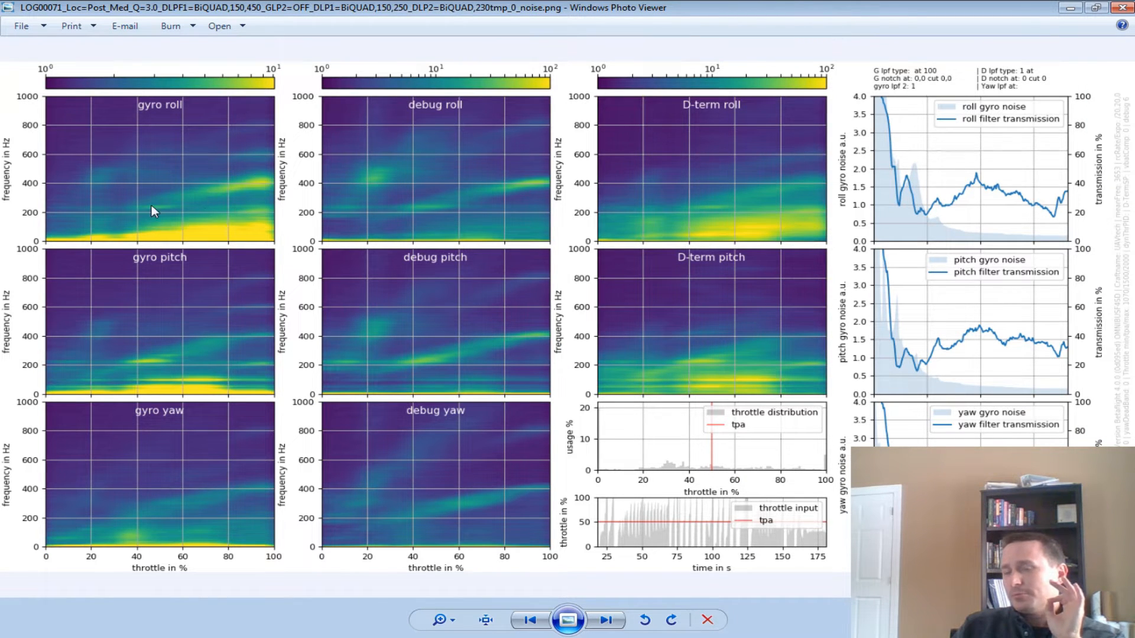
mouse_move(145, 221)
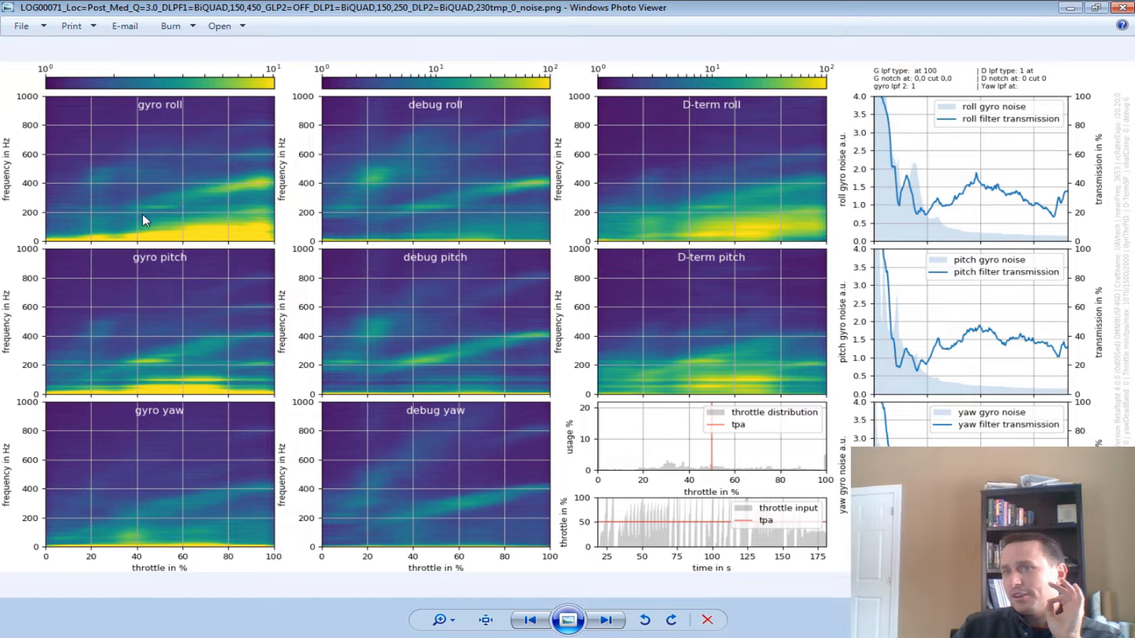
mouse_move(270, 190)
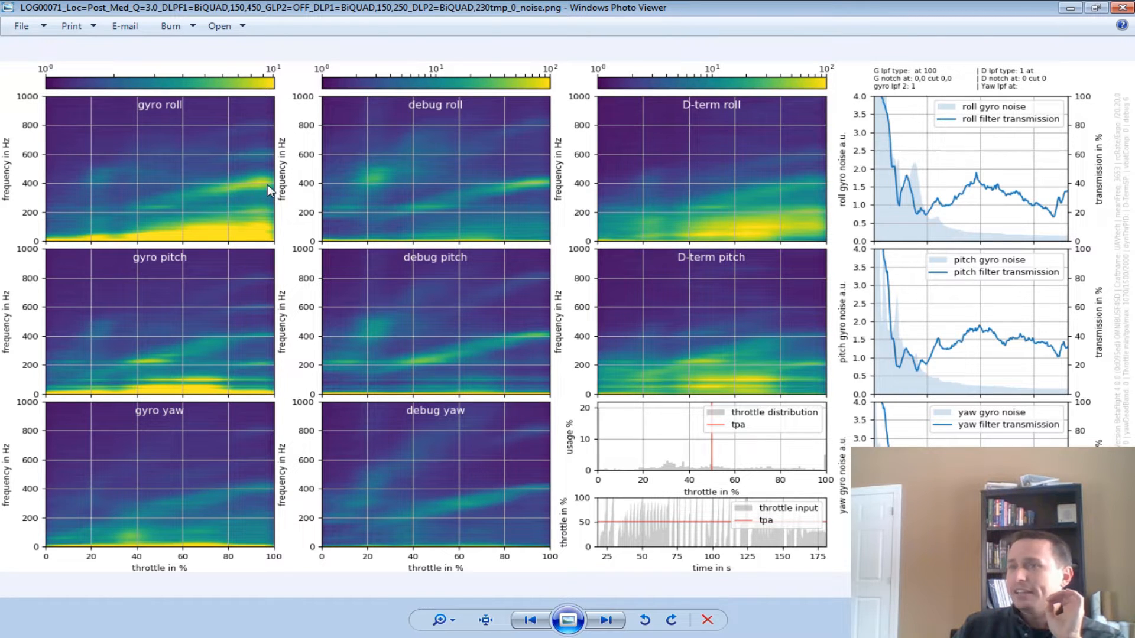
mouse_move(225, 209)
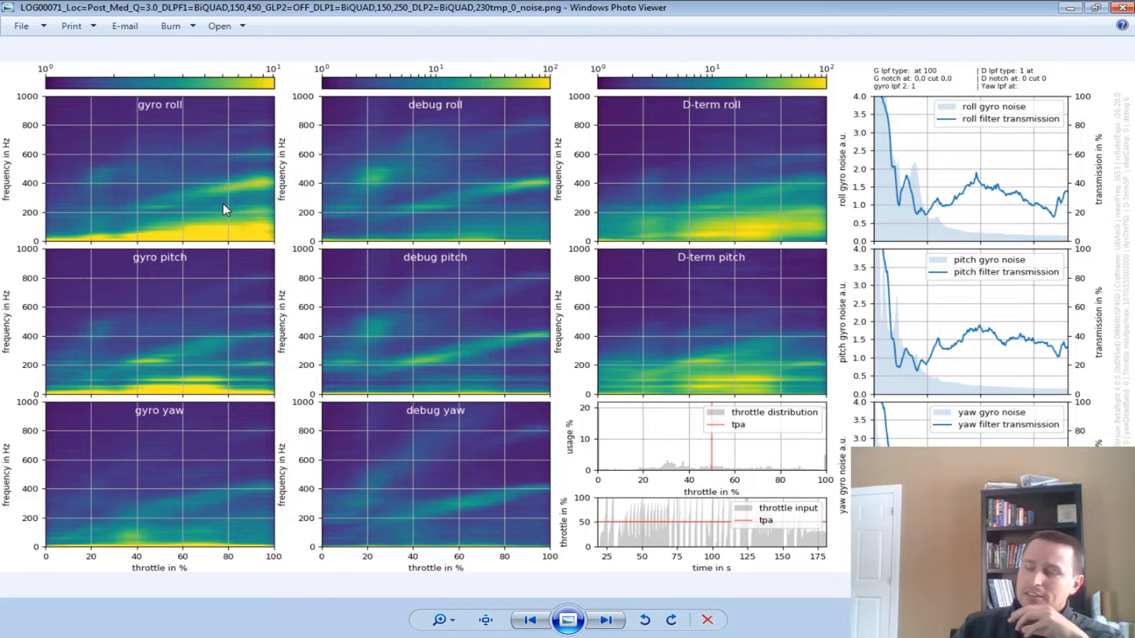
mouse_move(442, 205)
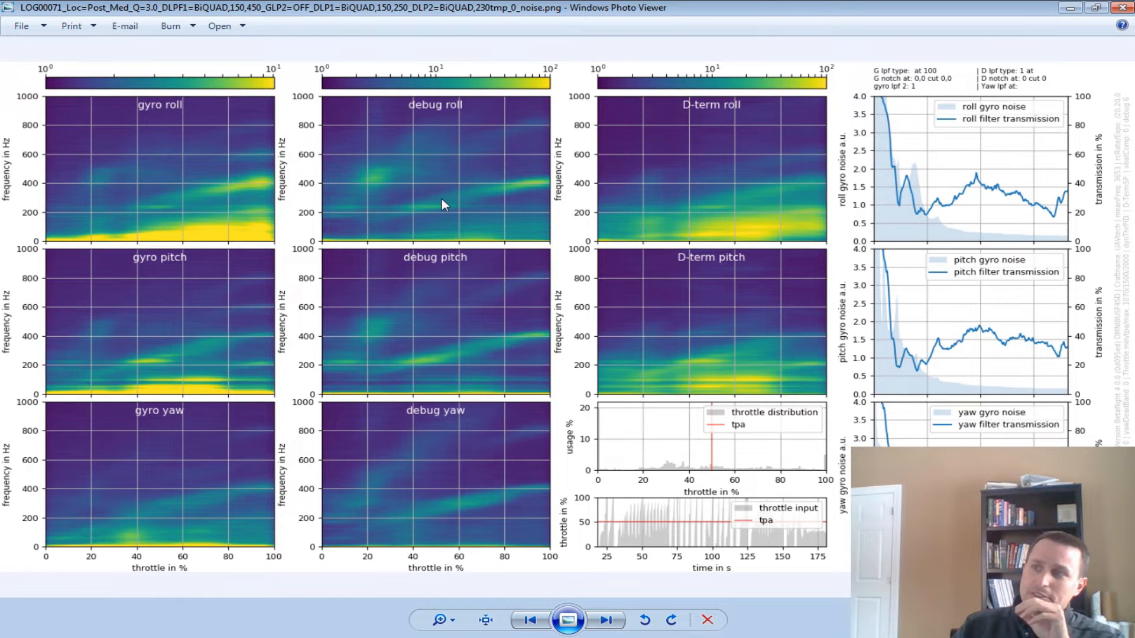
mouse_move(241, 197)
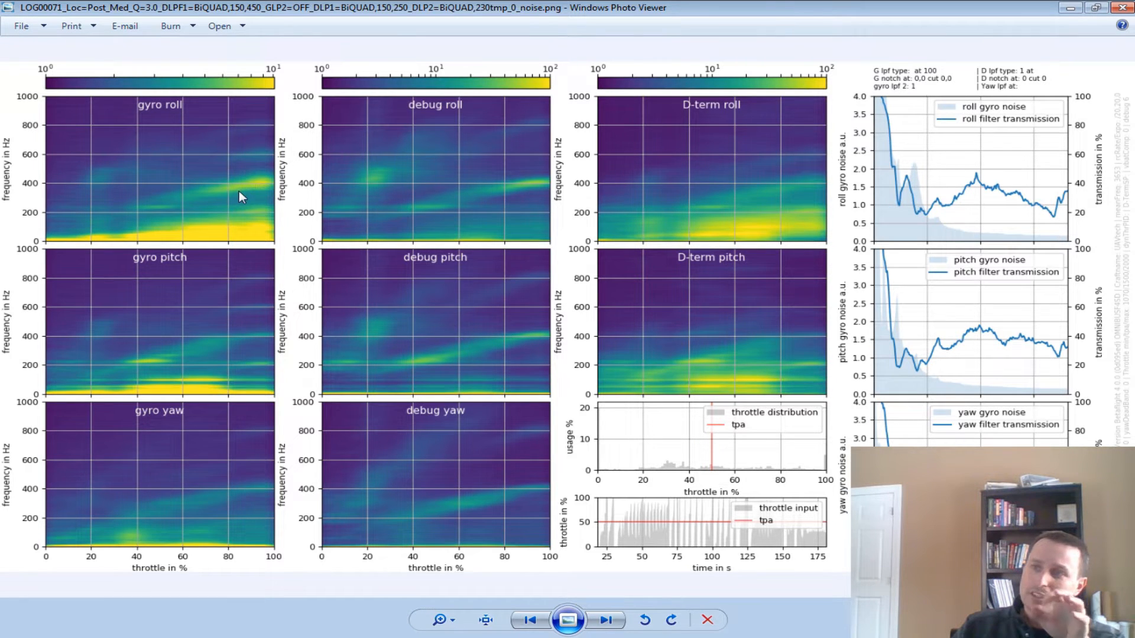
mouse_move(130, 219)
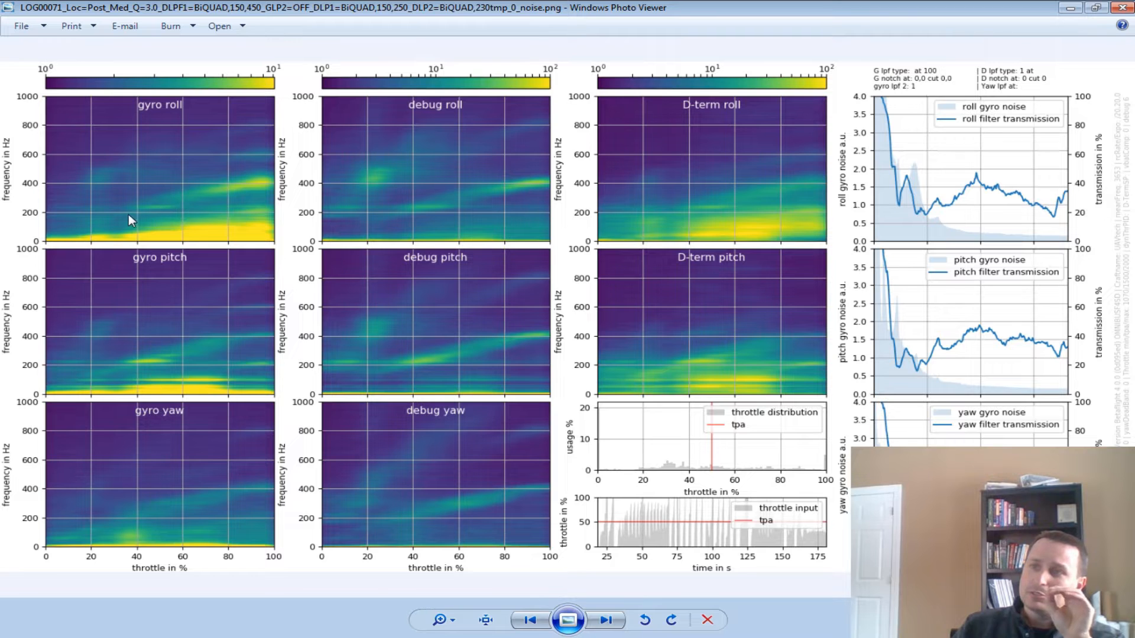
mouse_move(193, 199)
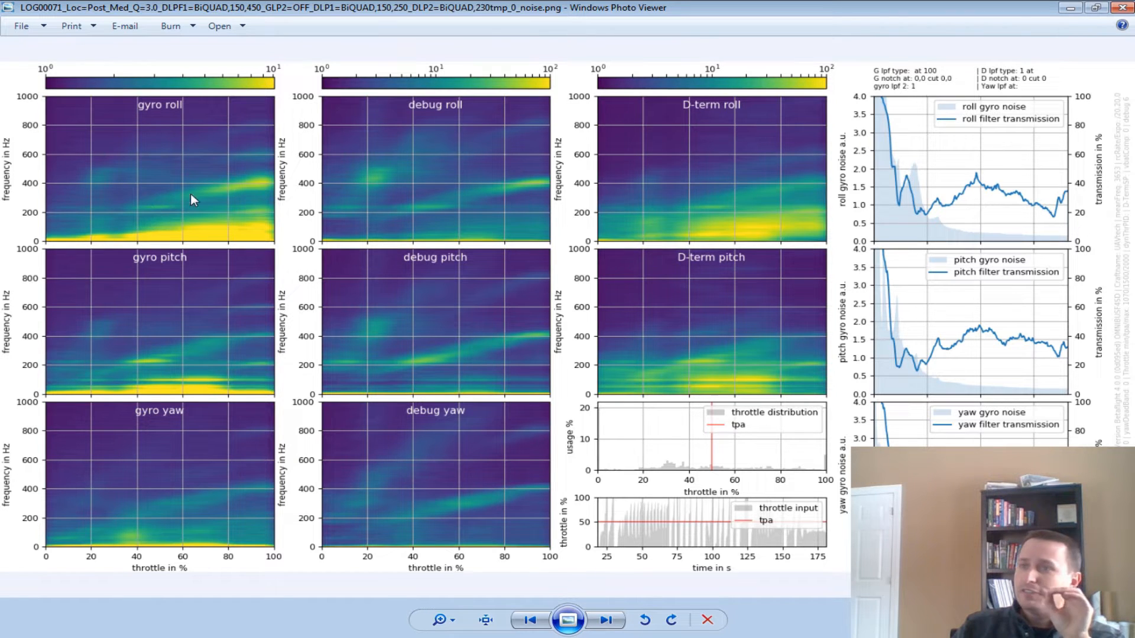
mouse_move(268, 188)
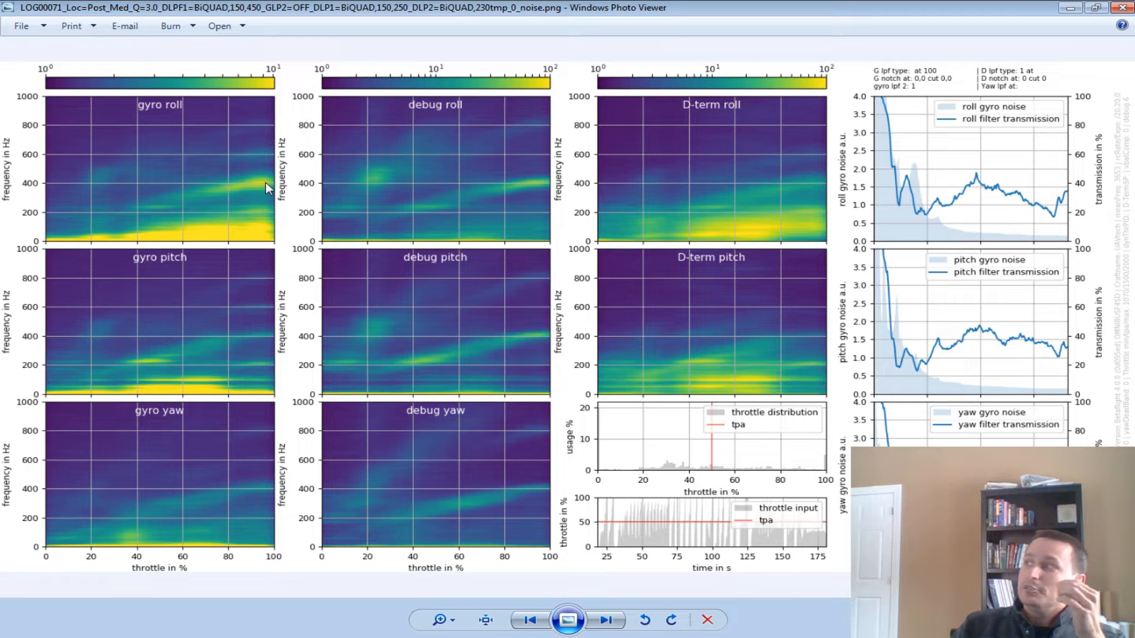
mouse_move(248, 206)
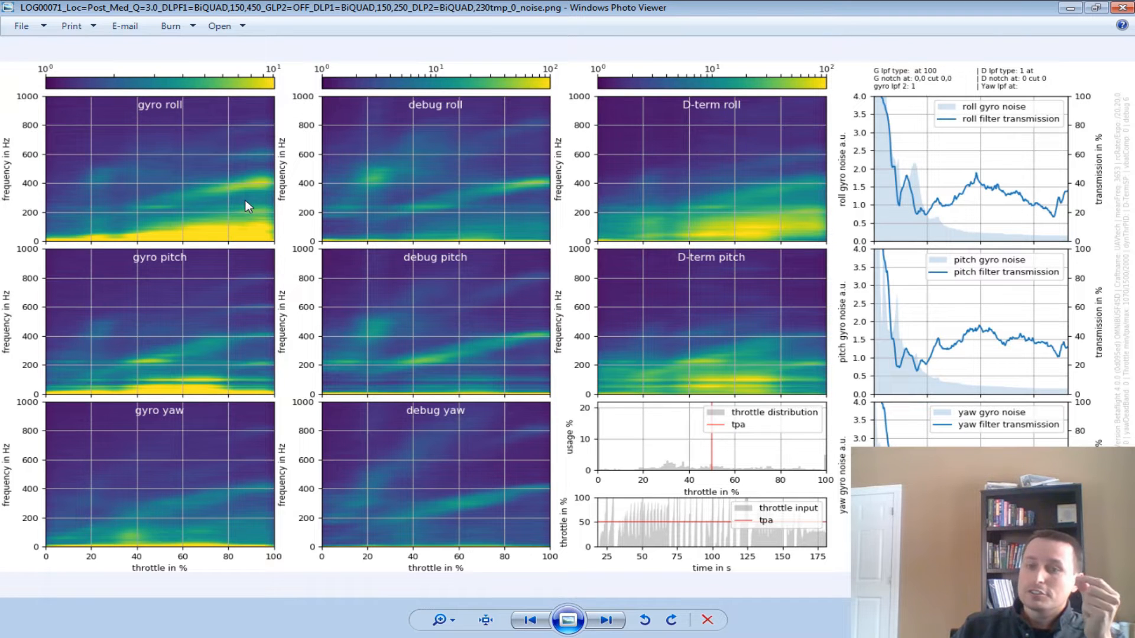
mouse_move(229, 145)
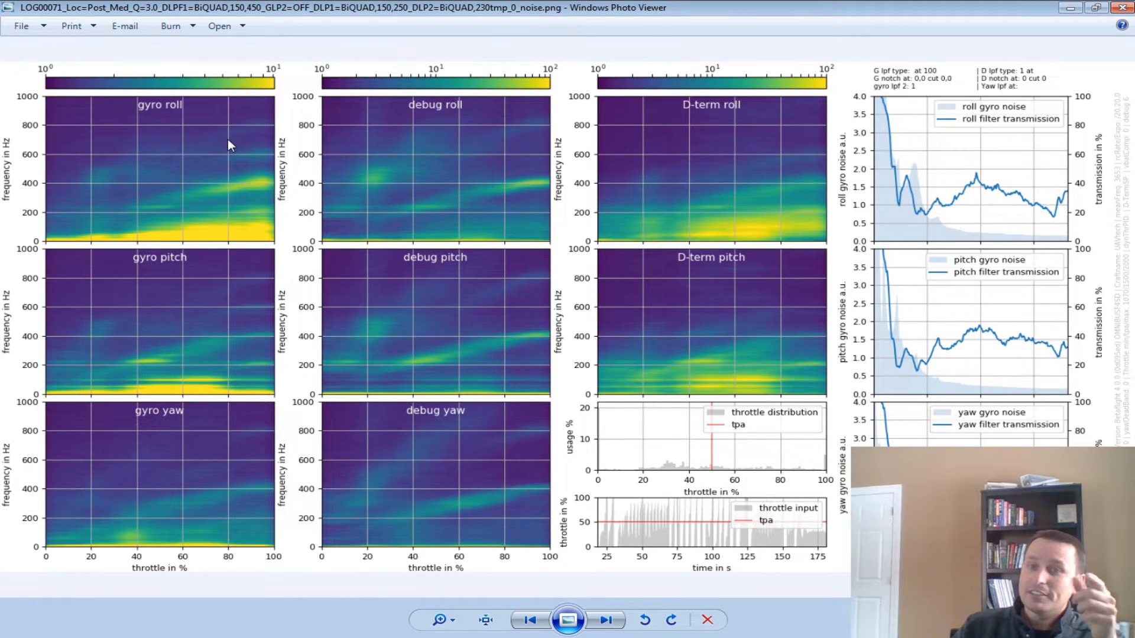
mouse_move(187, 182)
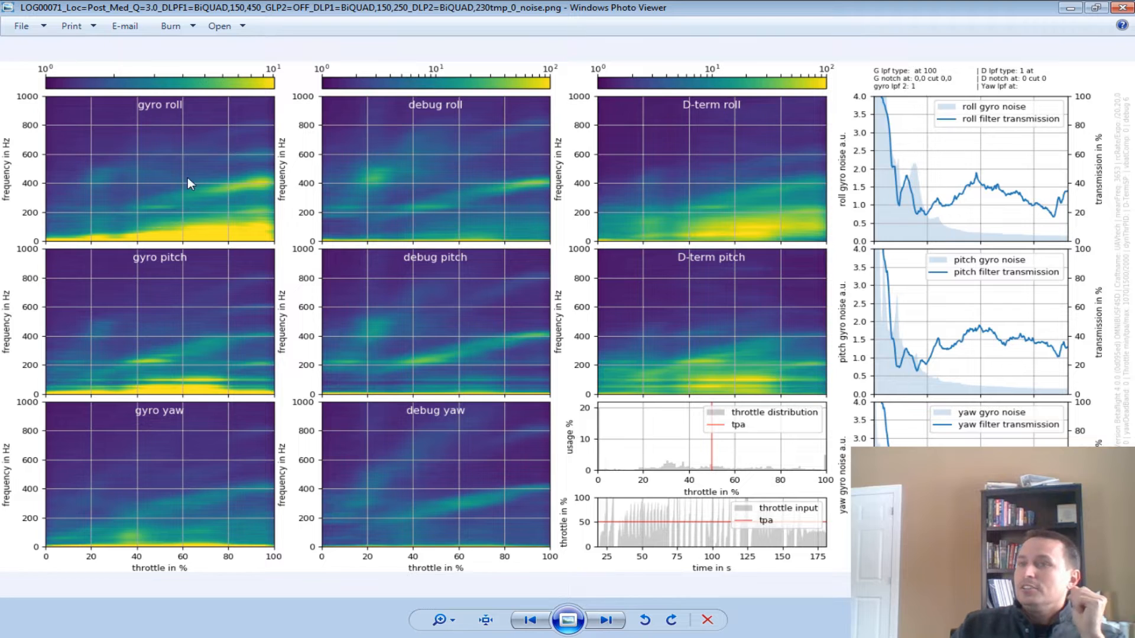
mouse_move(168, 201)
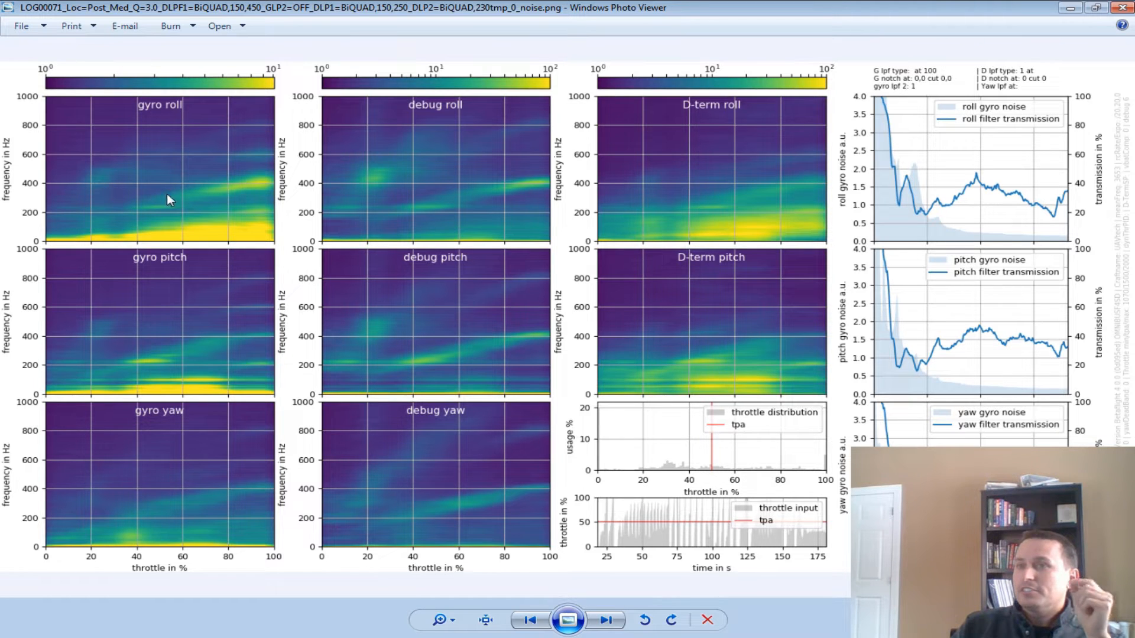
mouse_move(204, 192)
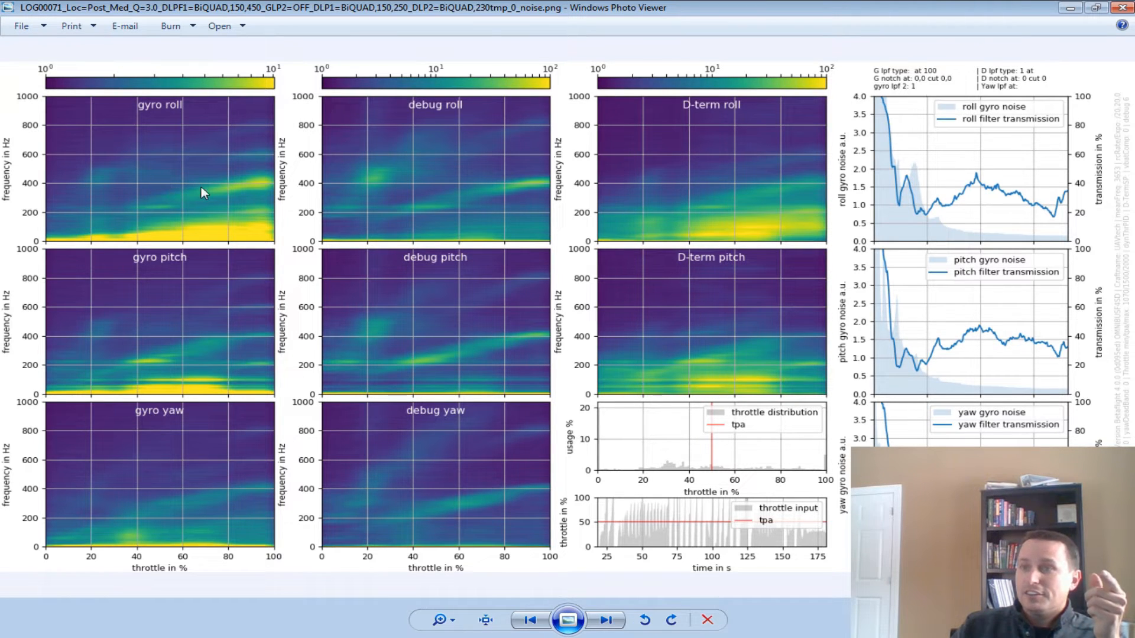
mouse_move(174, 208)
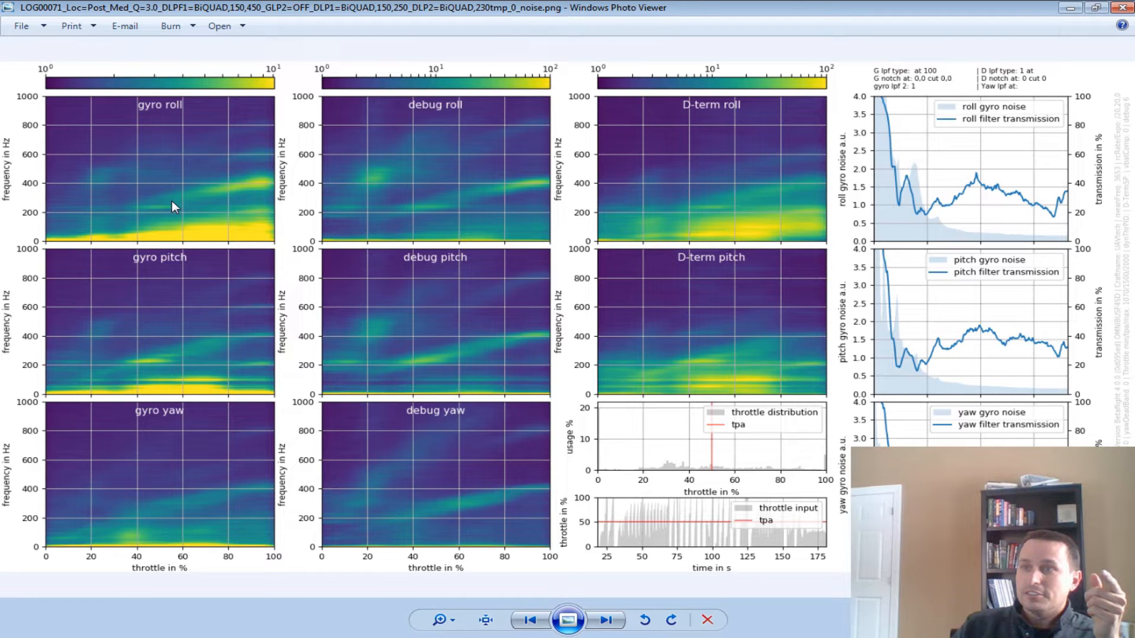
mouse_move(113, 200)
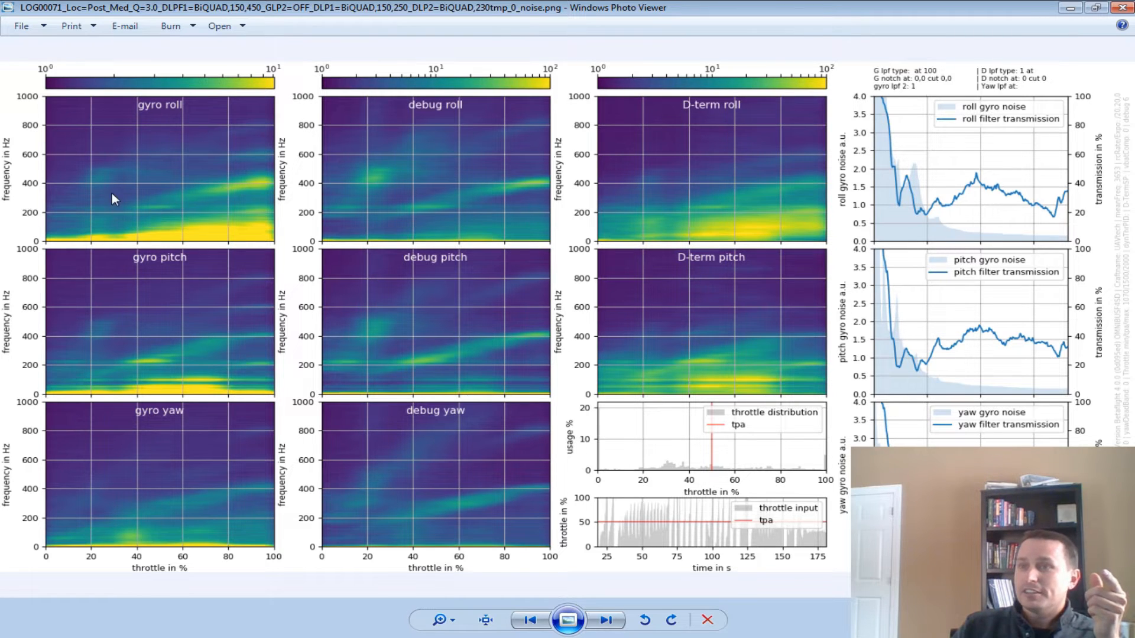
left_click(438, 620)
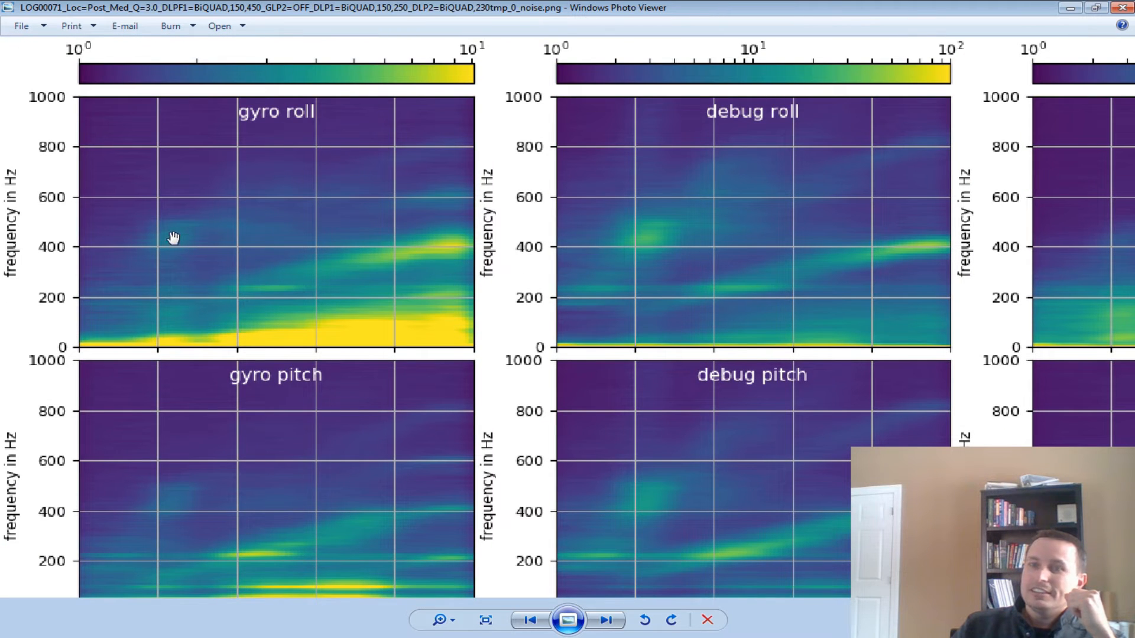
mouse_move(184, 233)
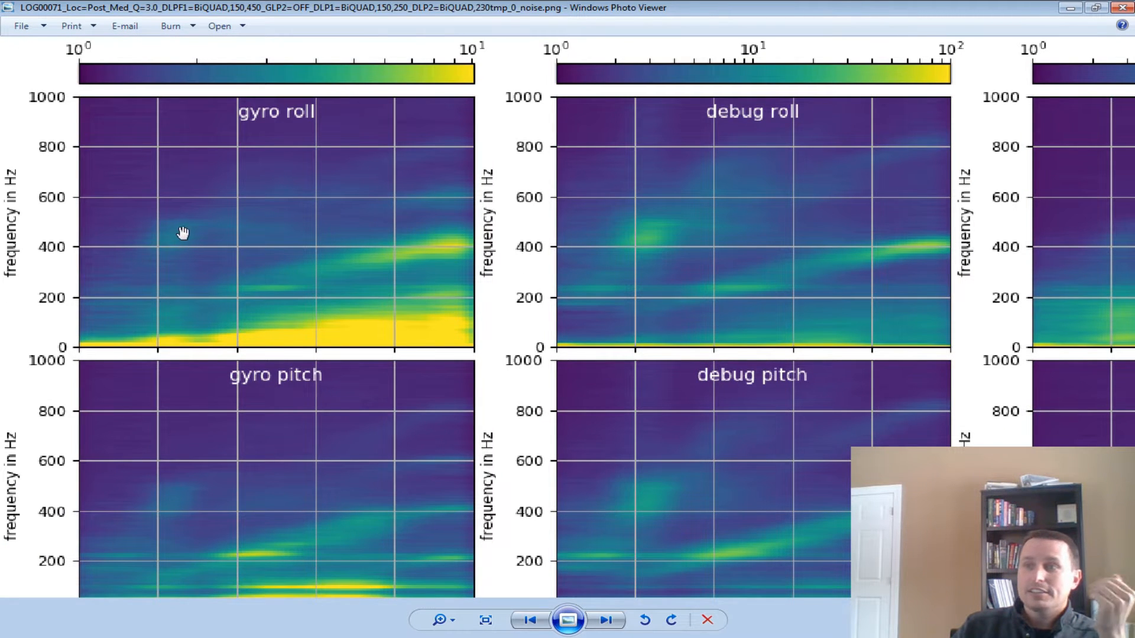
mouse_move(314, 170)
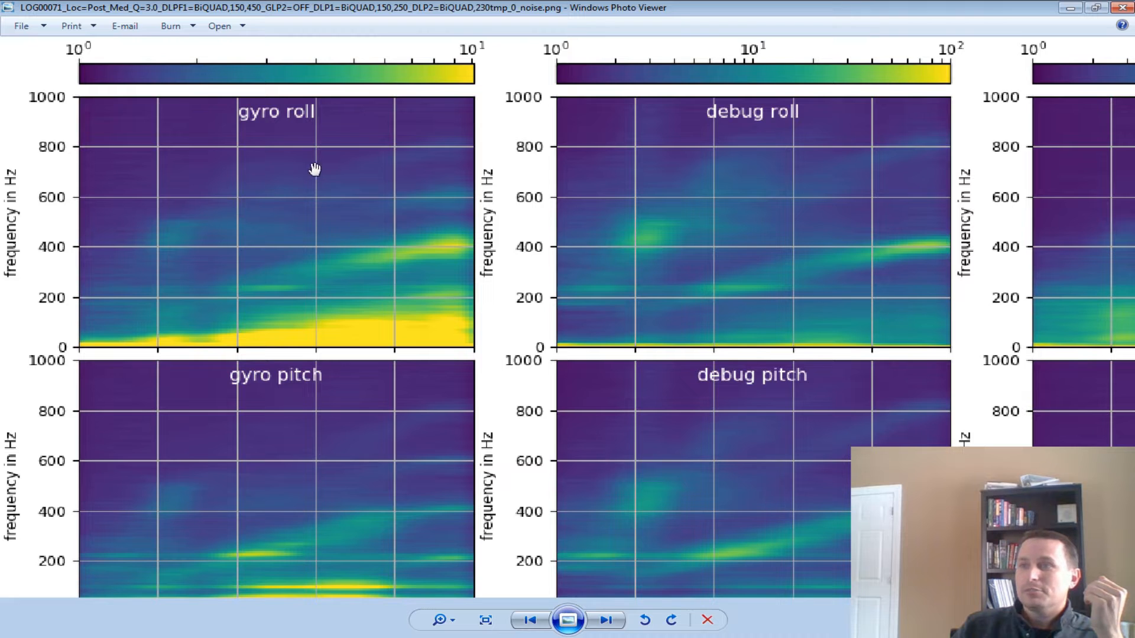
mouse_move(444, 145)
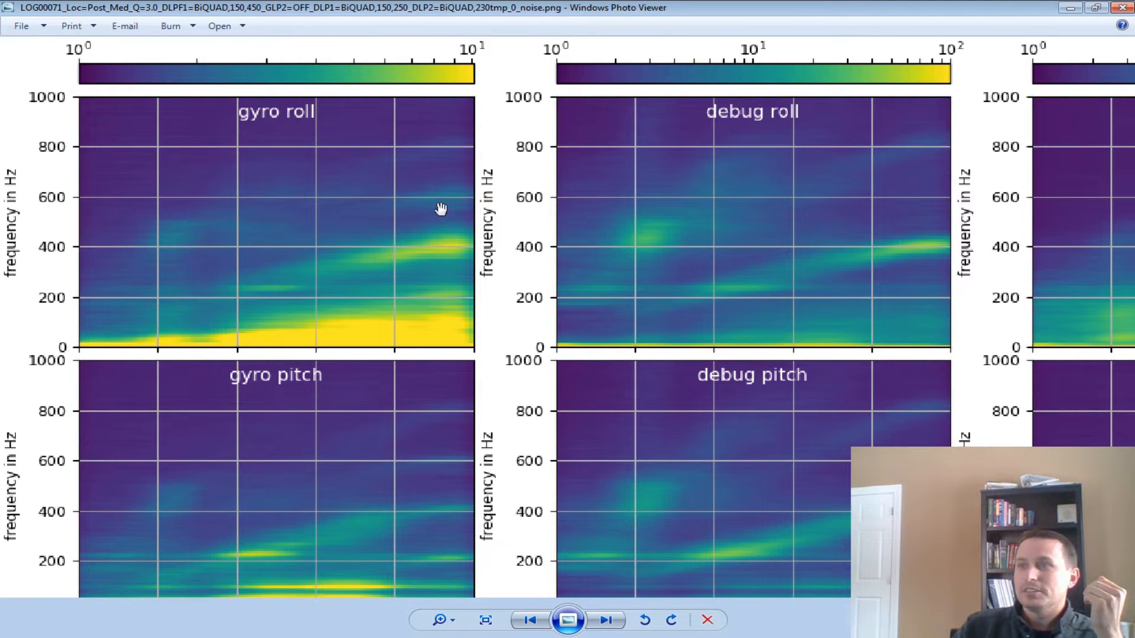
mouse_move(186, 238)
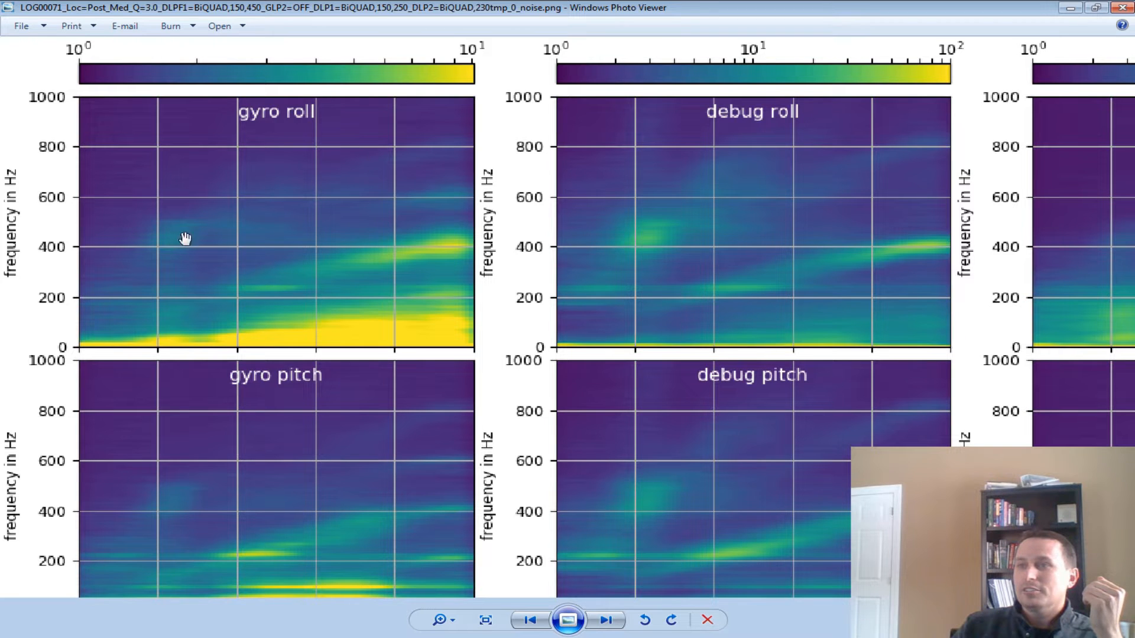
mouse_move(436, 141)
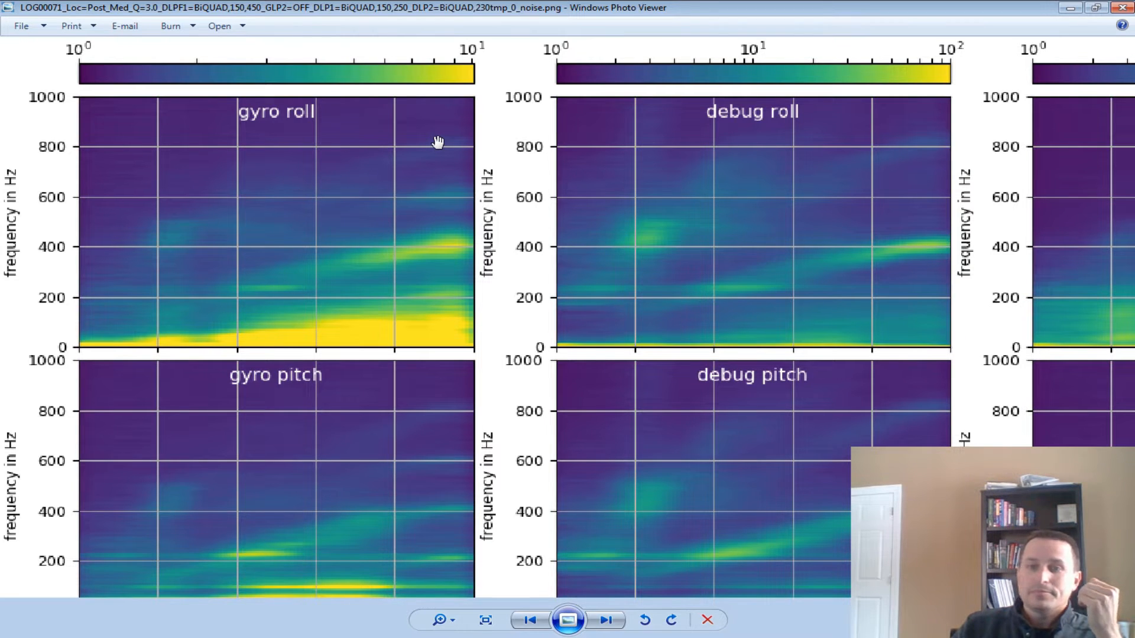
mouse_move(410, 318)
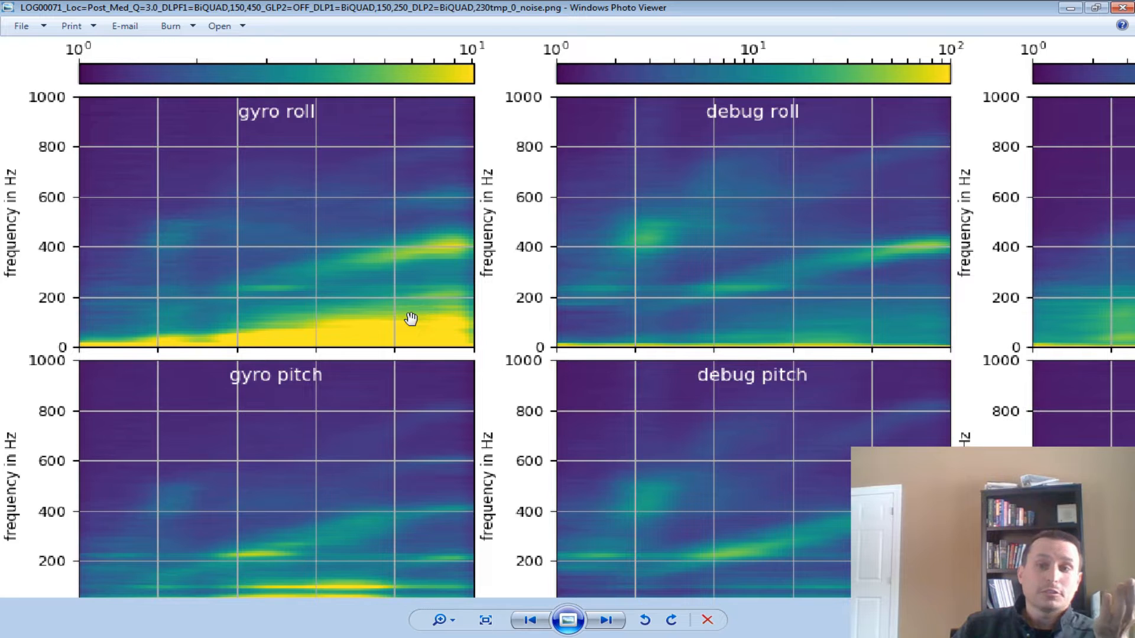
mouse_move(425, 219)
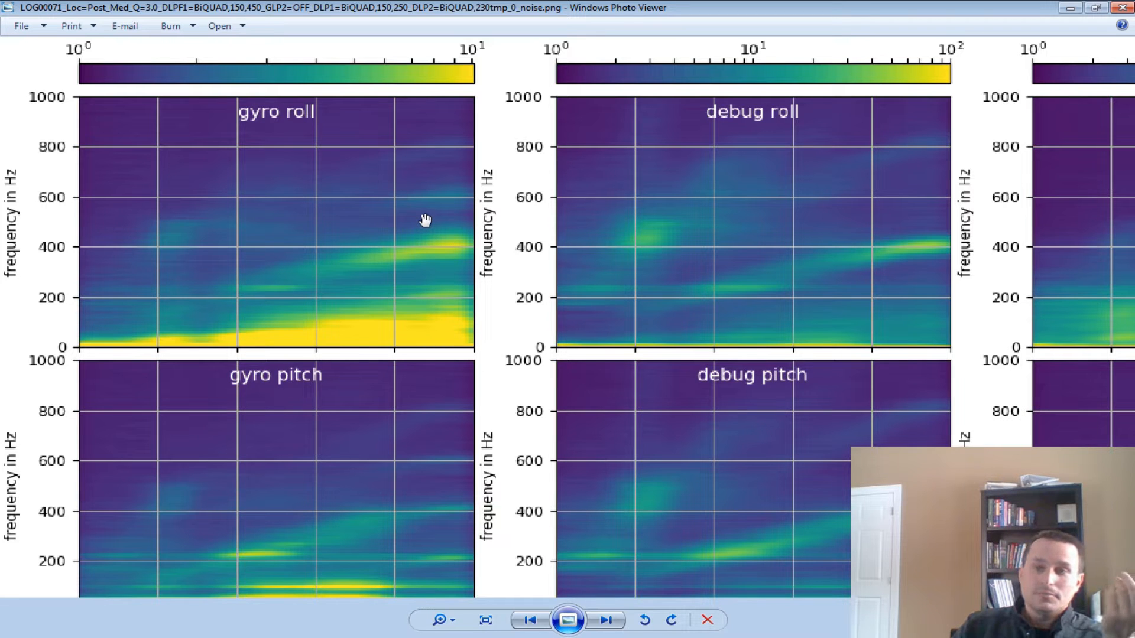
Fit the noise analysis PNG to the window to show all spectrograms and plots
left_click(484, 619)
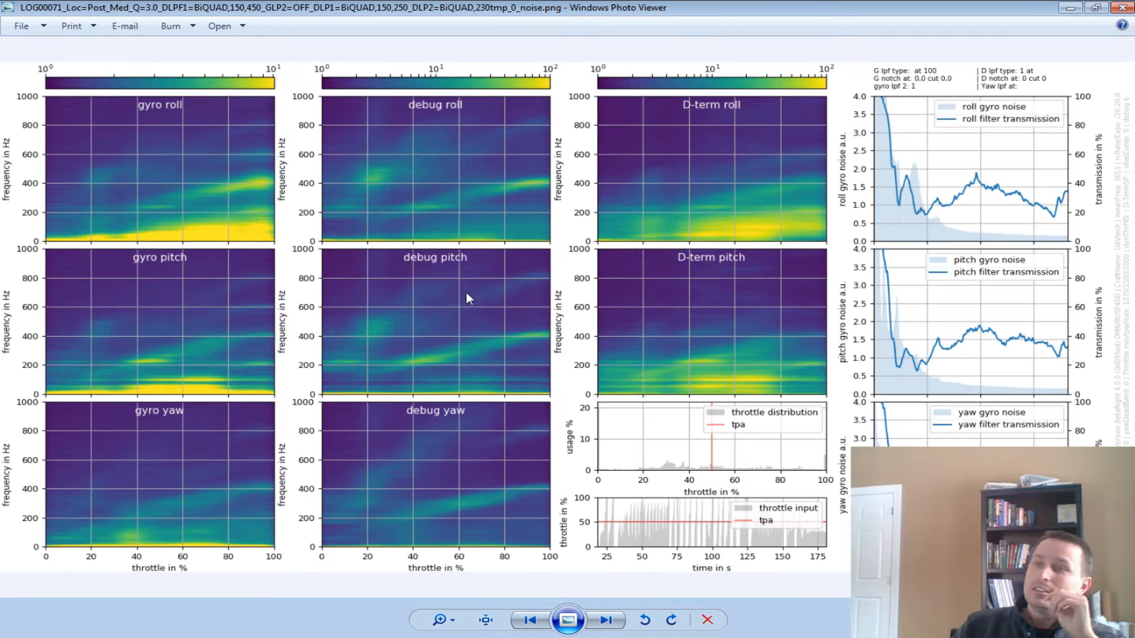
mouse_move(268, 223)
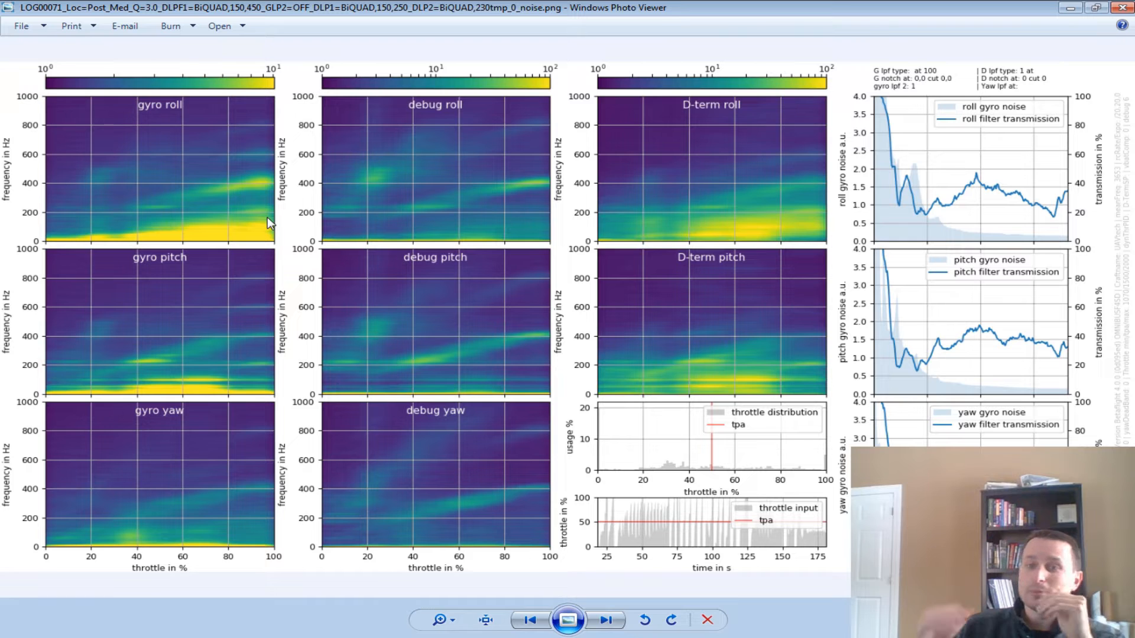
mouse_move(281, 239)
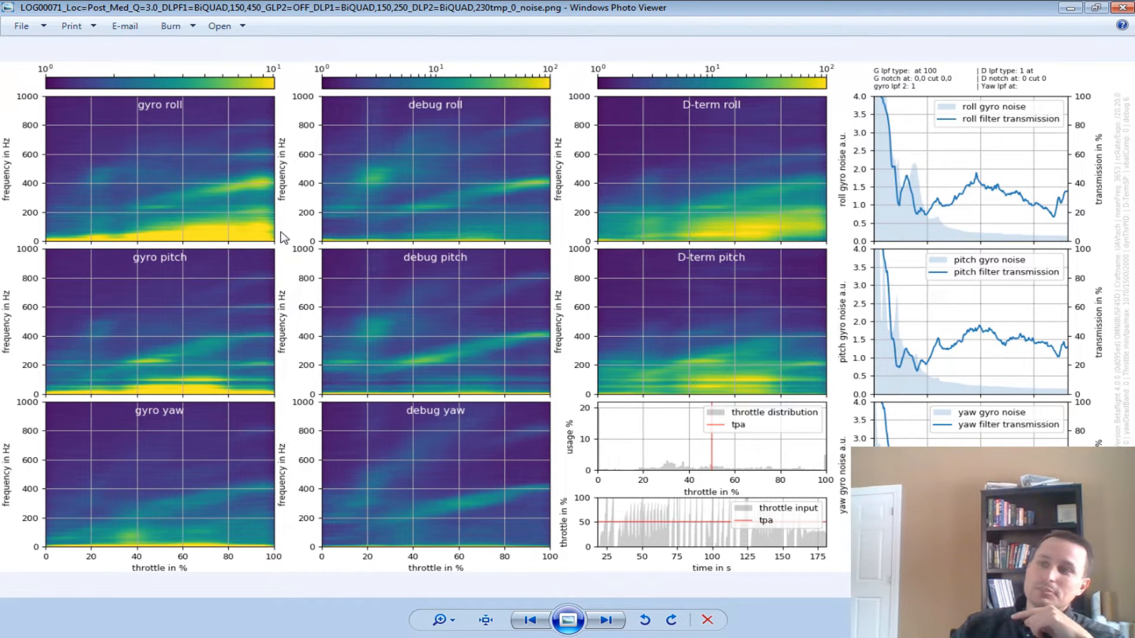
mouse_move(261, 128)
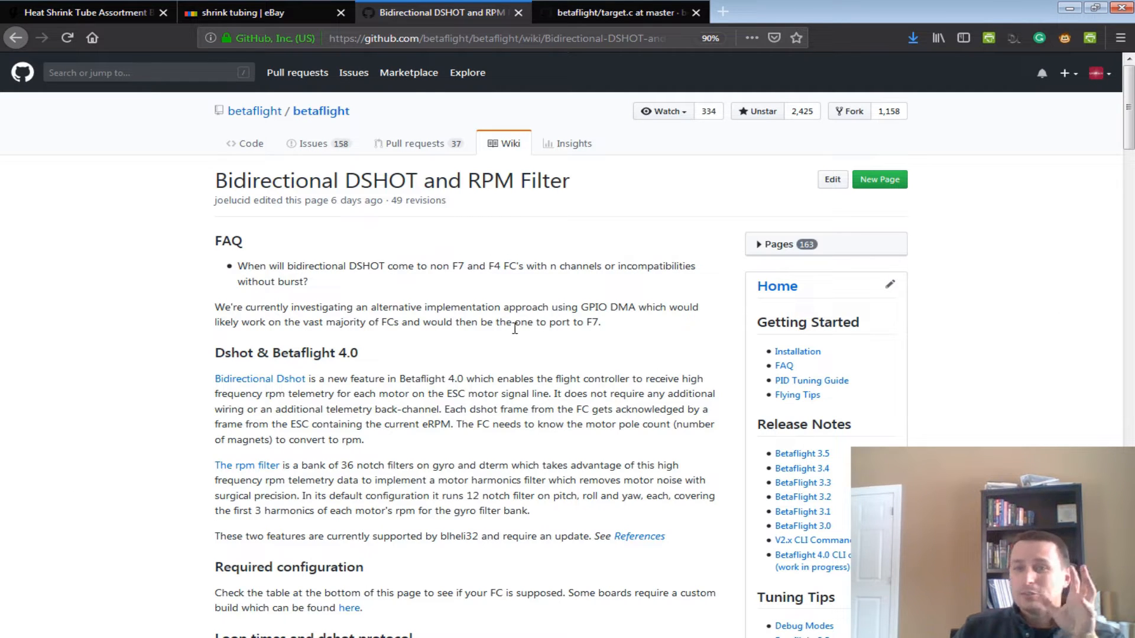
mouse_move(416, 281)
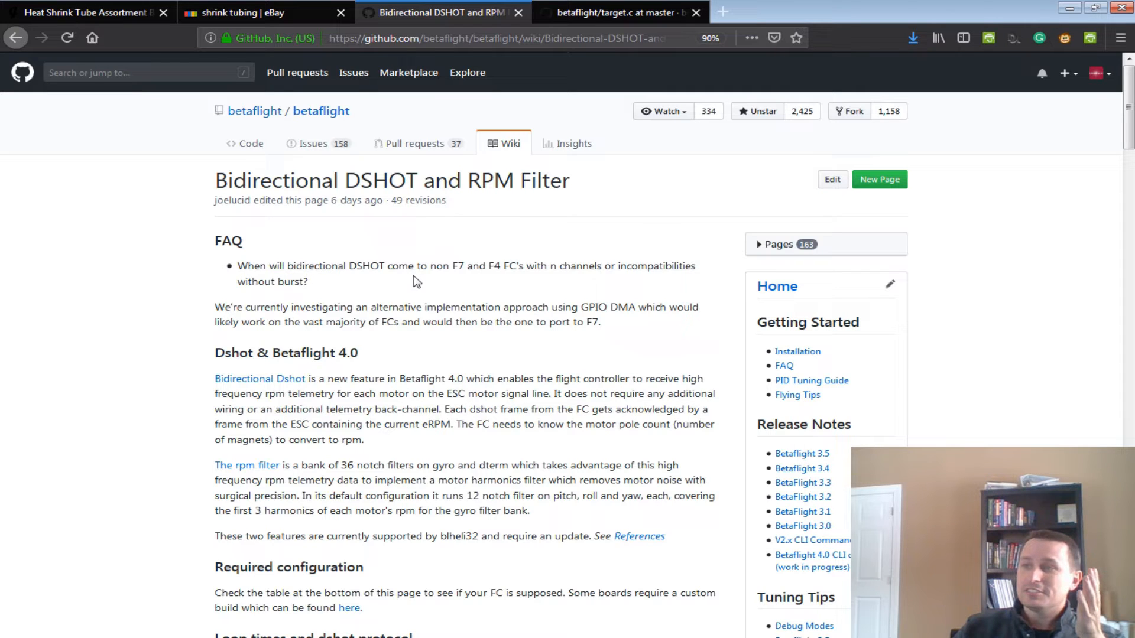
mouse_move(493, 280)
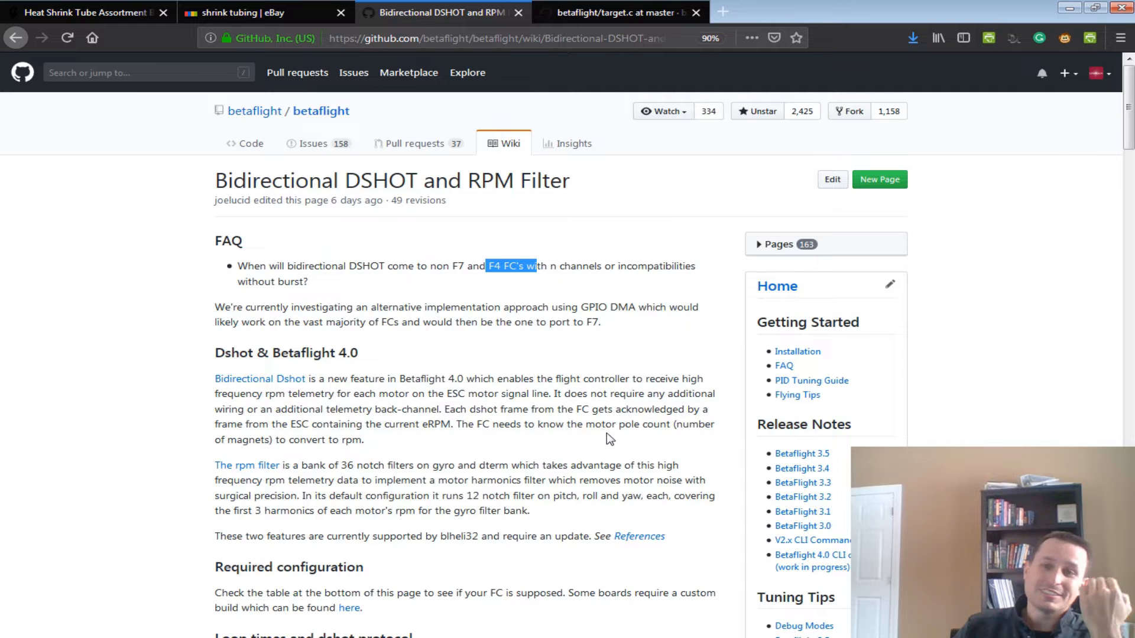
scroll("down", 3)
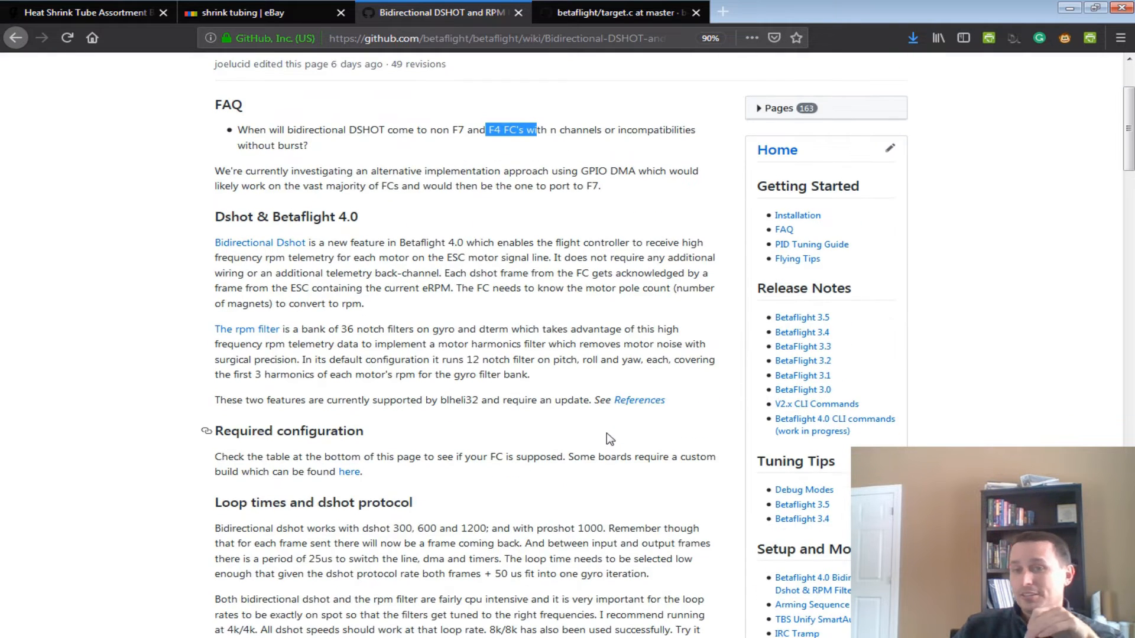
scroll("up", 3)
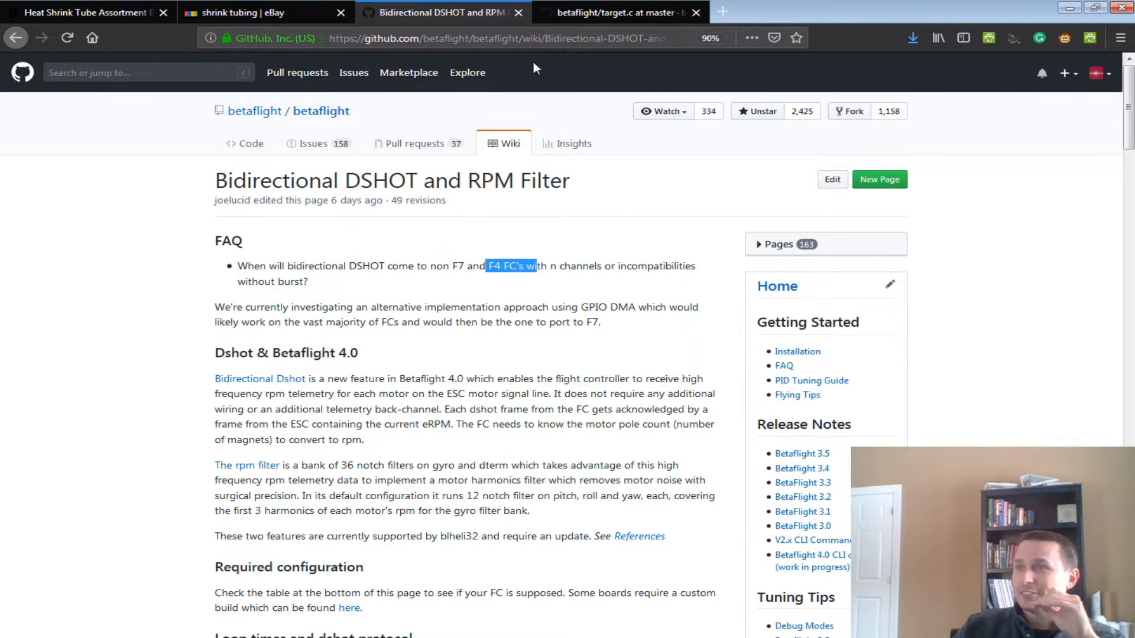
left_click(619, 12)
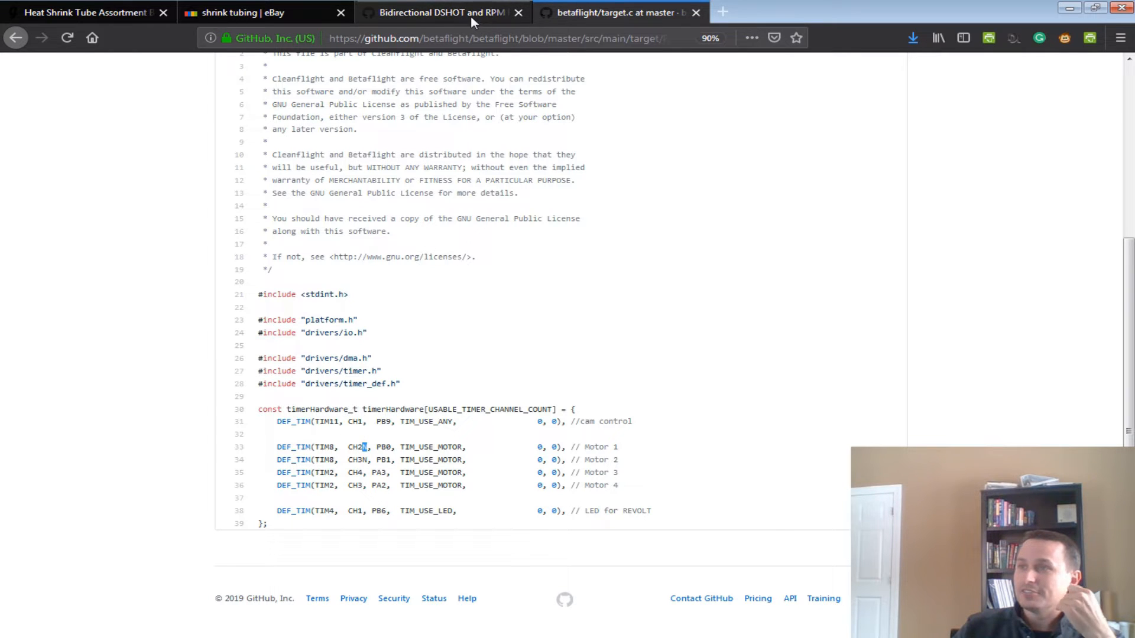
left_click(442, 12)
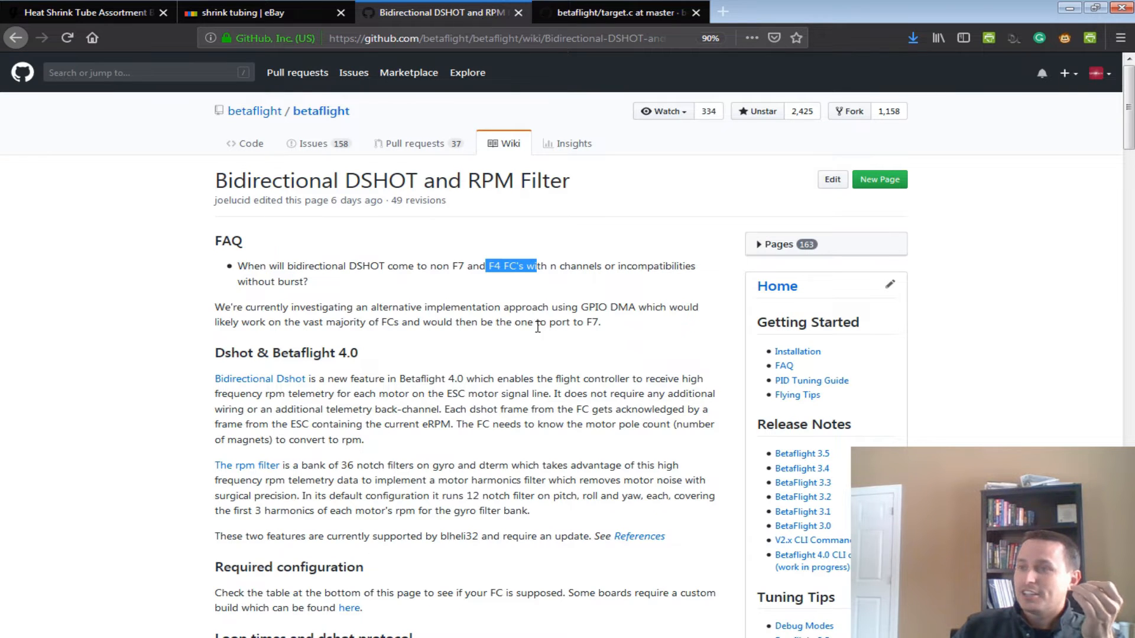
scroll("down", 3)
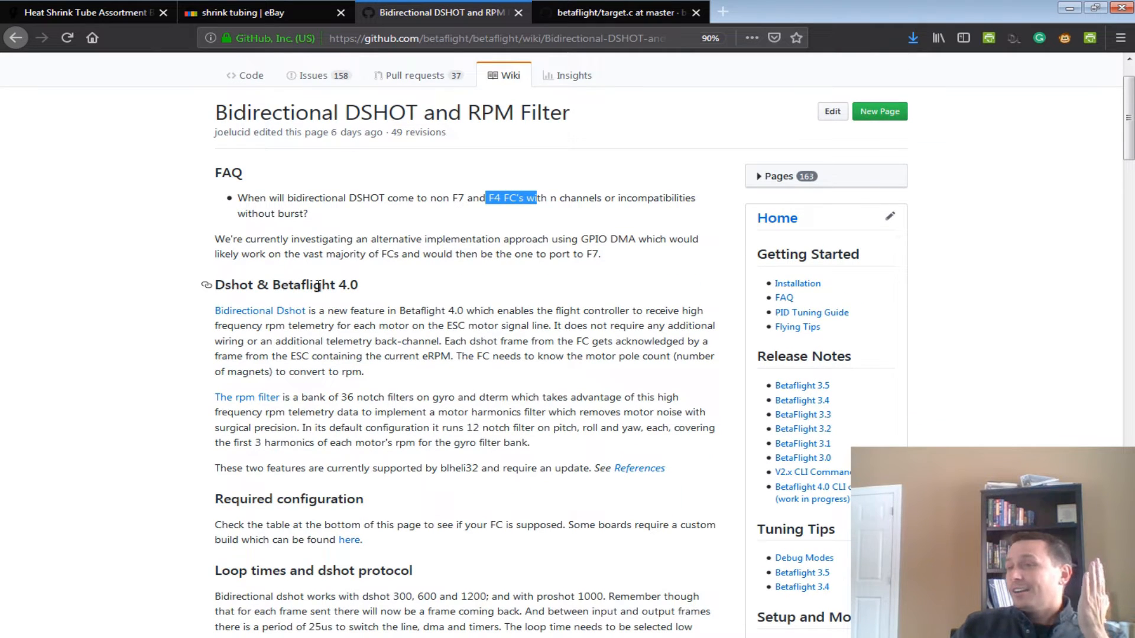
mouse_move(362, 317)
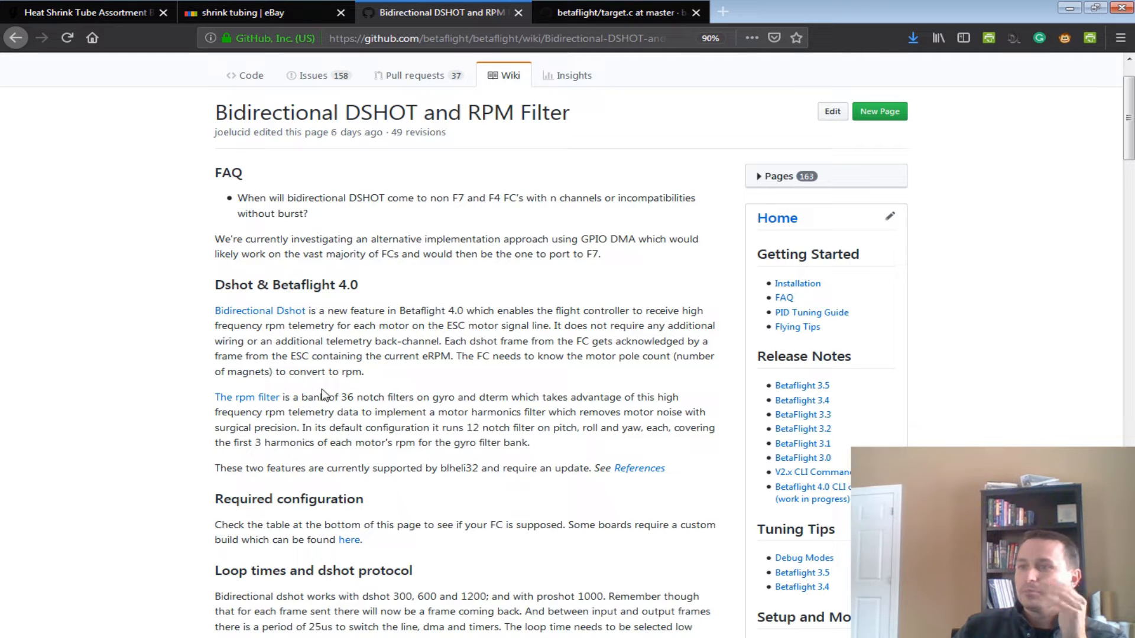
mouse_move(378, 326)
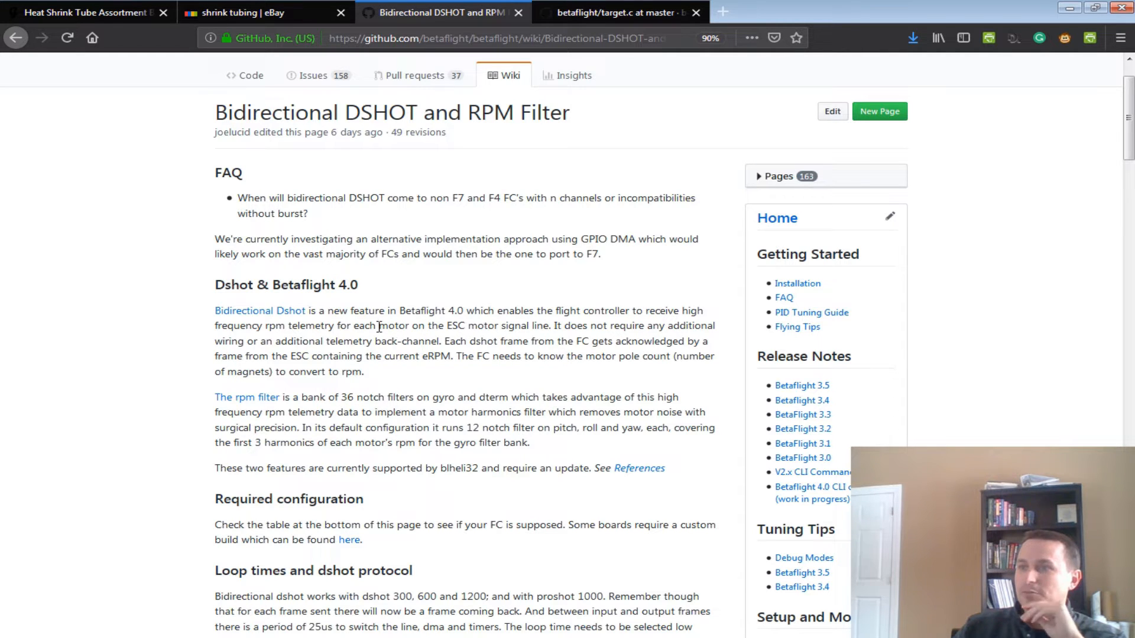
Follow the References 'available' link into the Rev32.6.5 hex folder and open RF1_Multi_32_65.Hex
scroll("down", 3)
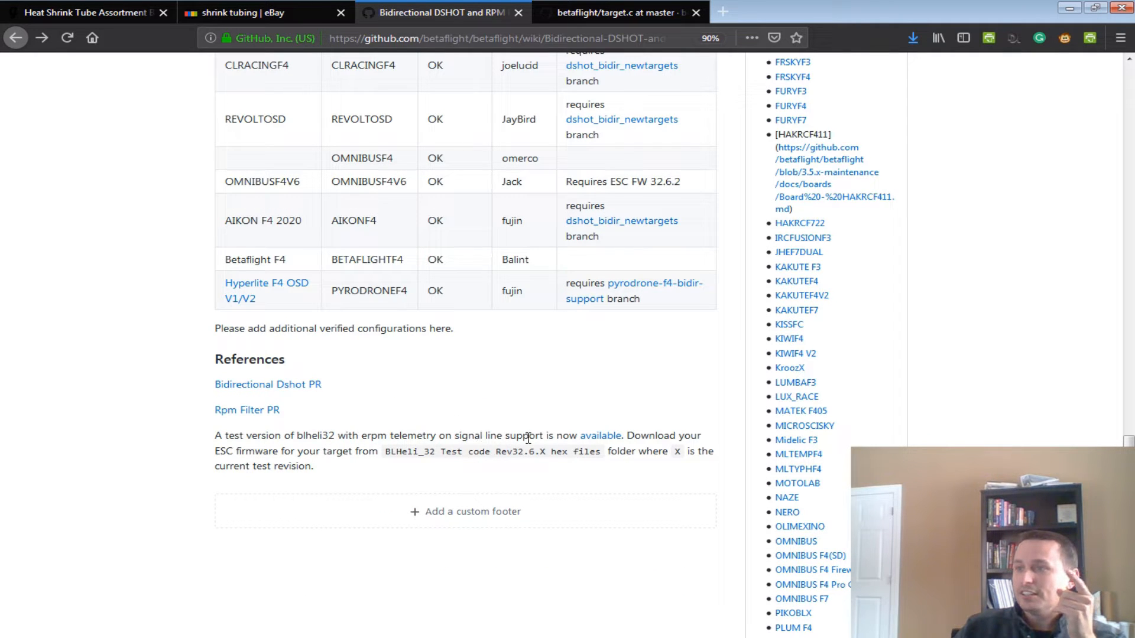
mouse_move(600, 435)
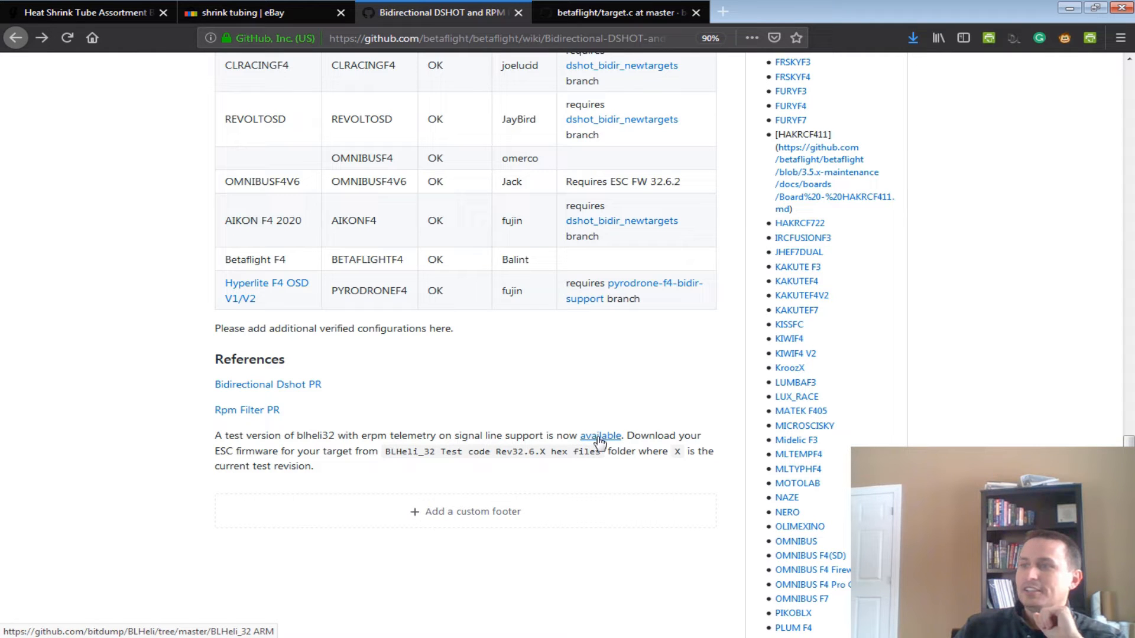
left_click(600, 436)
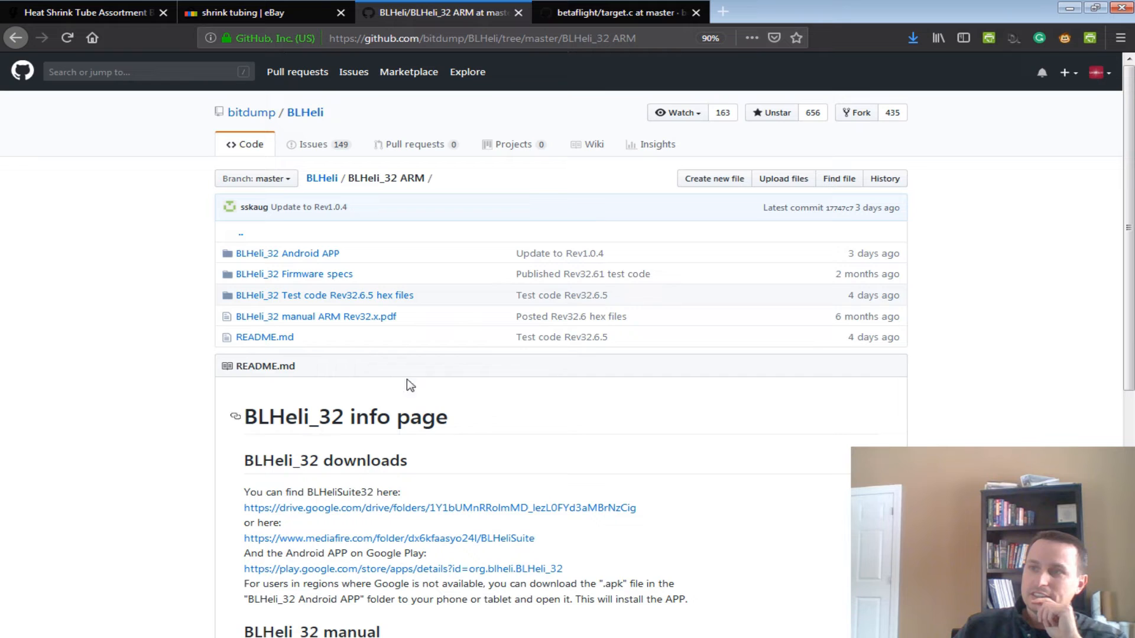
left_click(324, 294)
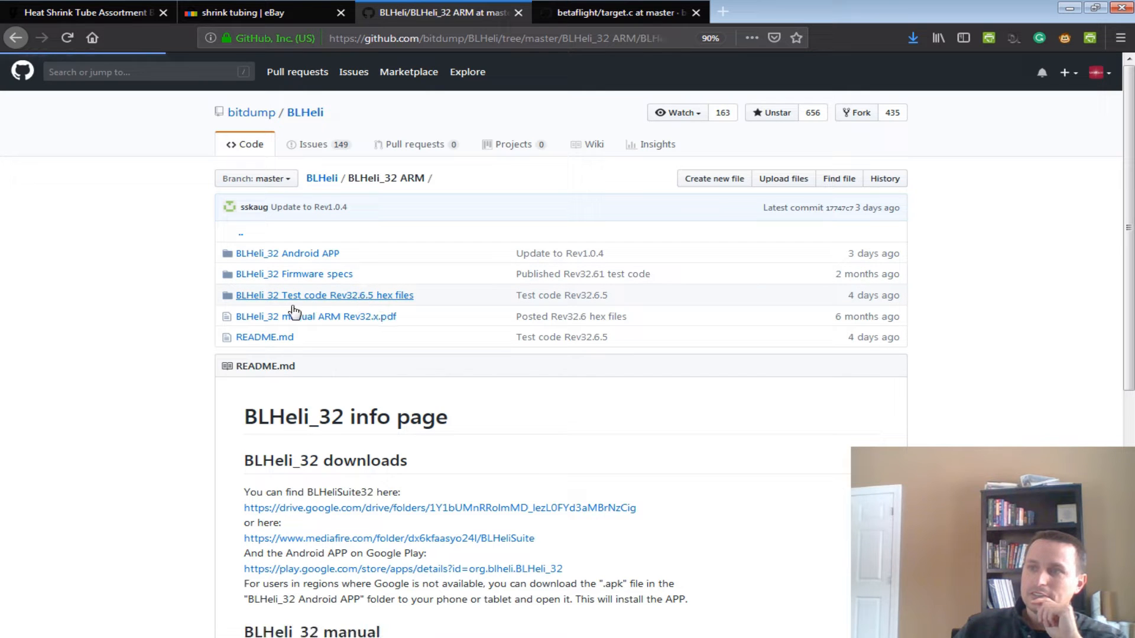
left_click(323, 294)
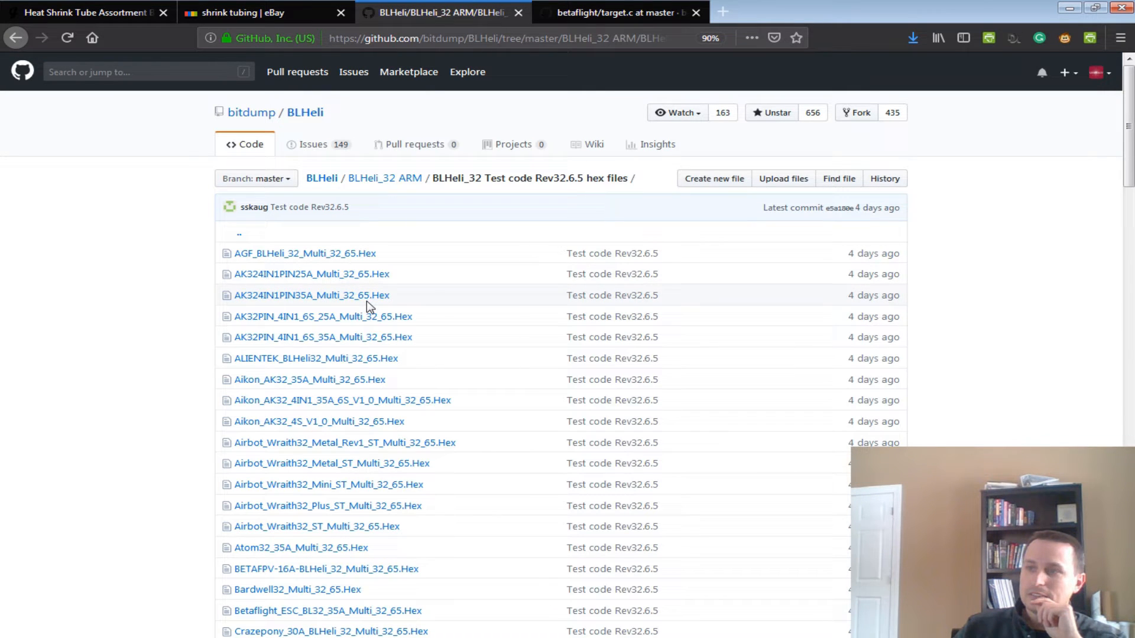
scroll("down", 3)
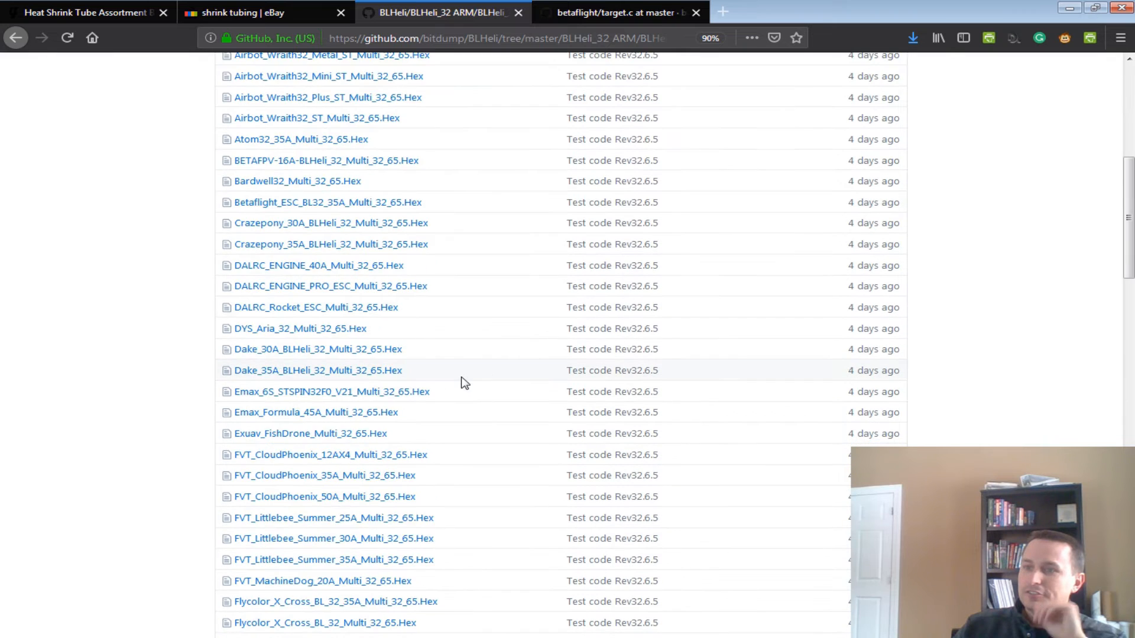
scroll("down", 3)
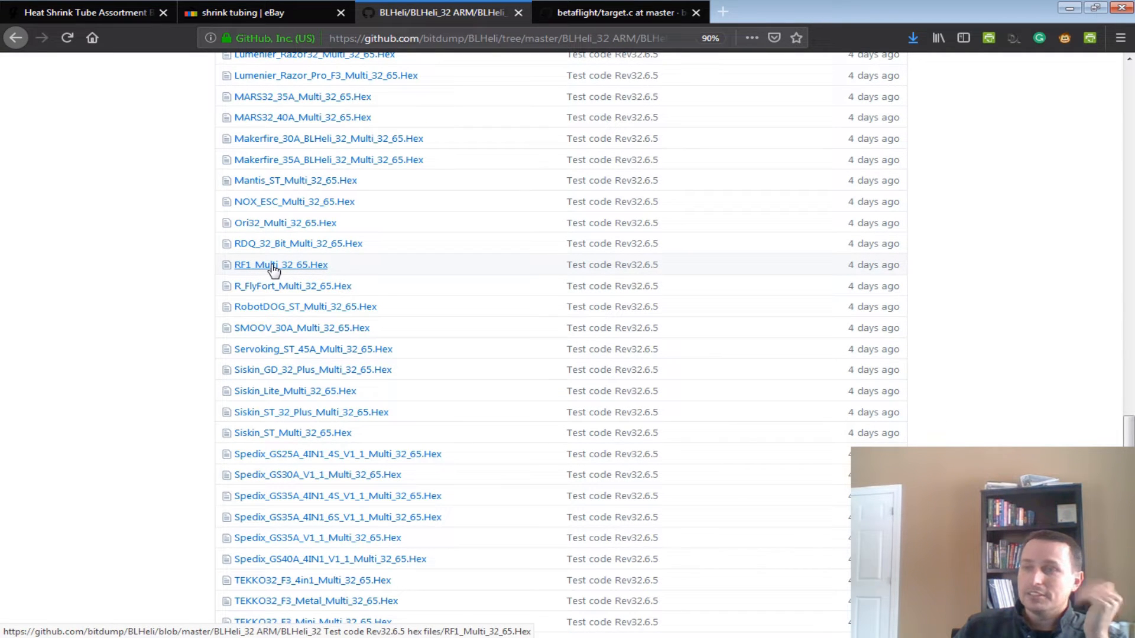
left_click(281, 264)
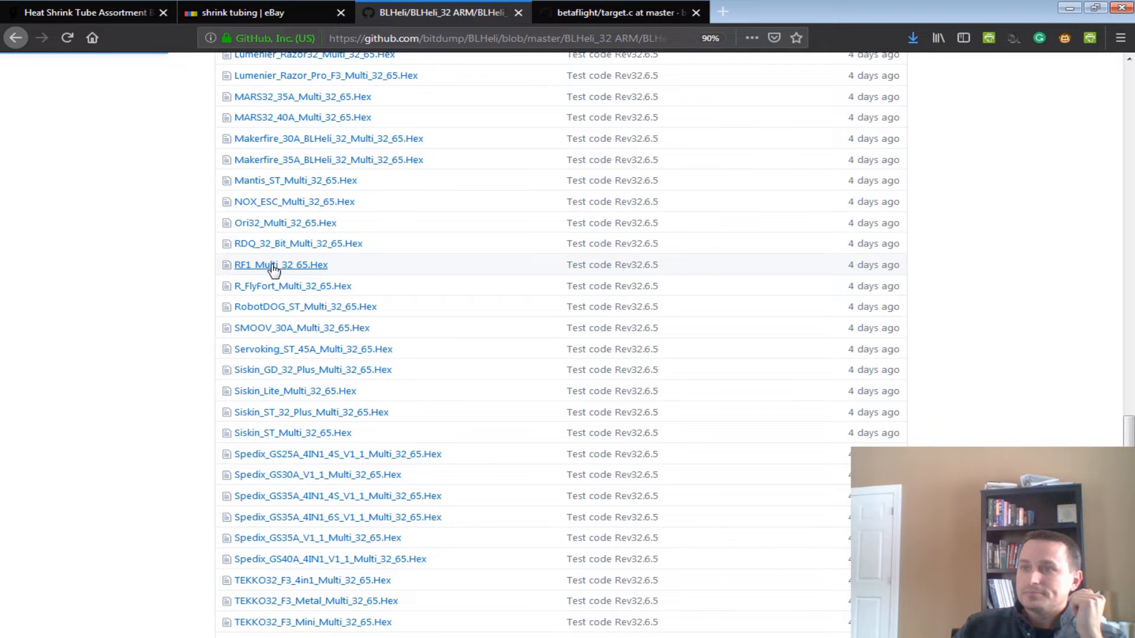
right_click(730, 263)
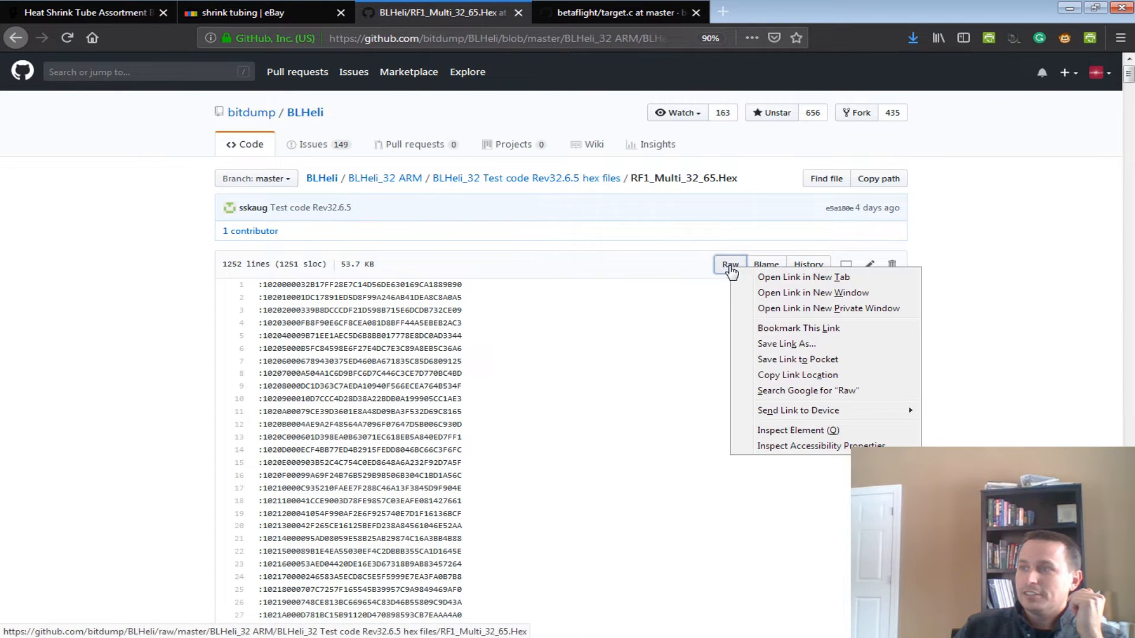
mouse_move(775, 343)
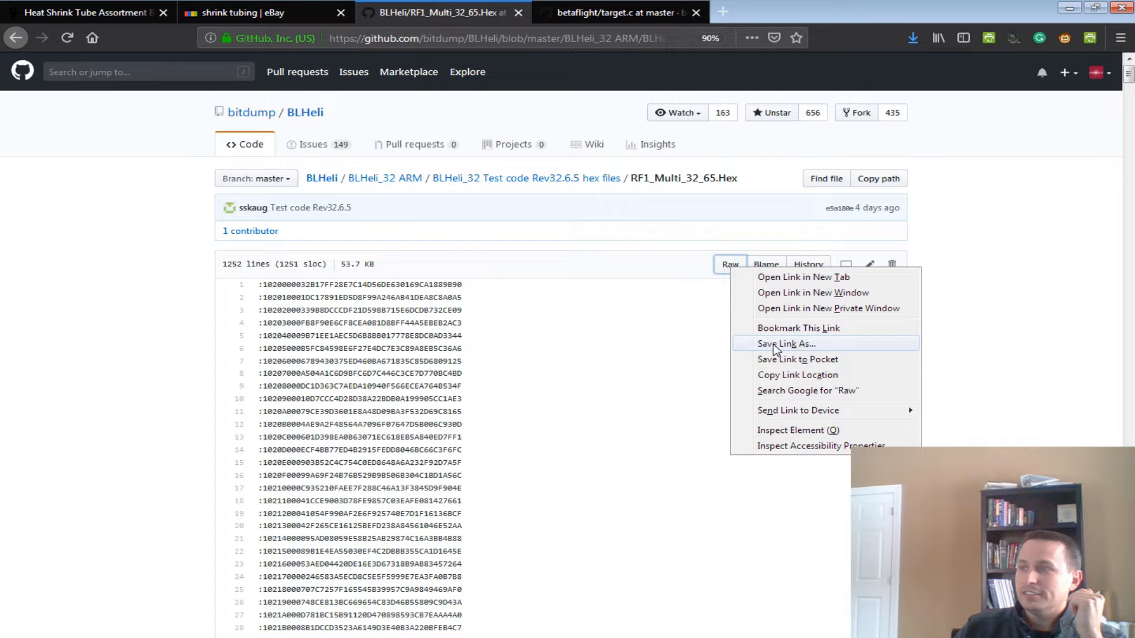
mouse_move(654, 348)
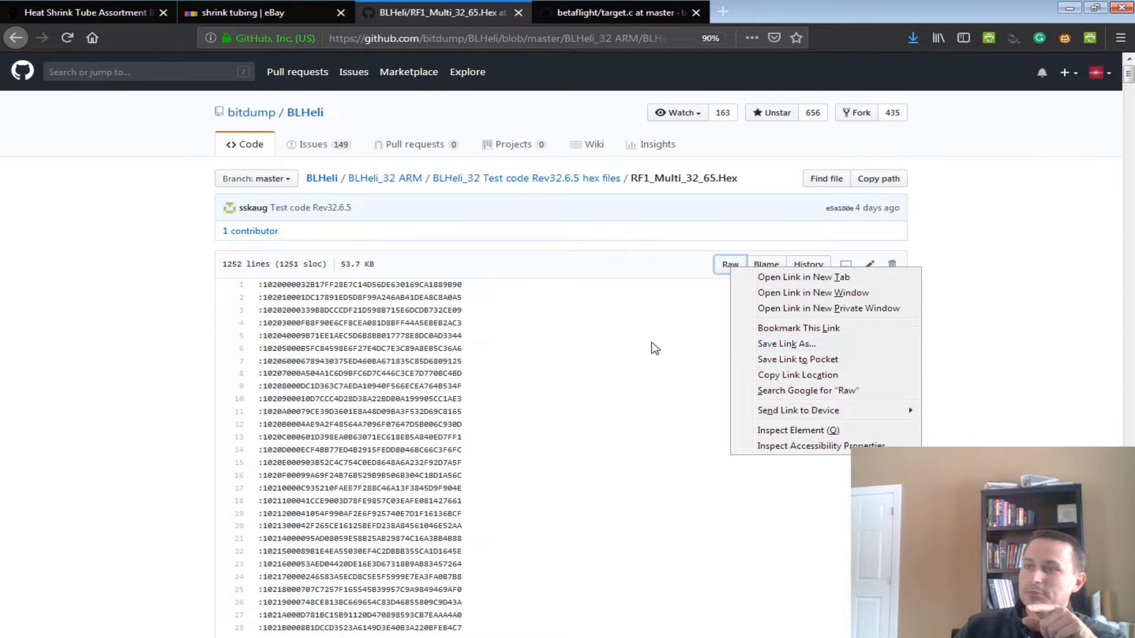
left_click(518, 341)
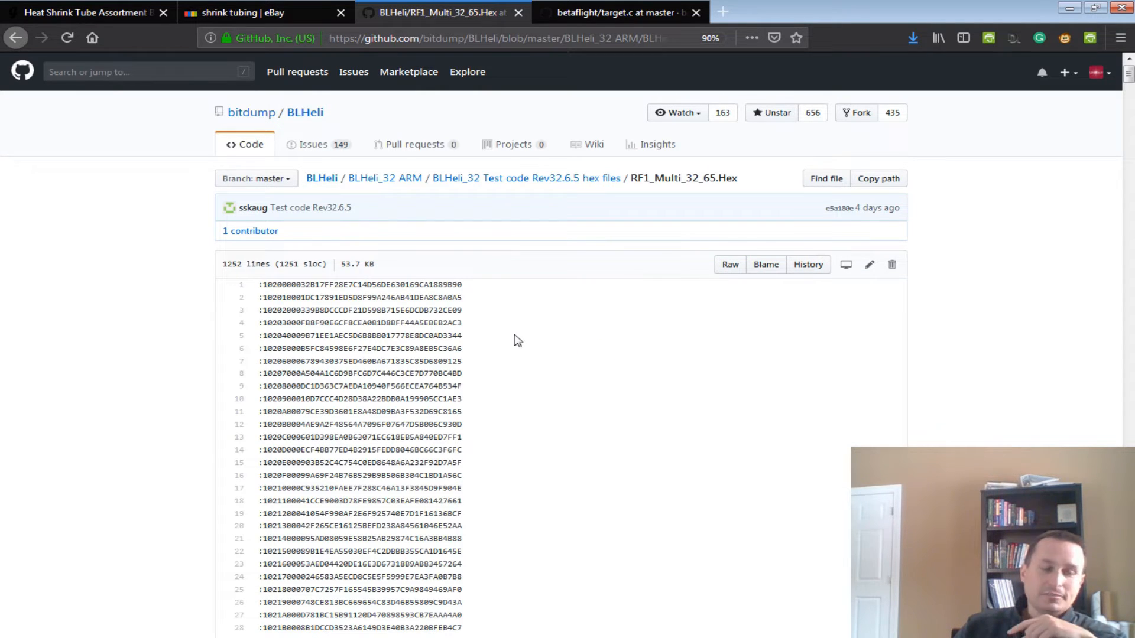
mouse_move(730, 264)
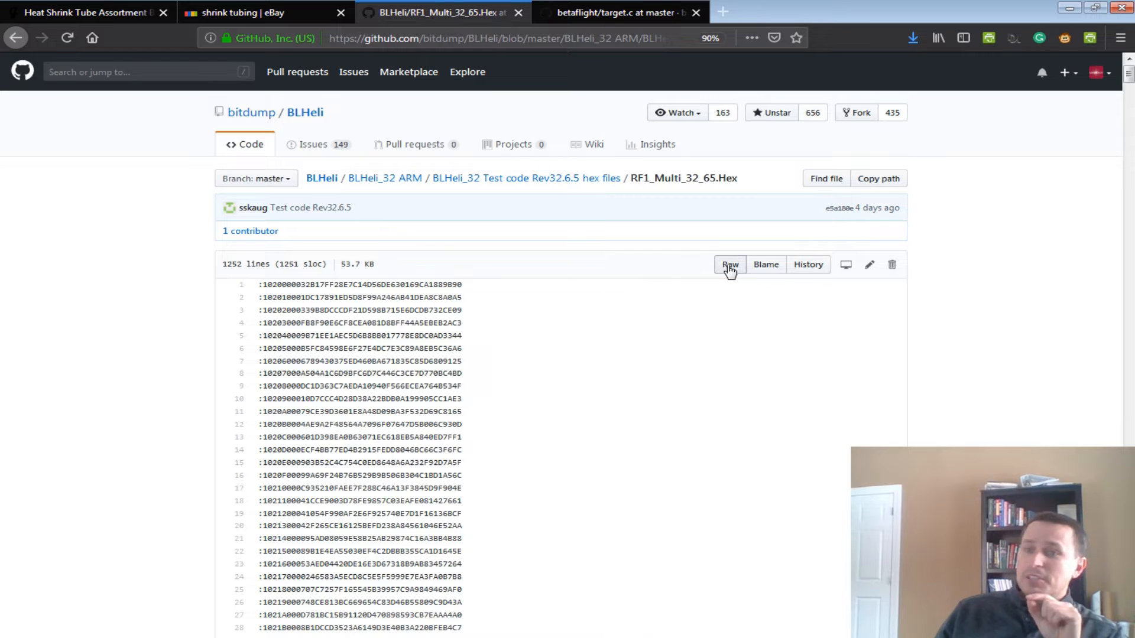
mouse_move(577, 422)
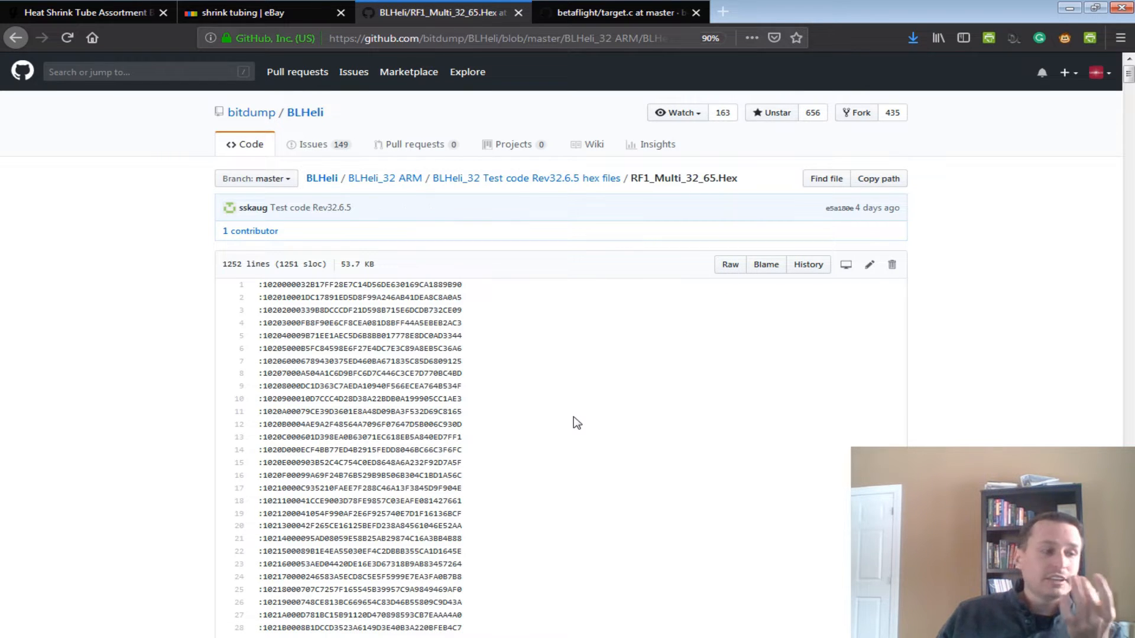
mouse_move(335, 411)
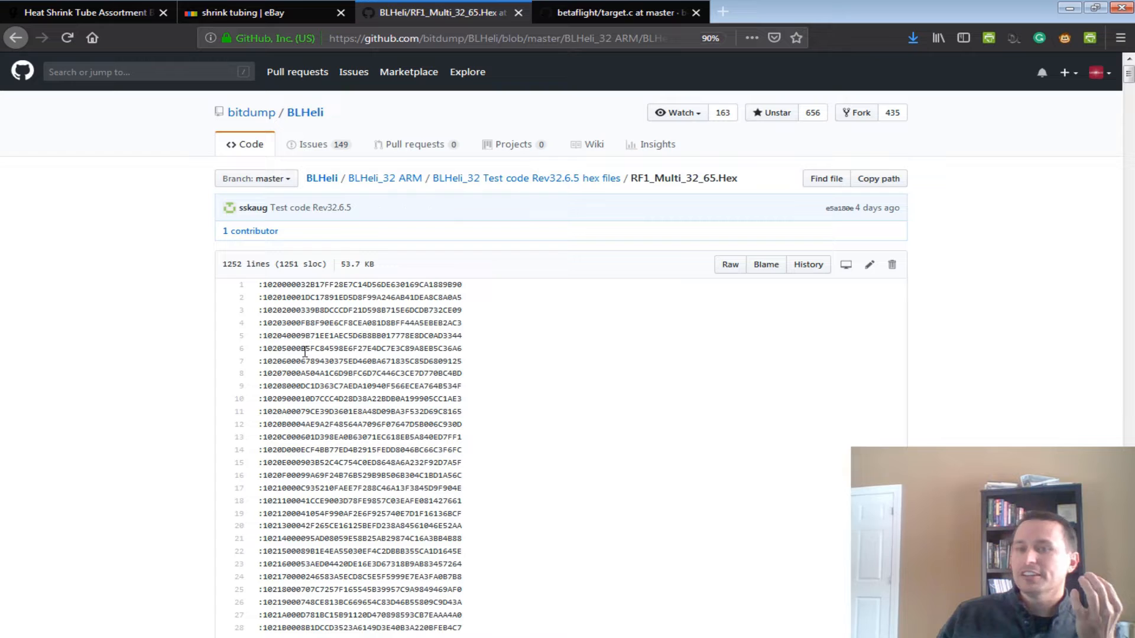
mouse_move(301, 376)
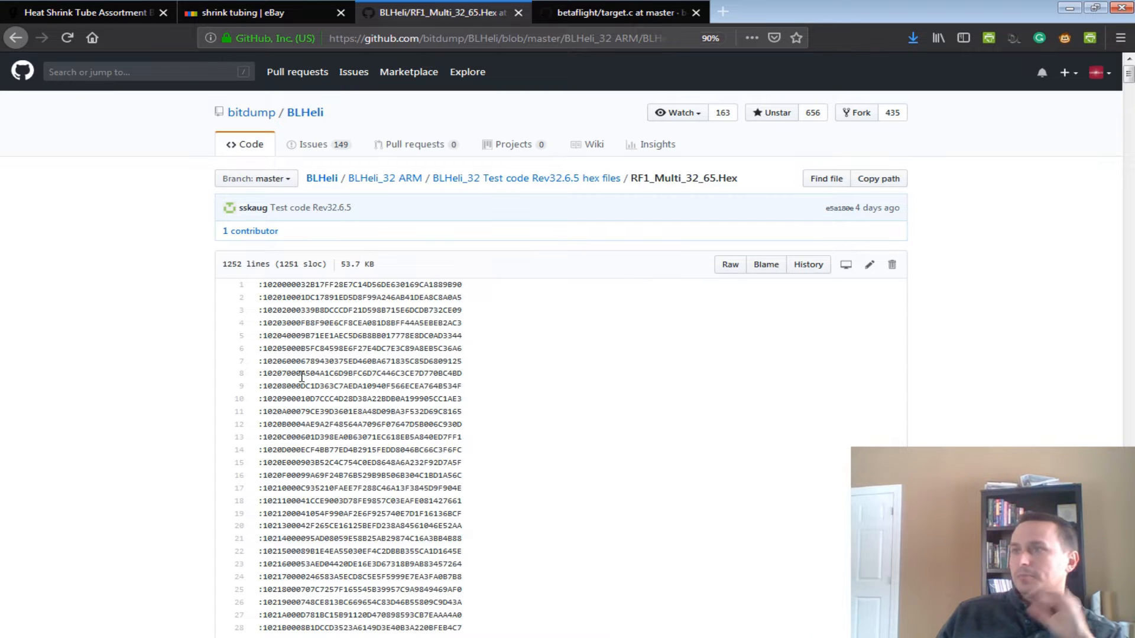
mouse_move(319, 353)
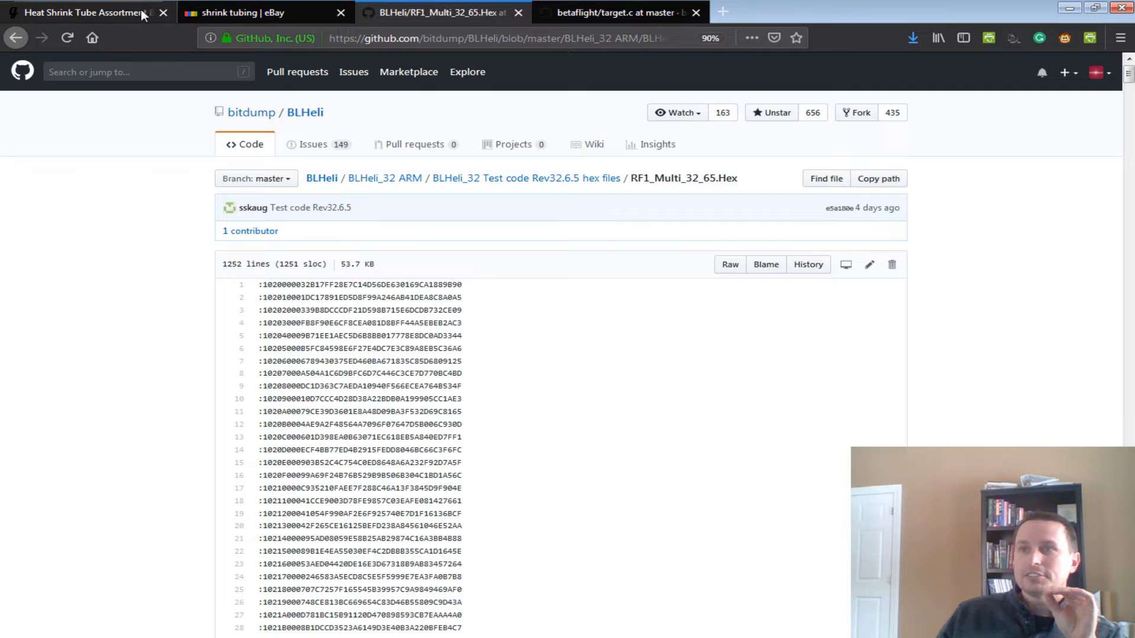
Review the getfpv heat shrink page and target.c file, then switch to Betaflight Configurator
left_click(79, 12)
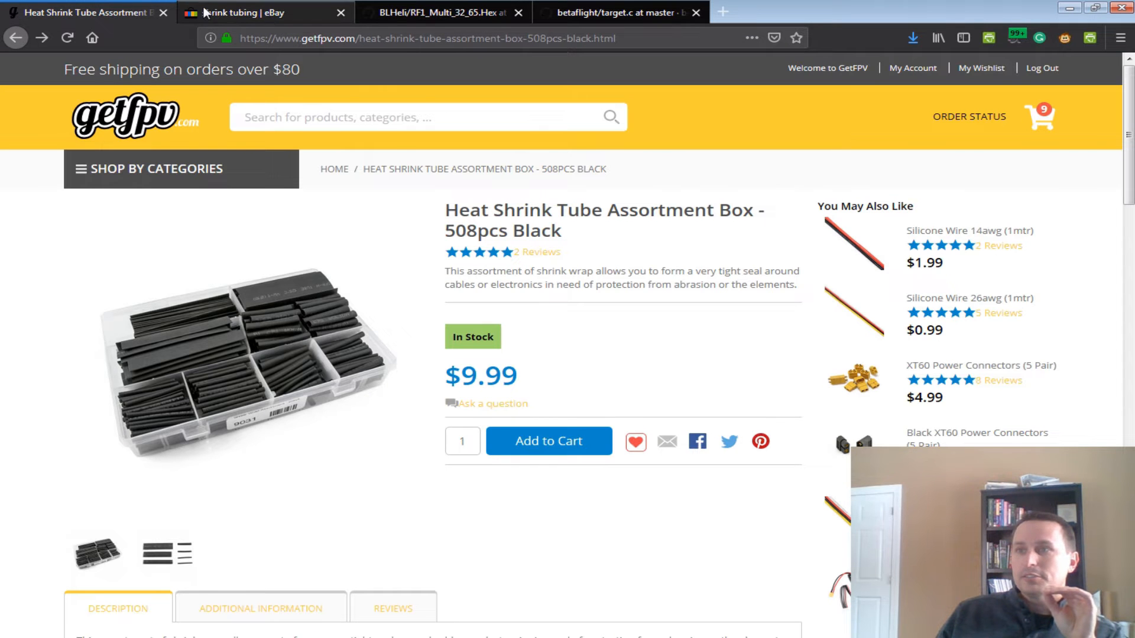
left_click(619, 13)
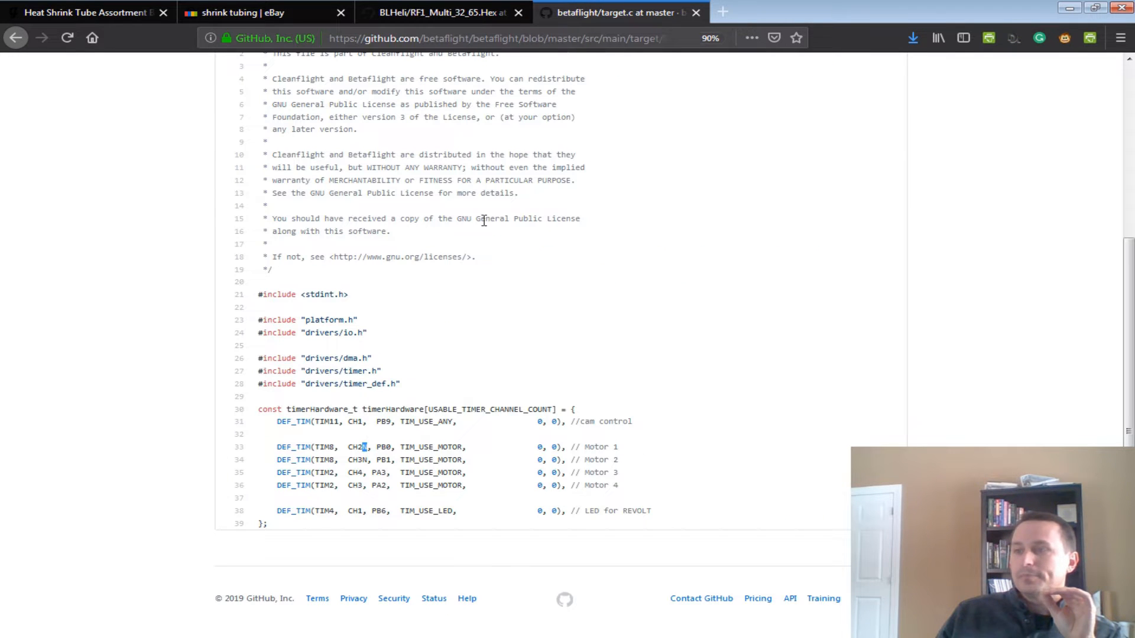
mouse_move(469, 394)
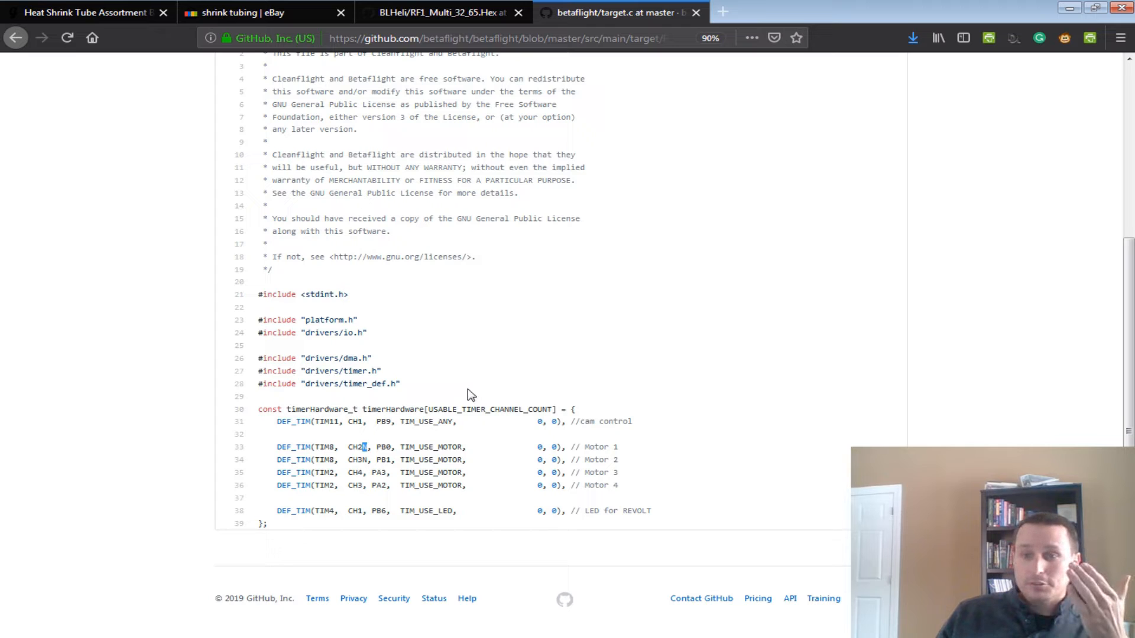
mouse_move(470, 353)
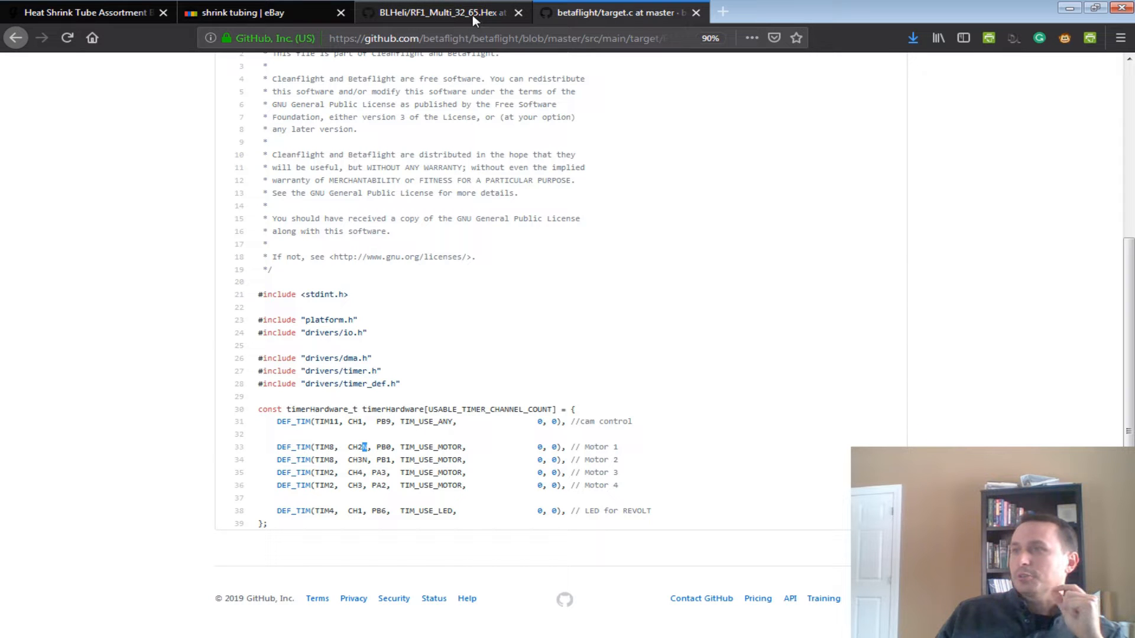
left_click(435, 12)
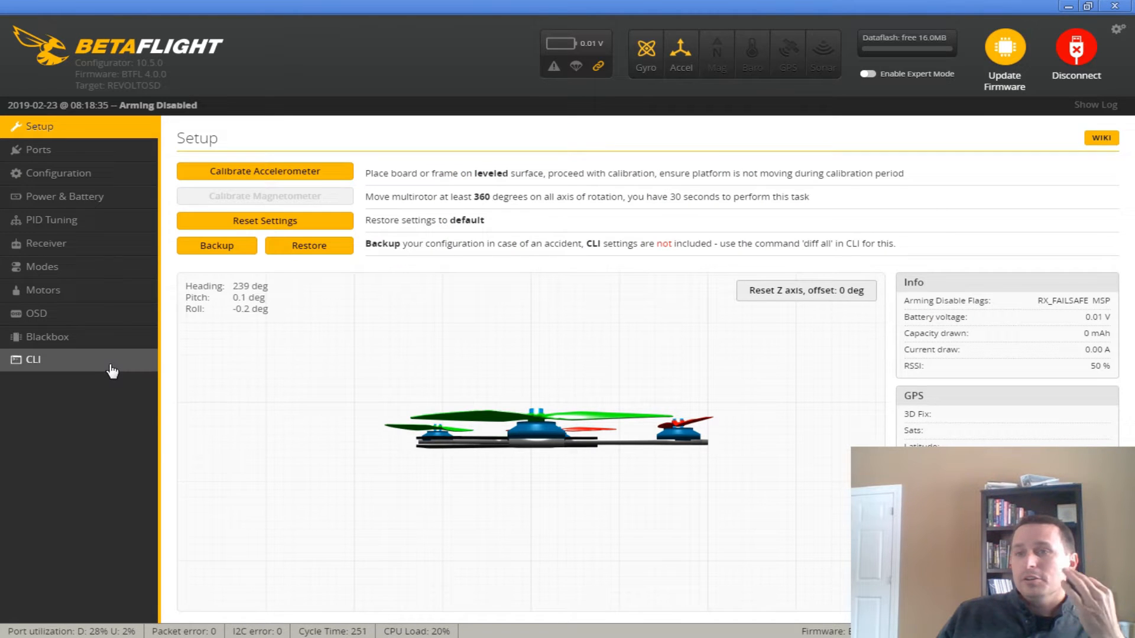
Open the CLI to view the flight controller's task rates and CPU load
left_click(33, 360)
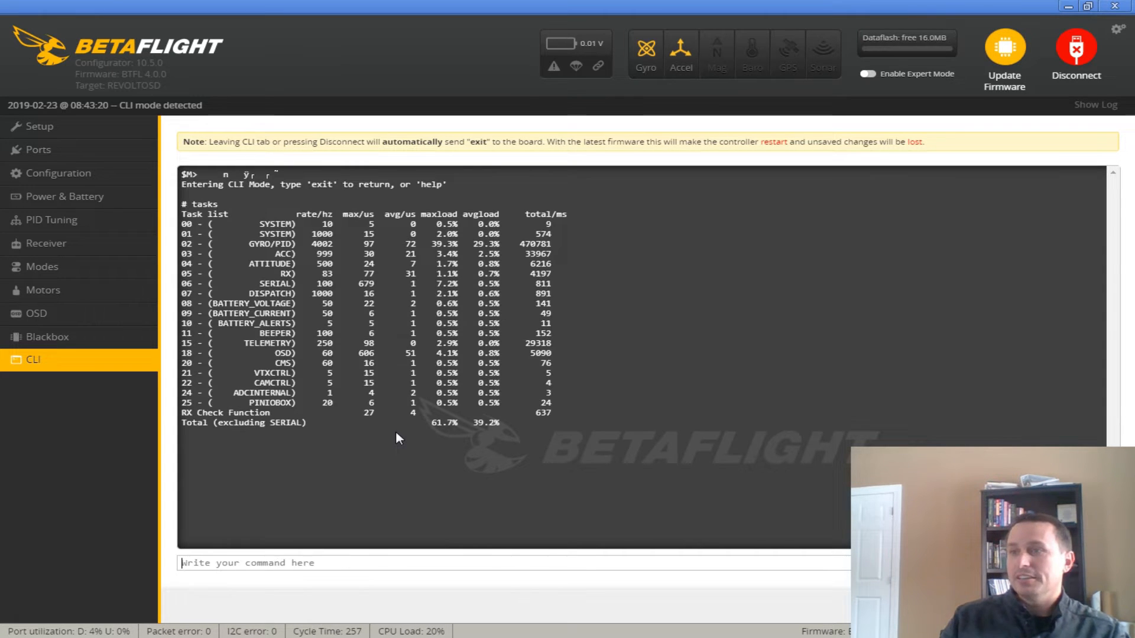
mouse_move(492, 248)
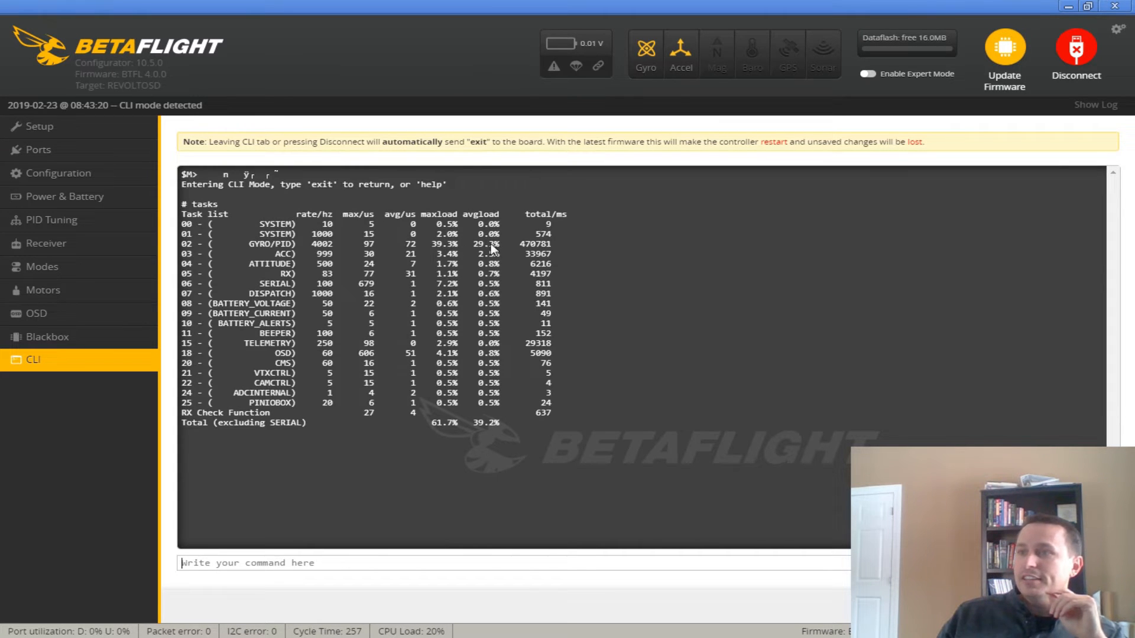
mouse_move(516, 257)
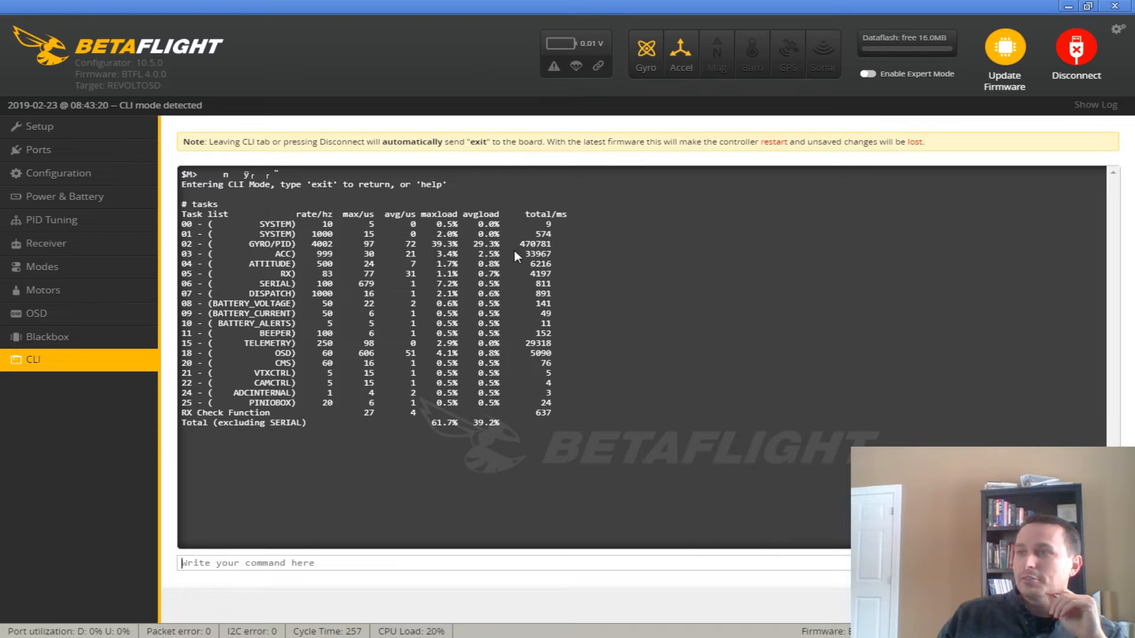
mouse_move(481, 248)
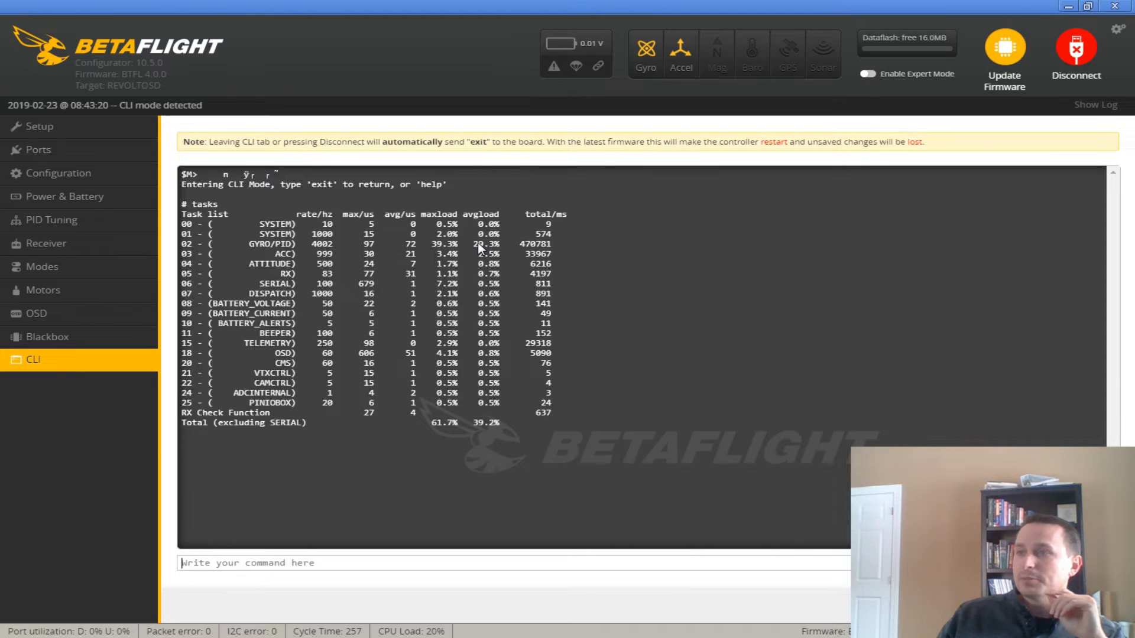
mouse_move(242, 265)
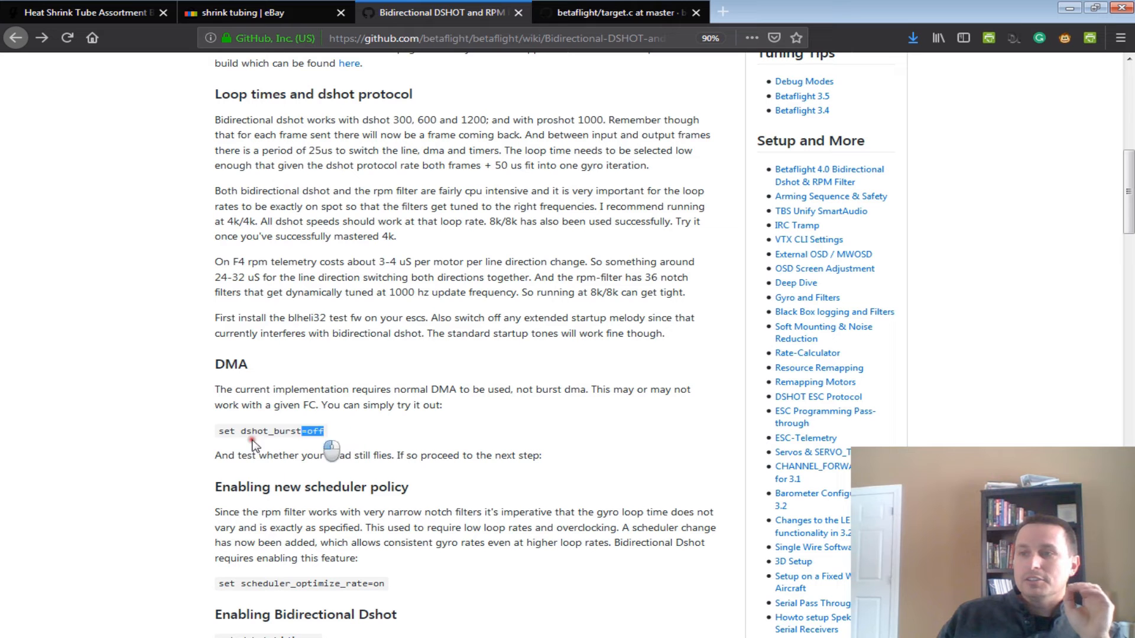
Scroll through the Bidirectional DSHOT wiki, highlighting the scheduler_optimize_rate=on command
scroll("down", 3)
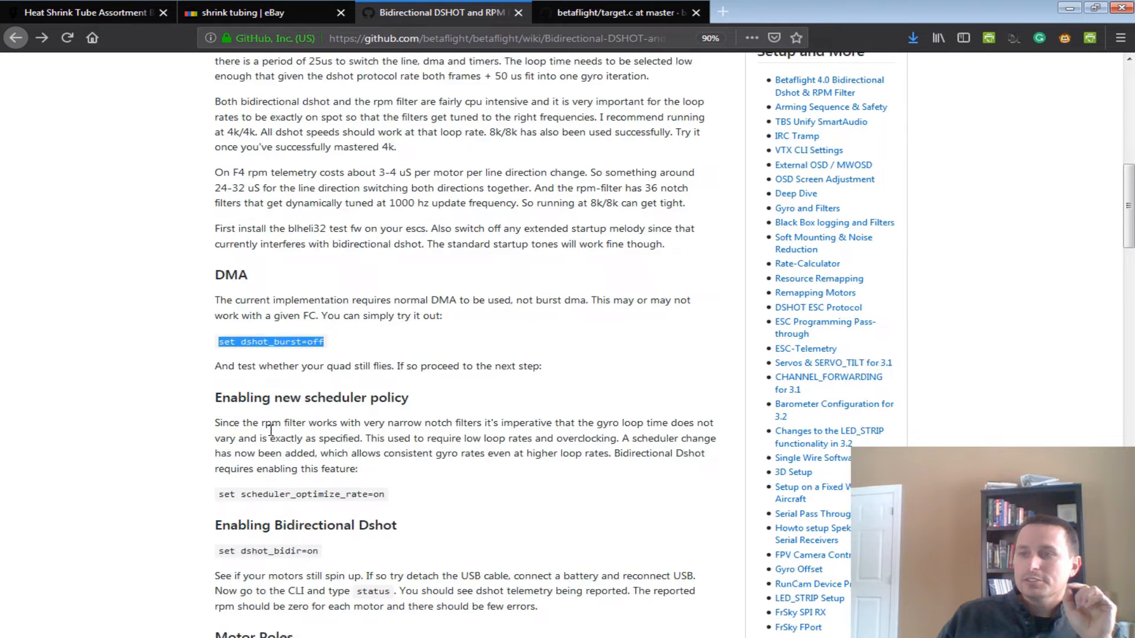
scroll("down", 3)
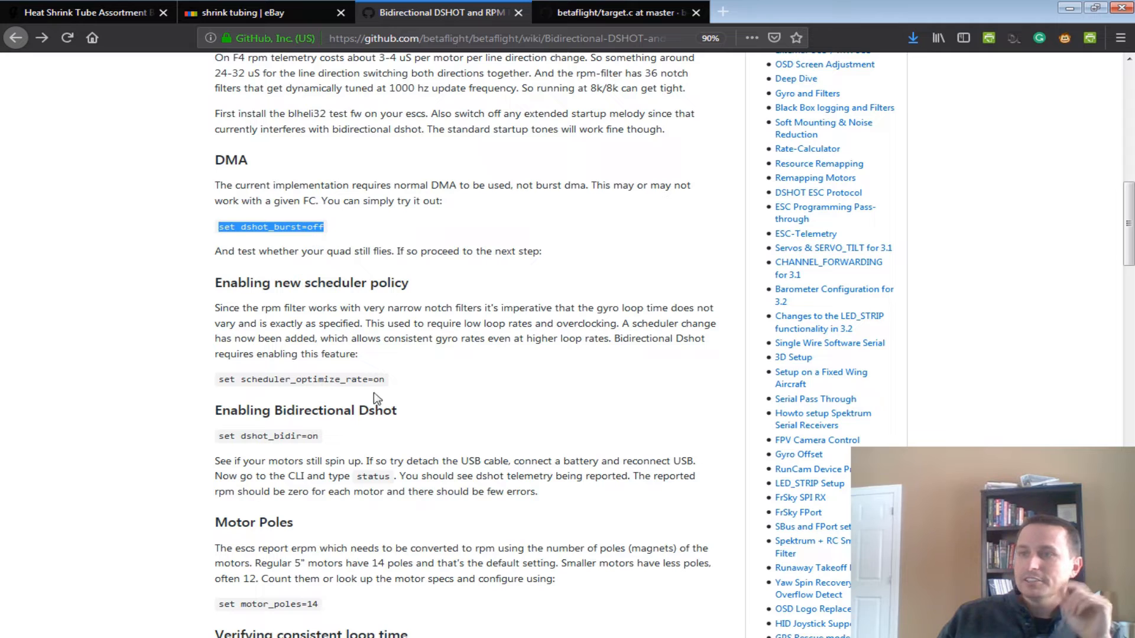
double_click(300, 379)
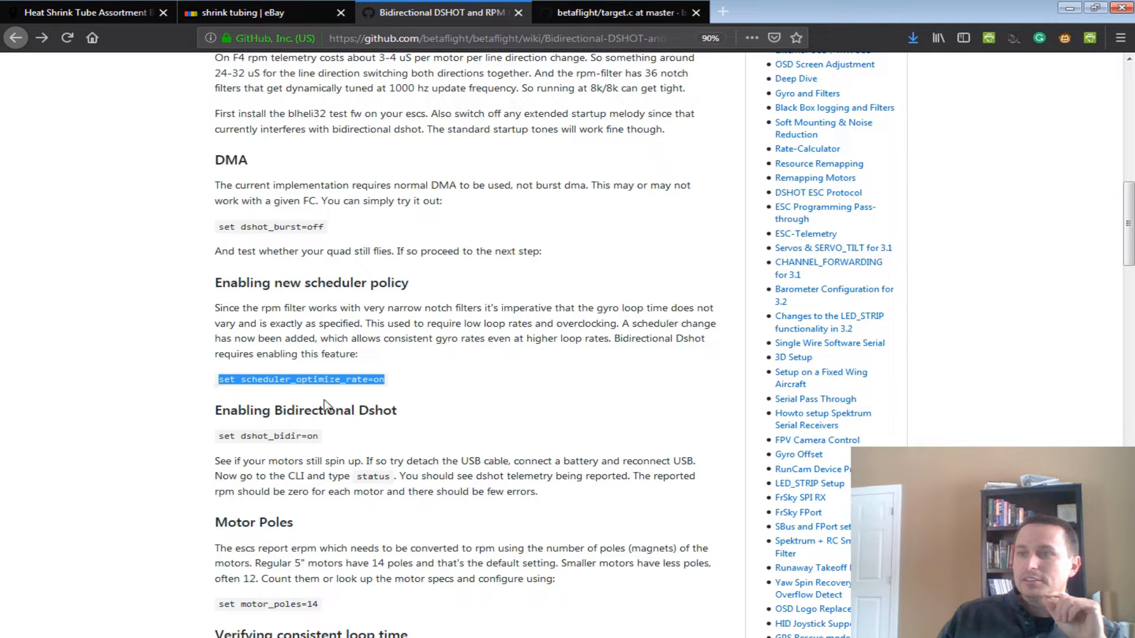
mouse_move(342, 447)
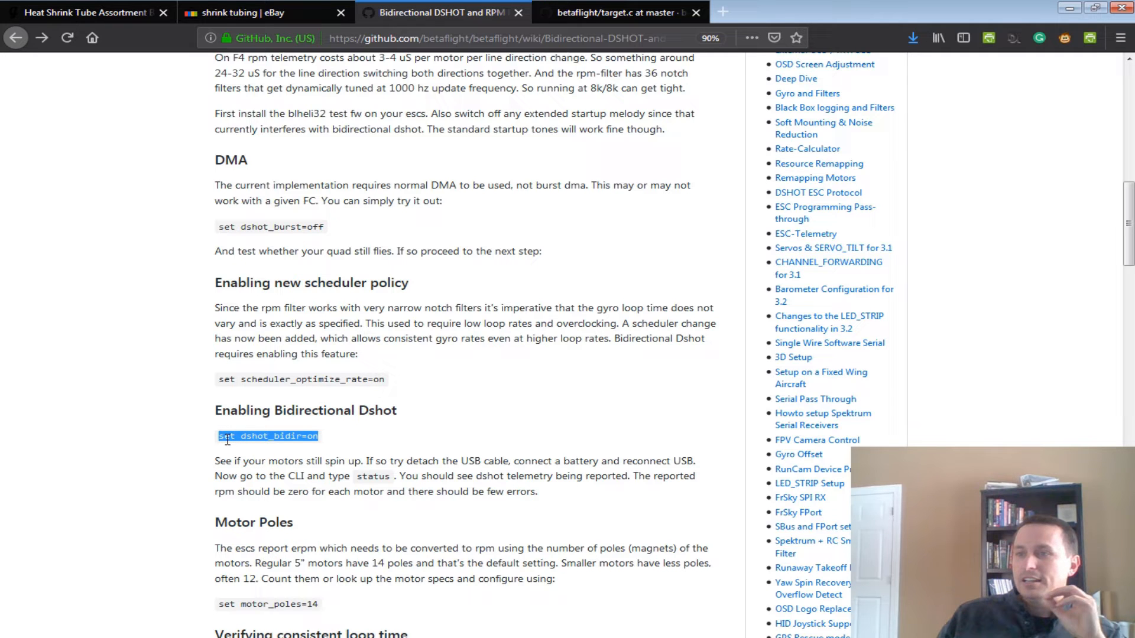
mouse_move(331, 442)
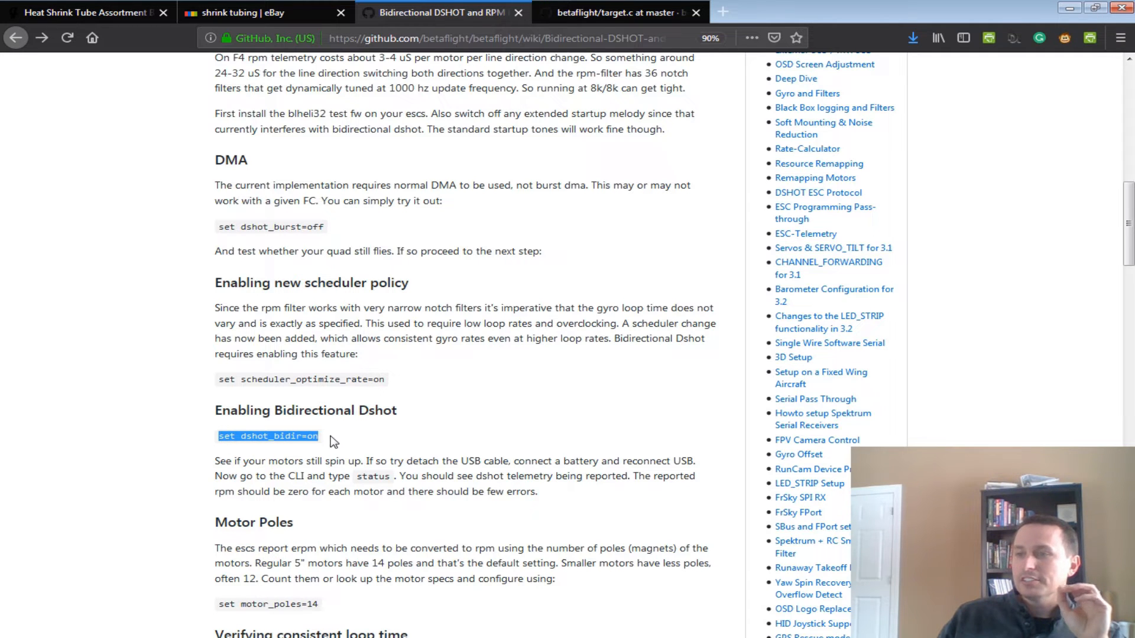
scroll("down", 3)
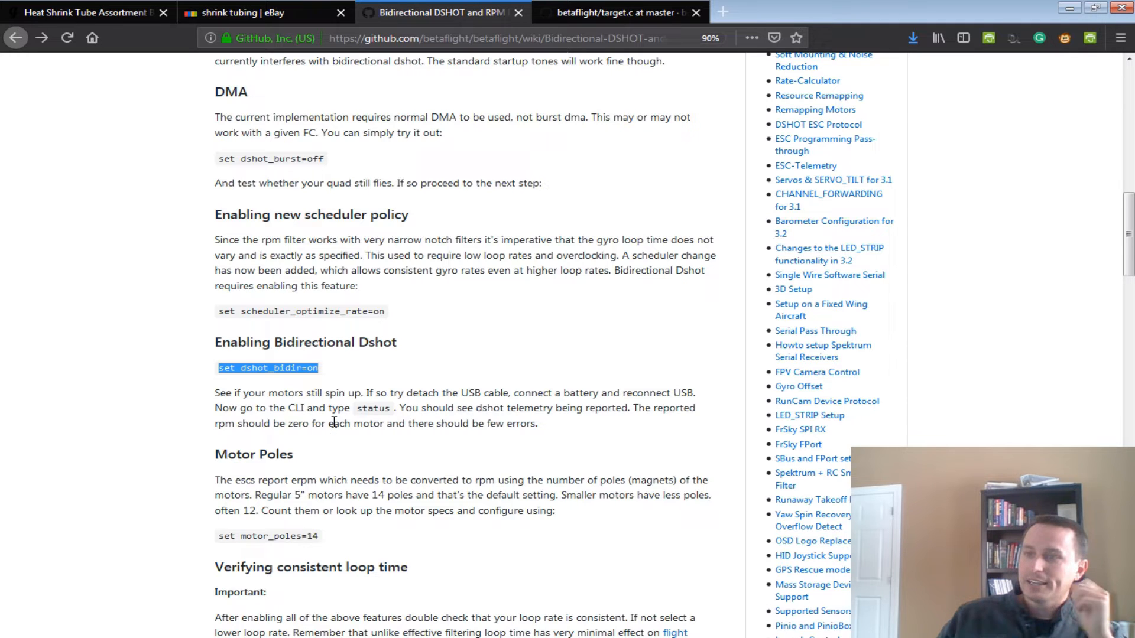
Scroll past Motor Poles, loop-time checks and Debug modes to the Sugar_K Tuning section
scroll("down", 3)
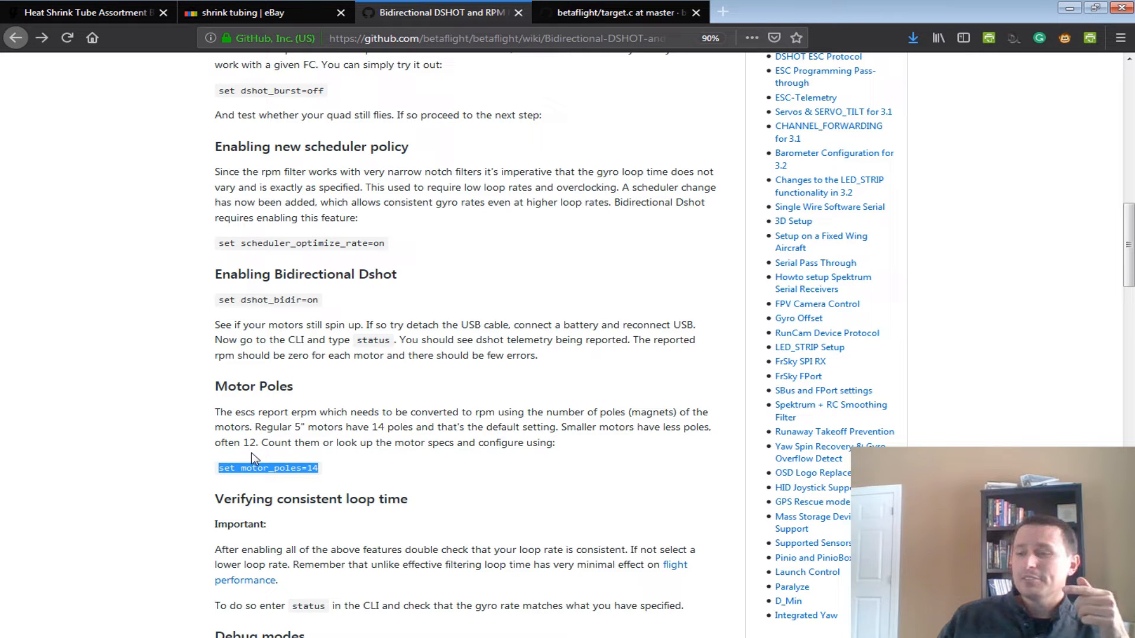
mouse_move(323, 475)
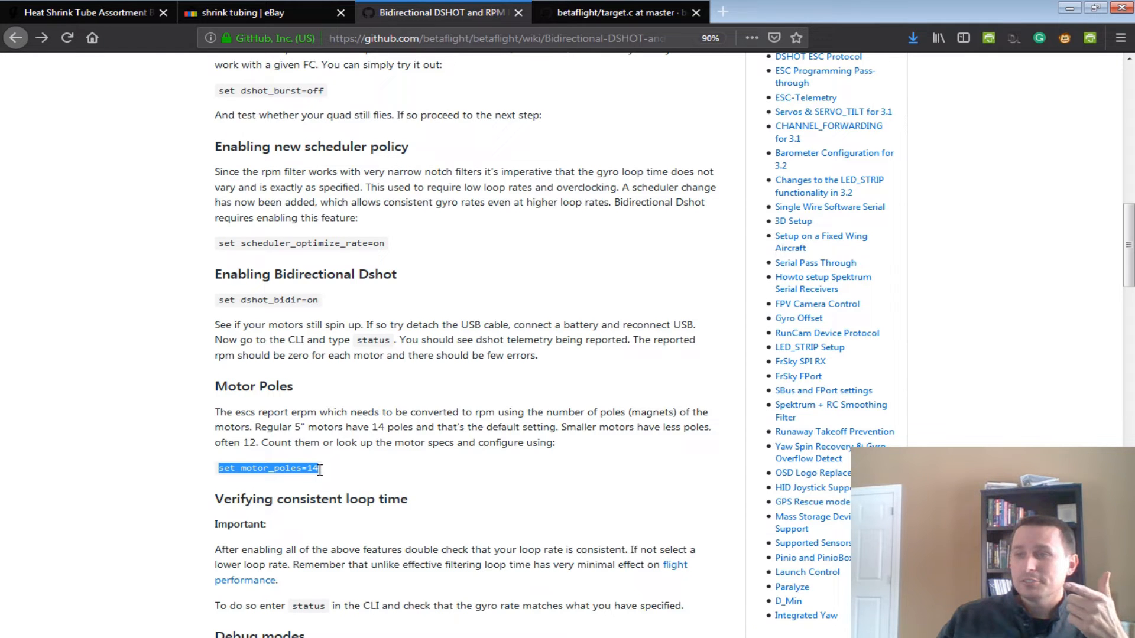
scroll("down", 3)
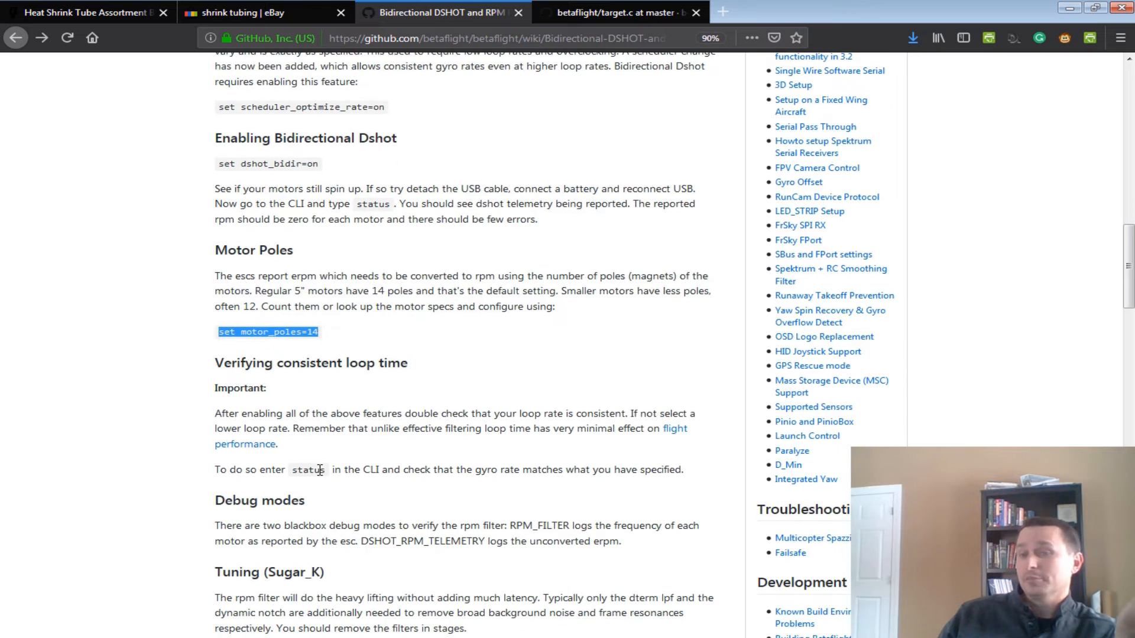
scroll("down", 3)
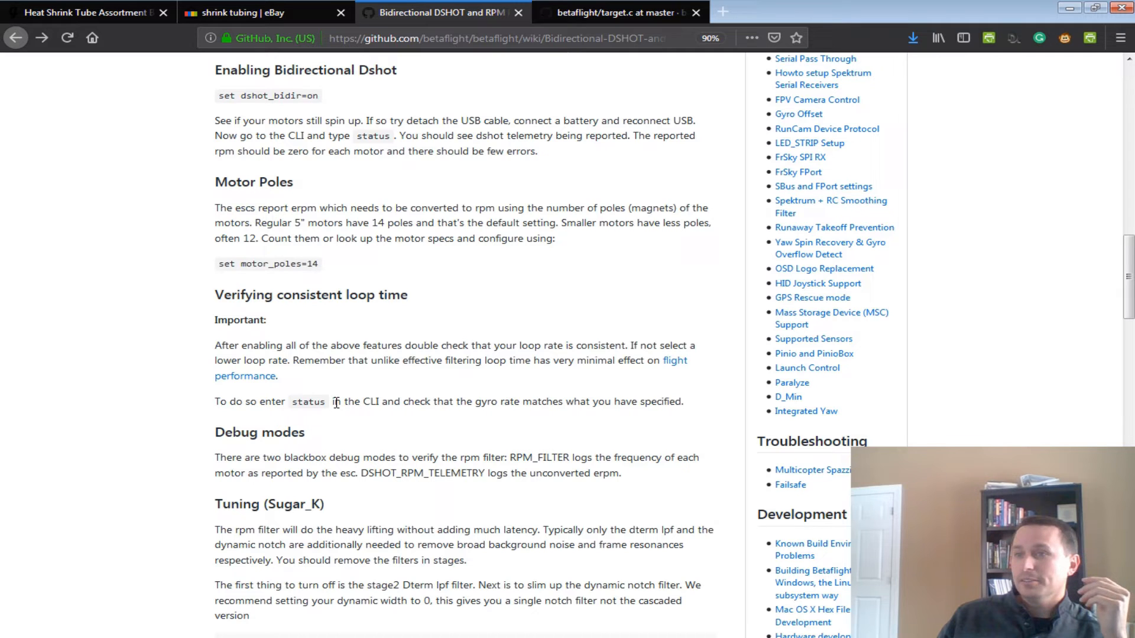
mouse_move(315, 278)
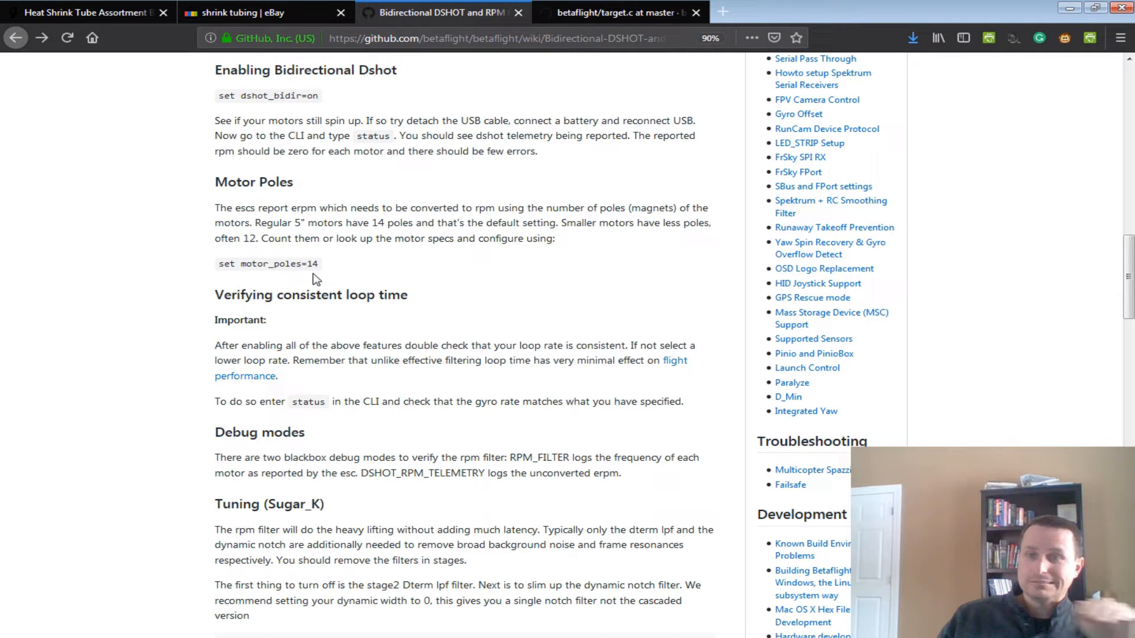
mouse_move(296, 359)
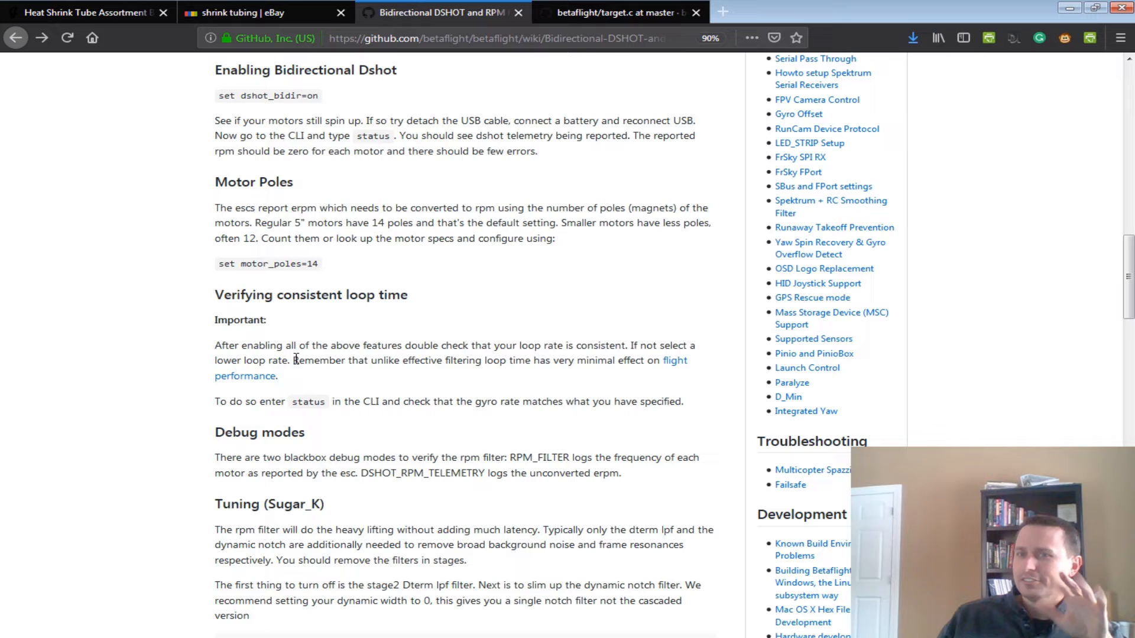
mouse_move(369, 380)
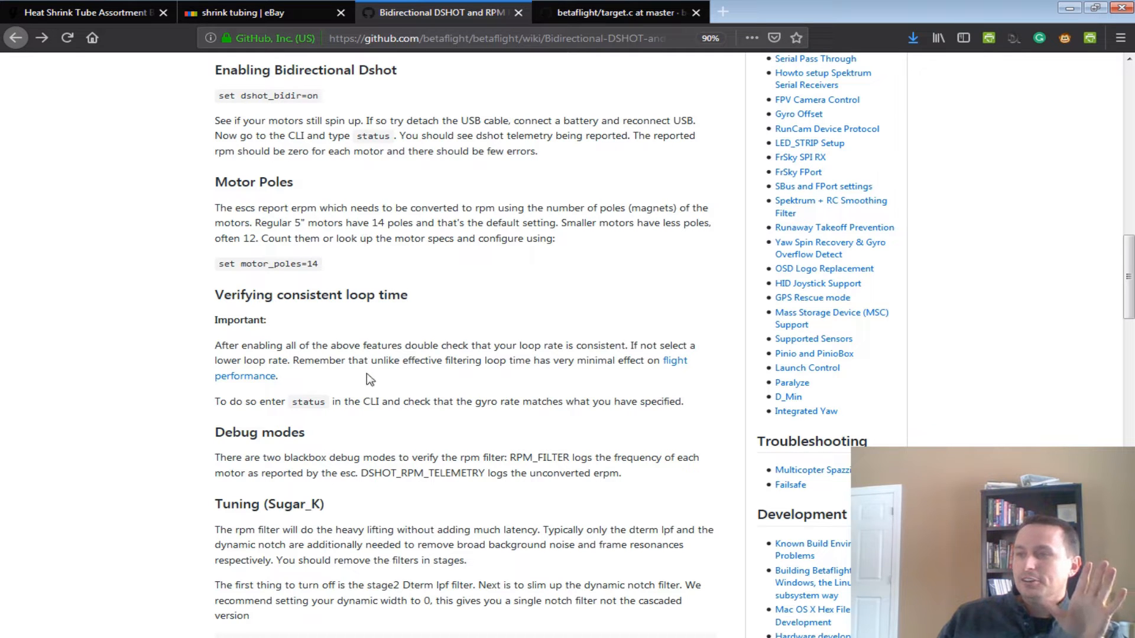
mouse_move(342, 203)
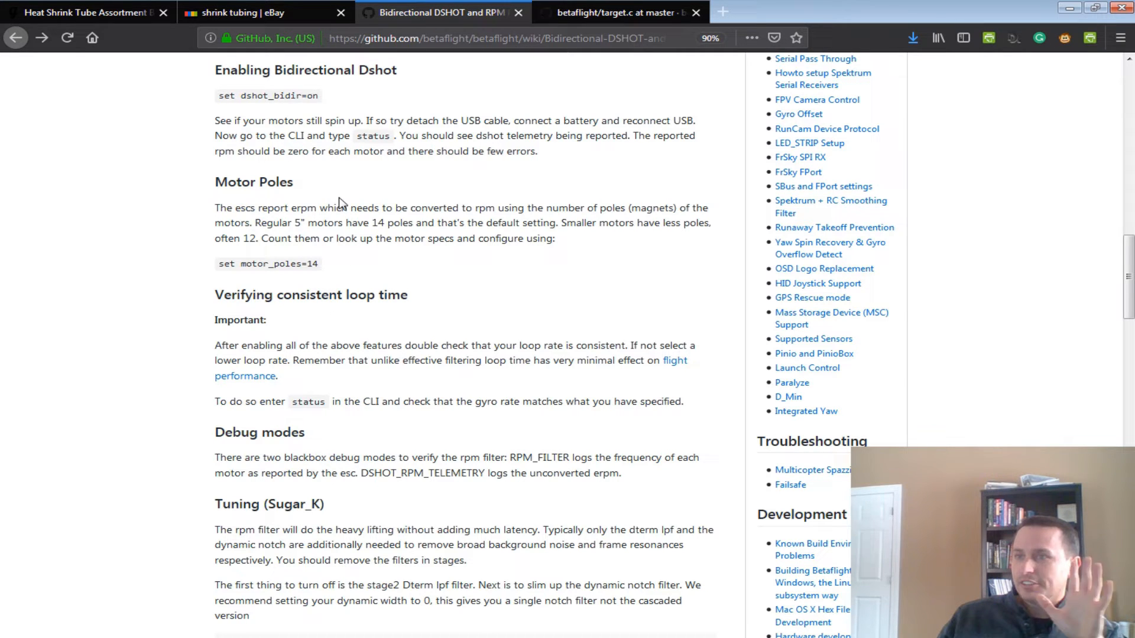
mouse_move(546, 398)
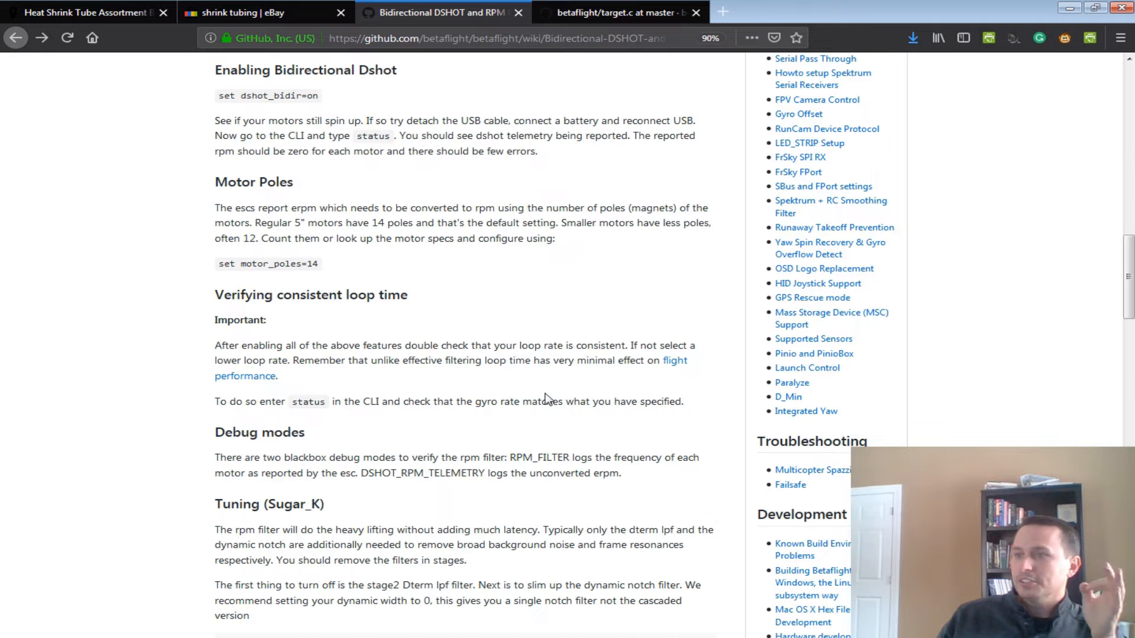
scroll("down", 3)
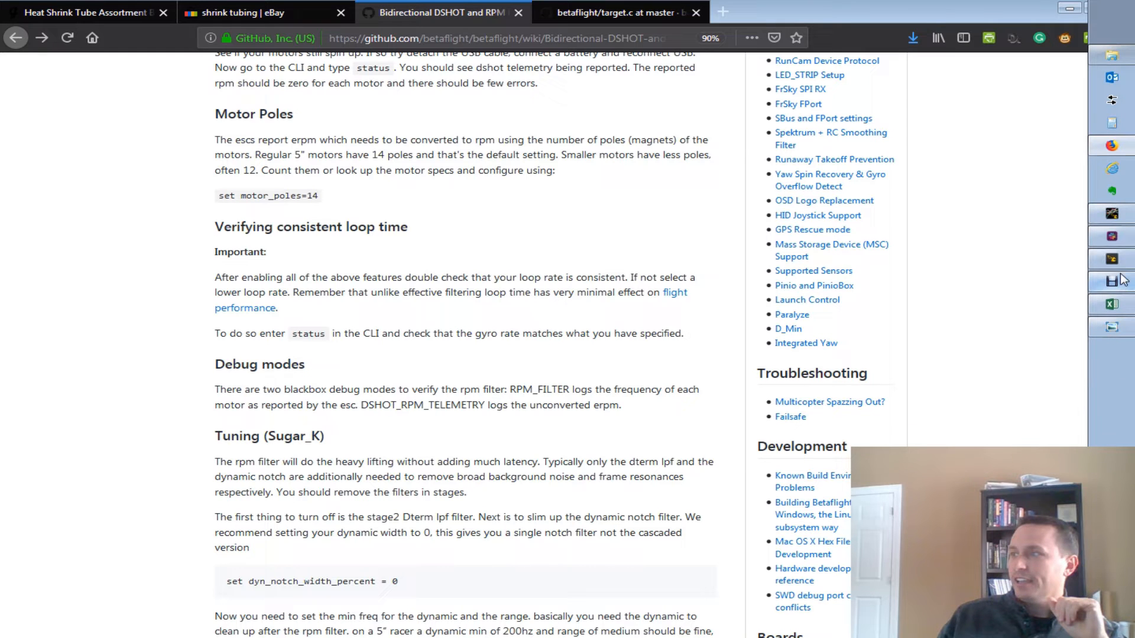
mouse_move(1022, 264)
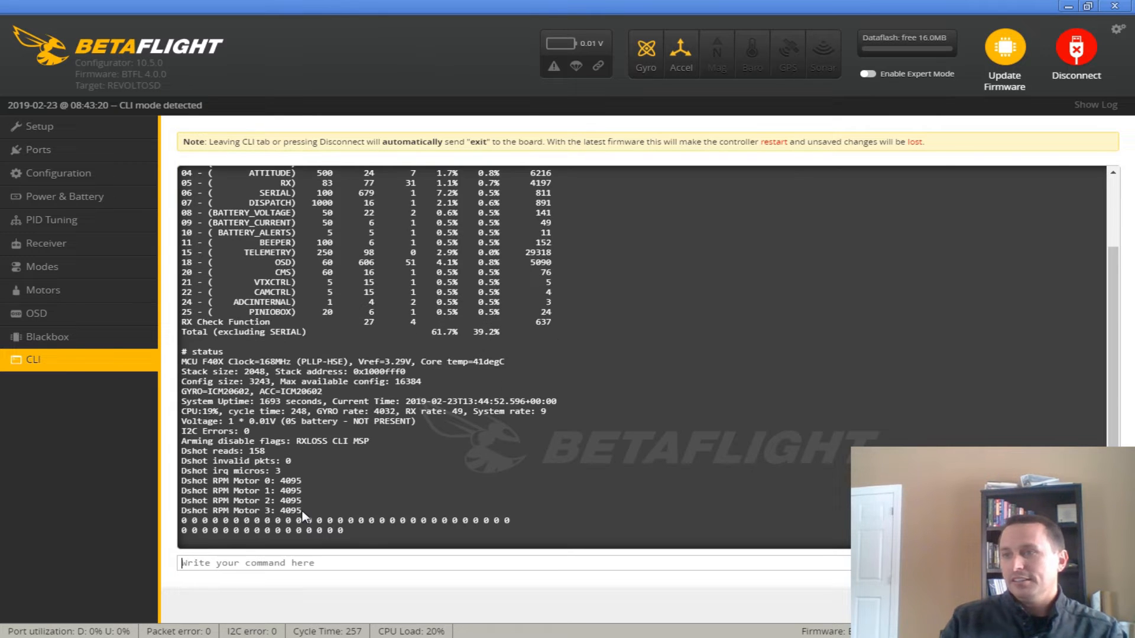
mouse_move(283, 511)
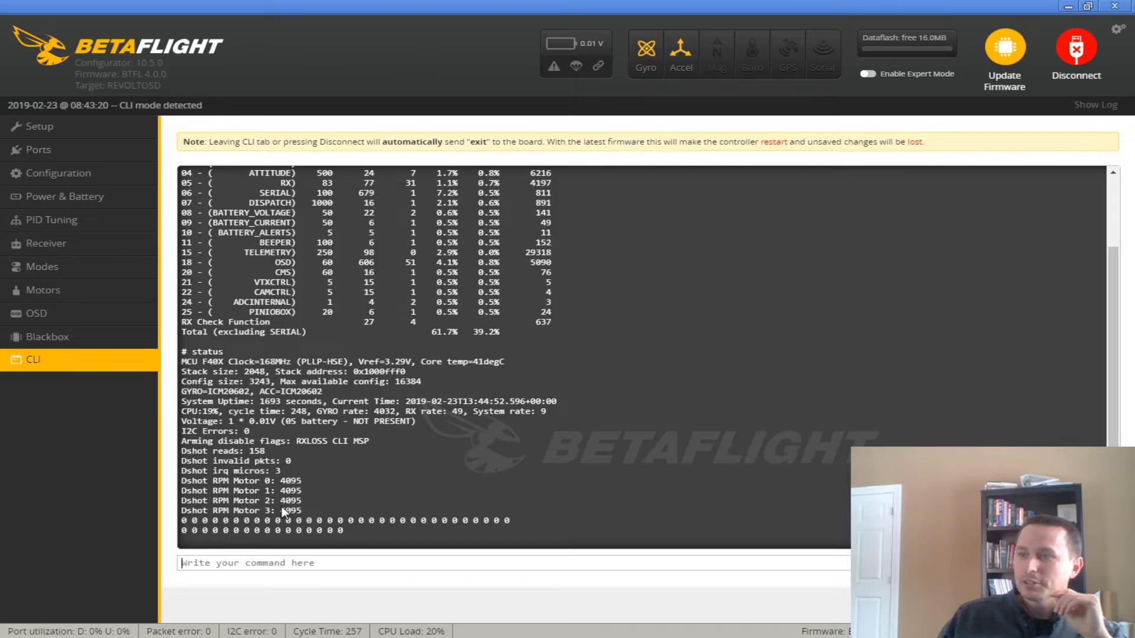
mouse_move(404, 412)
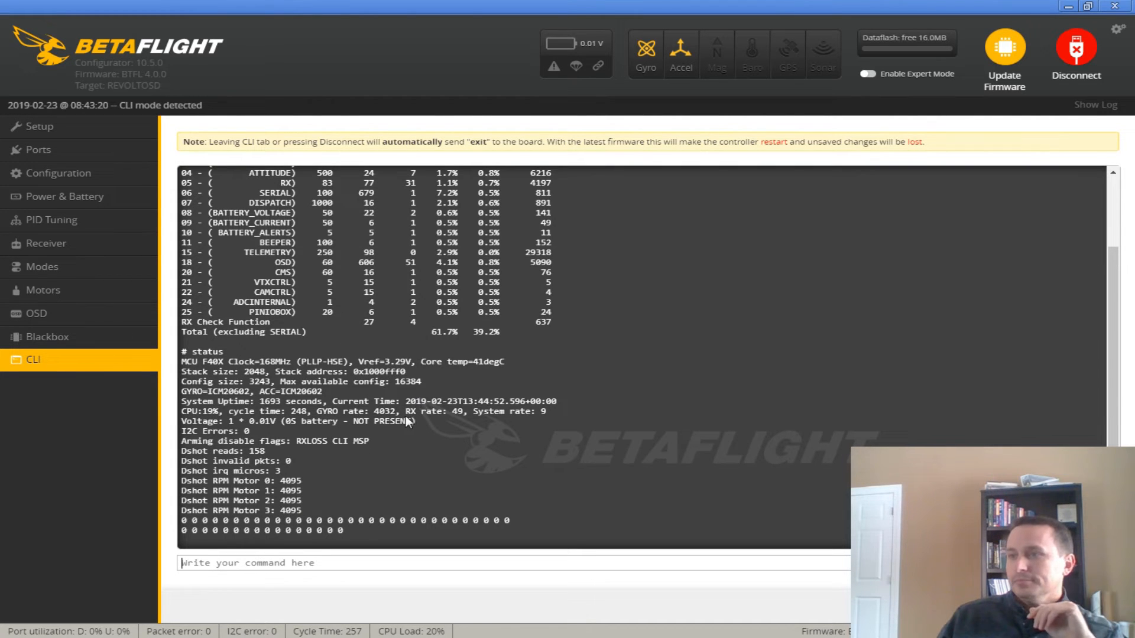
mouse_move(315, 424)
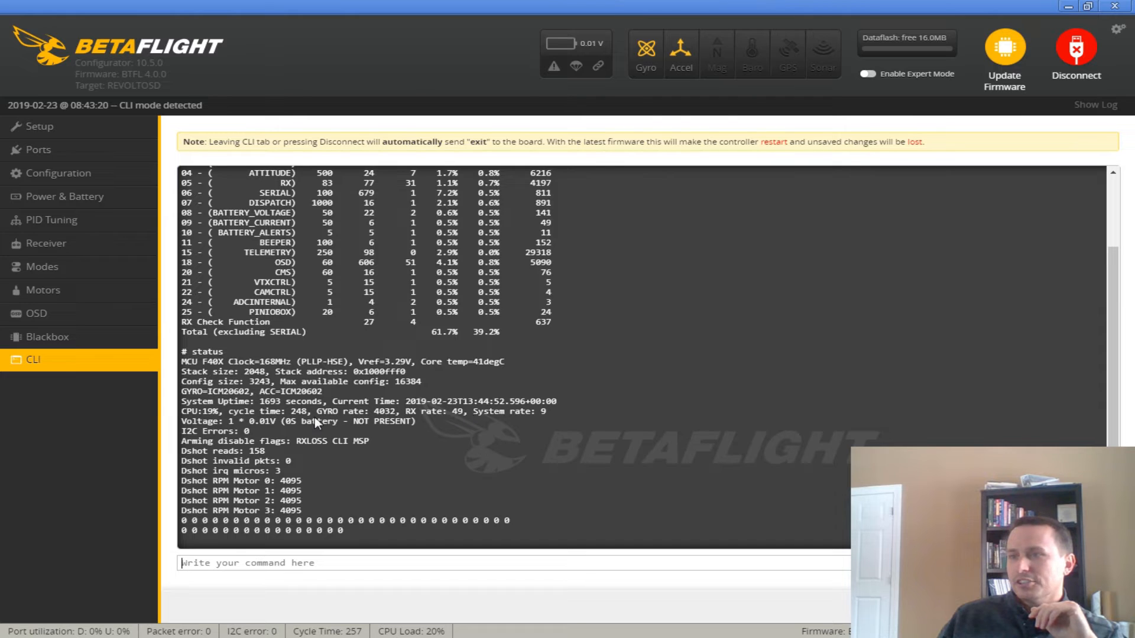
mouse_move(320, 425)
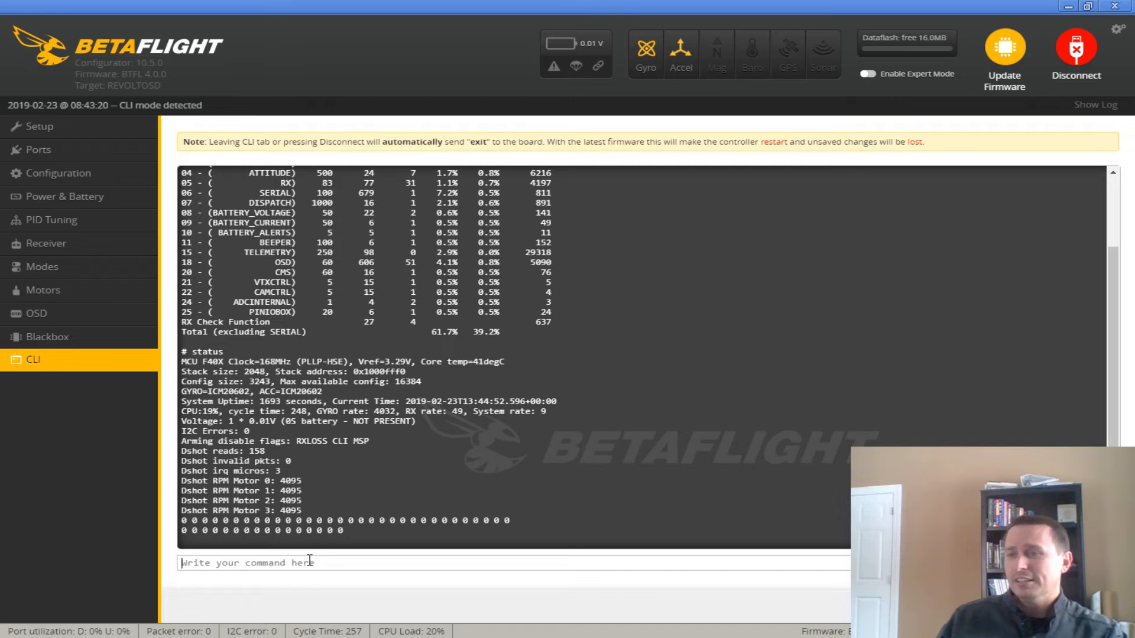
Run 'tasks' in the CLI, showing GYRO/PID at 3998 Hz and 52% load
type("ta")
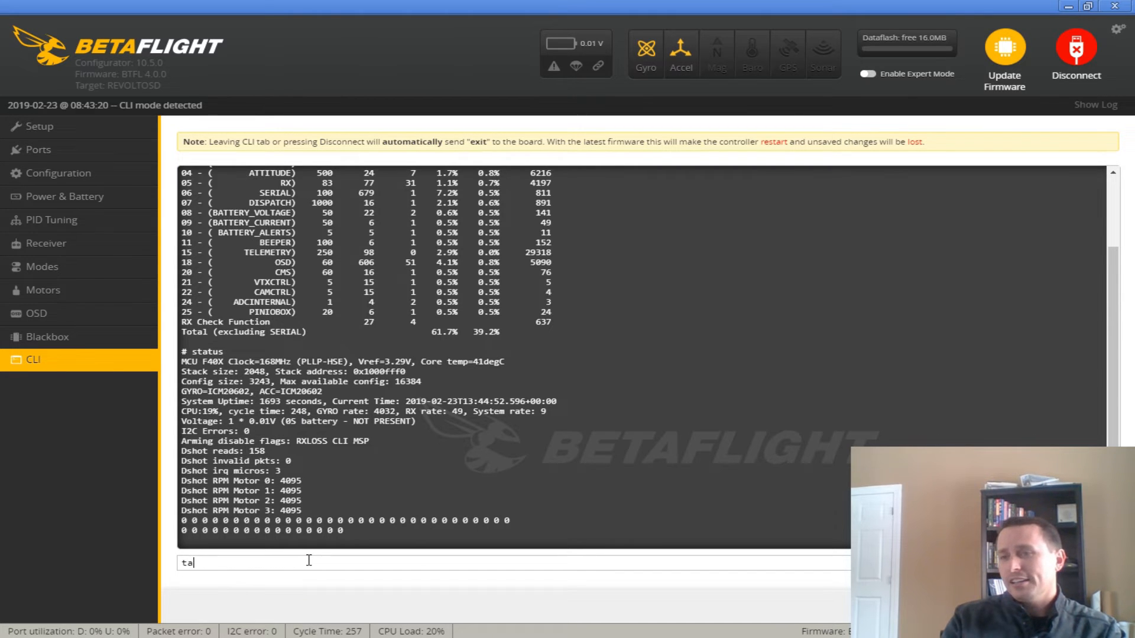
key("Return")
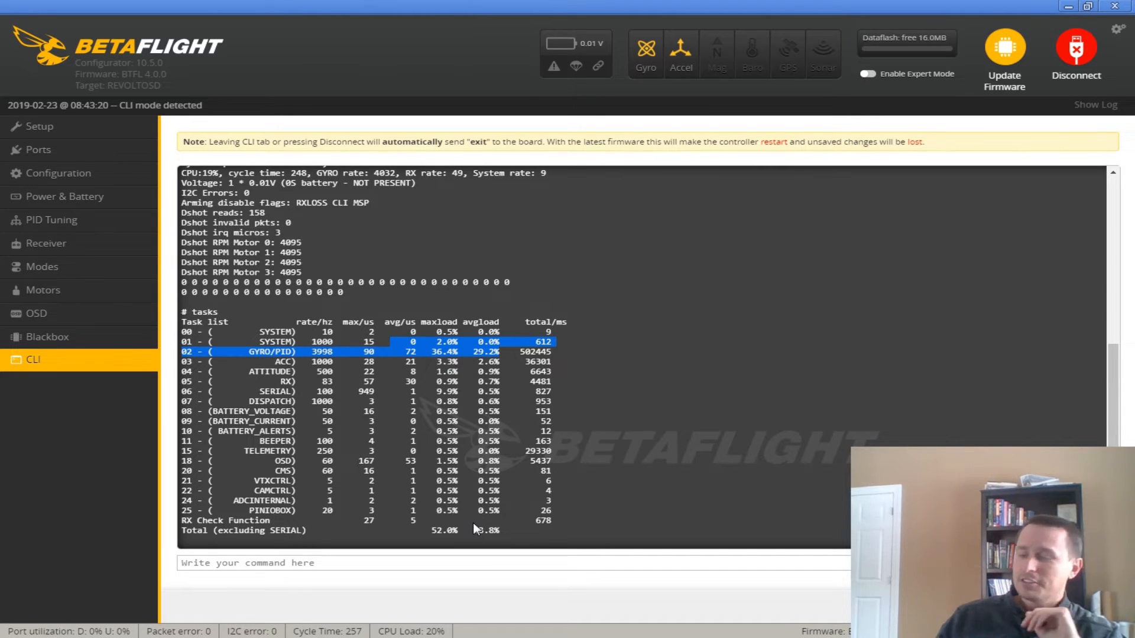
Switch to the Motors tab, with motors 1–4 at 1000 and the gyro graph
left_click(42, 289)
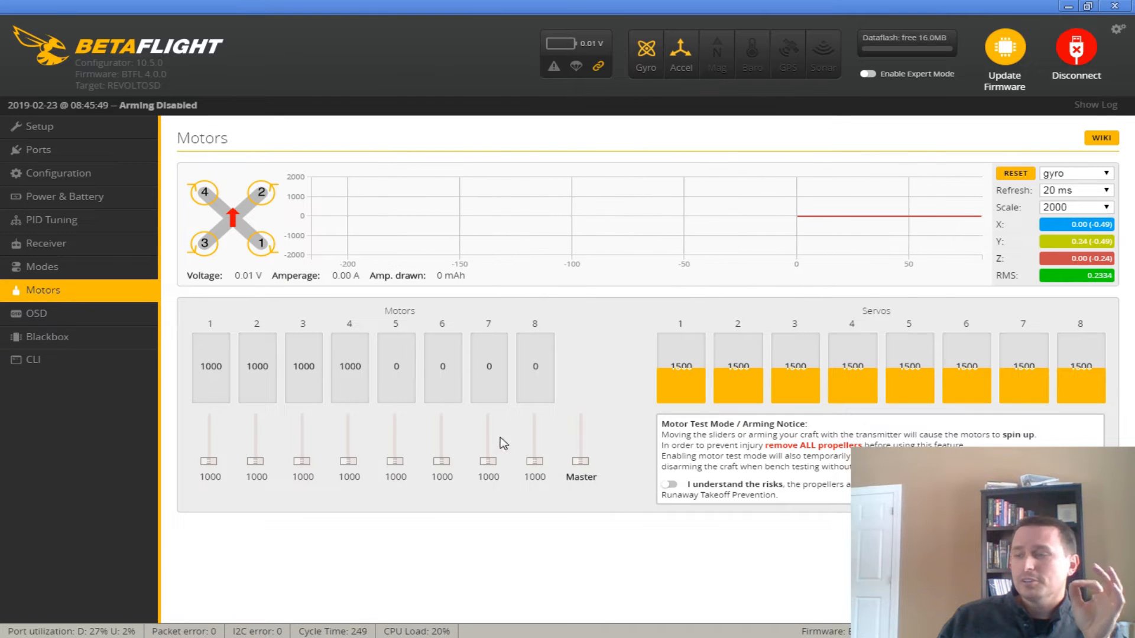
mouse_move(618, 480)
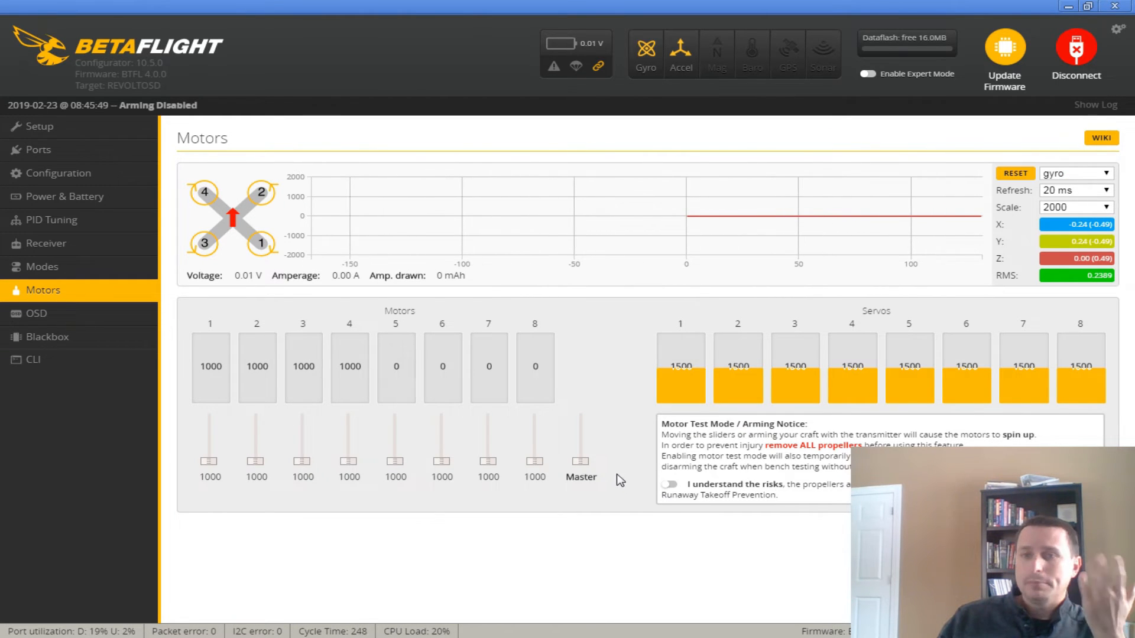
mouse_move(304, 466)
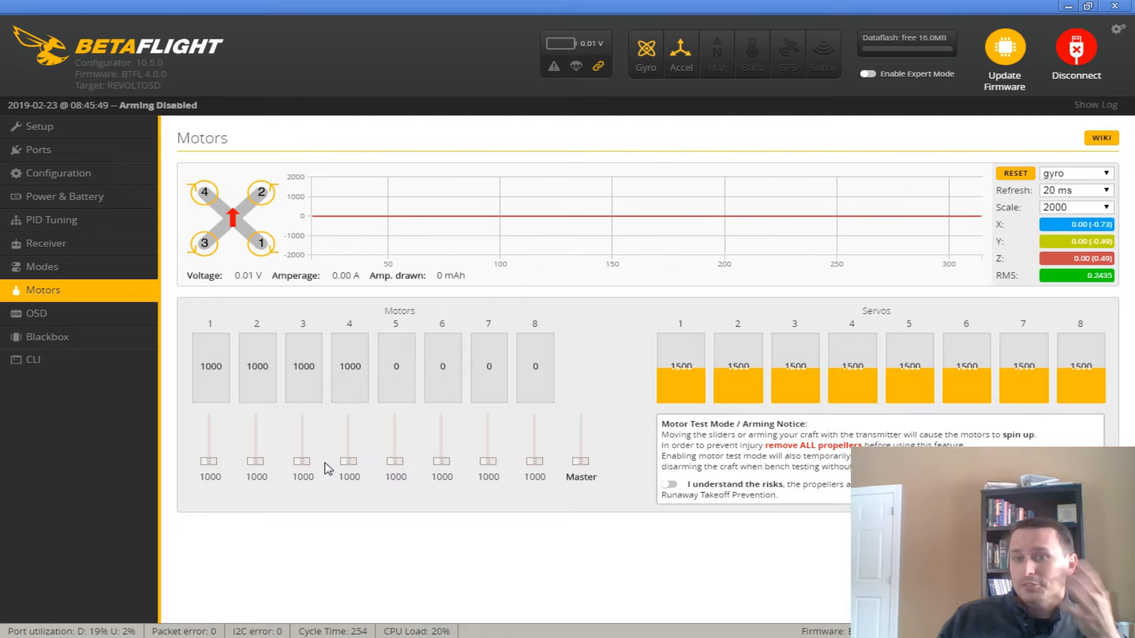
mouse_move(174, 390)
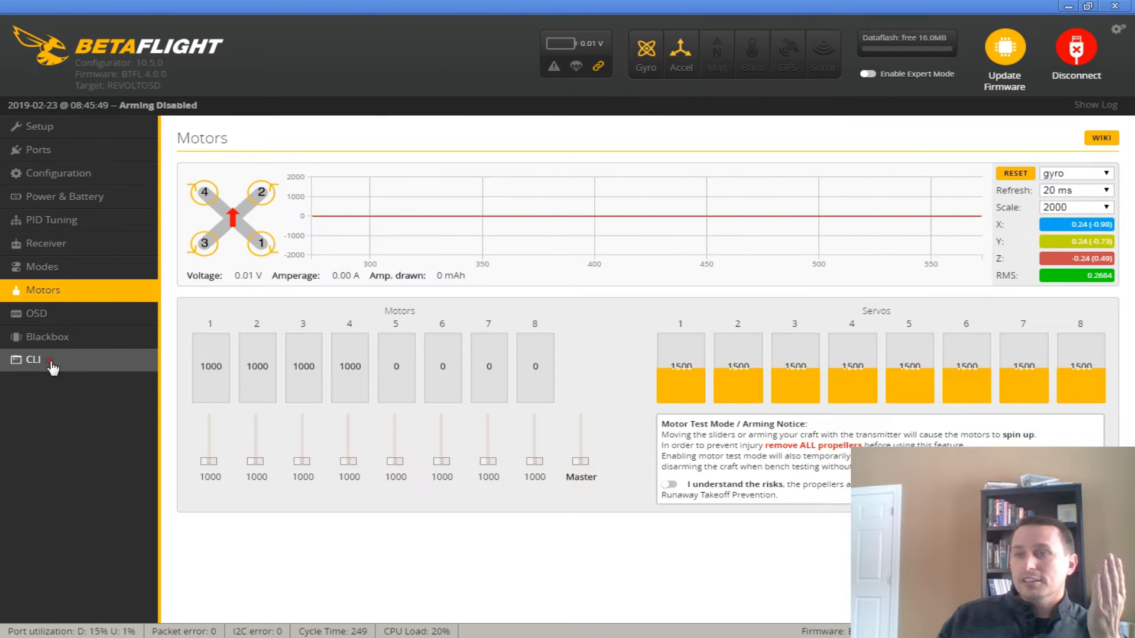
Run 'get debug' in the CLI, showing debug_mode FFT_FREQ and its allowed values
left_click(33, 360)
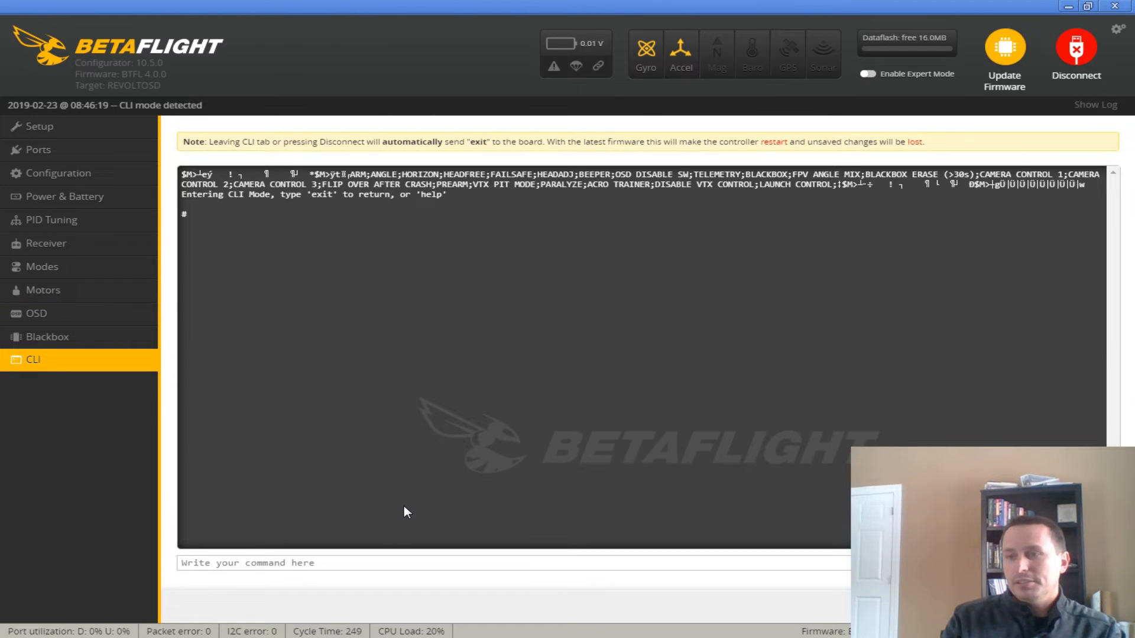
type("get debug")
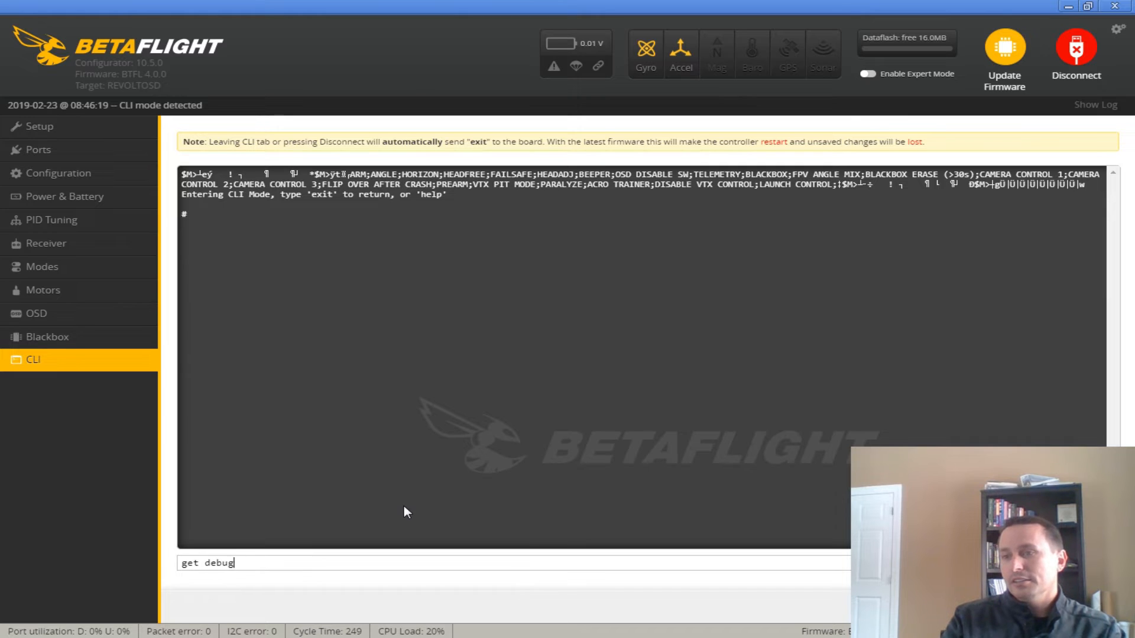
key("Return")
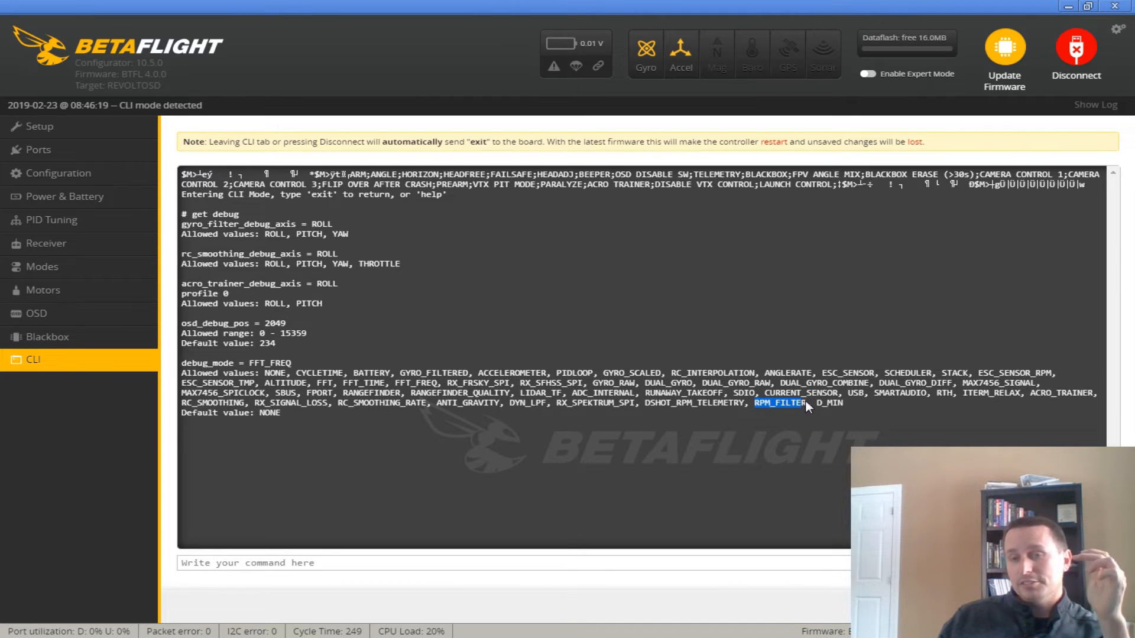
mouse_move(746, 407)
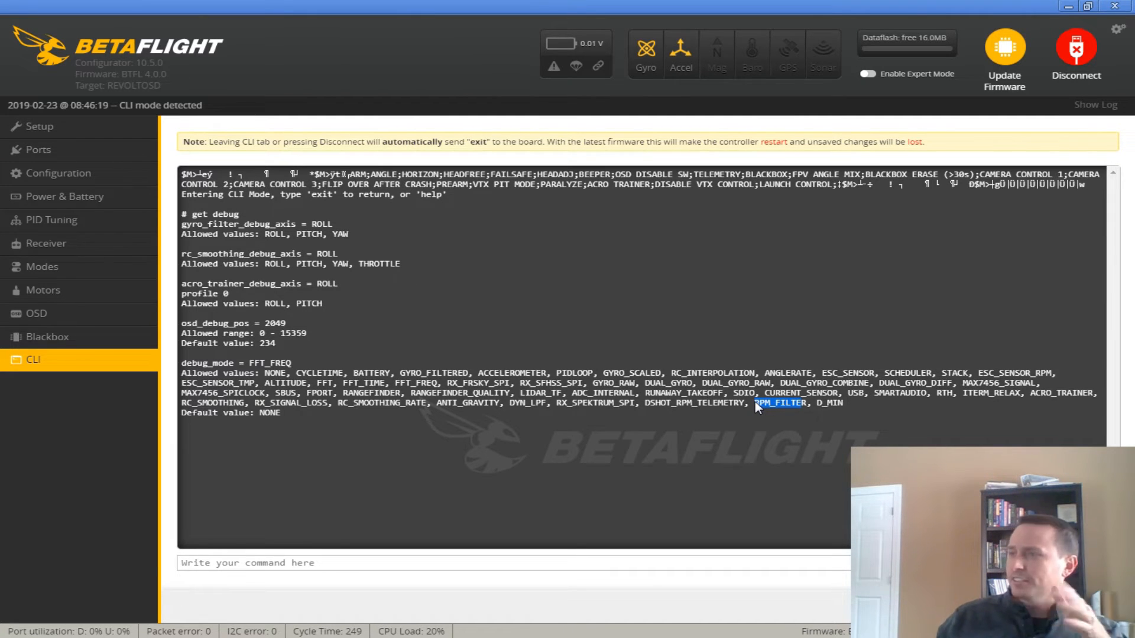
mouse_move(720, 406)
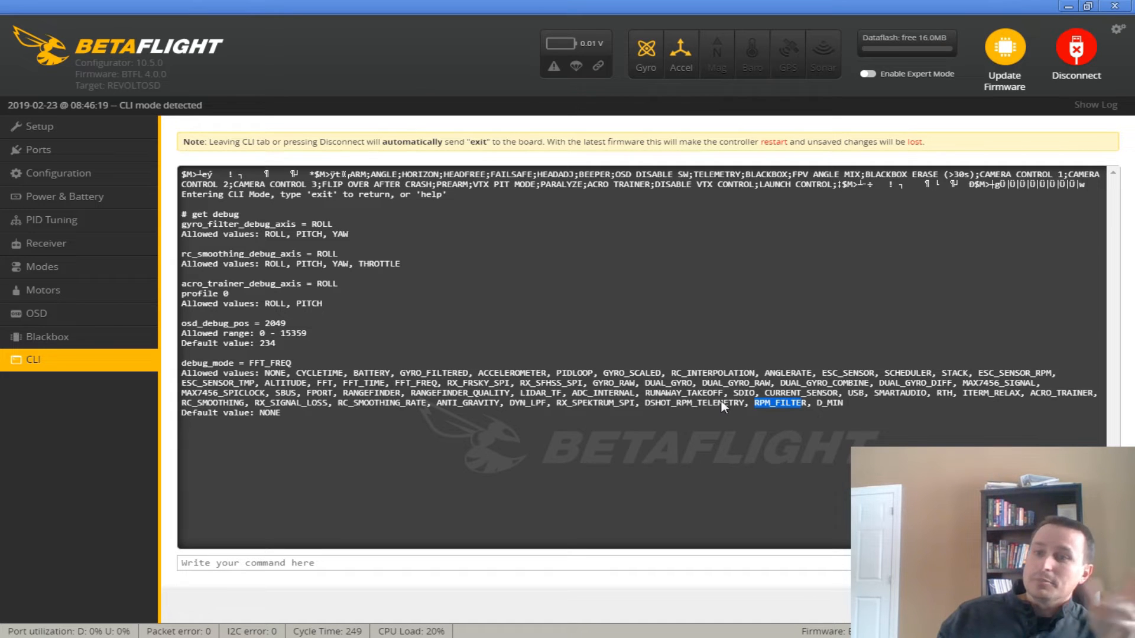
mouse_move(388, 384)
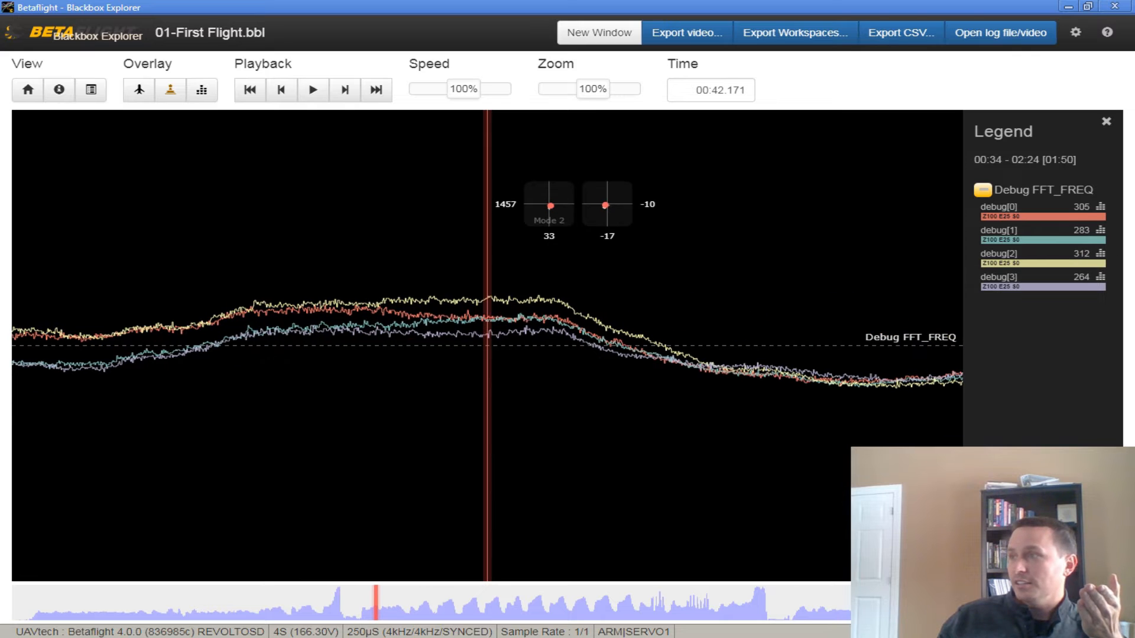
mouse_move(520, 312)
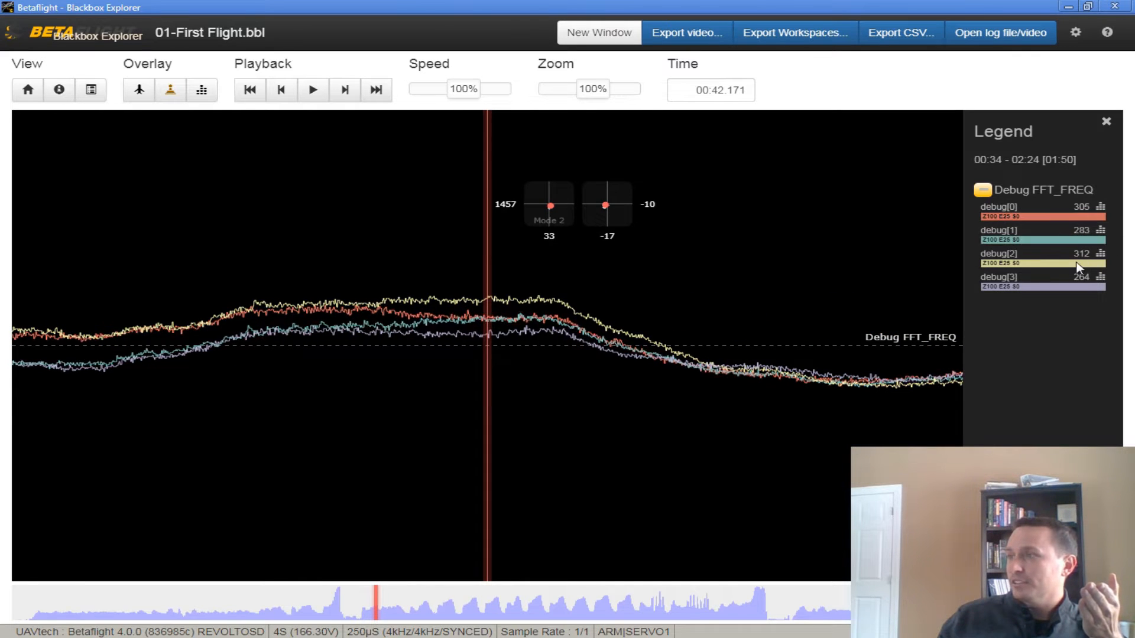
mouse_move(719, 349)
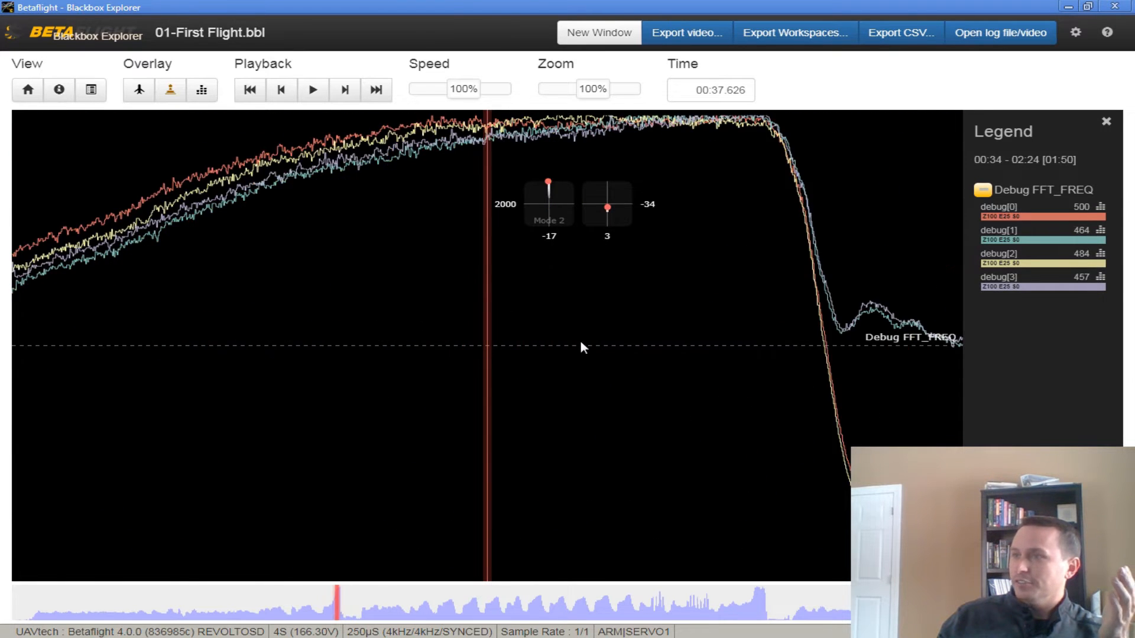
mouse_move(439, 136)
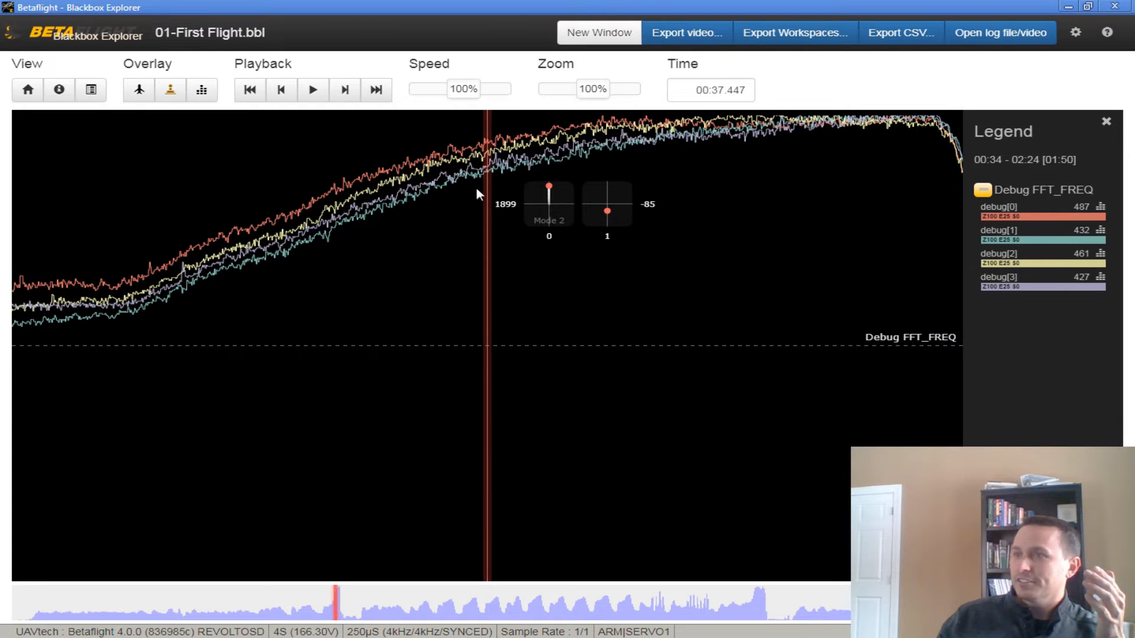
mouse_move(448, 181)
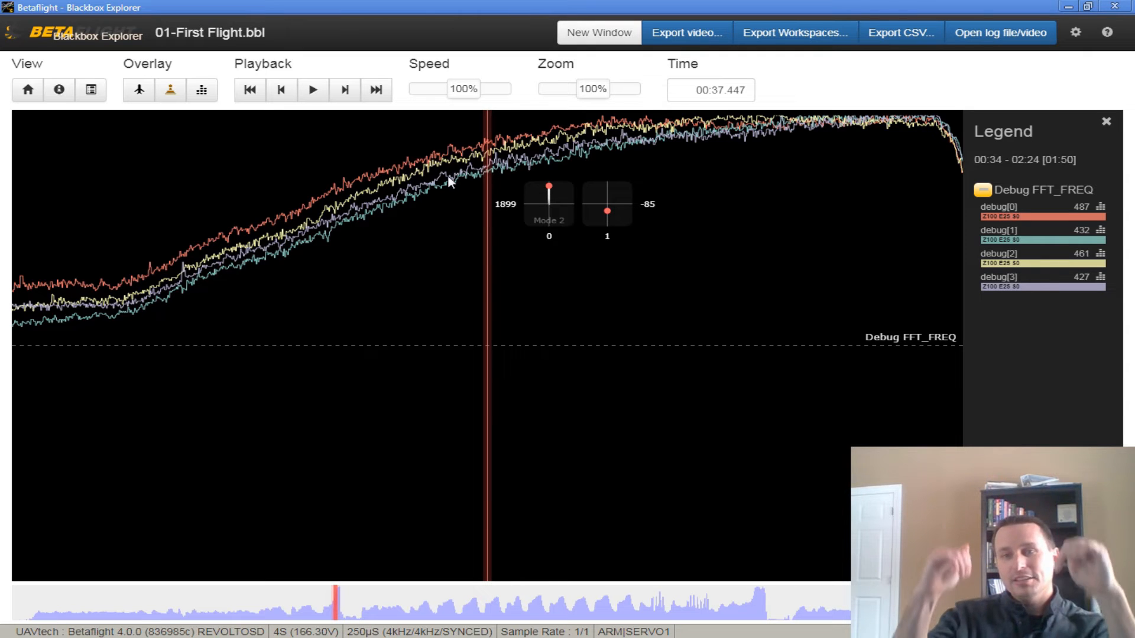
mouse_move(493, 118)
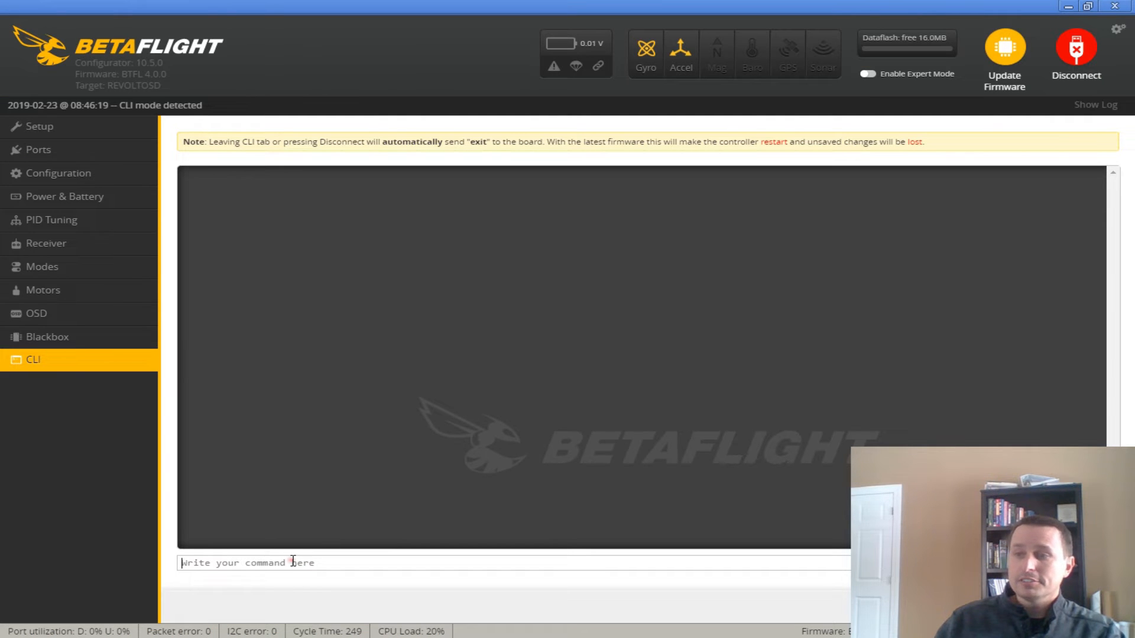
Run 'get rpm' and highlight a value among the RPM notch settings
type("ge")
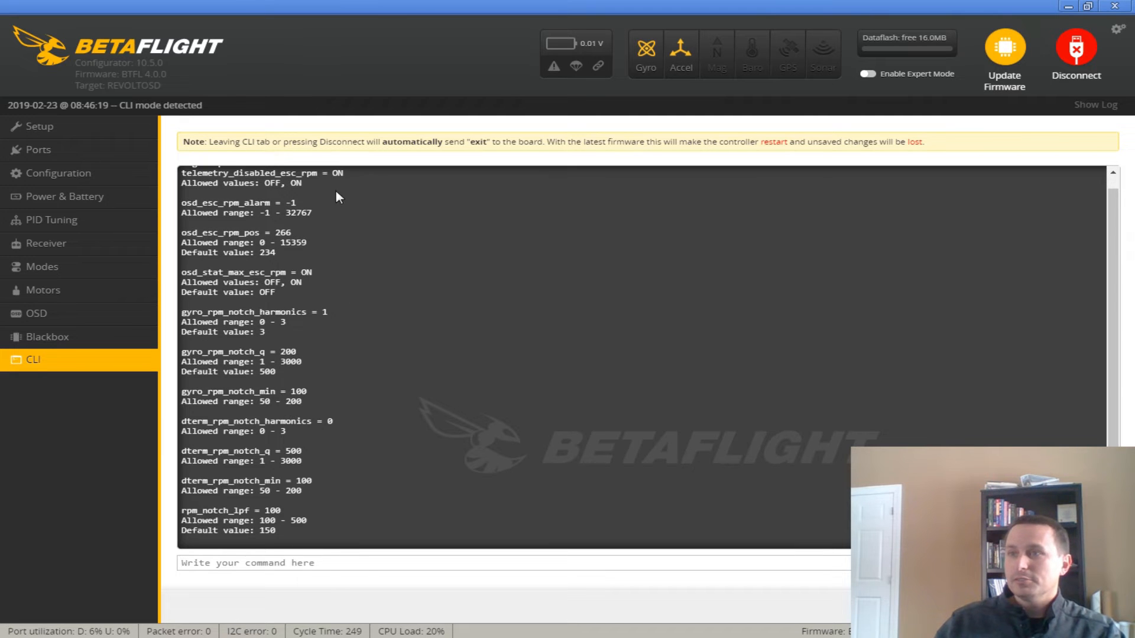
scroll("up", 3)
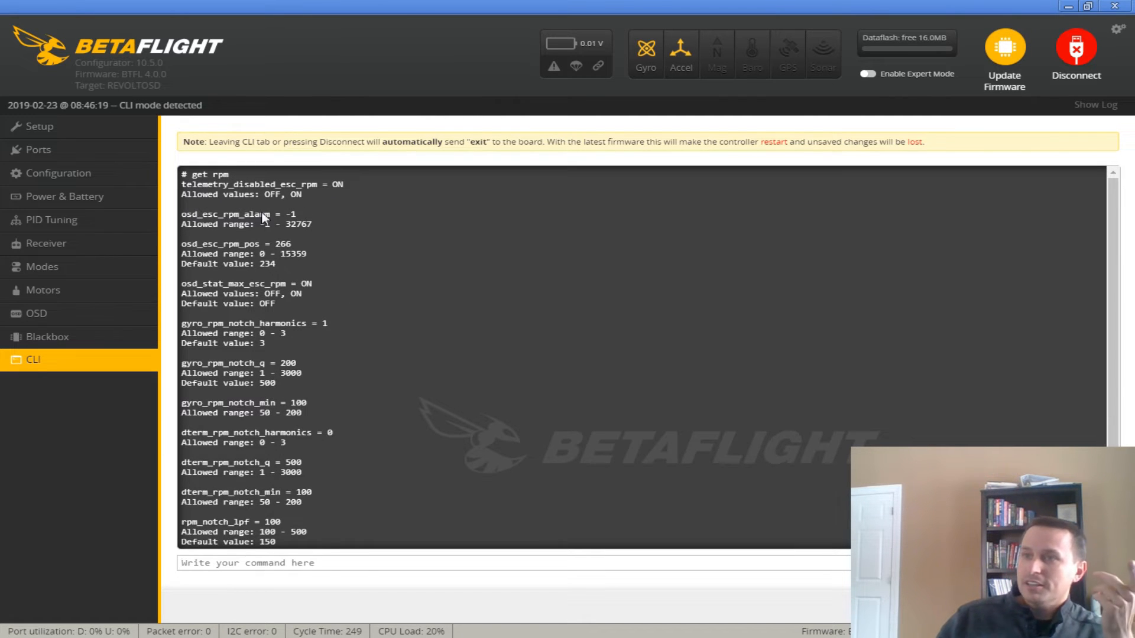
mouse_move(203, 261)
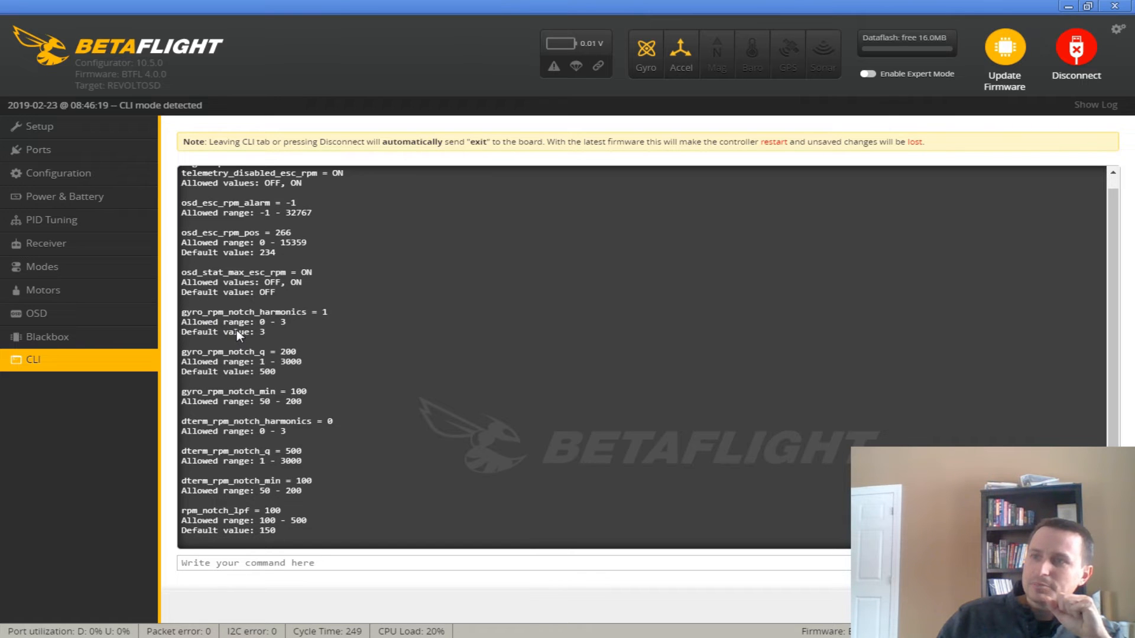
mouse_move(331, 318)
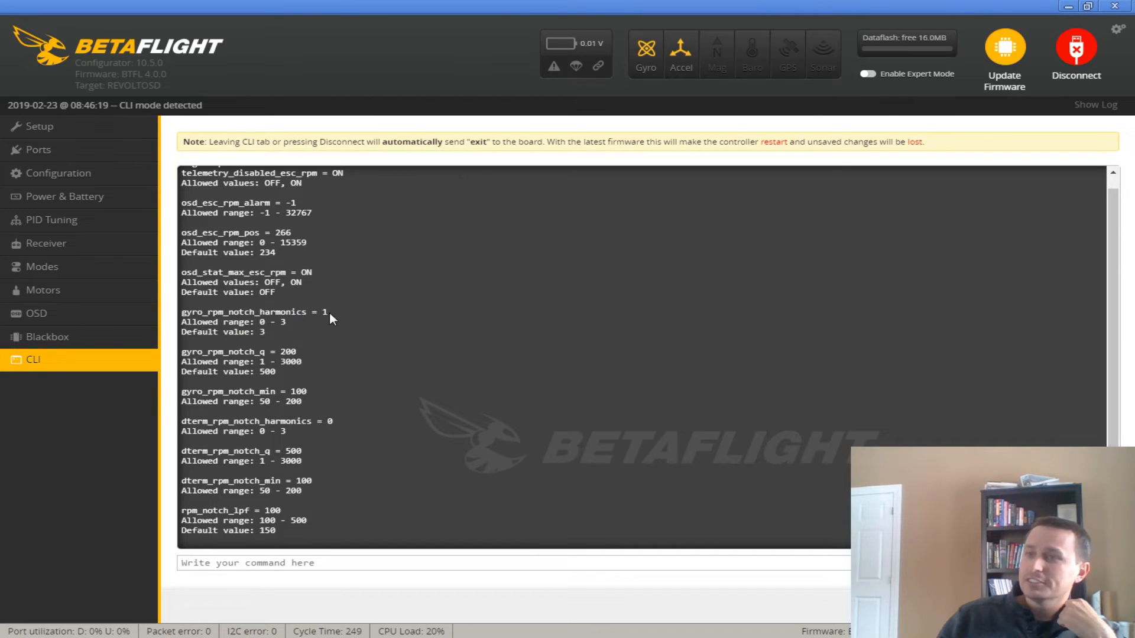
mouse_move(326, 320)
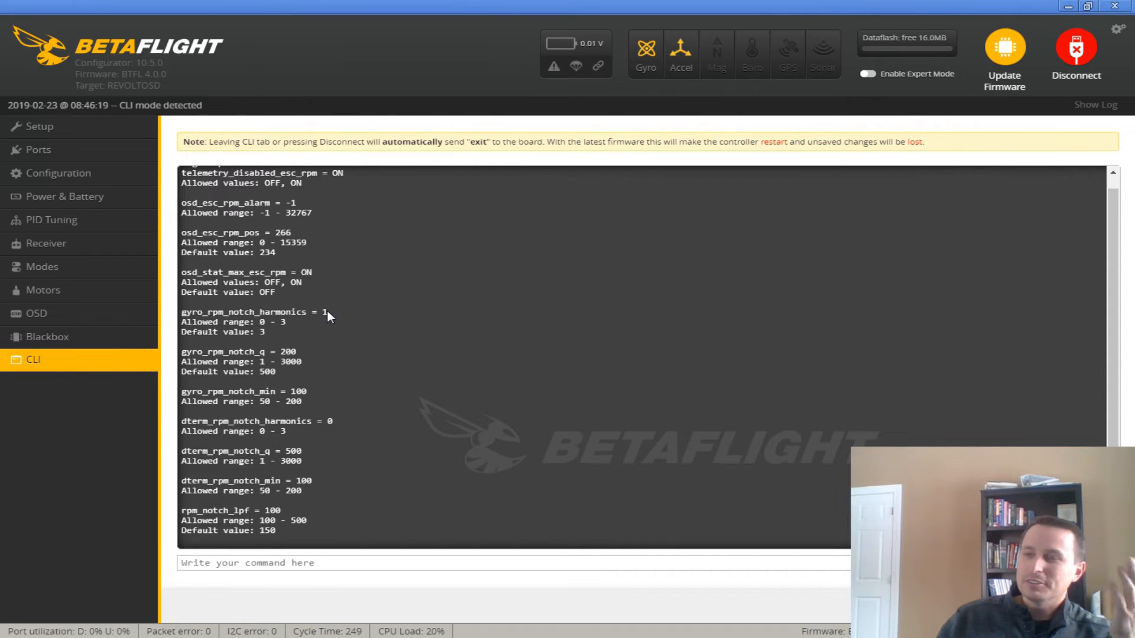
mouse_move(327, 319)
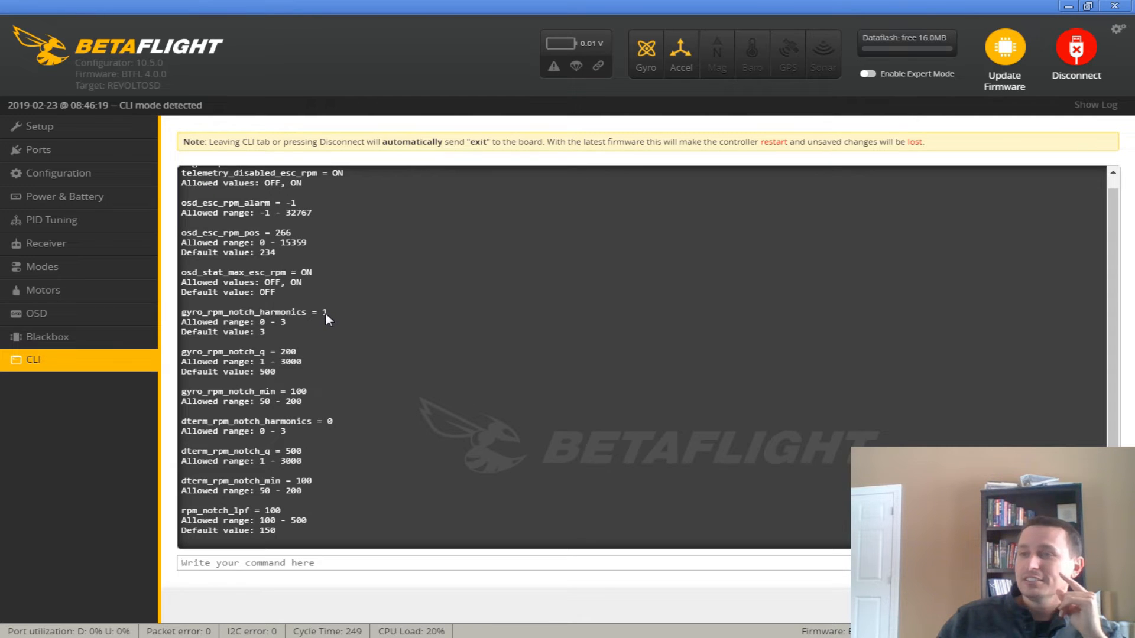
mouse_move(288, 361)
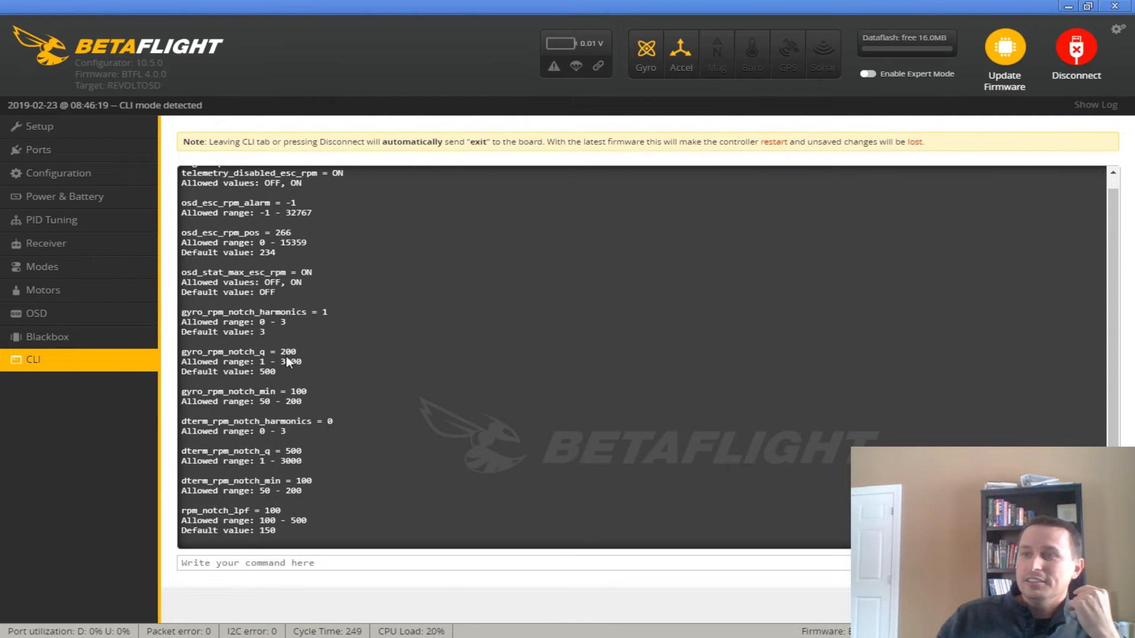
double_click(266, 371)
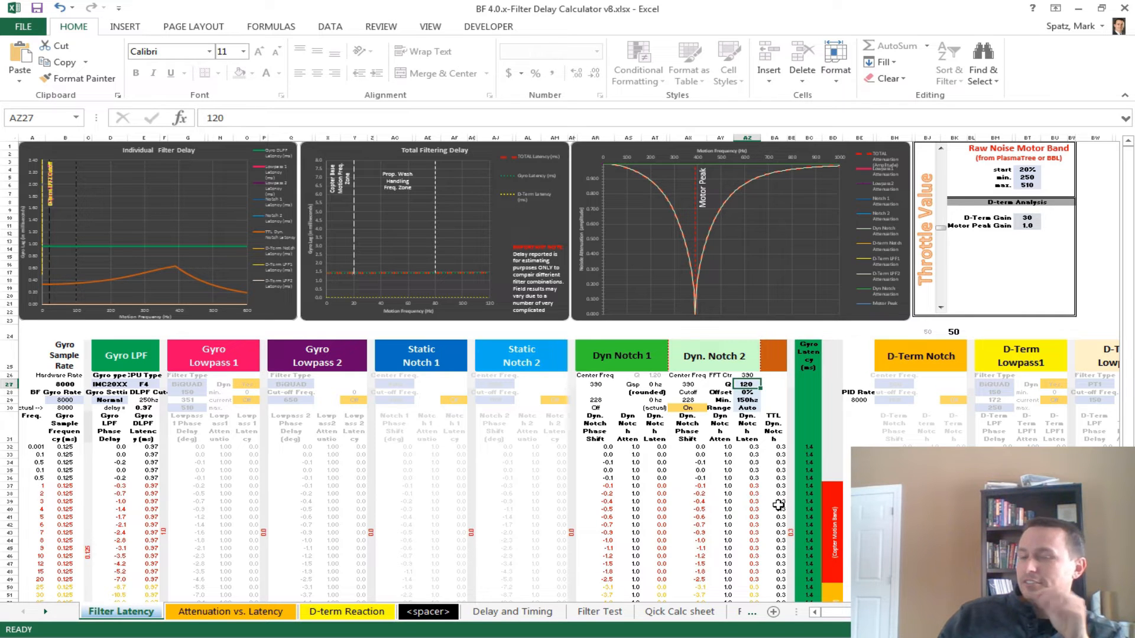
mouse_move(777, 503)
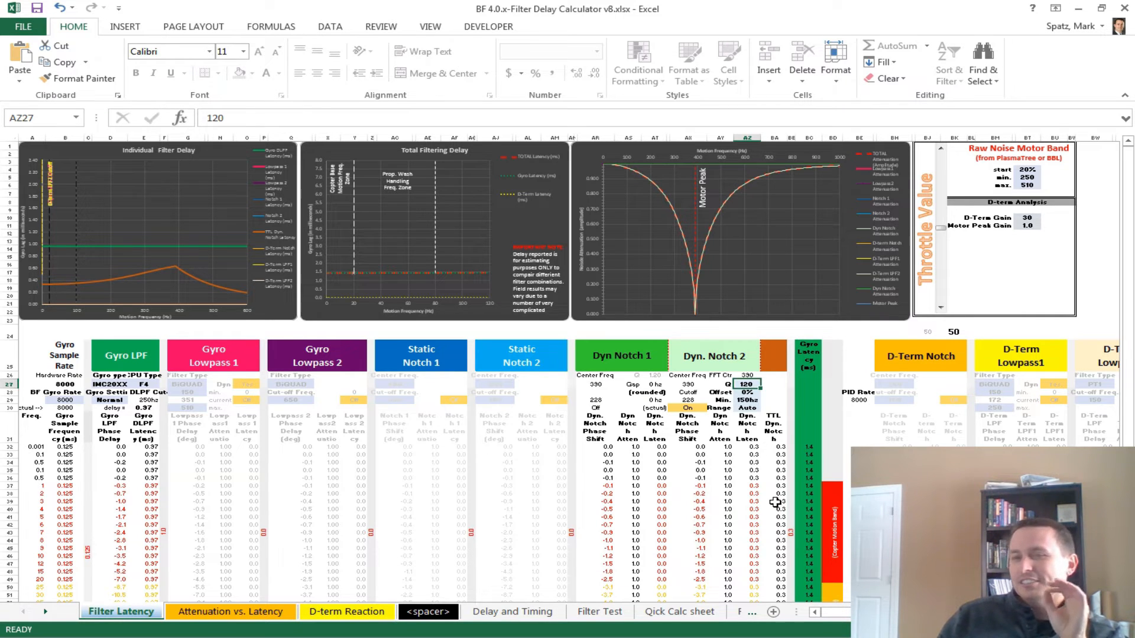
Turn on Gyro Lowpass 1 as a non-dynamic PT1 filter at 150 Hz
left_click(780, 501)
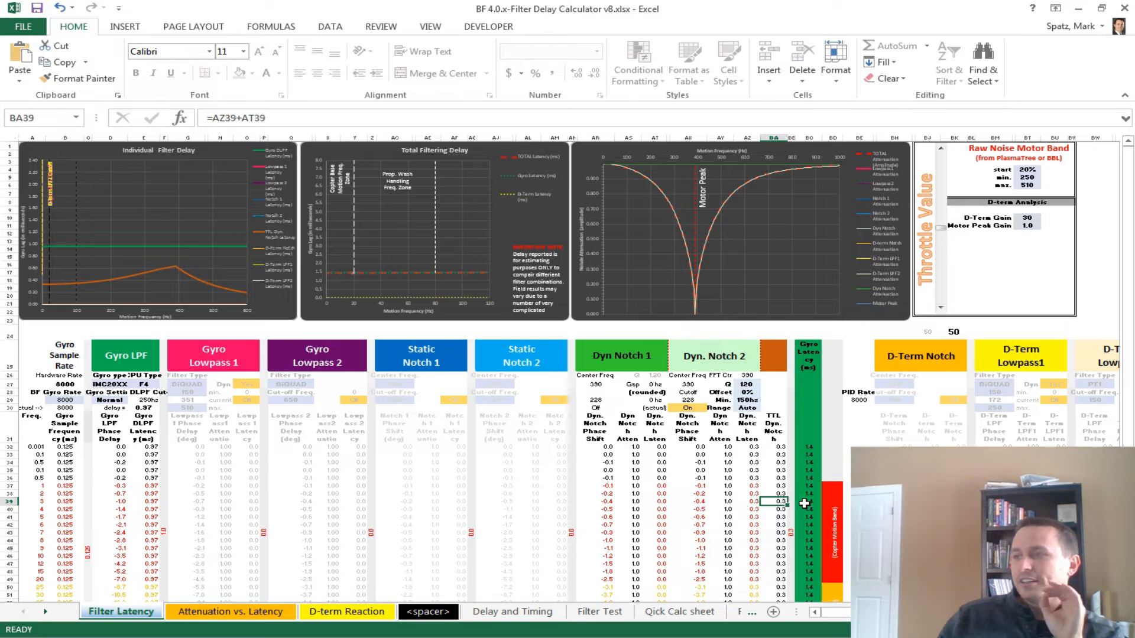
left_click(187, 382)
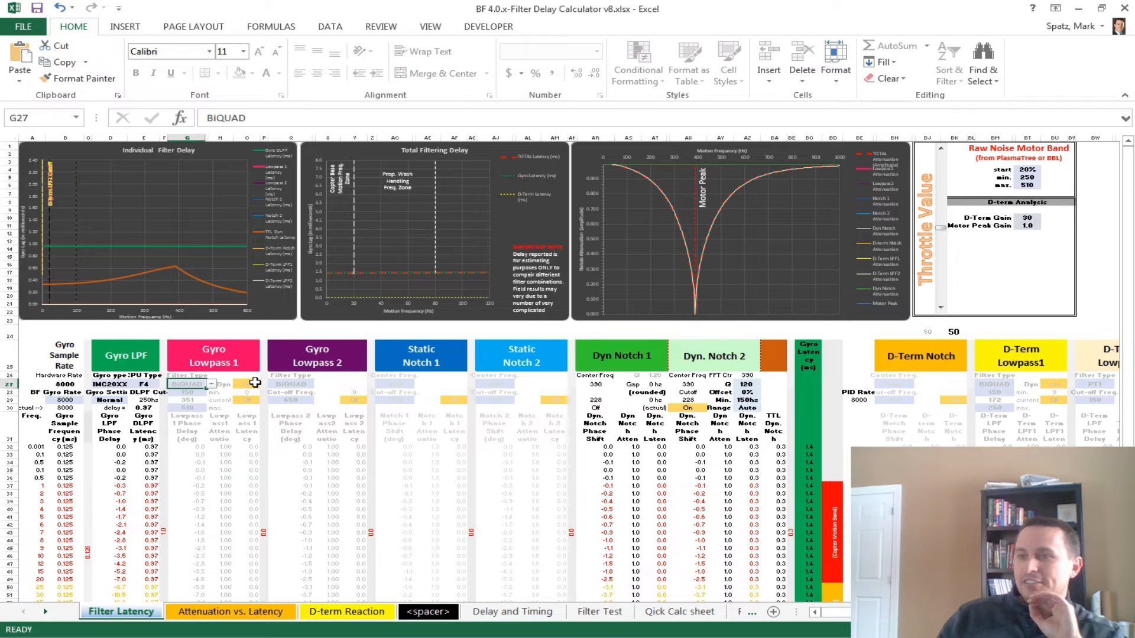
left_click(264, 400)
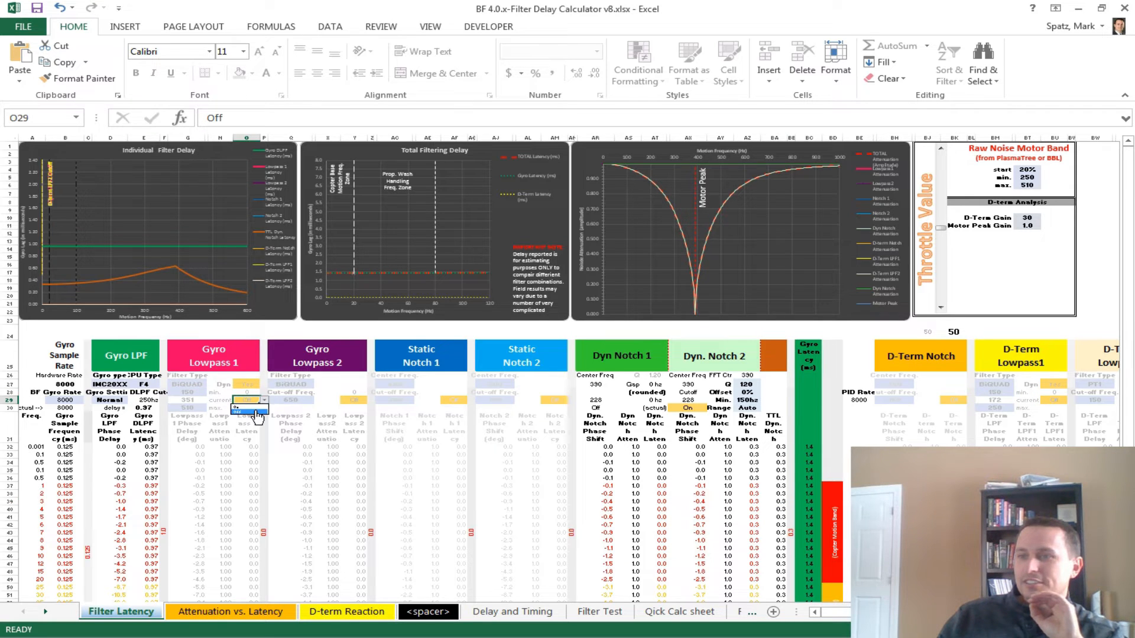
left_click(248, 401)
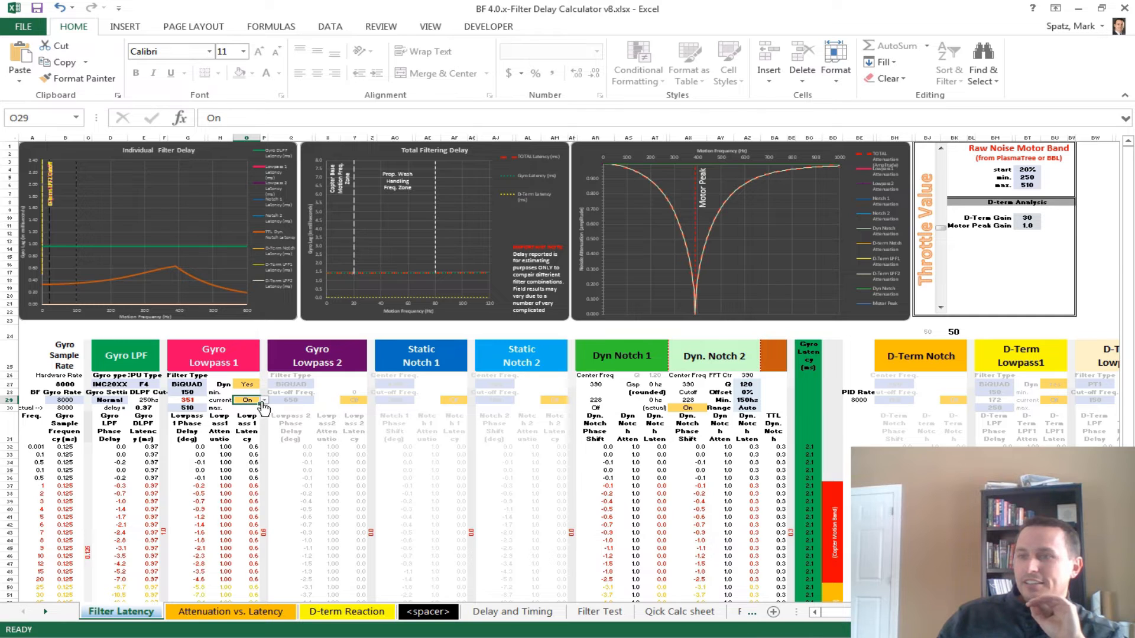
left_click(186, 384)
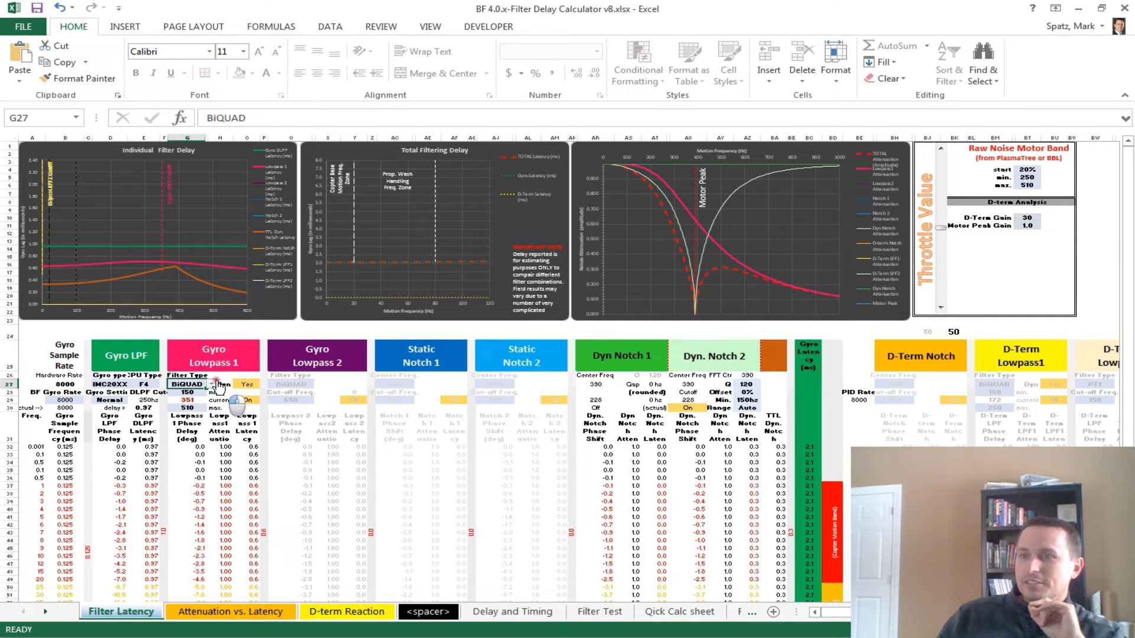
left_click(187, 384)
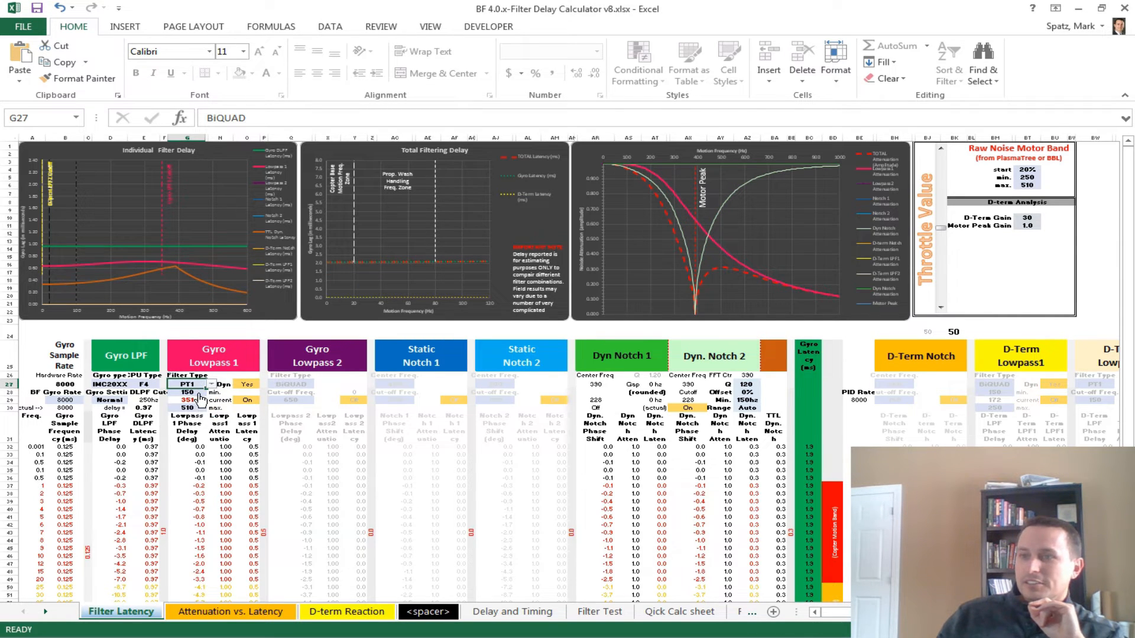
left_click(250, 384)
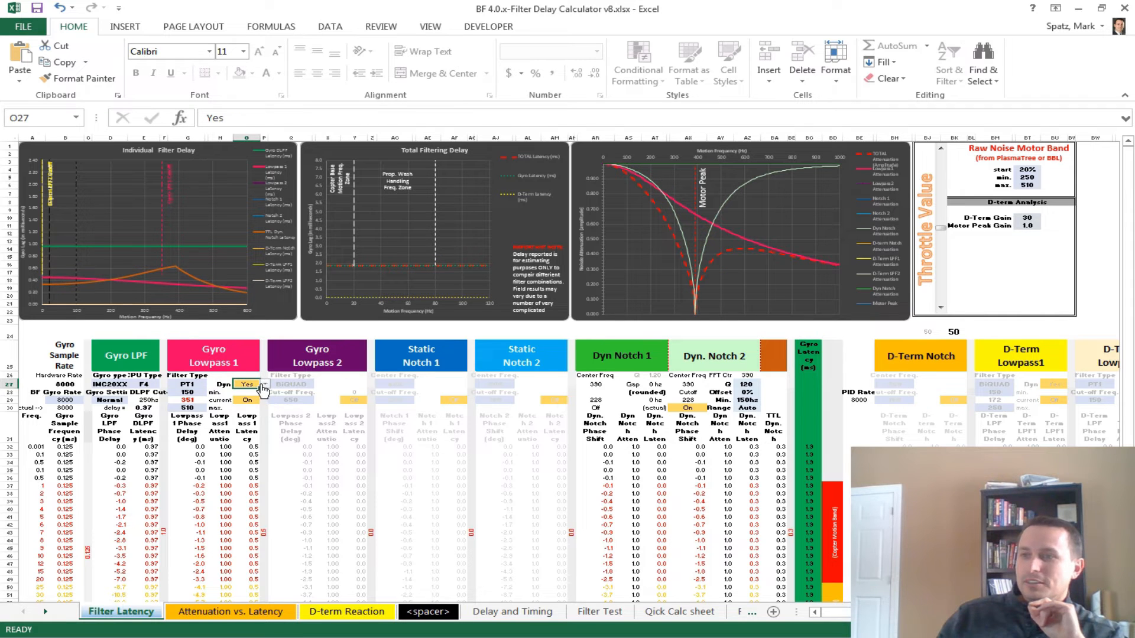
left_click(248, 384)
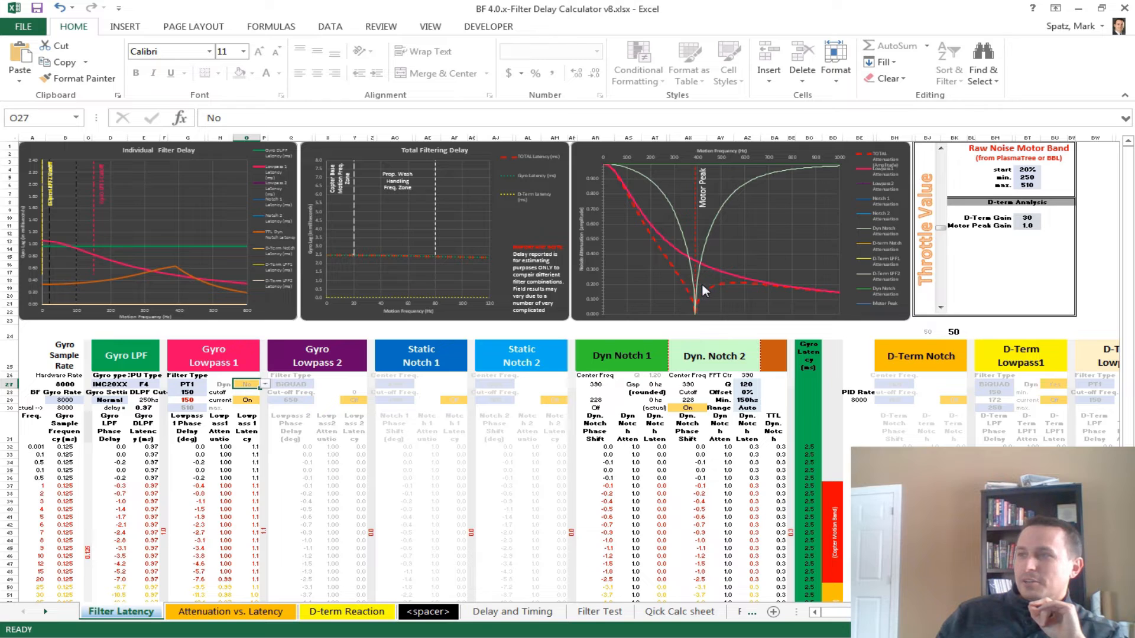
mouse_move(693, 286)
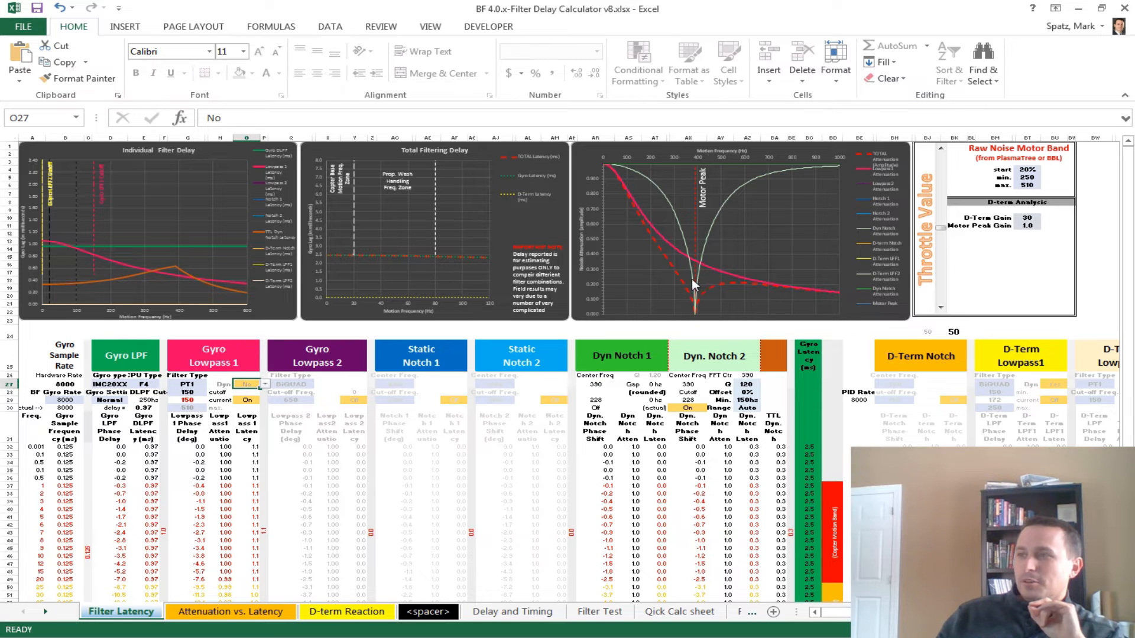
mouse_move(692, 283)
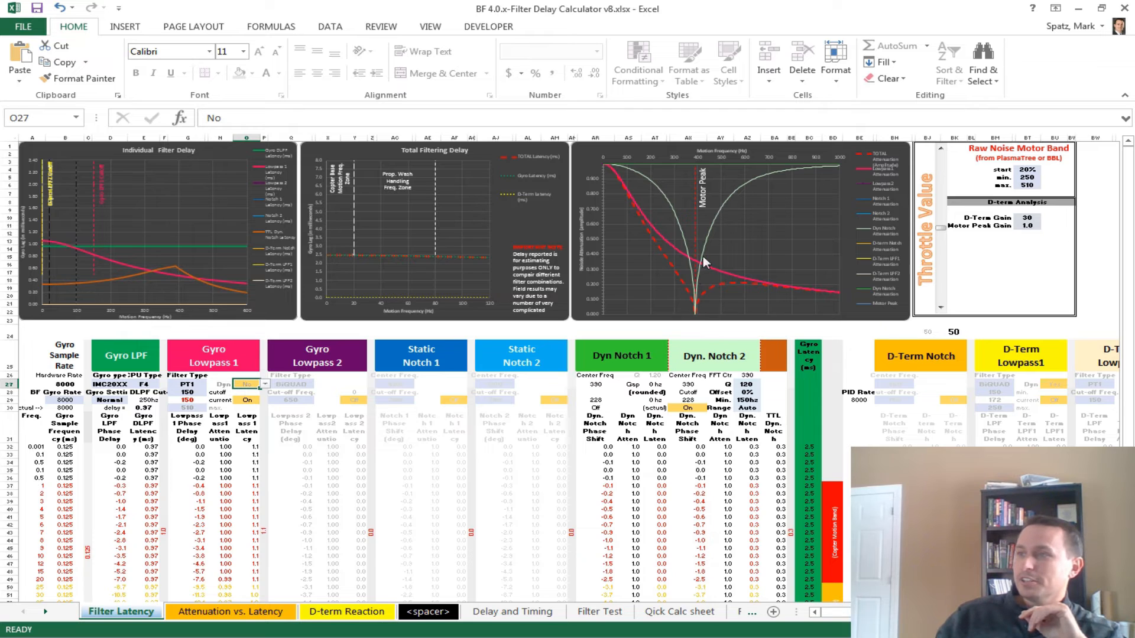
Check the lowpass and total latency formulas, then select the Dyn. Notch 2 Q cell
left_click(247, 501)
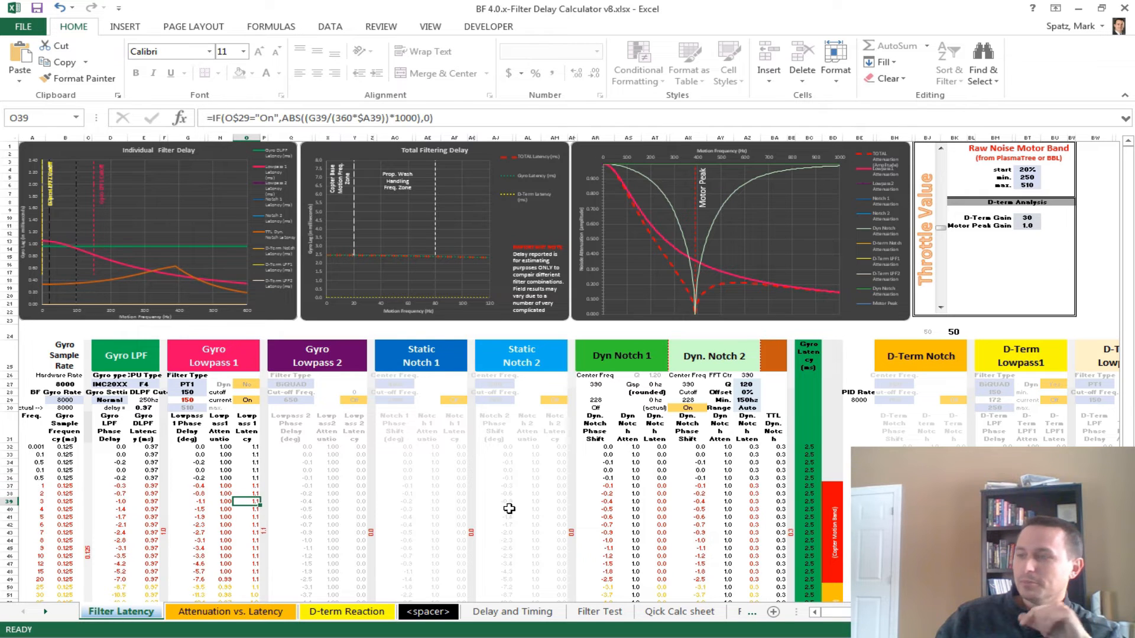
left_click(773, 509)
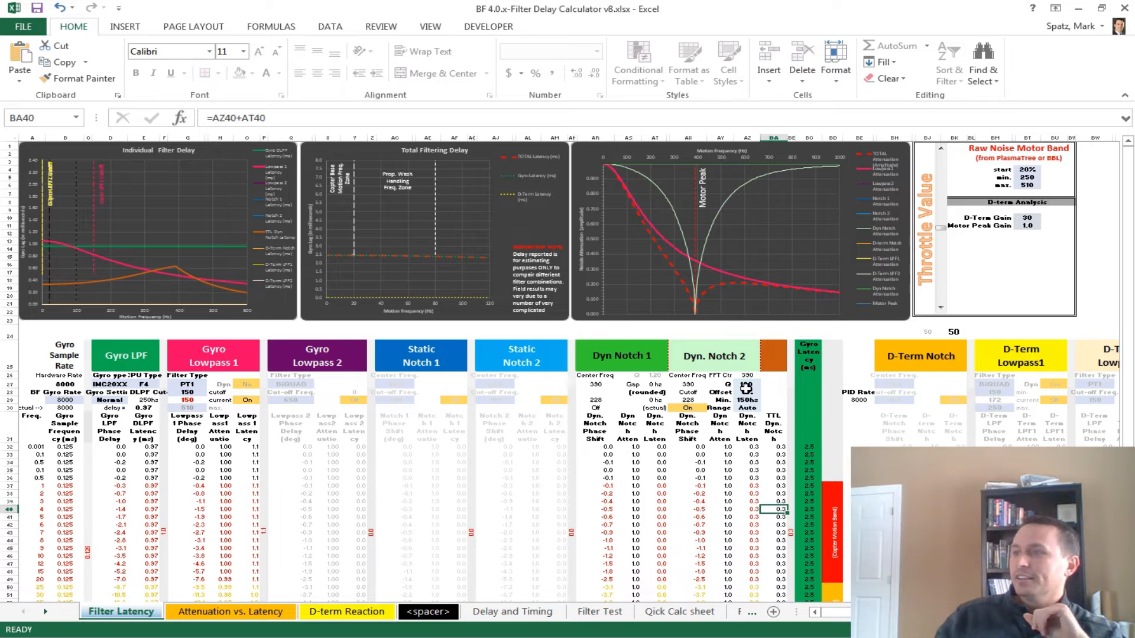
left_click(746, 383)
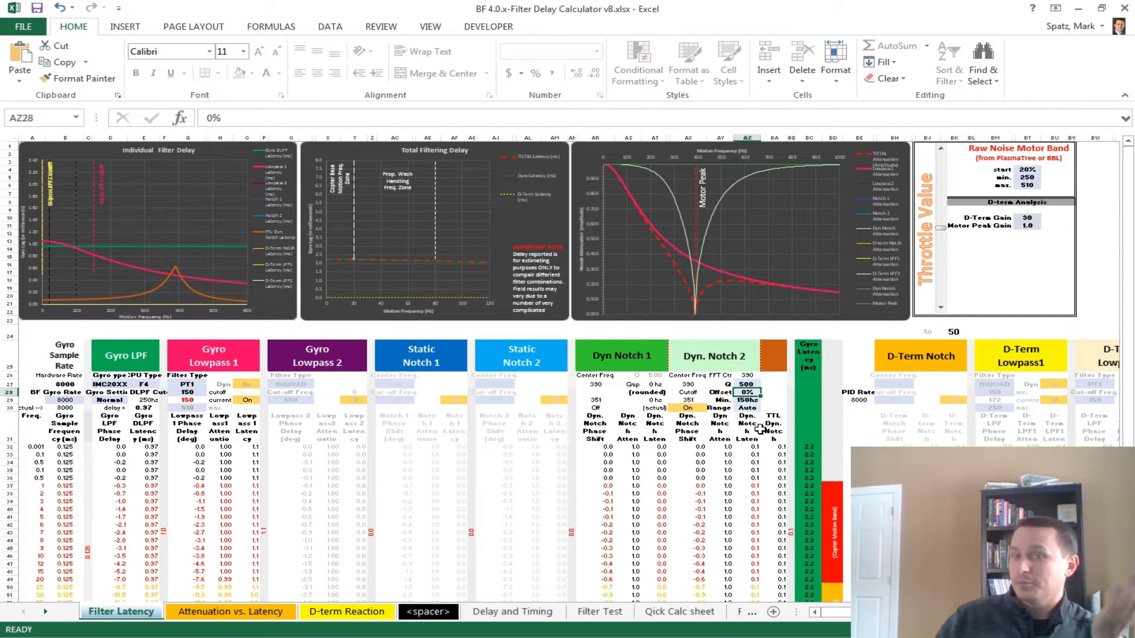
mouse_move(797, 416)
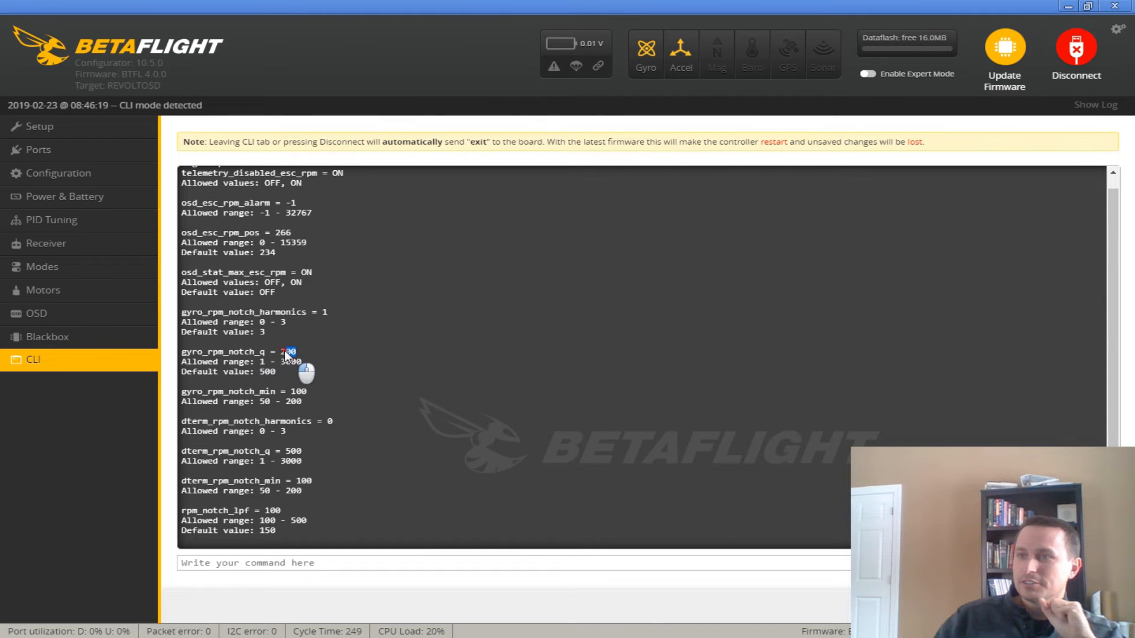
double_click(286, 351)
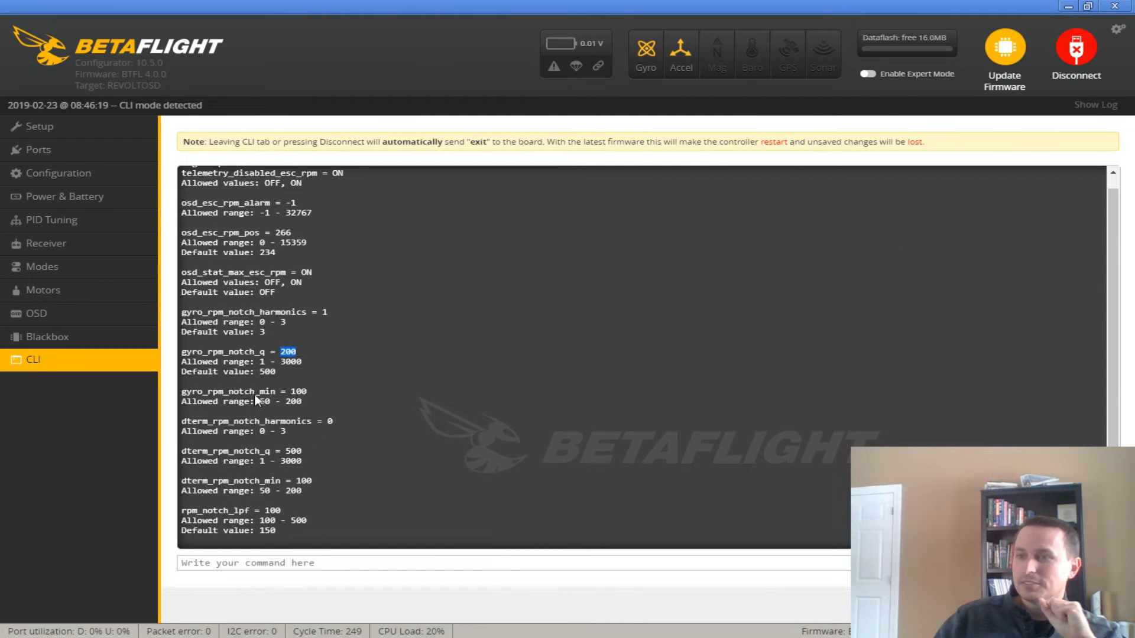
double_click(296, 391)
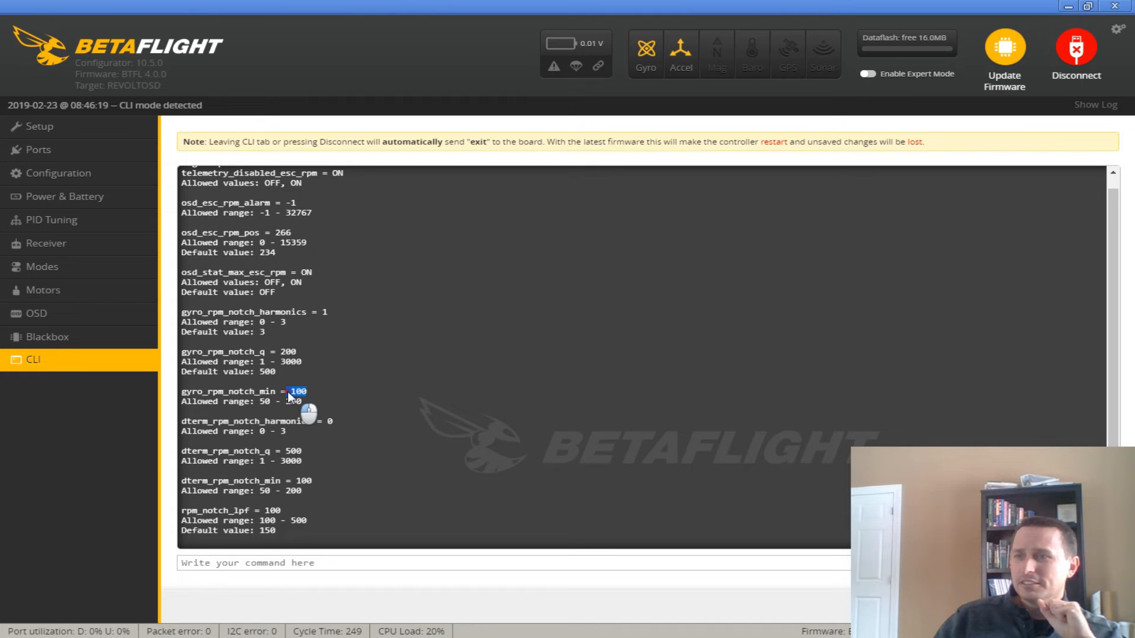
mouse_move(258, 422)
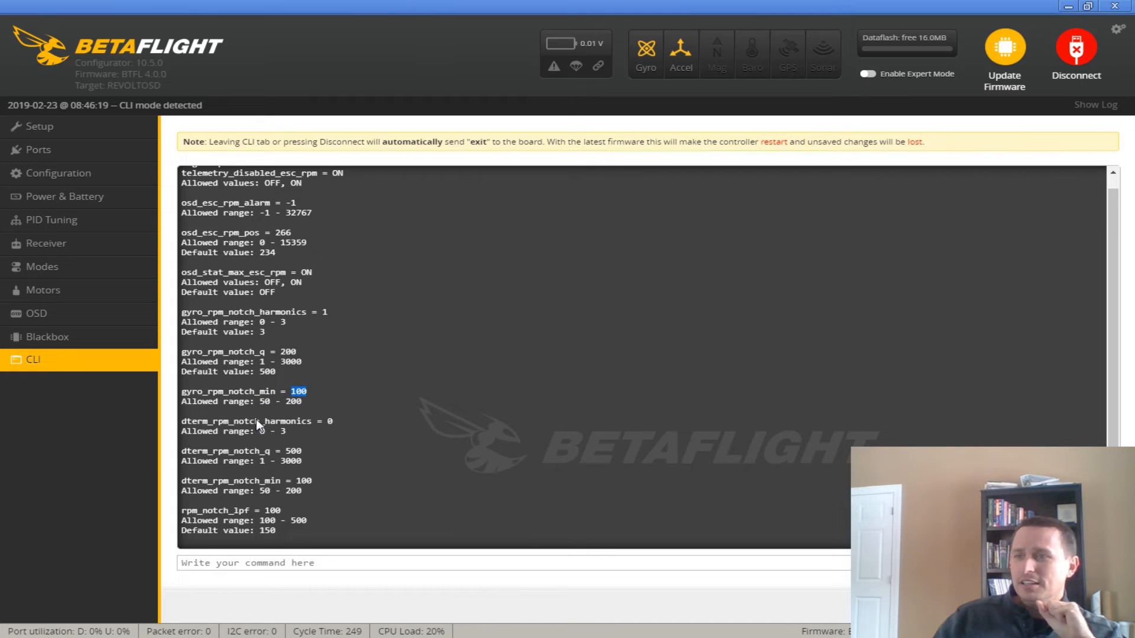
mouse_move(300, 427)
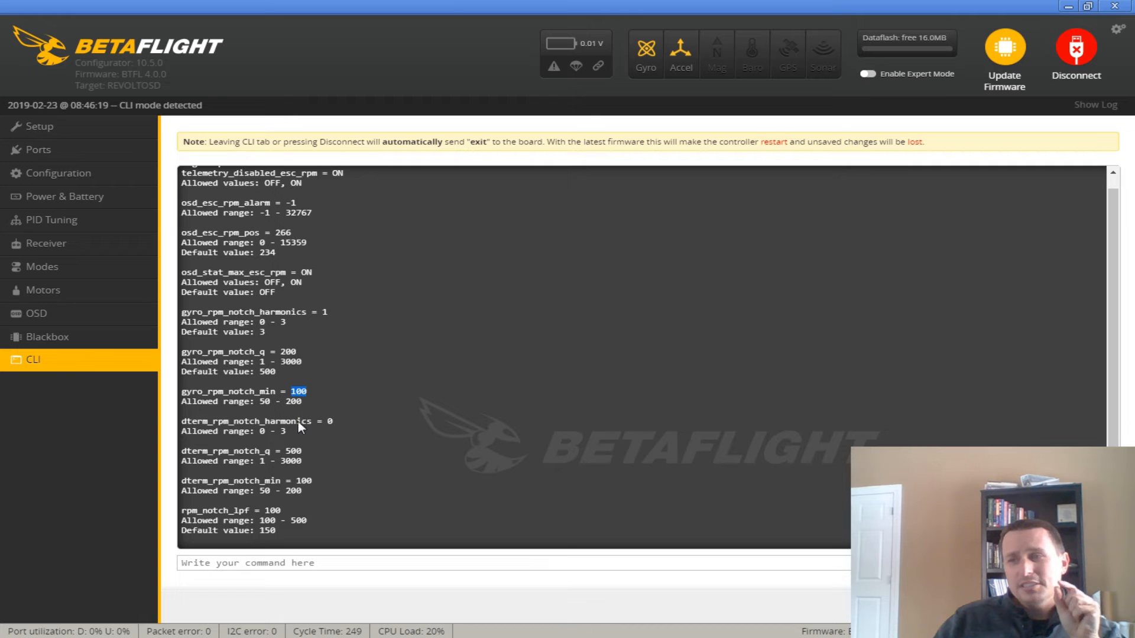
mouse_move(297, 481)
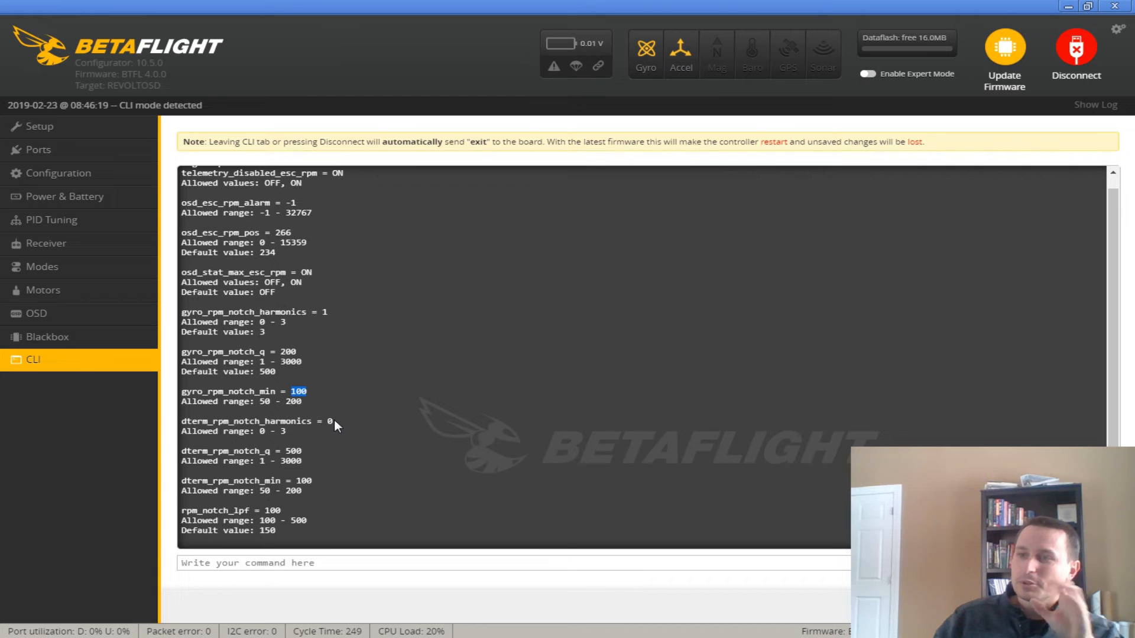
double_click(256, 421)
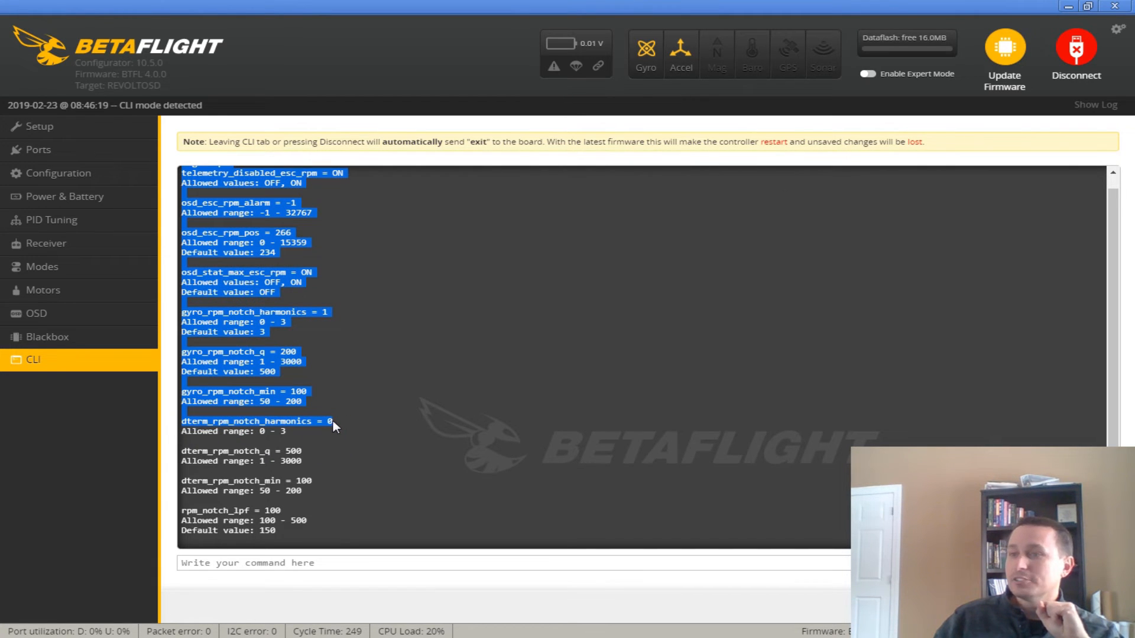
left_click(296, 278)
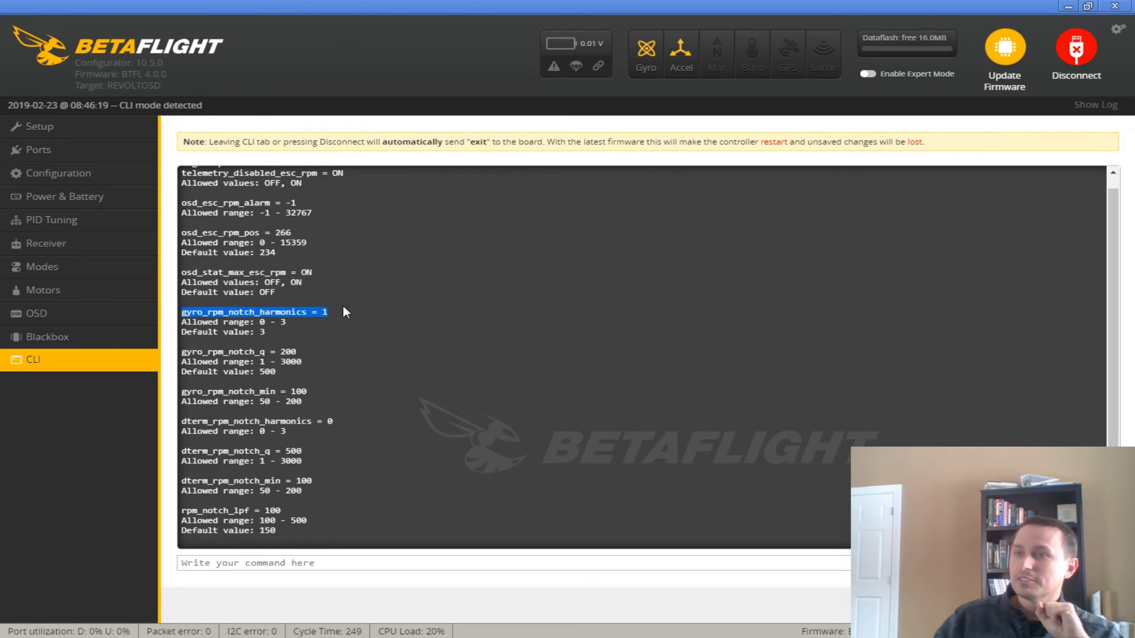
mouse_move(329, 316)
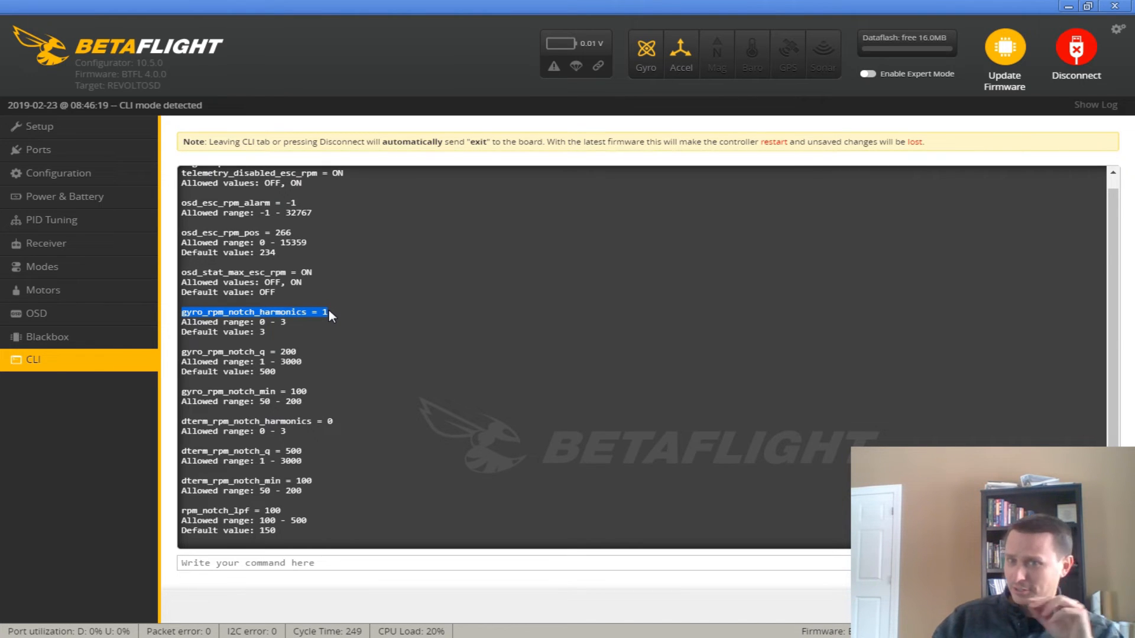
mouse_move(328, 320)
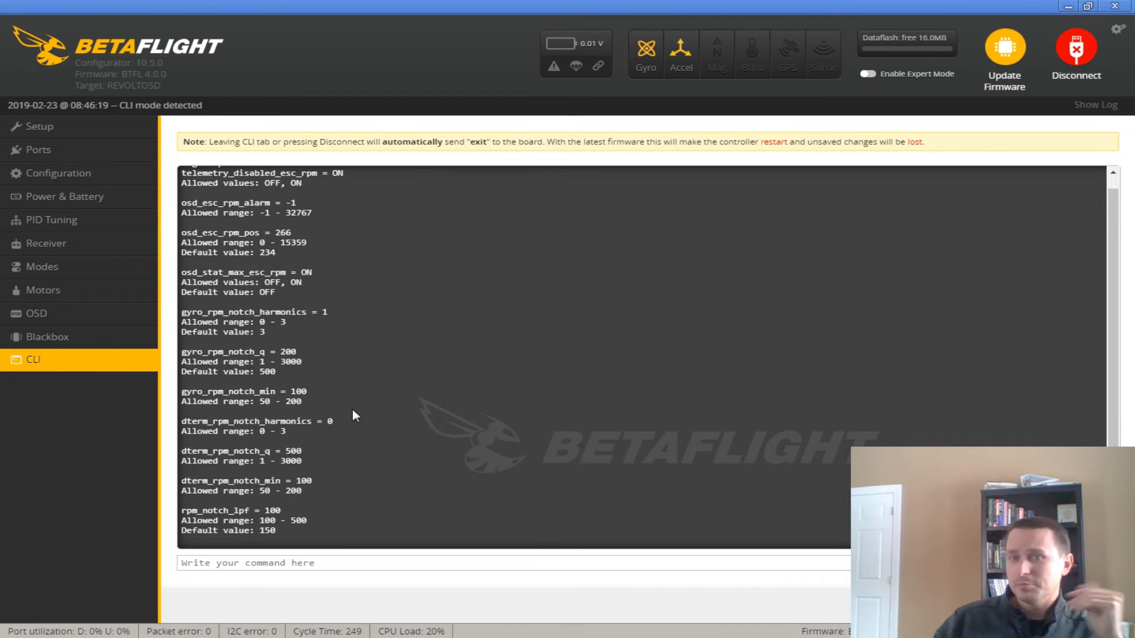
mouse_move(334, 428)
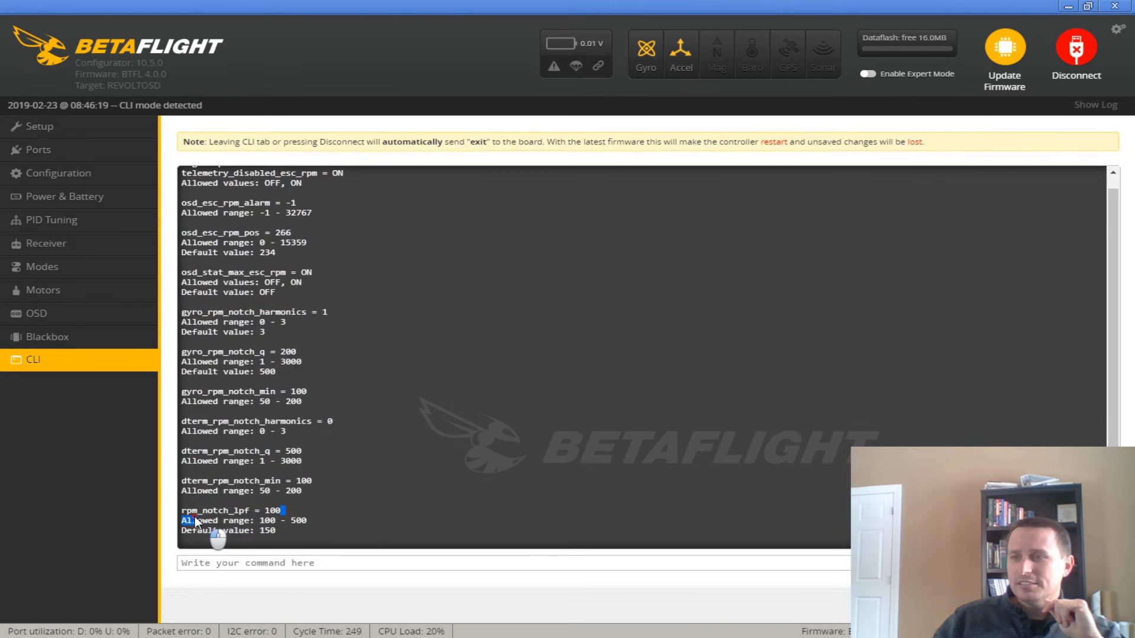
mouse_move(311, 521)
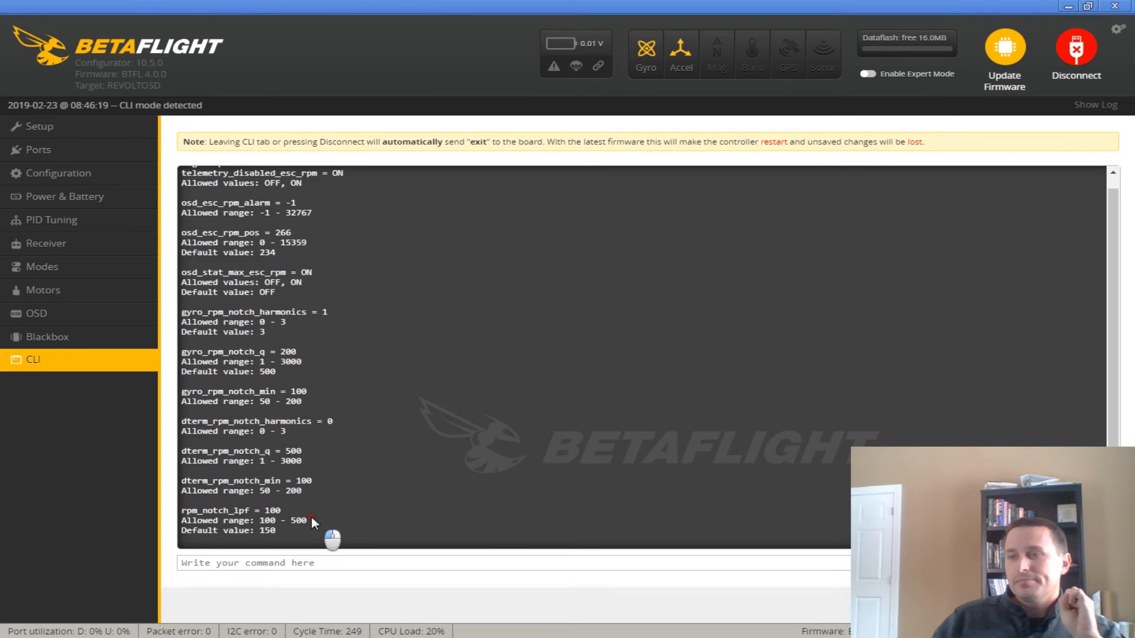
double_click(242, 520)
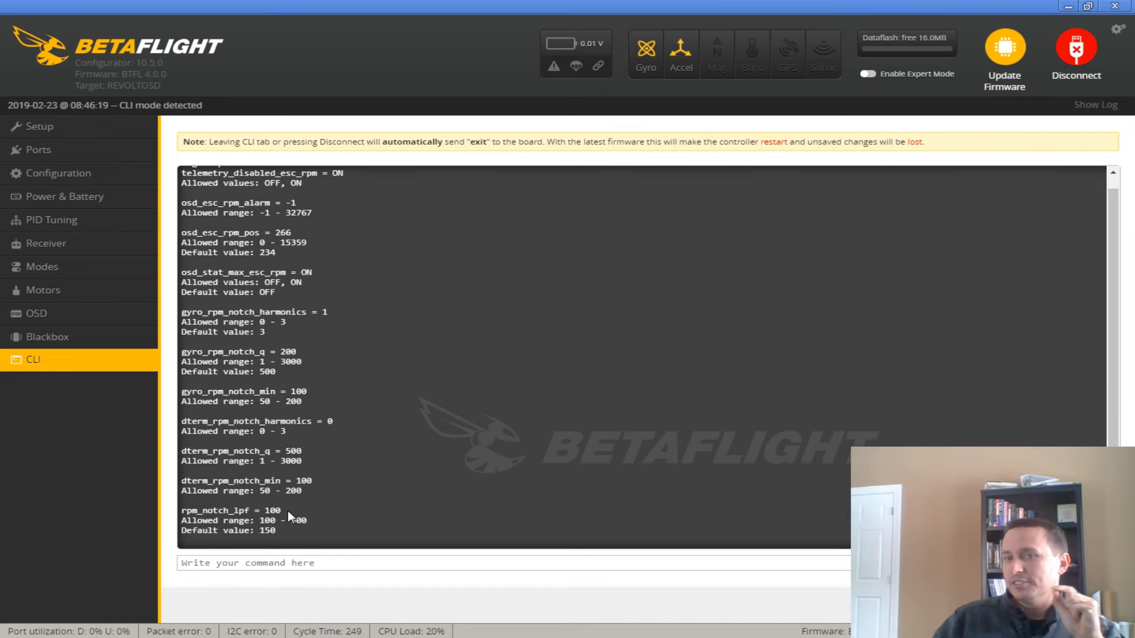
mouse_move(599, 271)
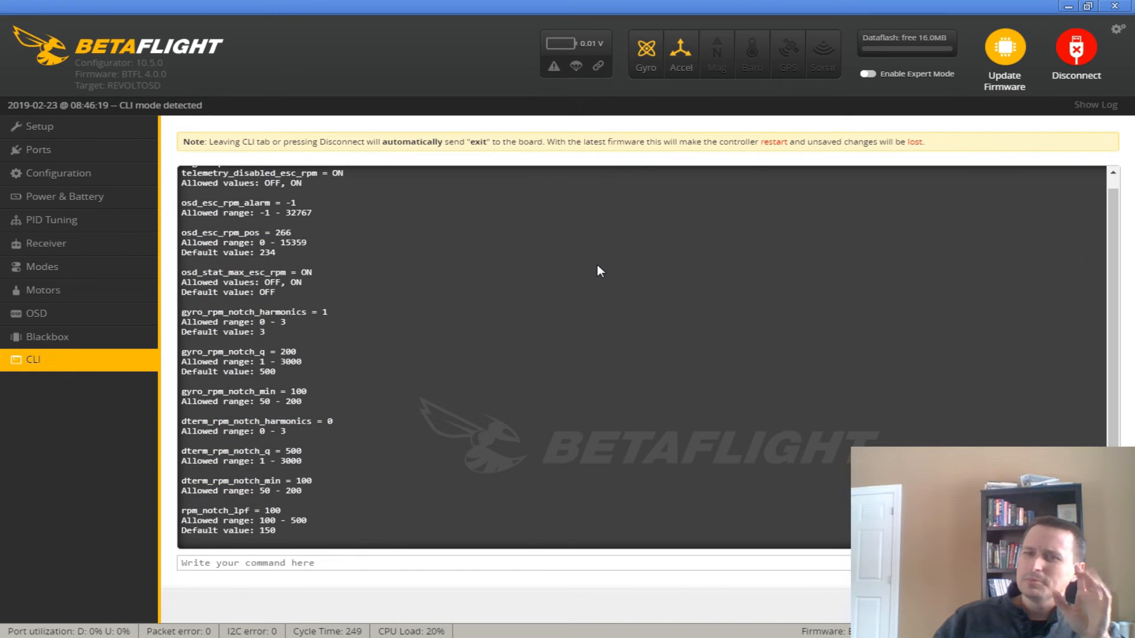
mouse_move(545, 286)
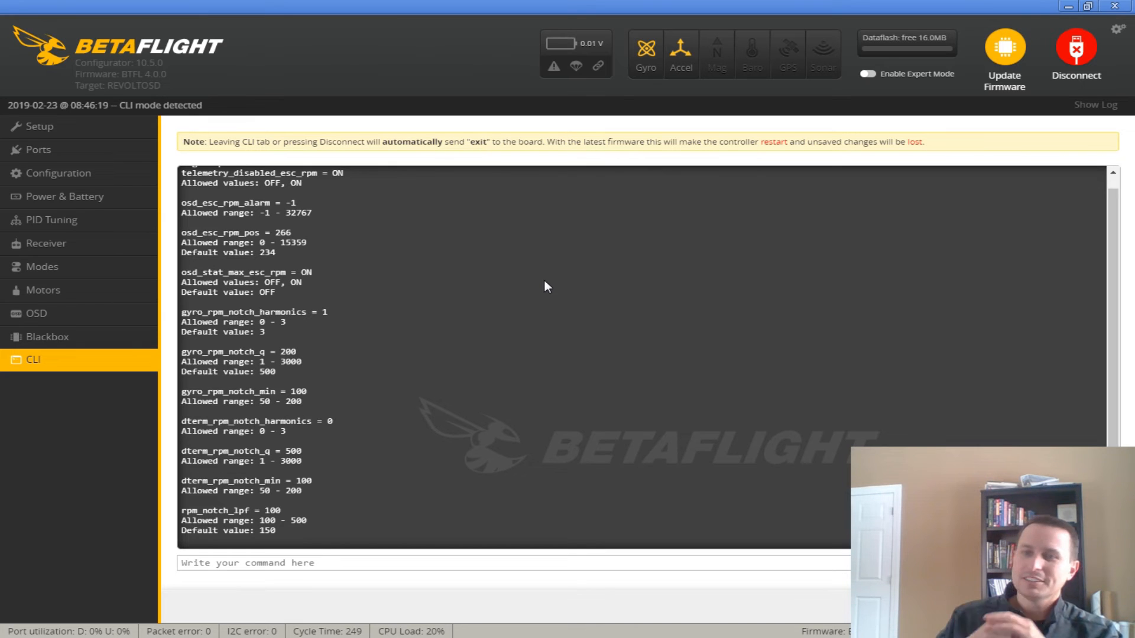
Switch to the Configuration tab showing enabled features including Dynamic Filter
left_click(59, 173)
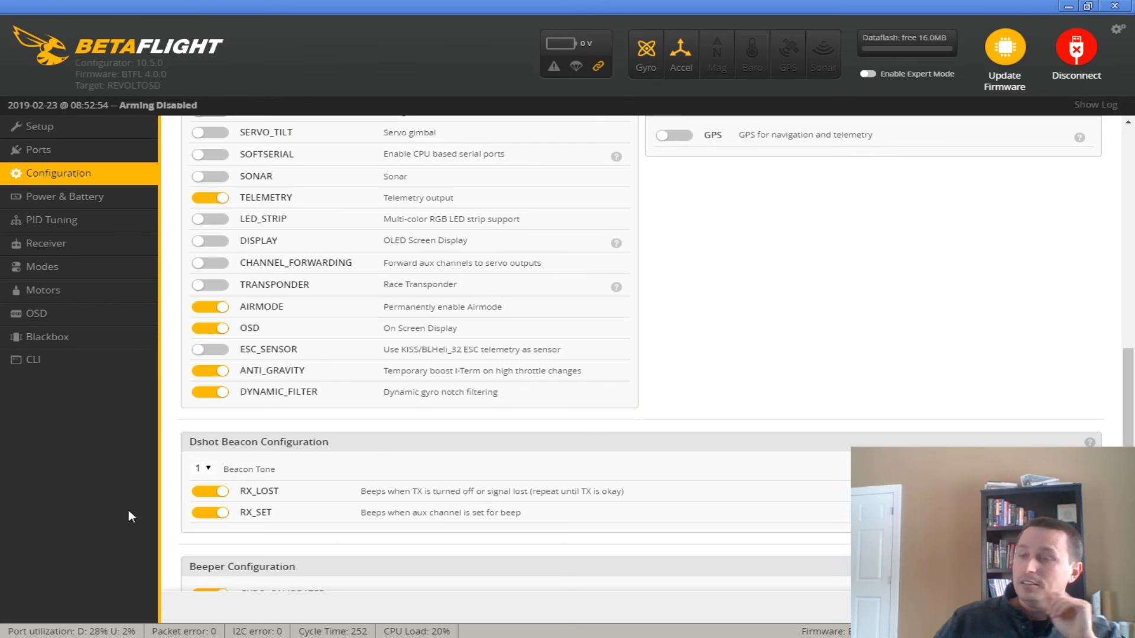
mouse_move(266, 409)
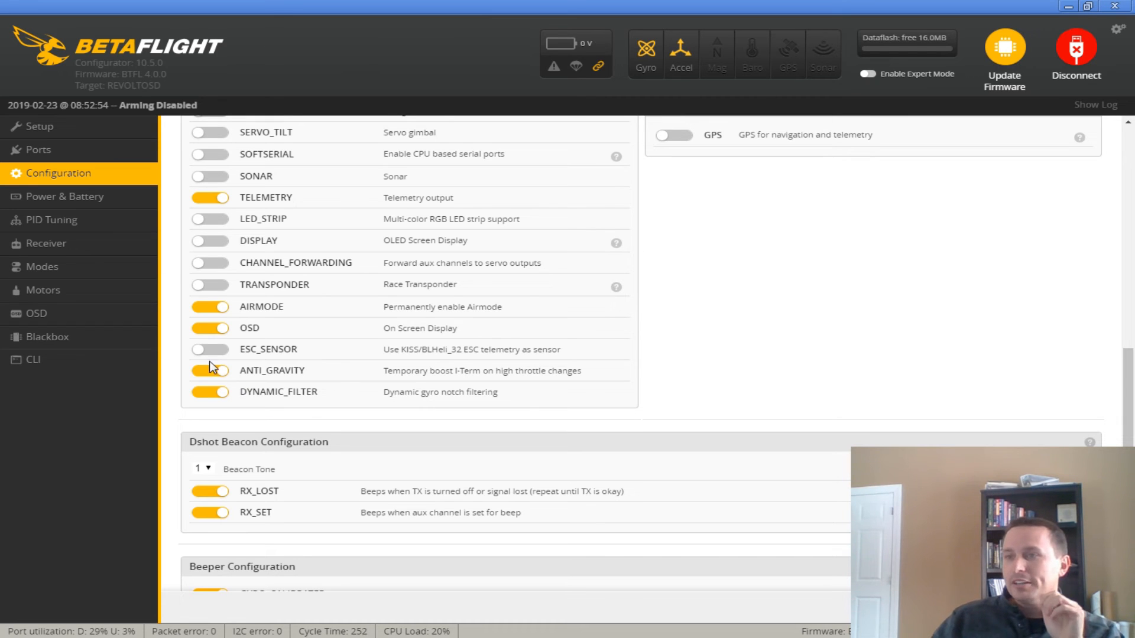
mouse_move(230, 395)
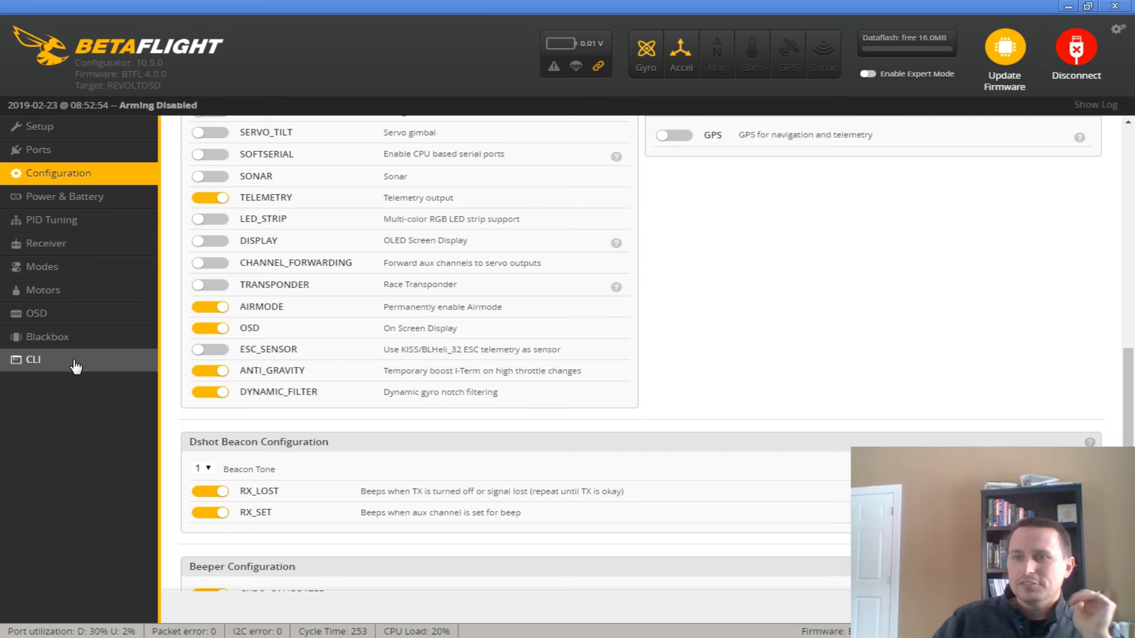
left_click(33, 360)
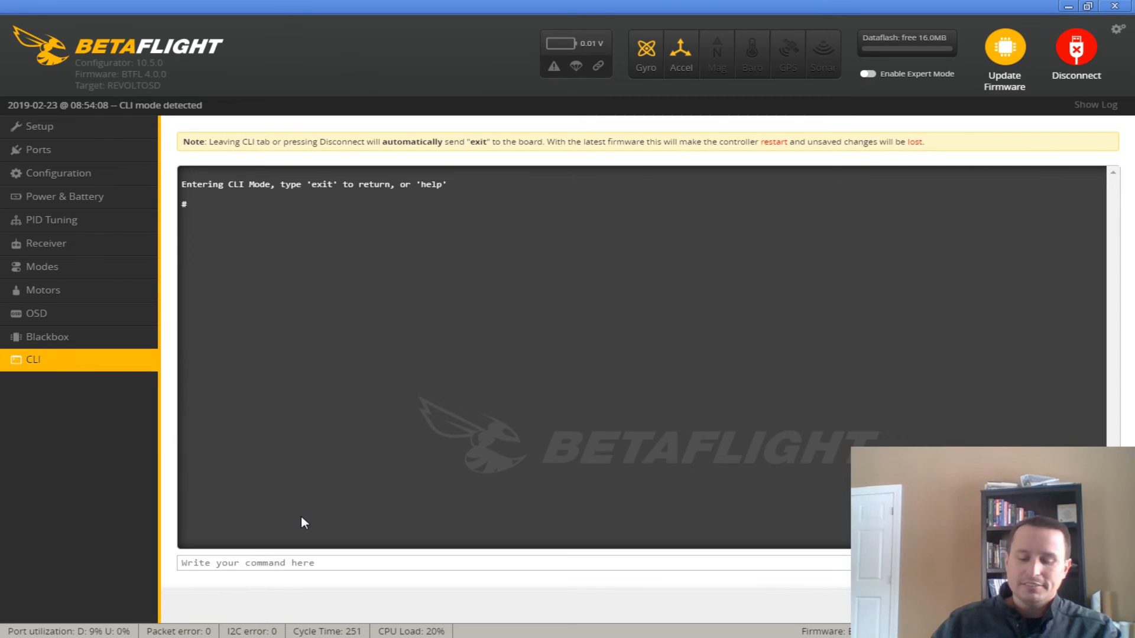
key("Return")
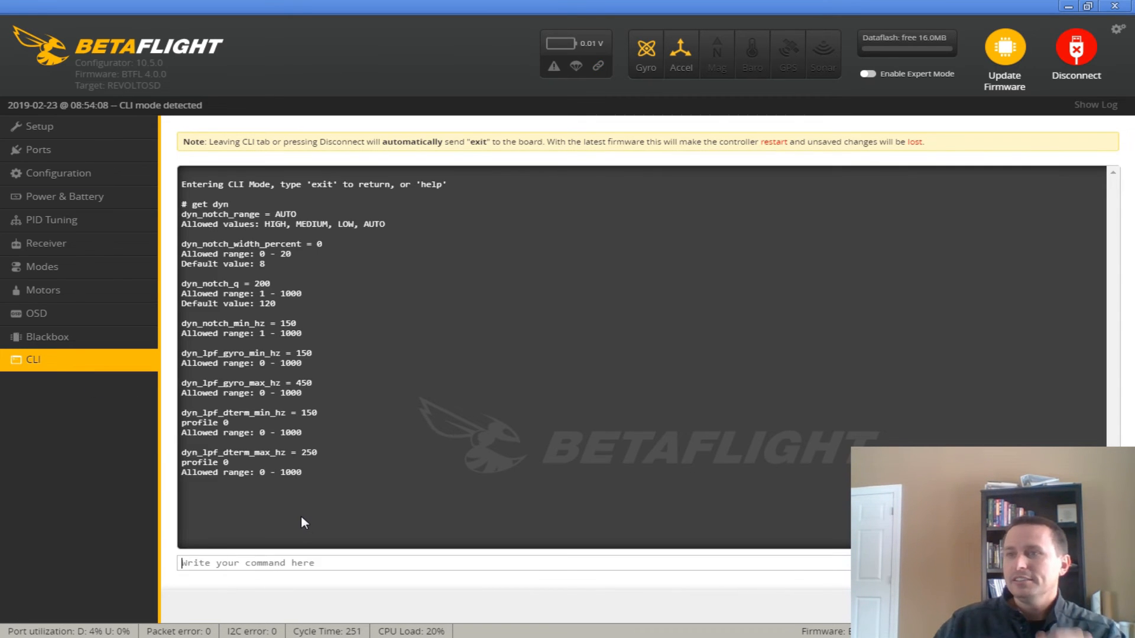
mouse_move(219, 246)
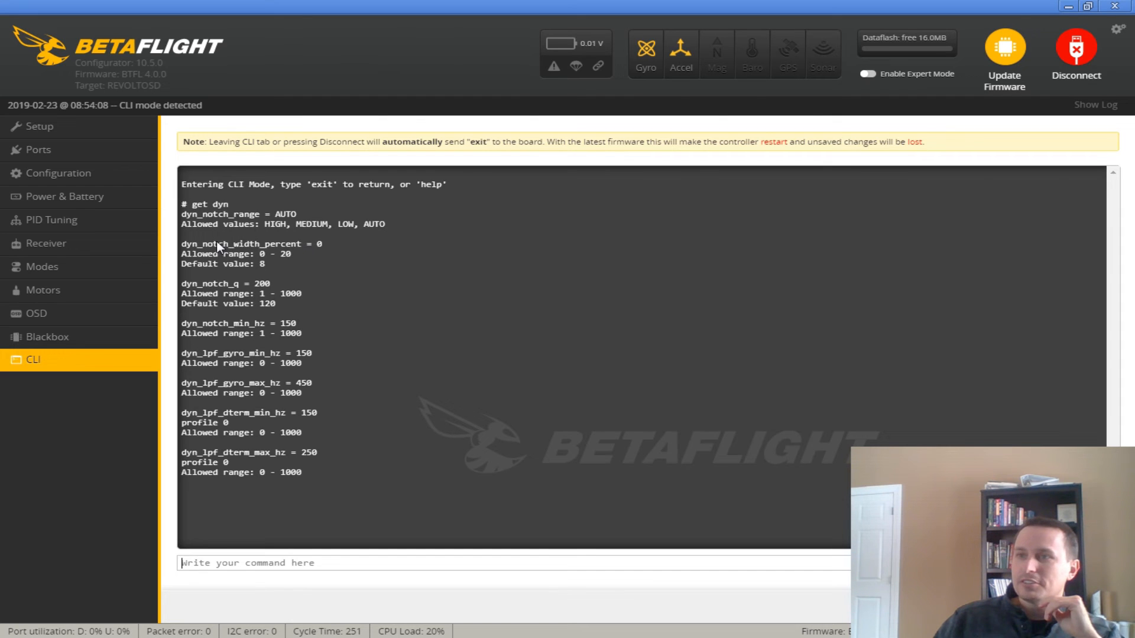
mouse_move(322, 248)
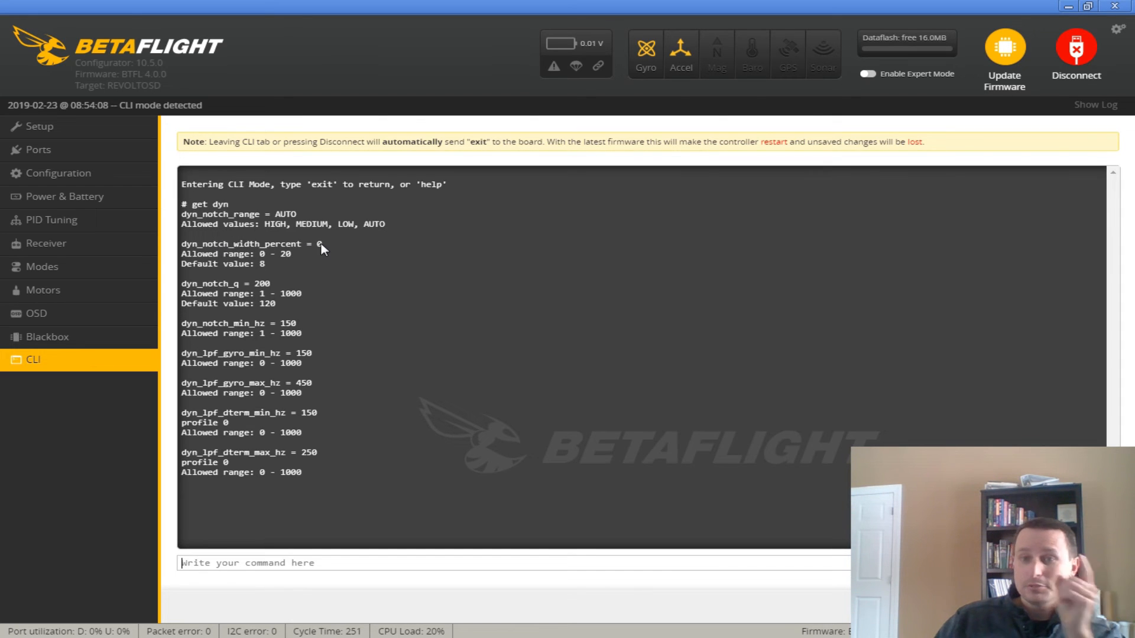
mouse_move(262, 290)
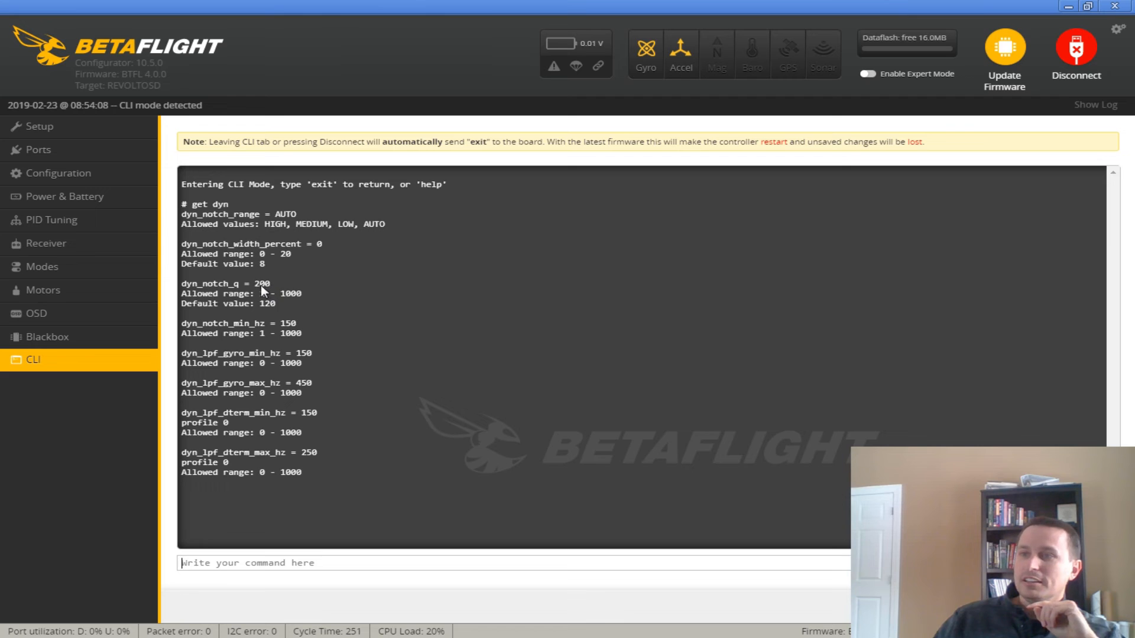
double_click(260, 283)
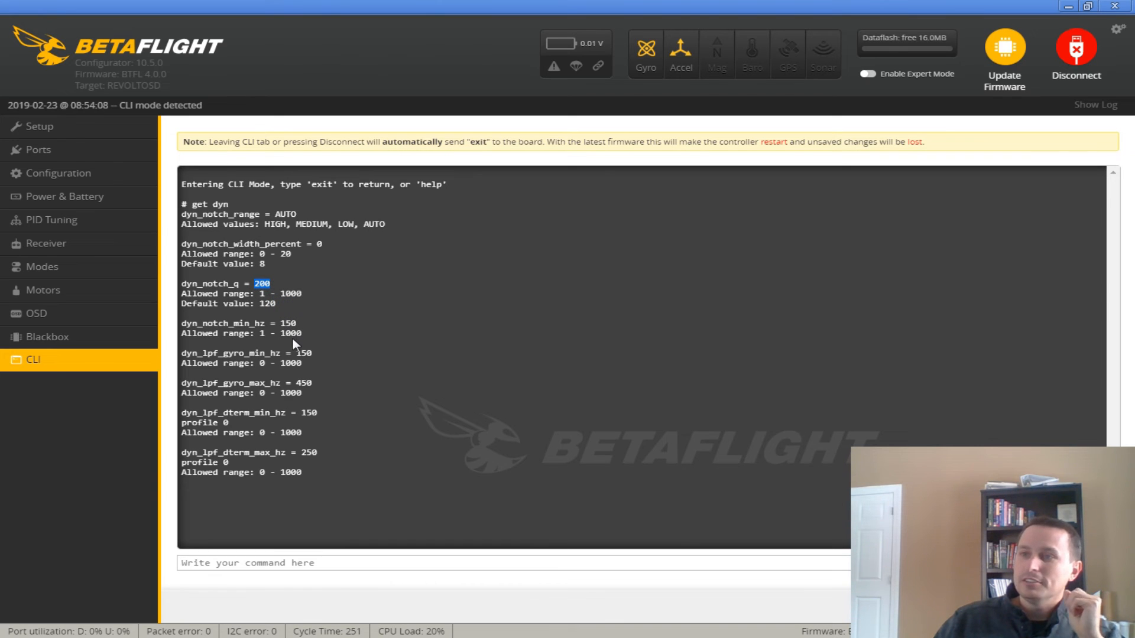
mouse_move(296, 456)
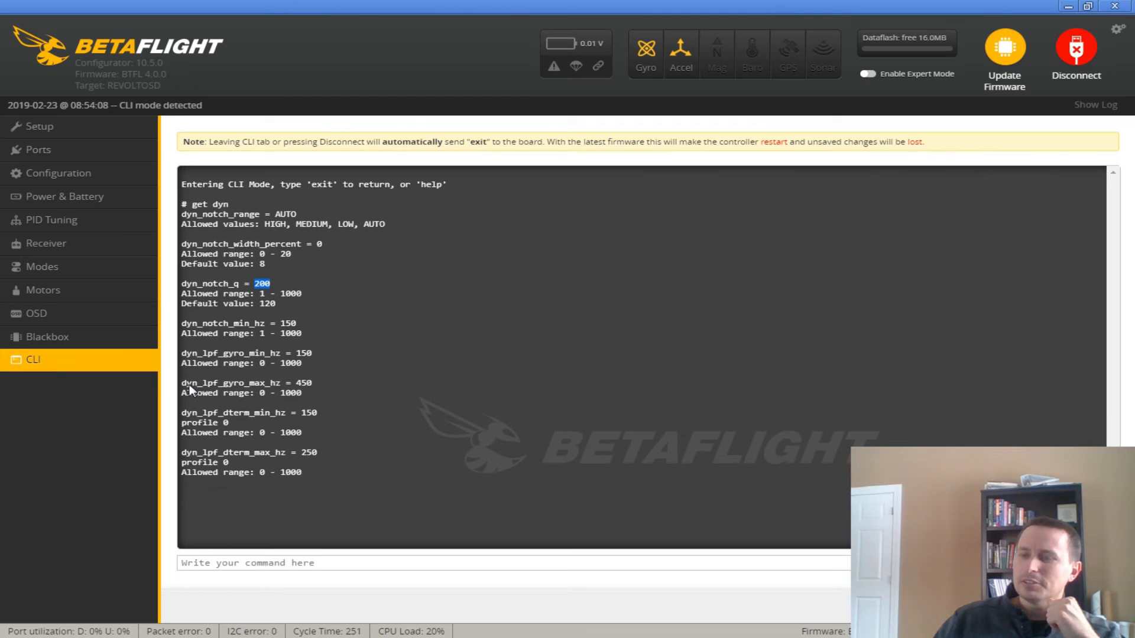
mouse_move(213, 358)
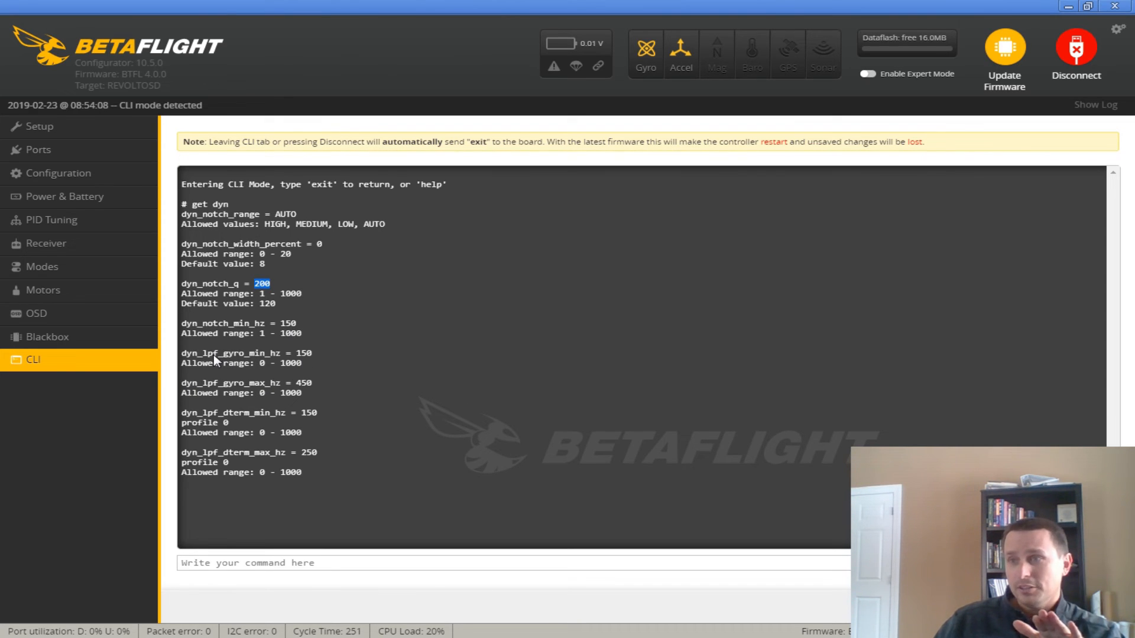
mouse_move(253, 344)
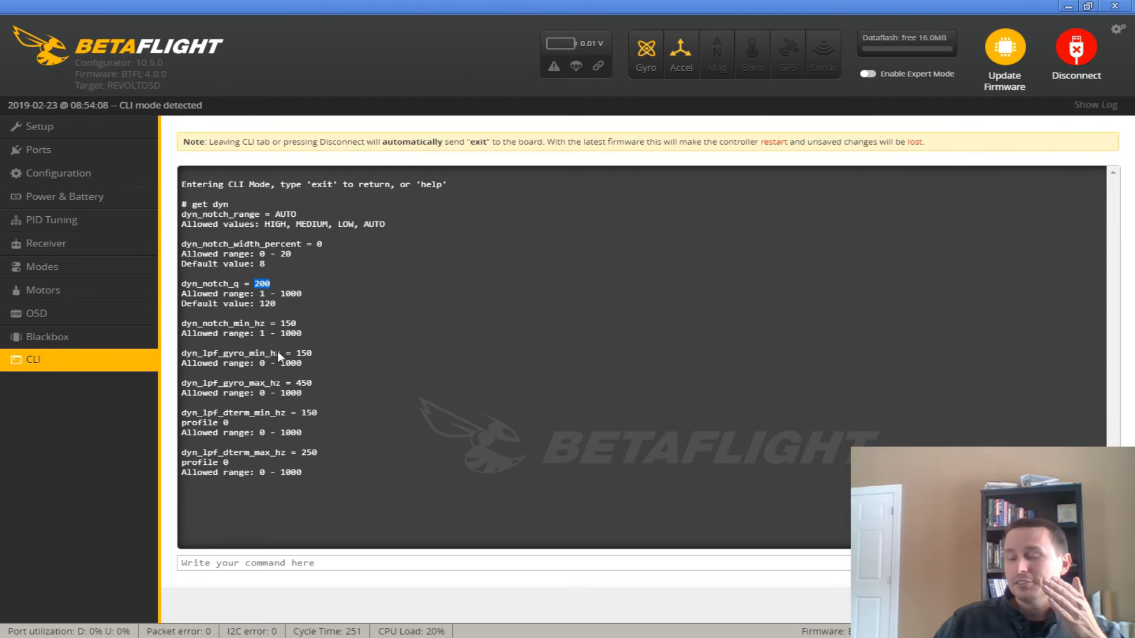
mouse_move(282, 342)
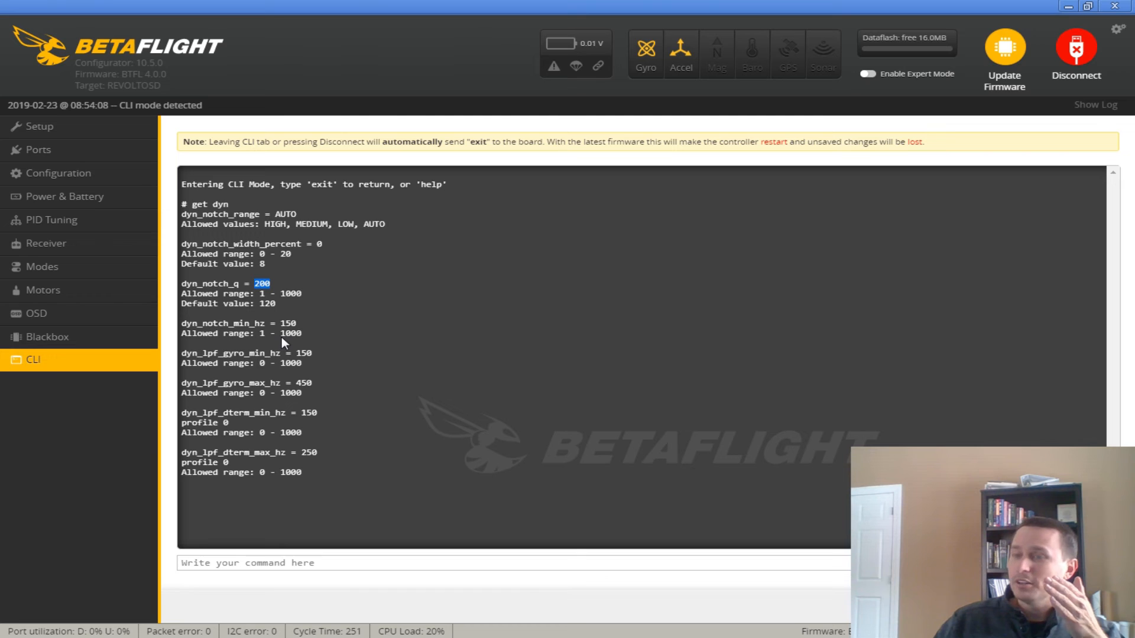
mouse_move(280, 346)
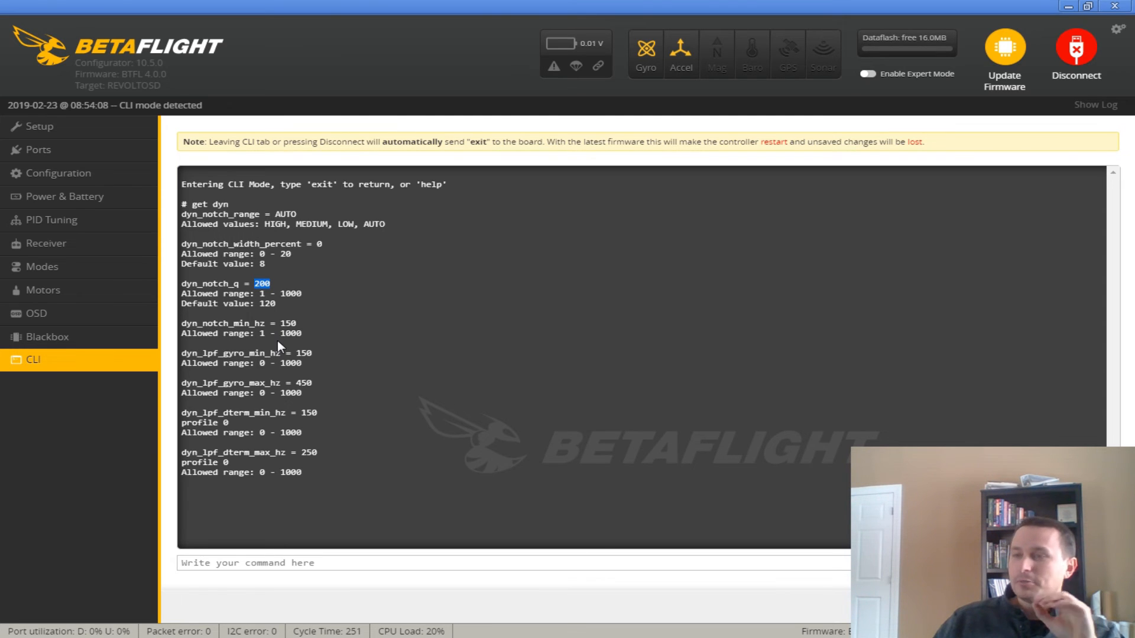
Highlight dyn_notch_min_hz 150, then show GitHub's milestones page with 4.0 at 93%
double_click(285, 323)
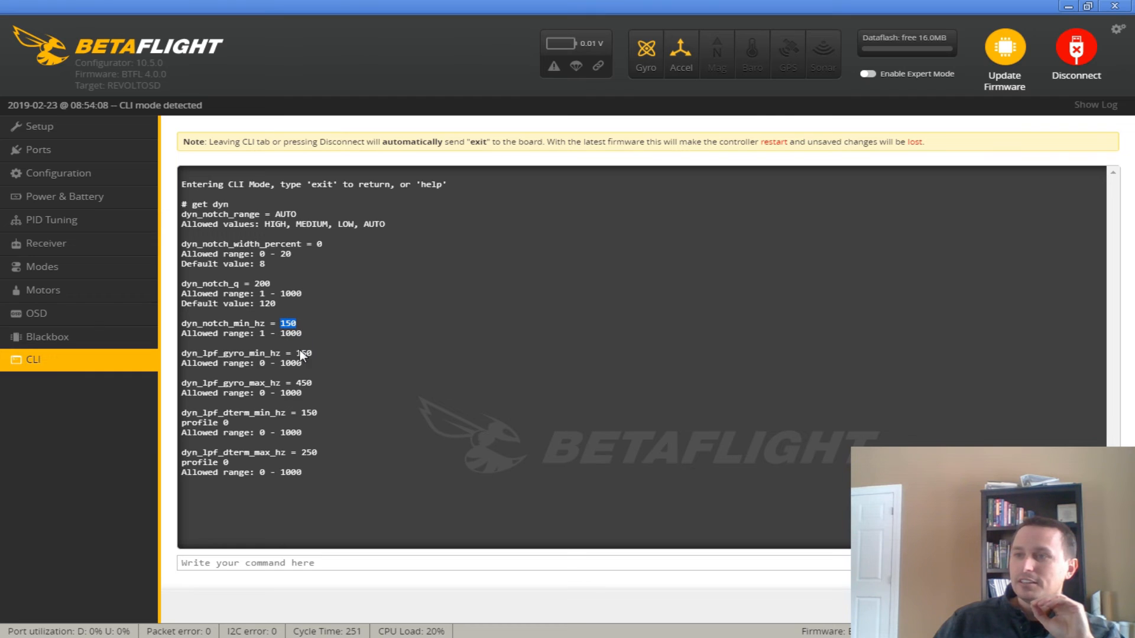
mouse_move(311, 382)
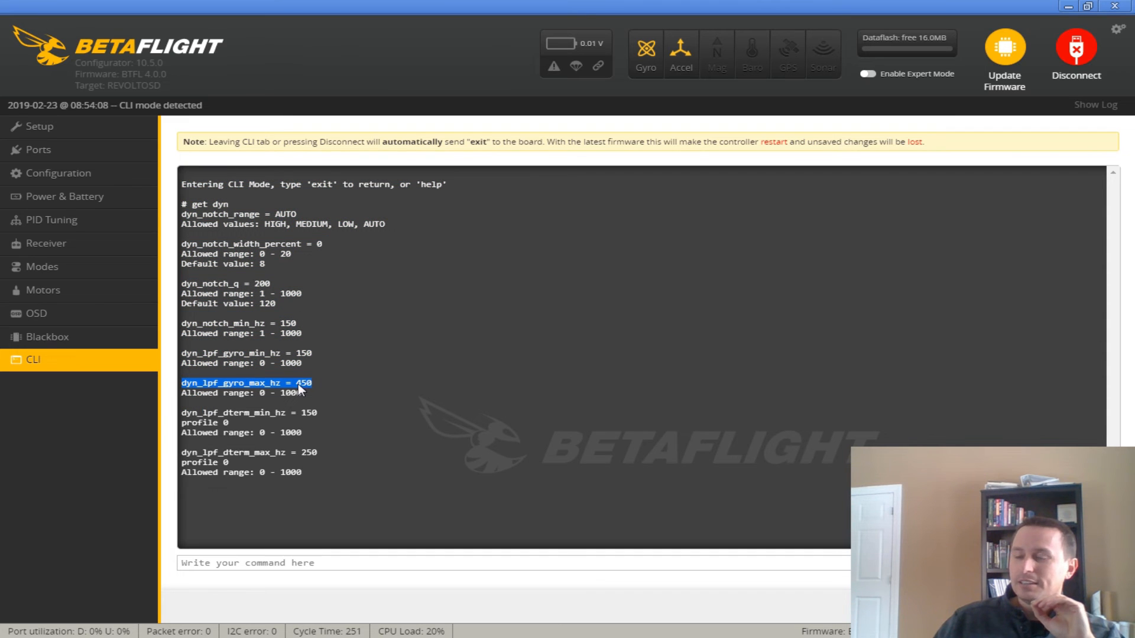
mouse_move(244, 365)
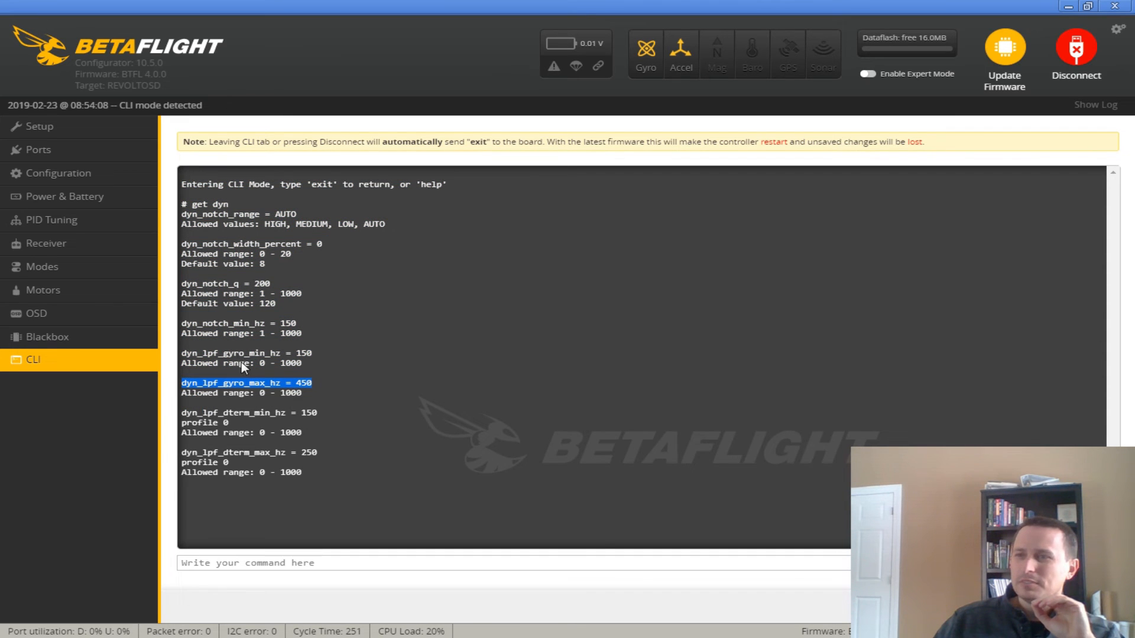
mouse_move(262, 429)
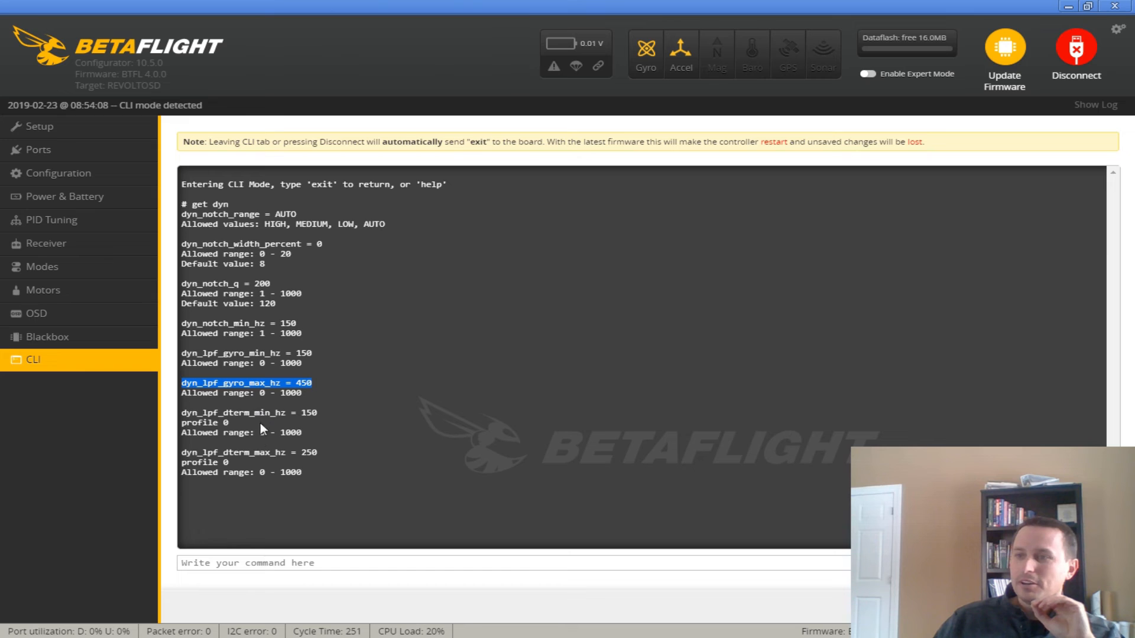
mouse_move(262, 423)
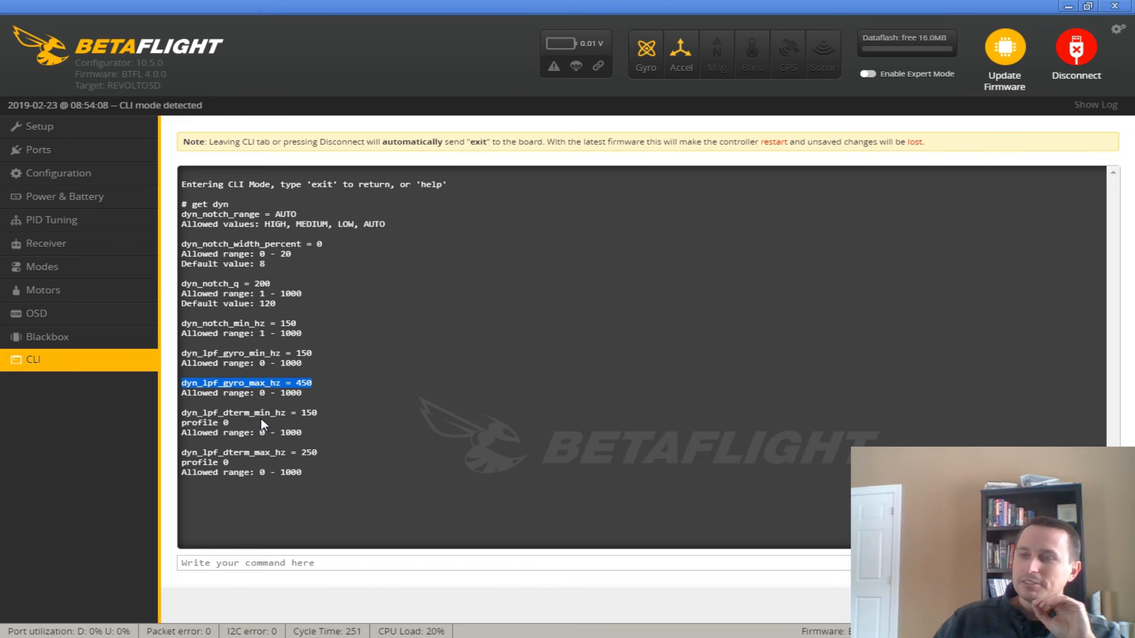
mouse_move(253, 432)
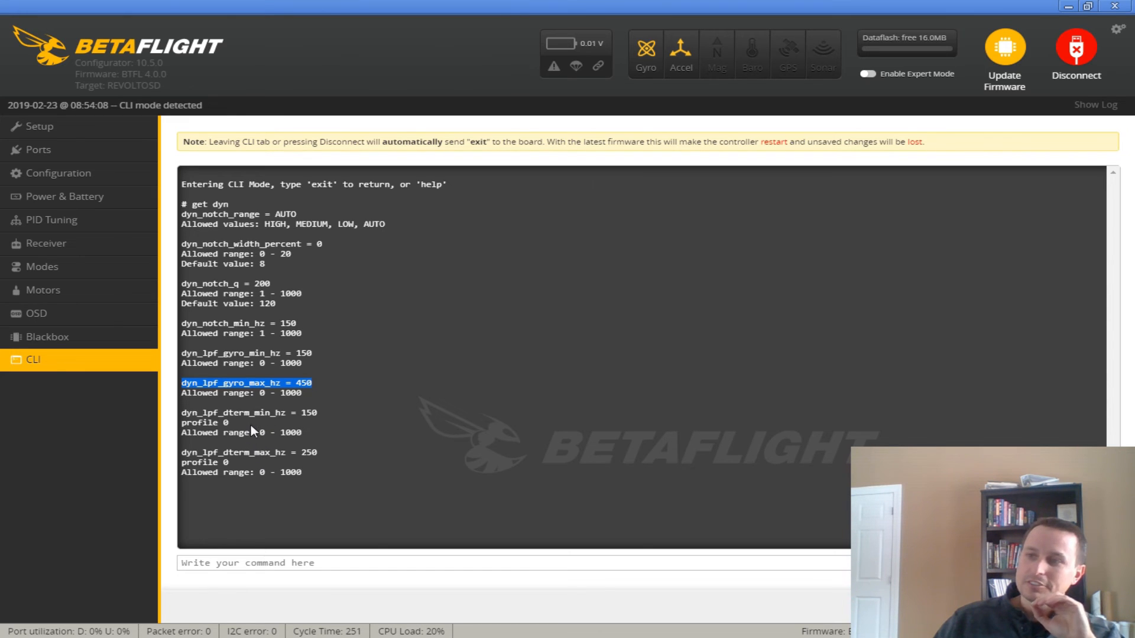
mouse_move(277, 390)
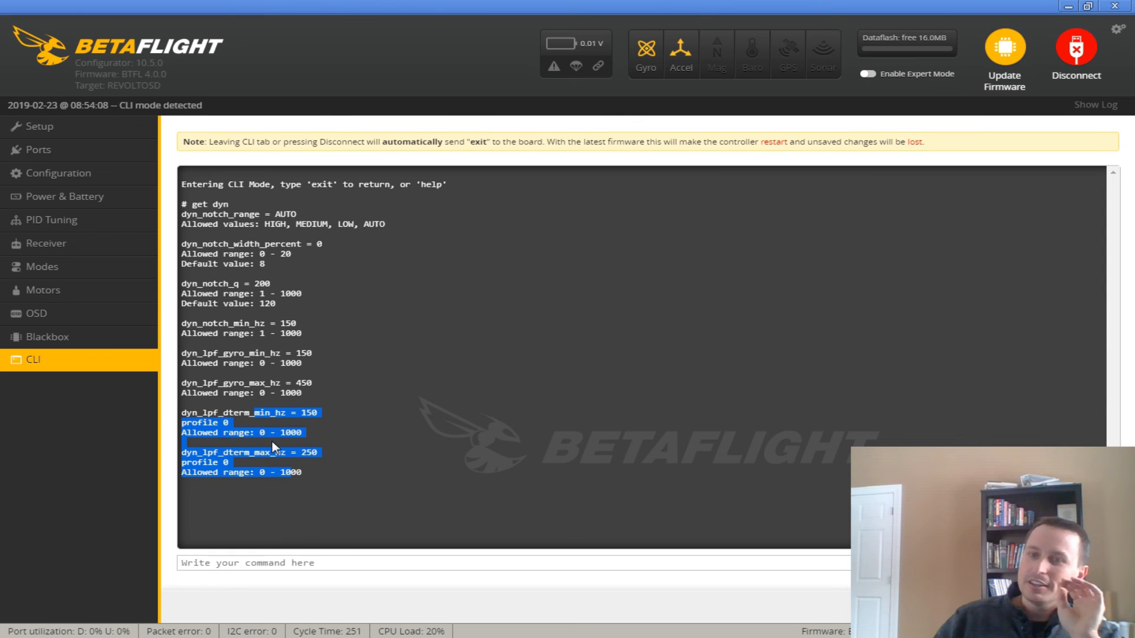
left_click(329, 418)
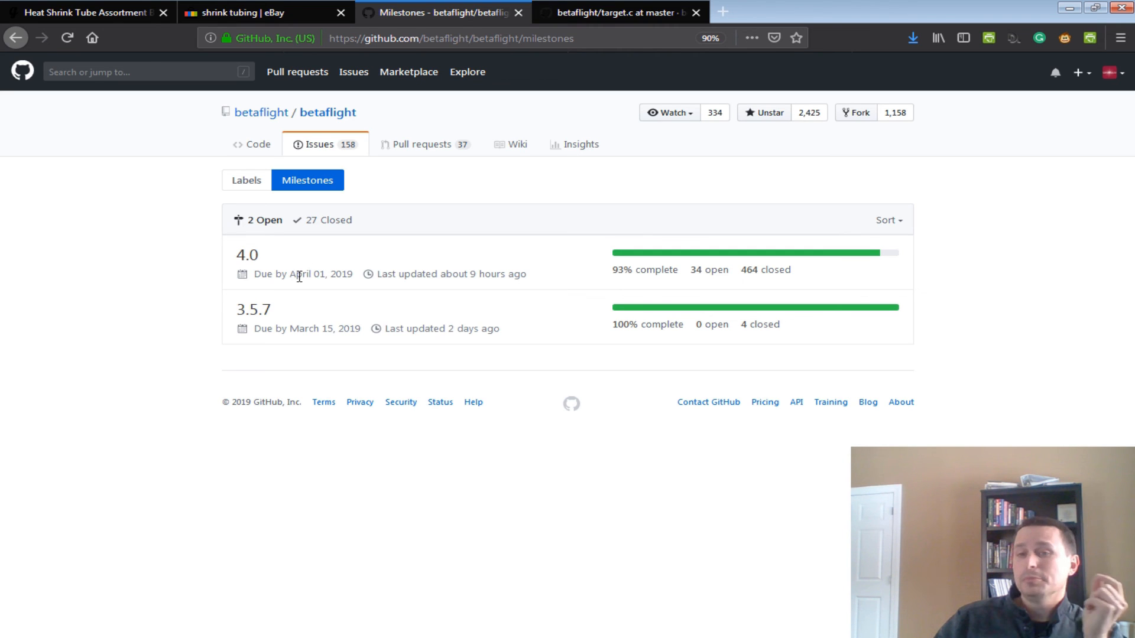
double_click(306, 273)
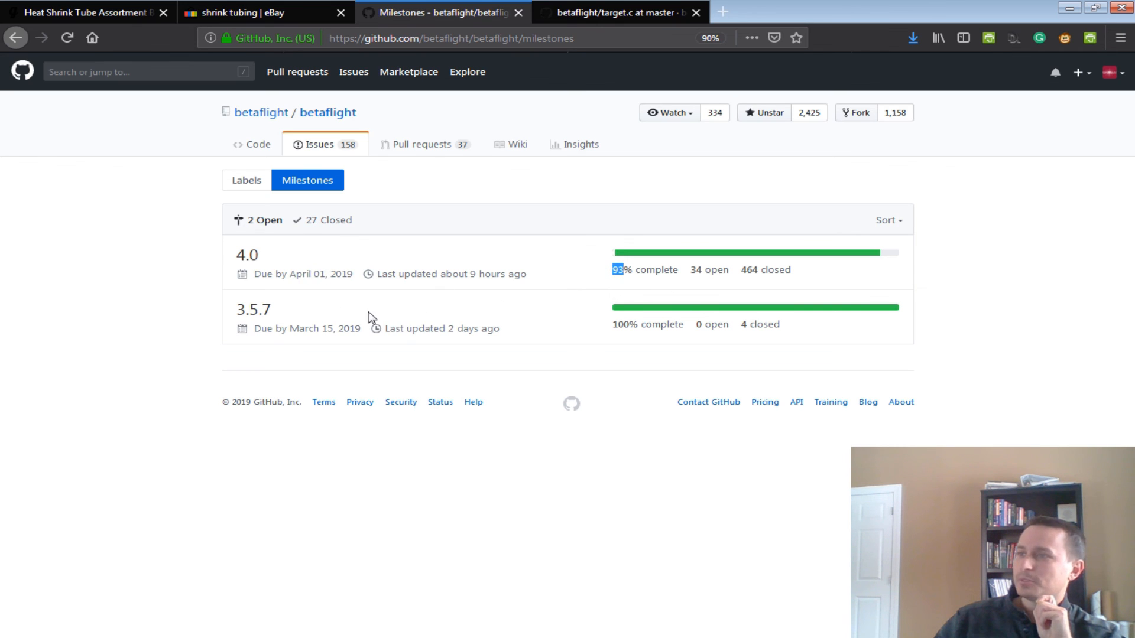
mouse_move(709, 269)
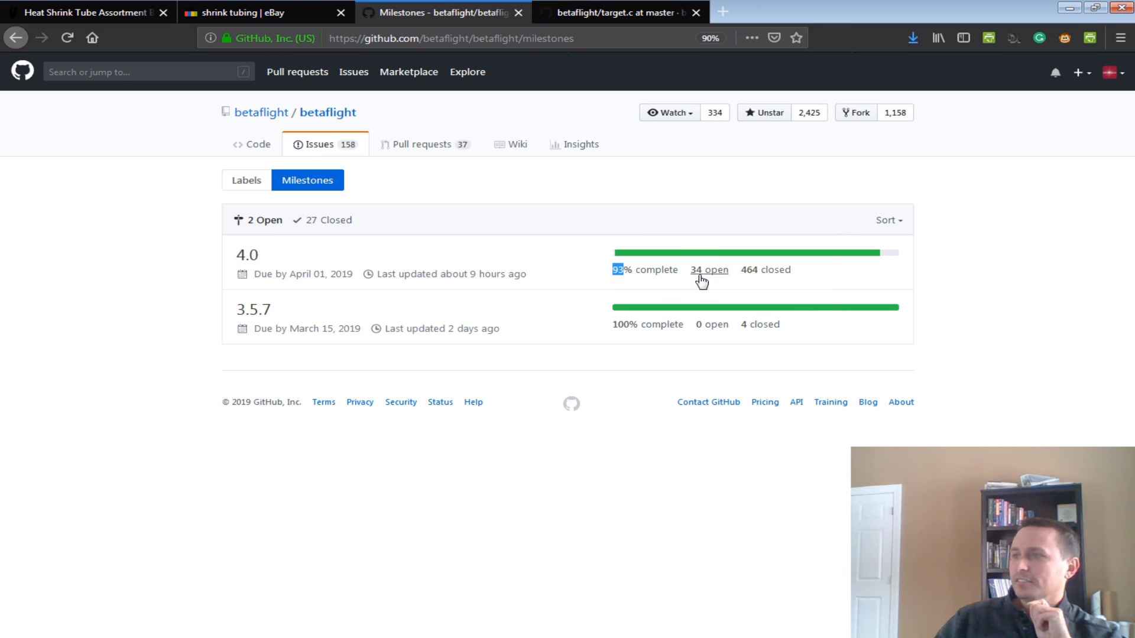
mouse_move(693, 281)
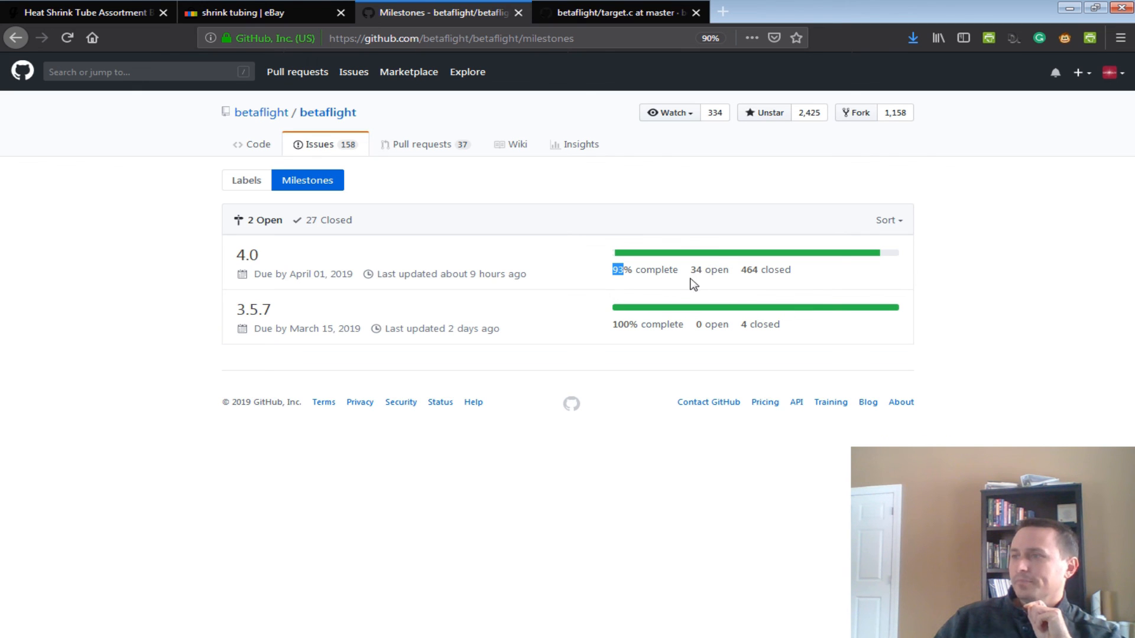
mouse_move(440, 273)
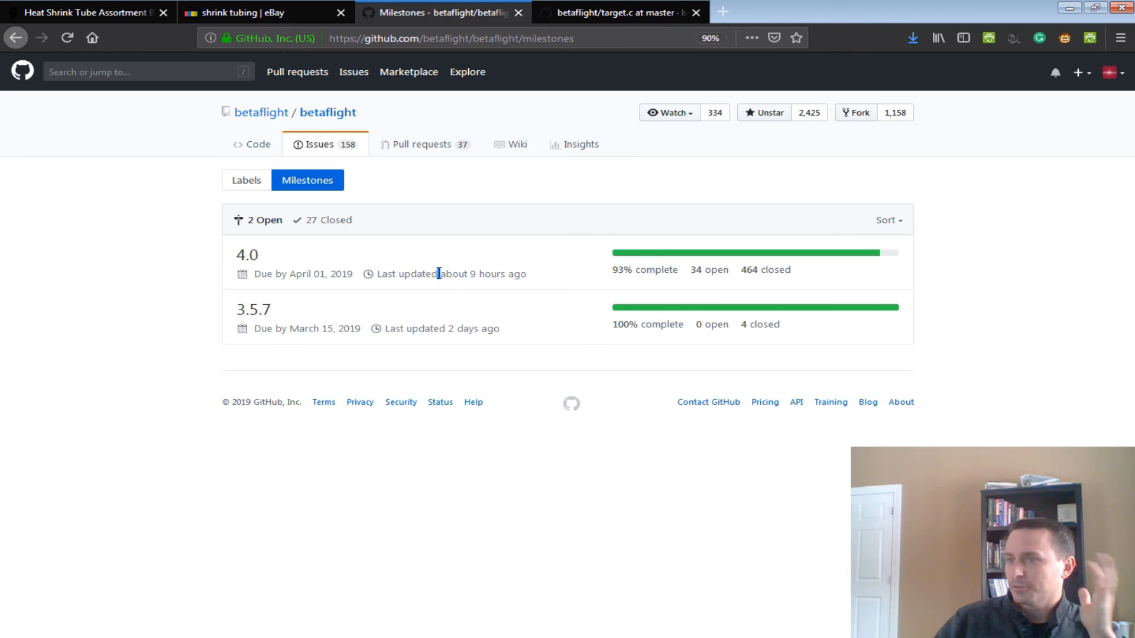
mouse_move(461, 278)
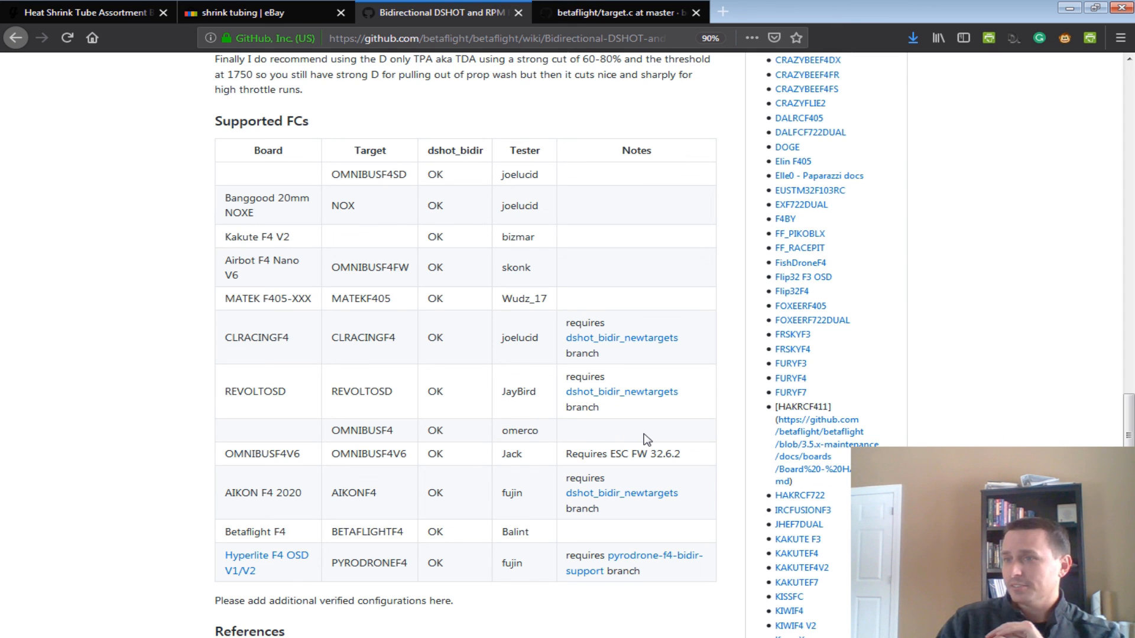
mouse_move(549, 412)
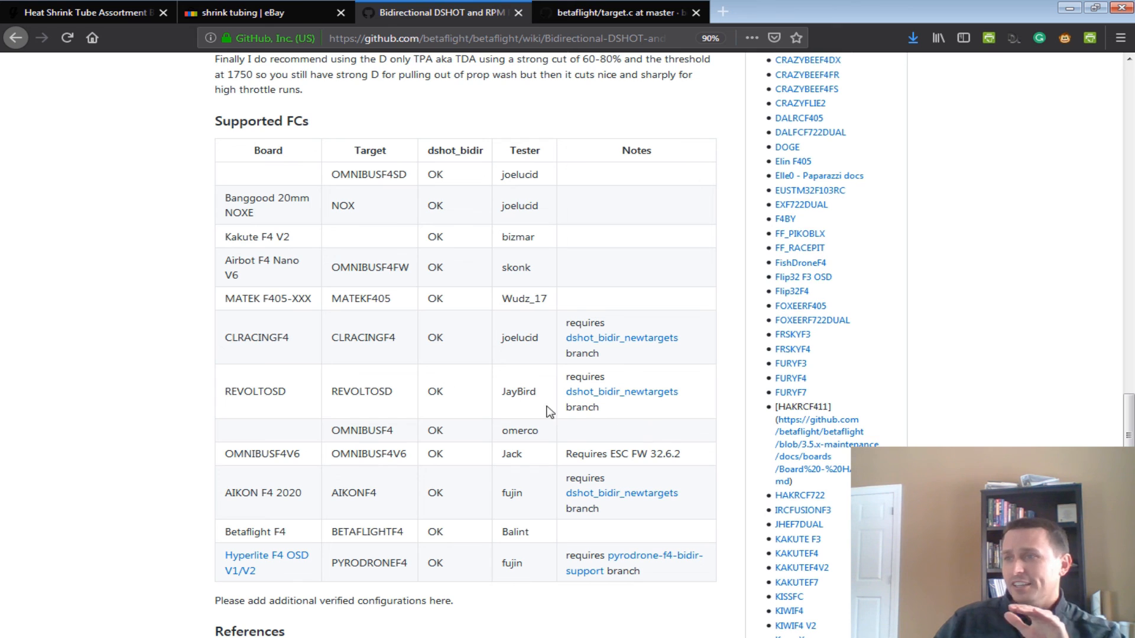
mouse_move(506, 344)
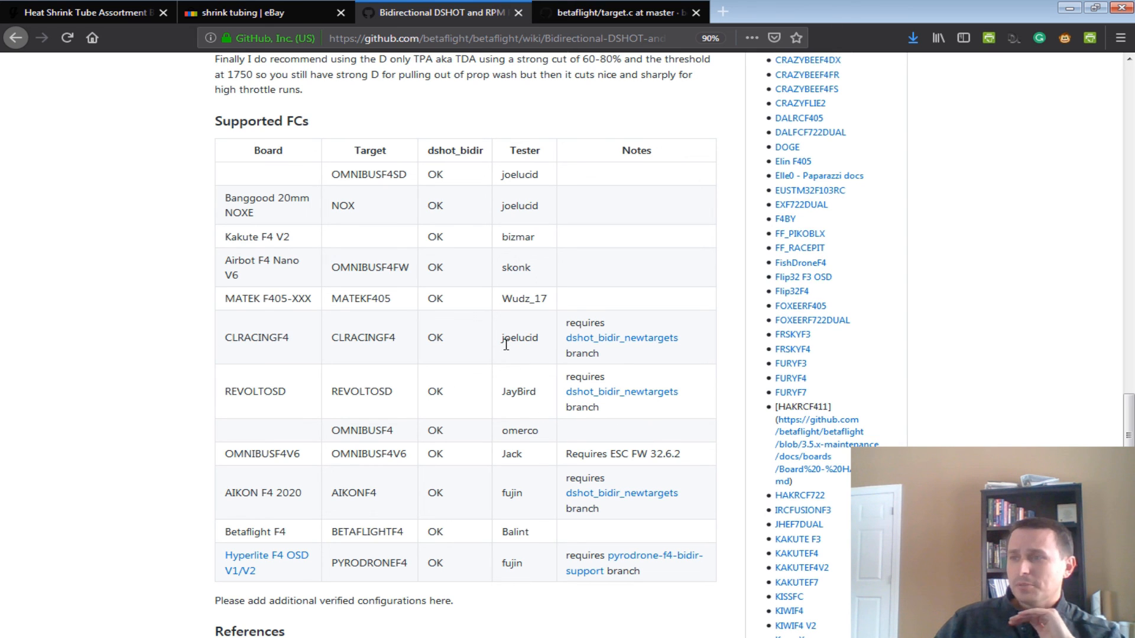
mouse_move(519, 341)
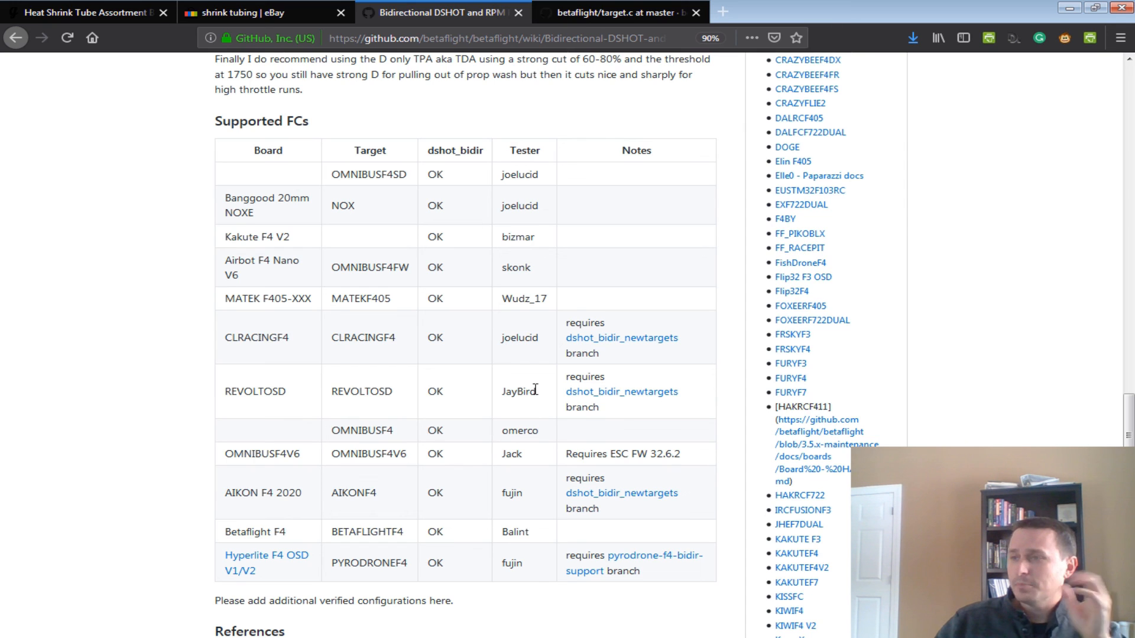
mouse_move(529, 284)
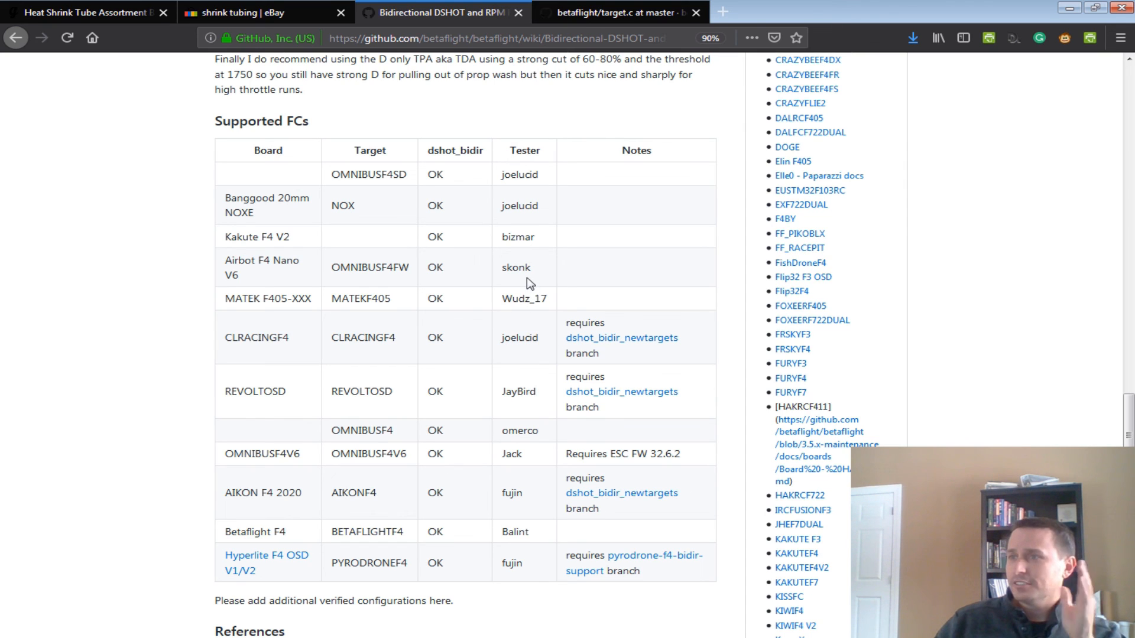
mouse_move(505, 237)
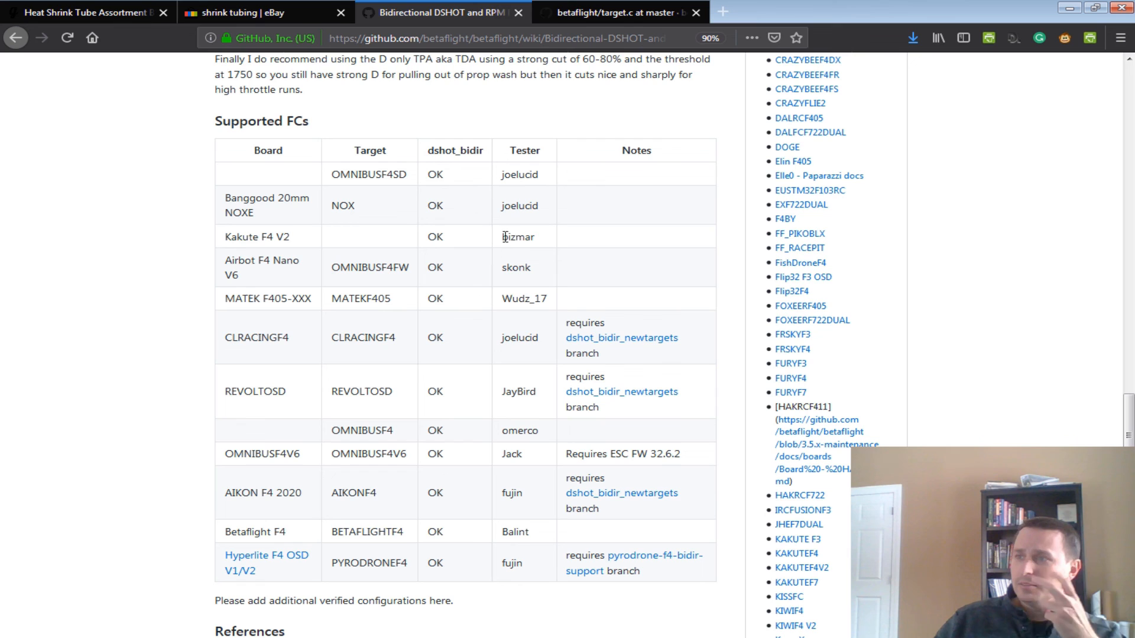
mouse_move(523, 394)
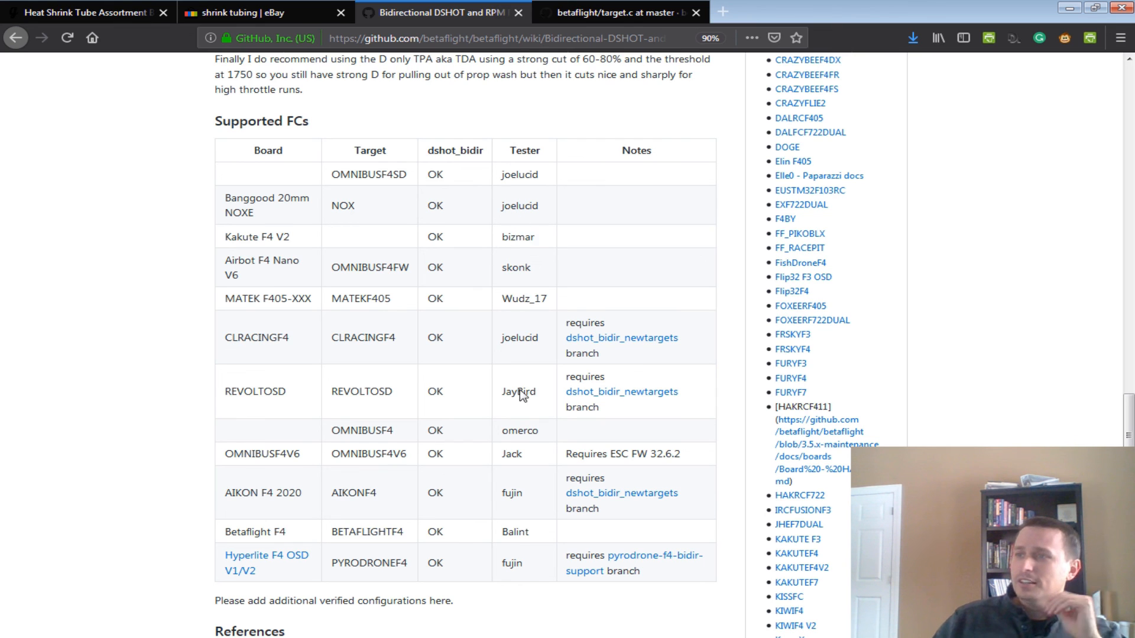
mouse_move(547, 515)
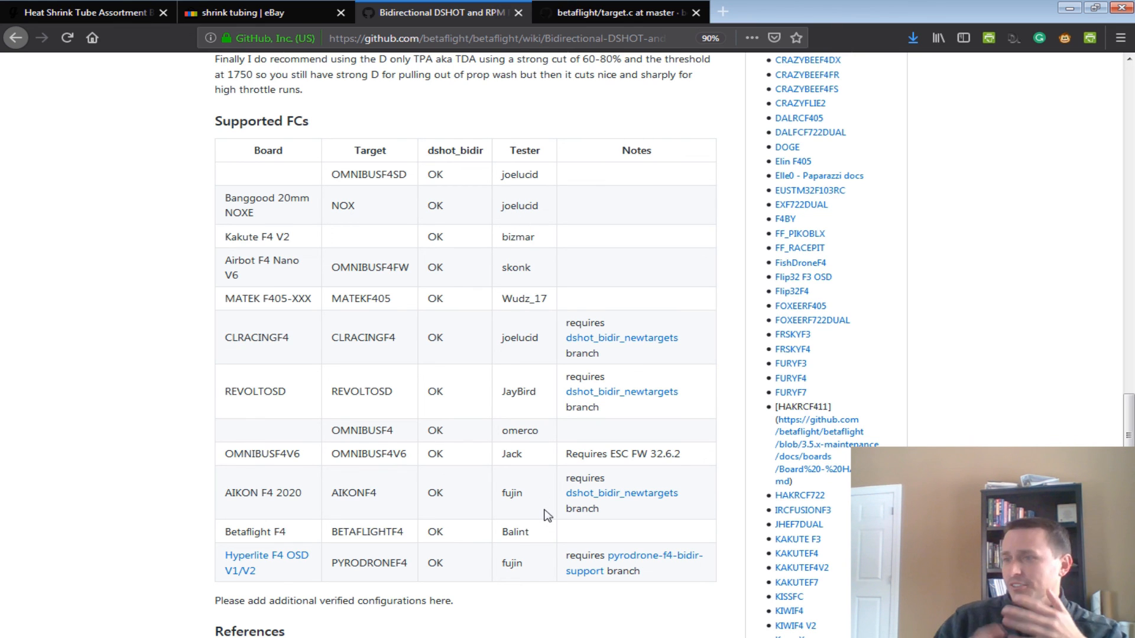